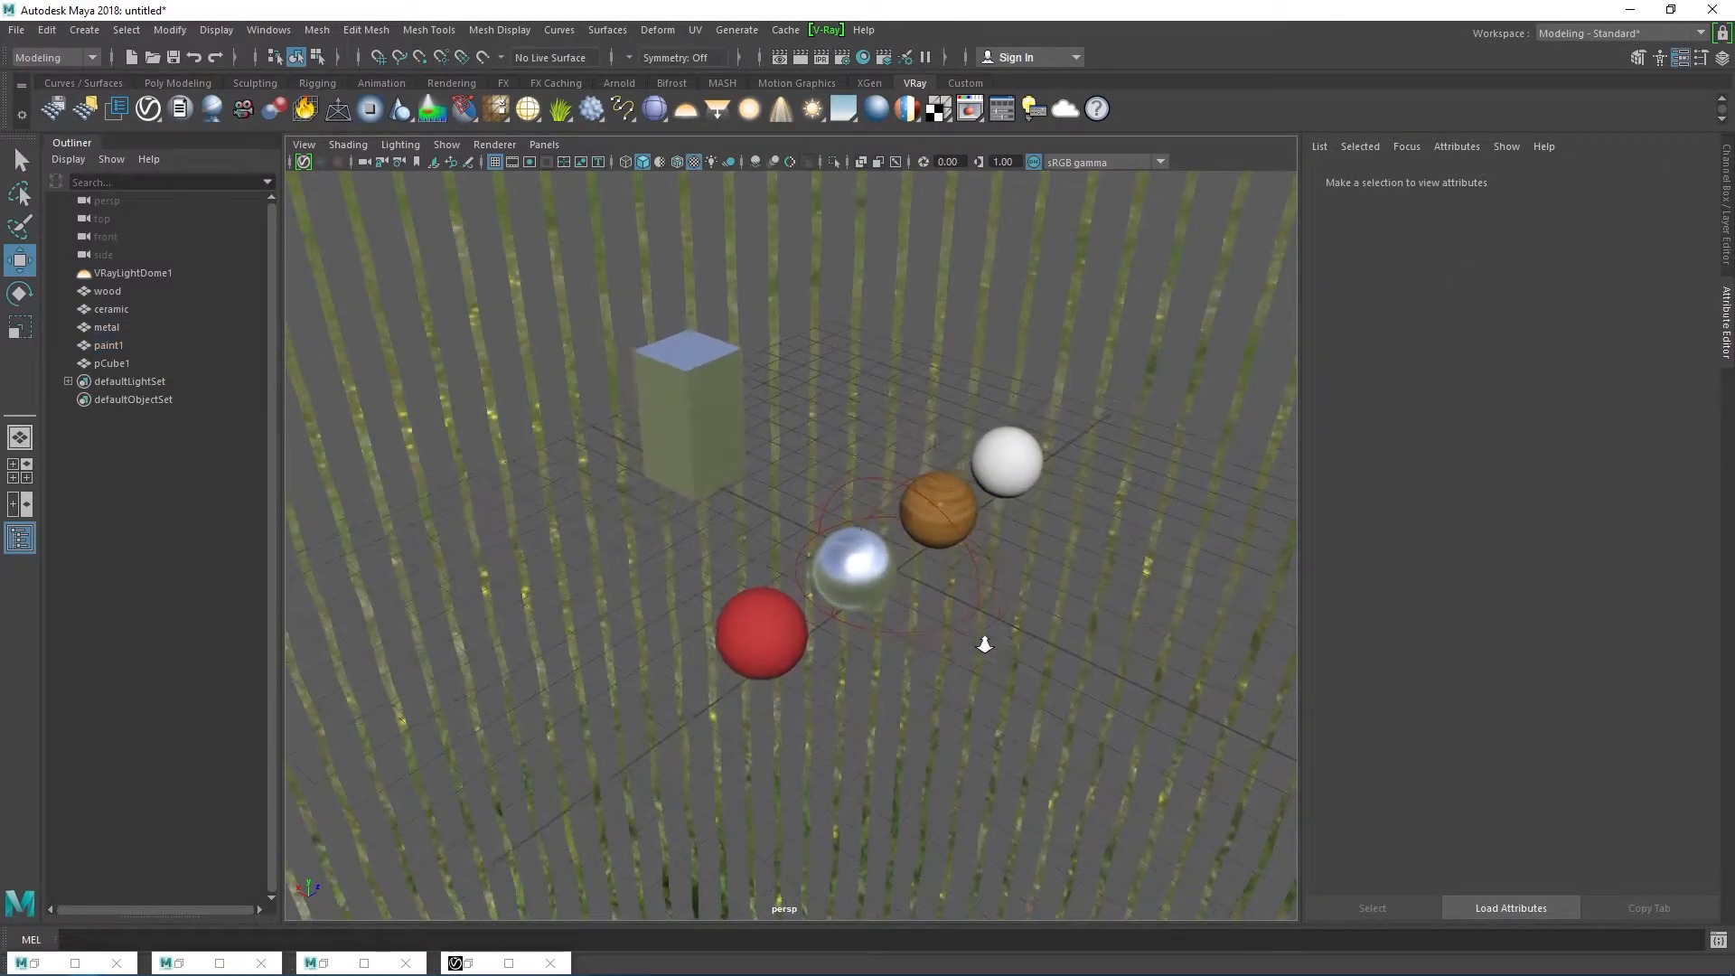
# Step: Duplicate the four spheres and group the cube with the original spheres into group1
pyautogui.click(760, 634)
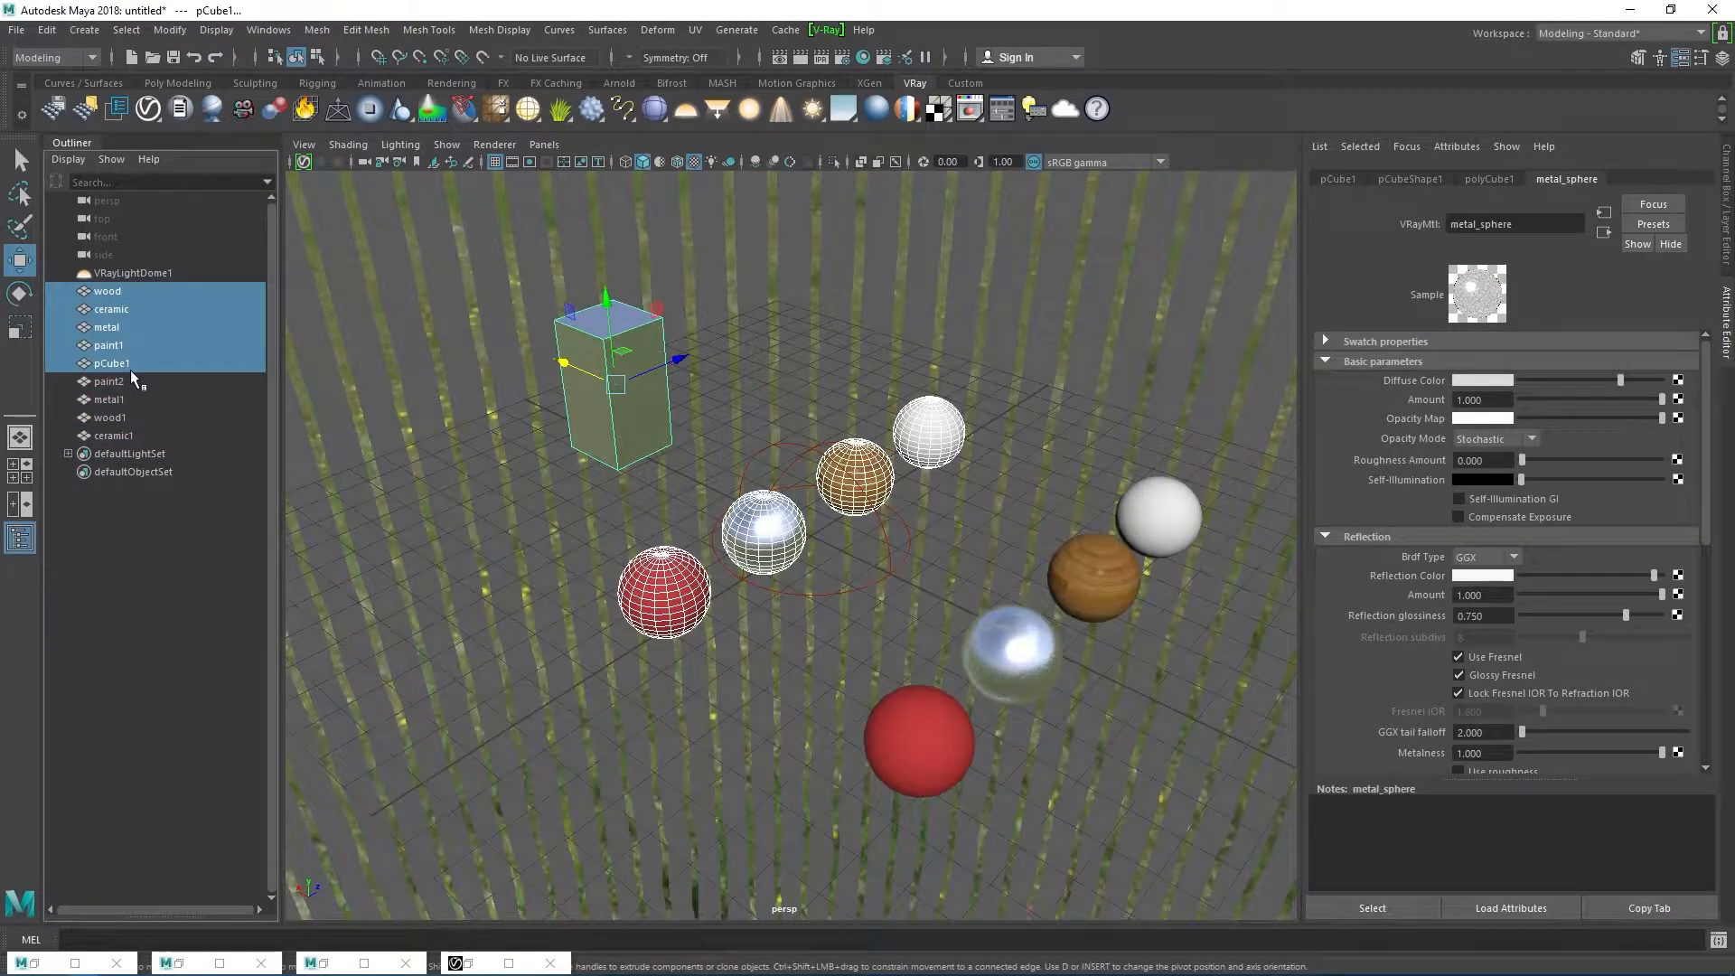
pyautogui.moveTo(130, 379)
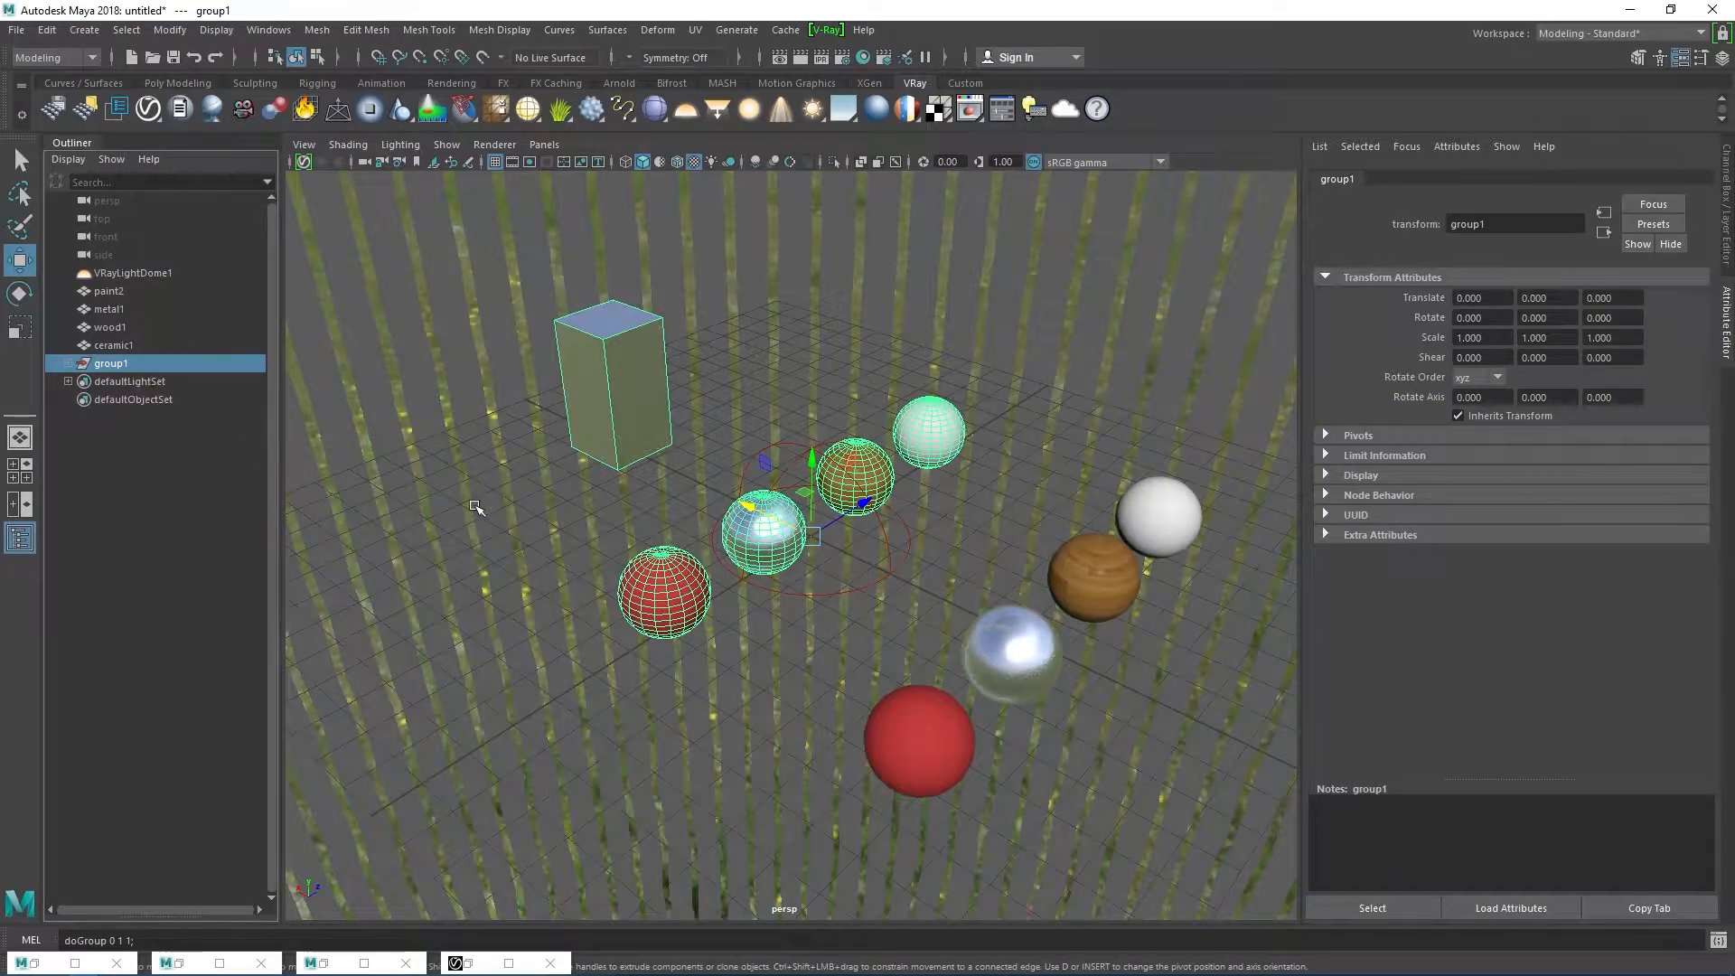
pyautogui.moveTo(158, 365)
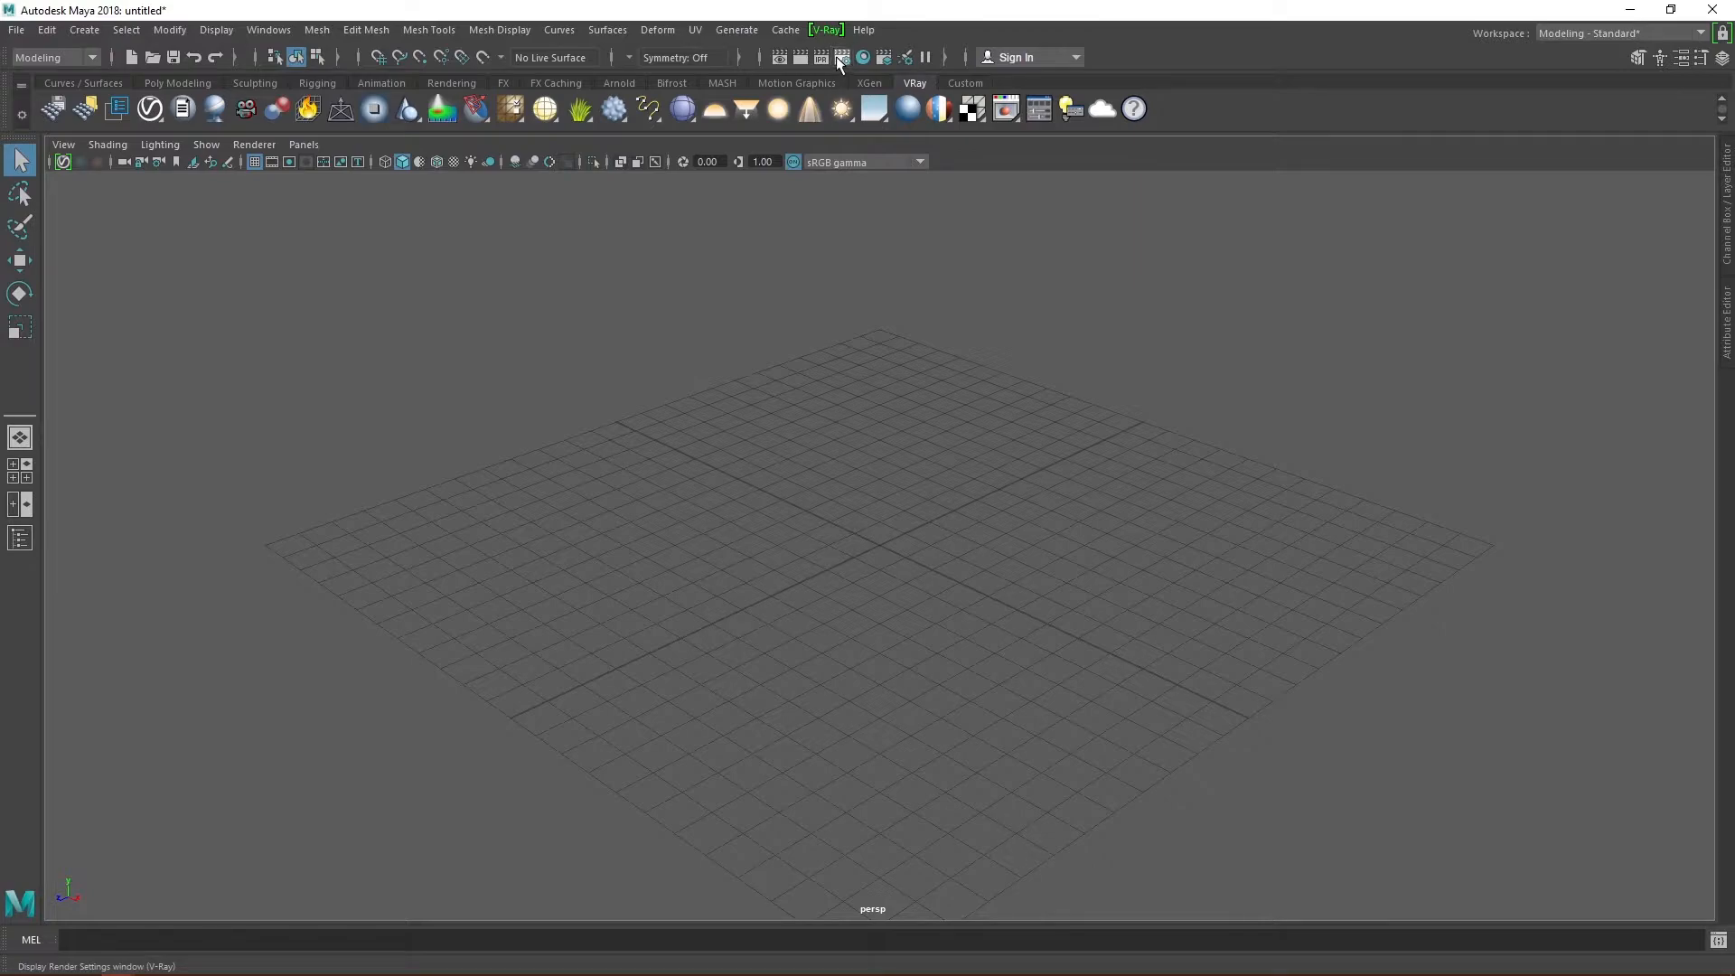
# Step: Open the V-Ray Render Settings and the V-Ray frame buffer, moving the buffer window aside
pyautogui.click(841, 58)
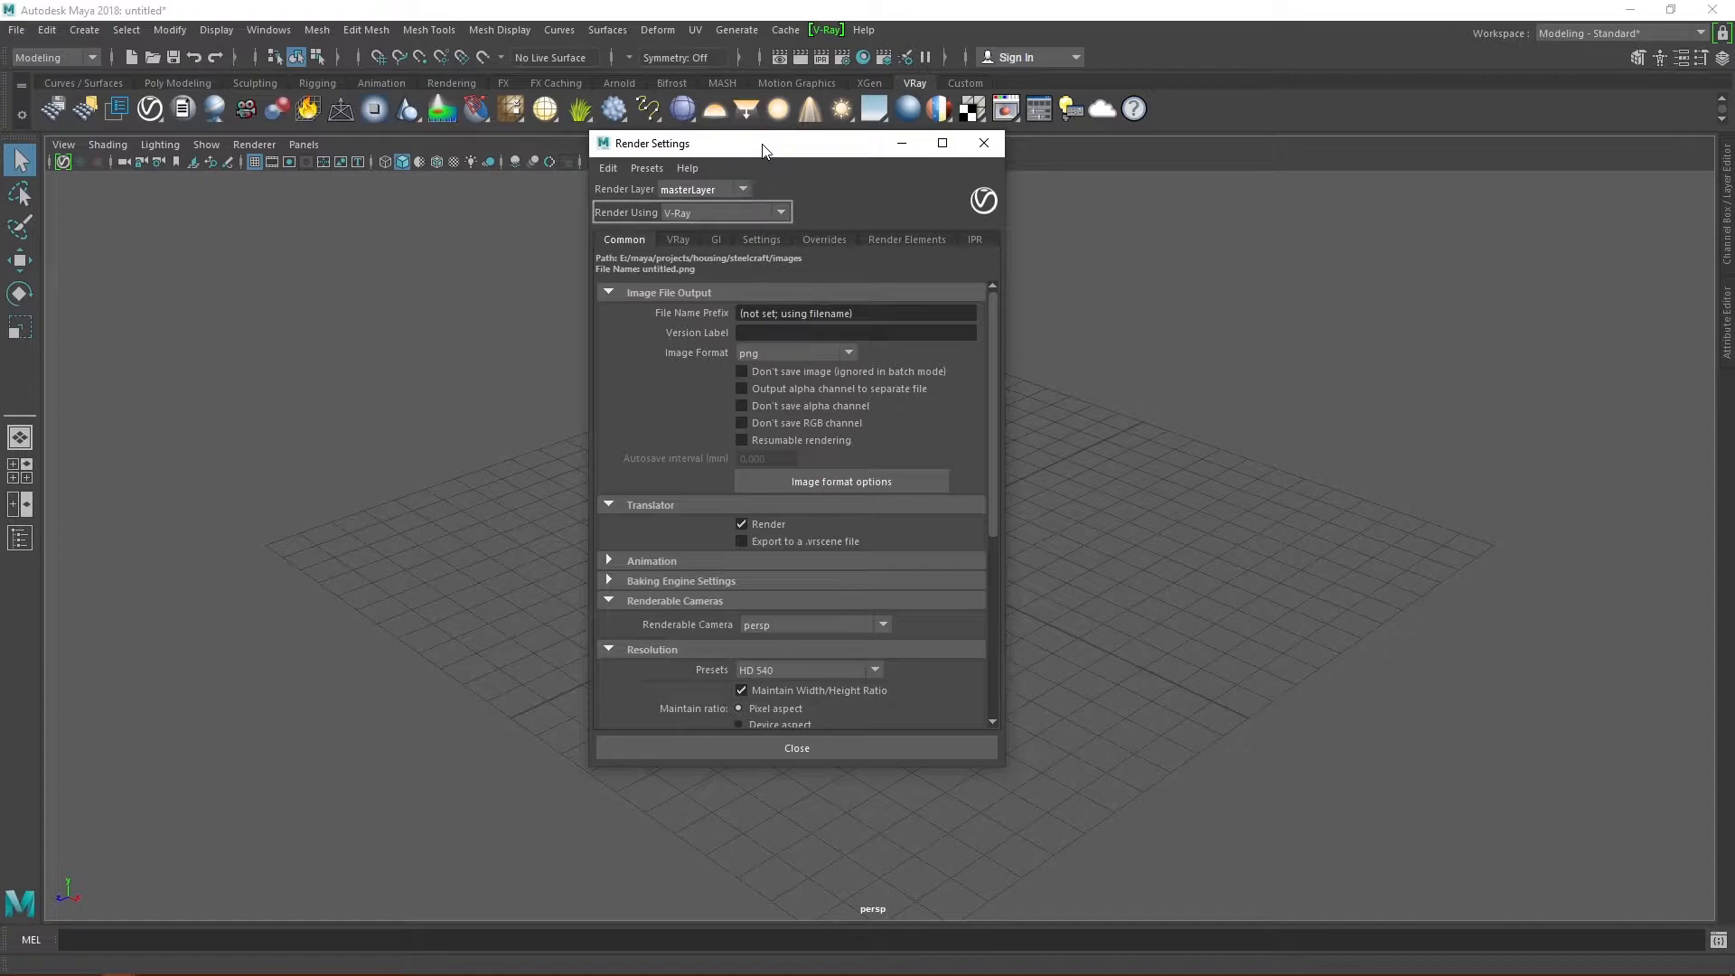
pyautogui.click(1005, 107)
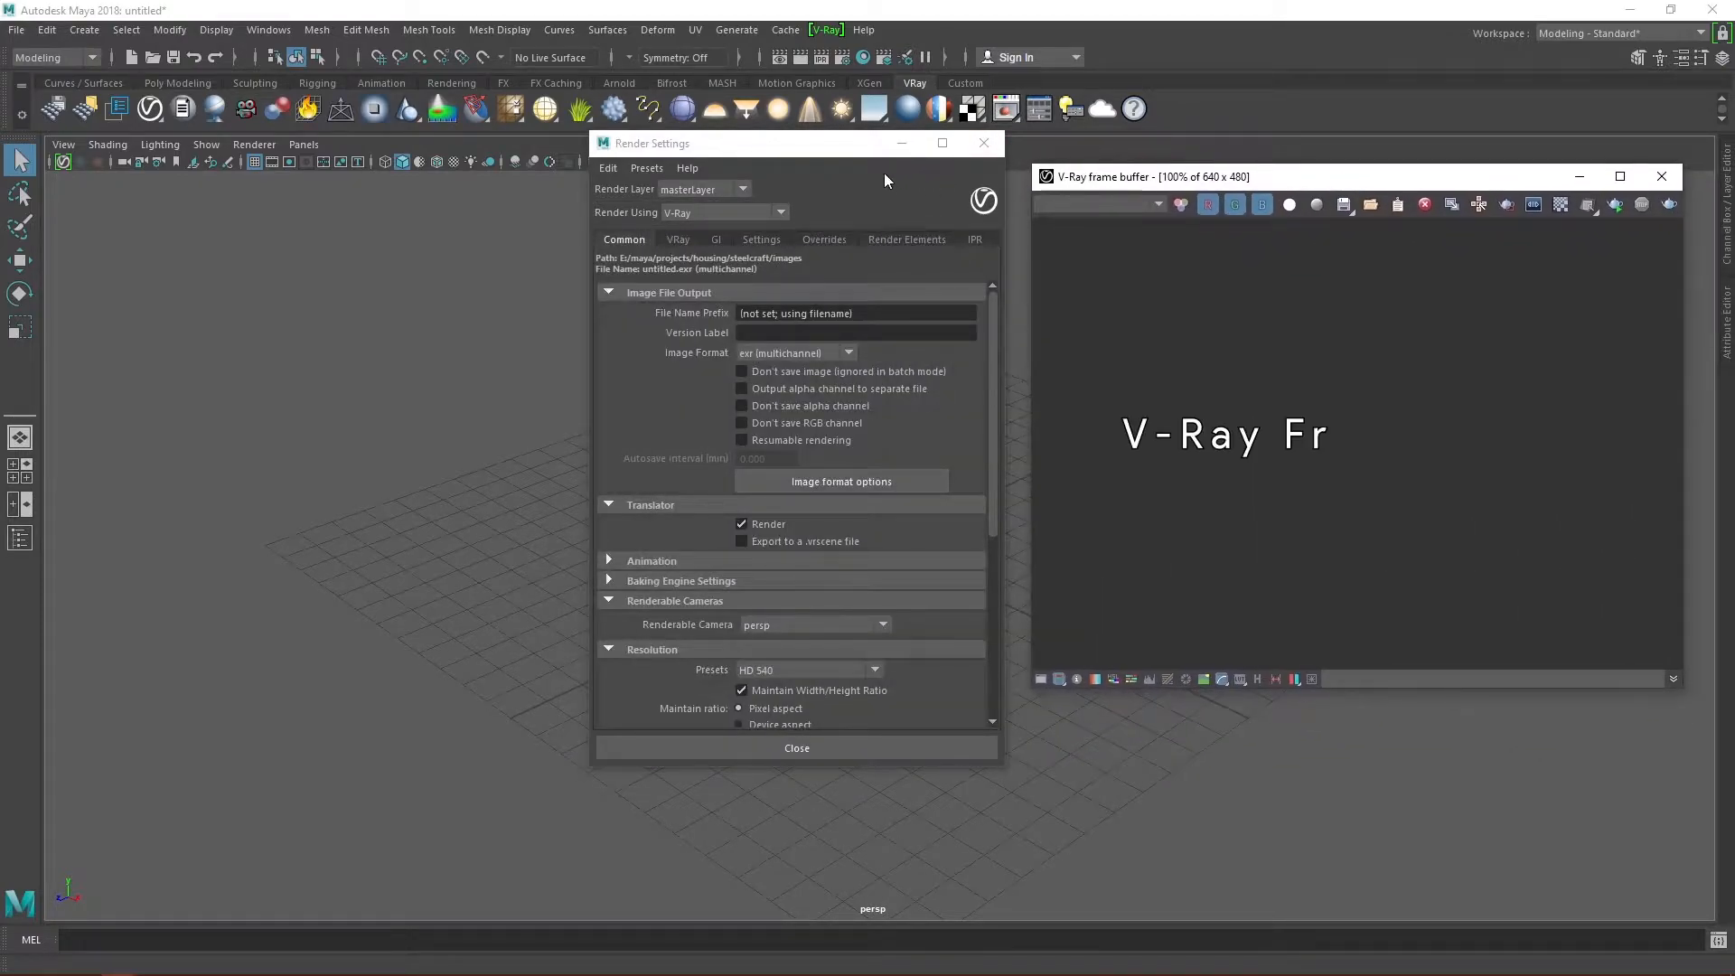
pyautogui.moveTo(886, 143); pyautogui.dragTo(521, 186)
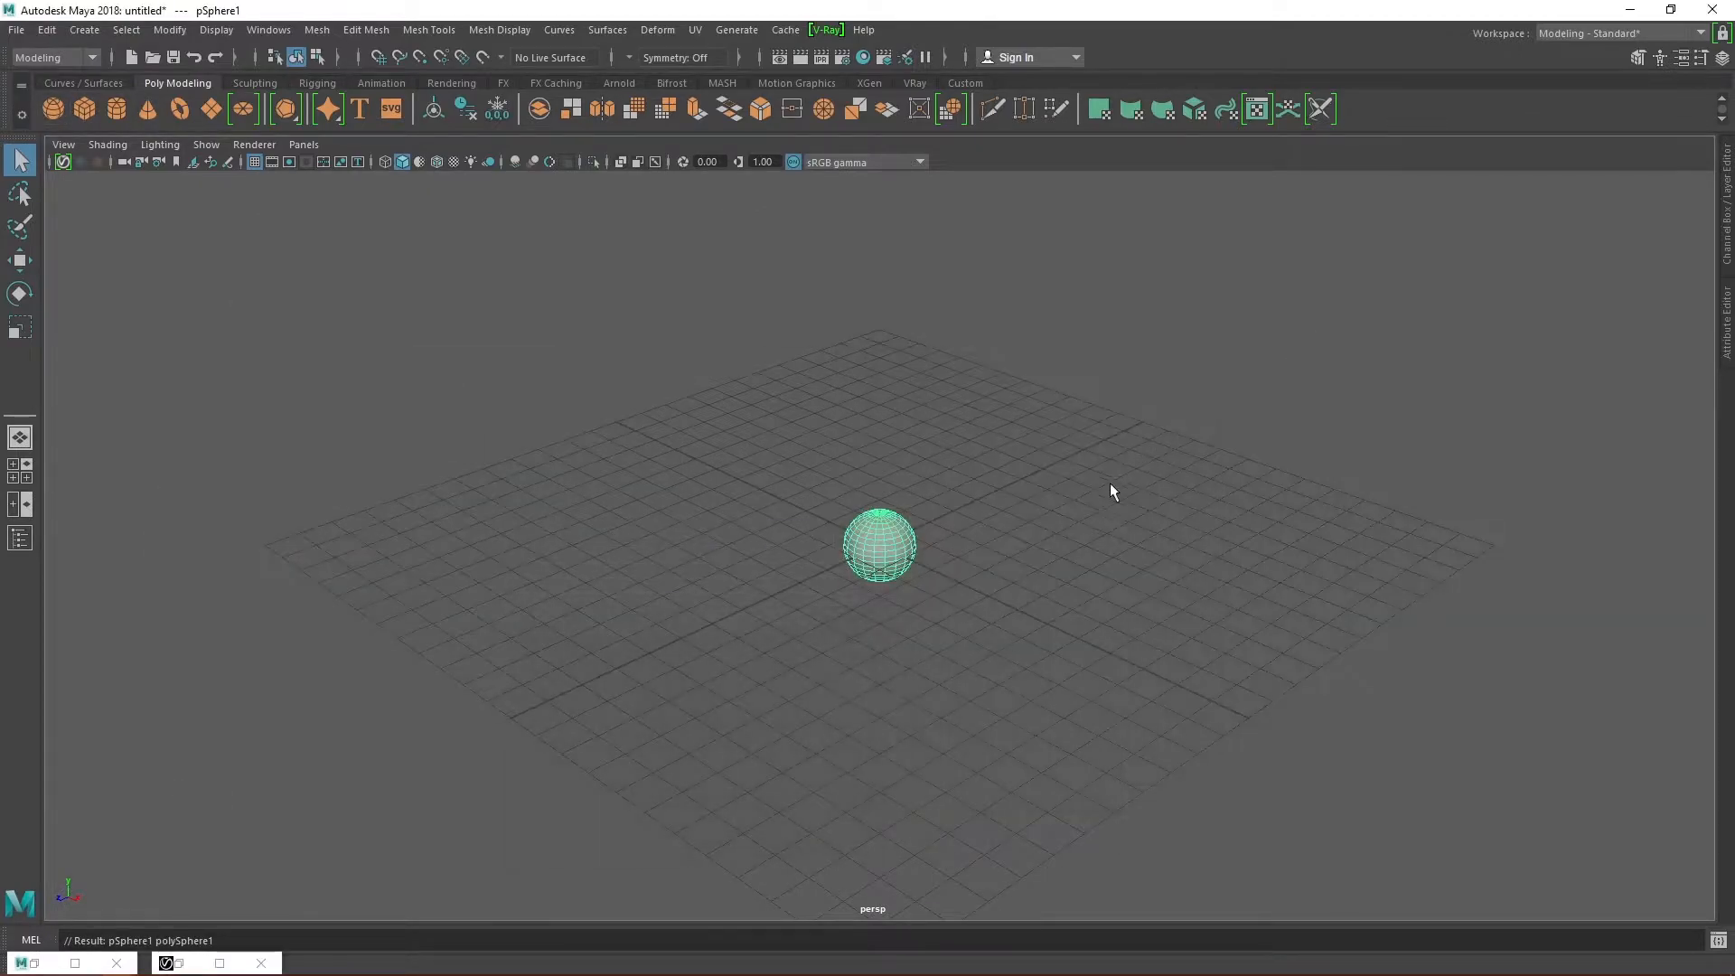
# Step: Scale up the sphere, add a VRayLightRect, and move and tilt it toward the sphere
pyautogui.press('r')
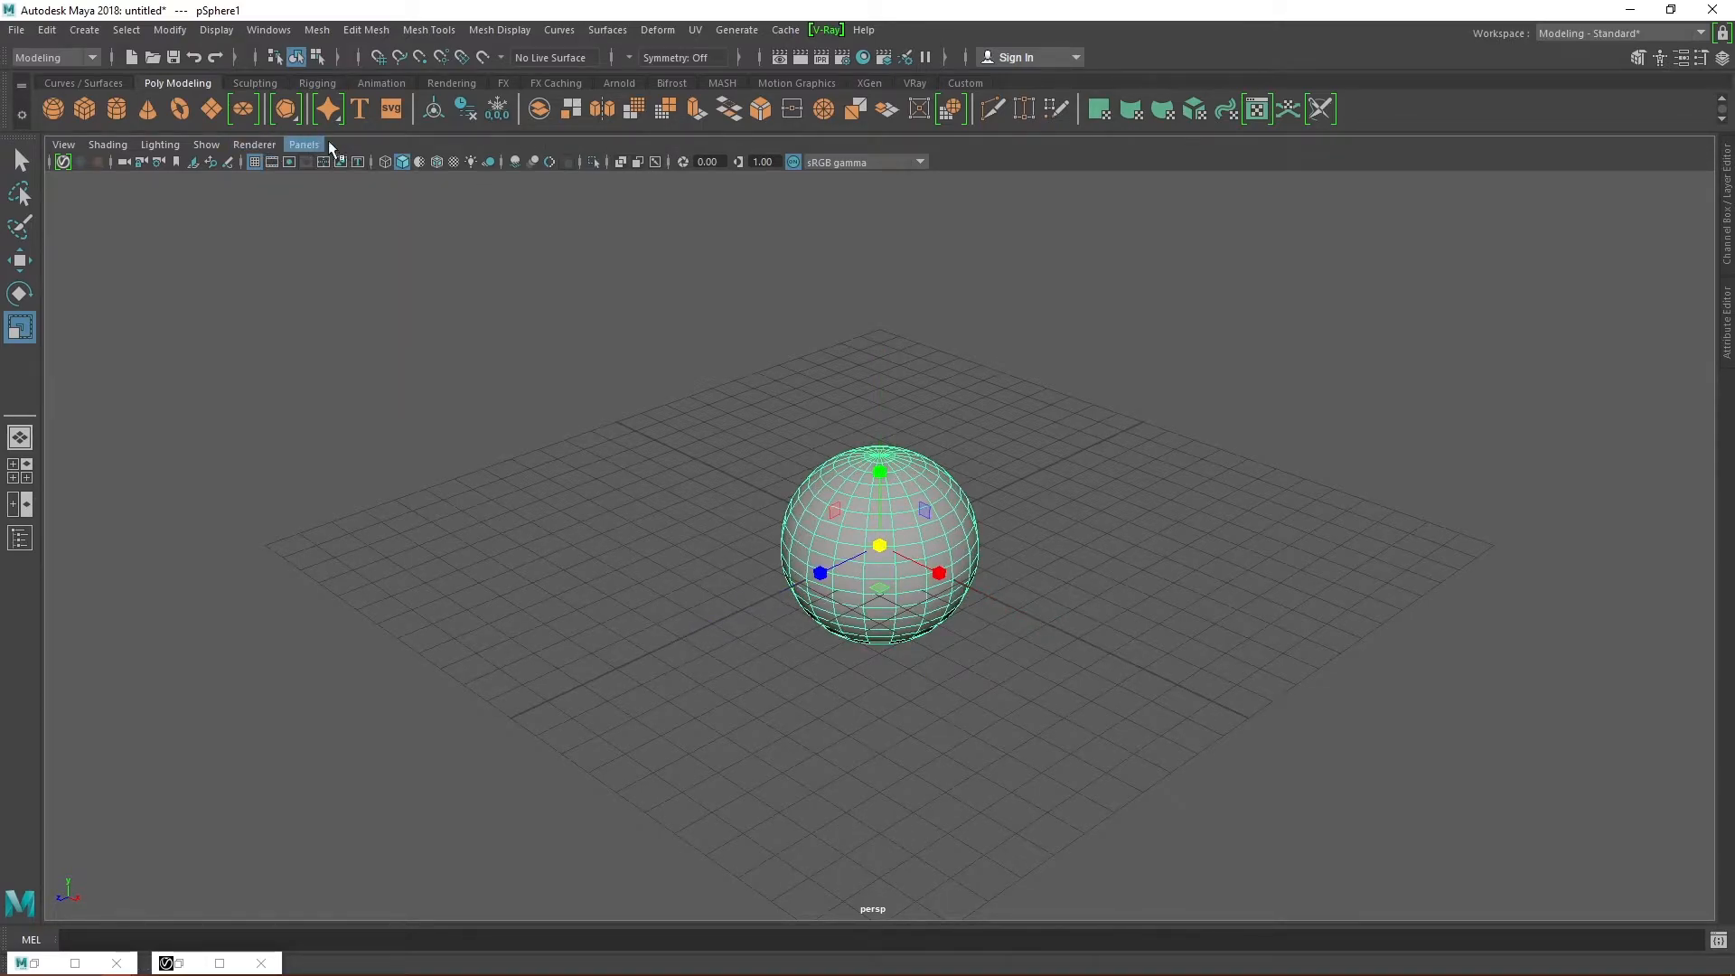
pyautogui.click(914, 84)
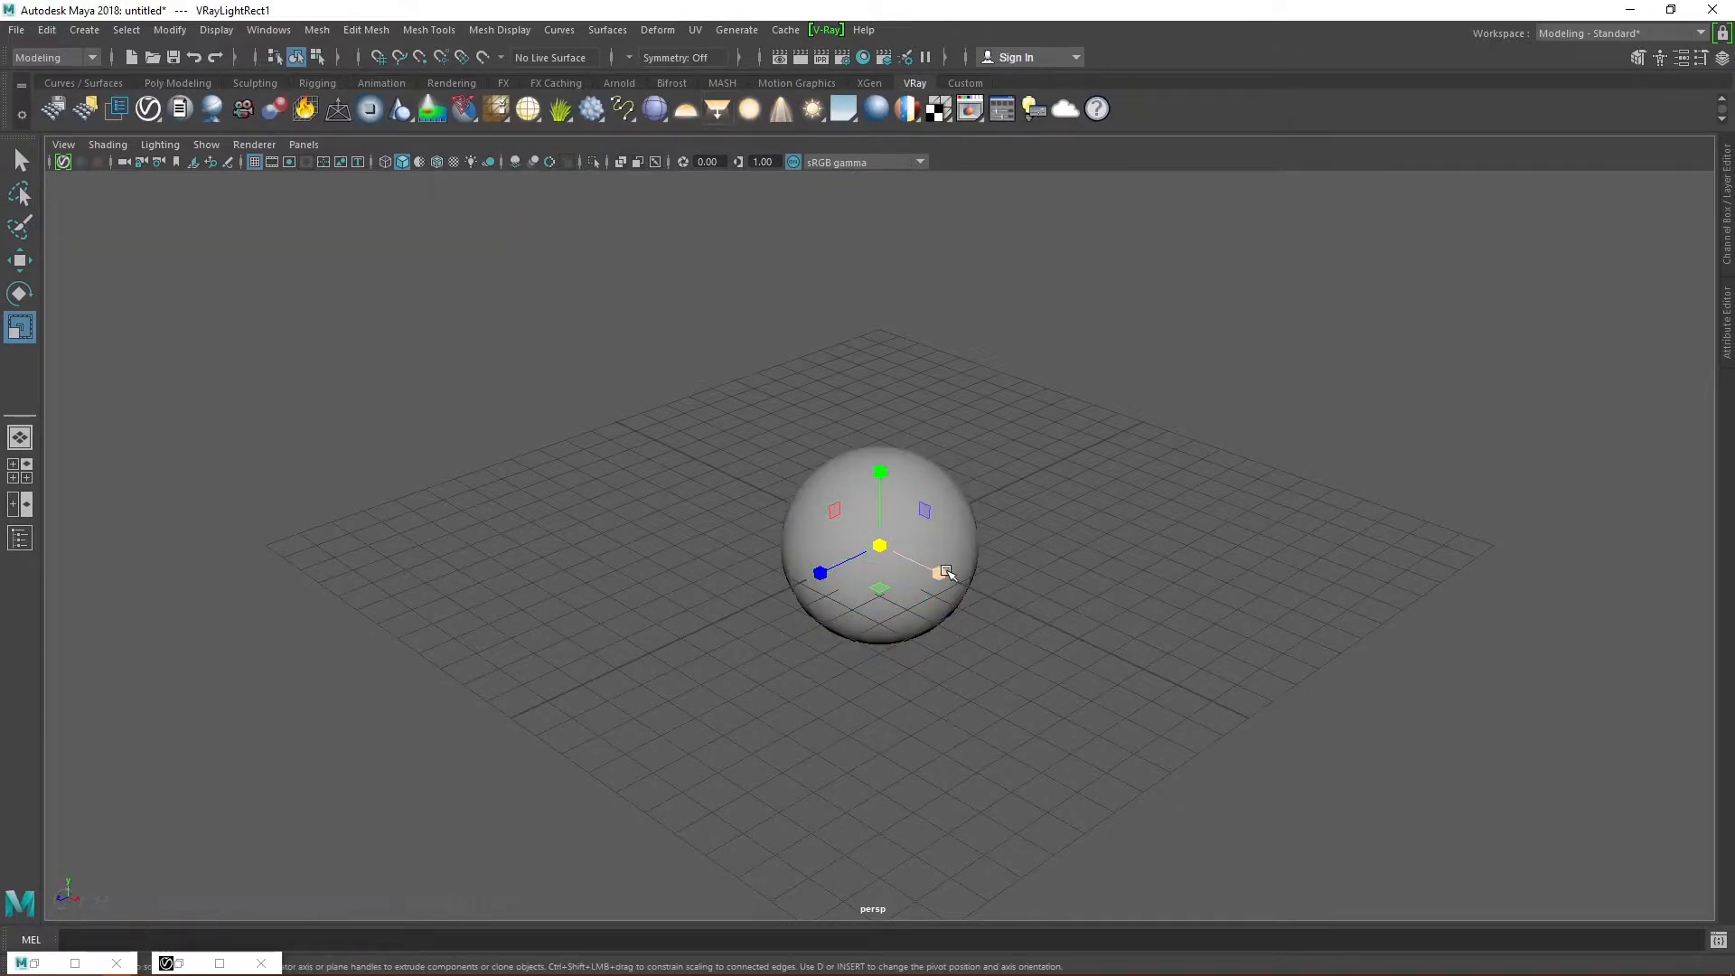
pyautogui.press('w')
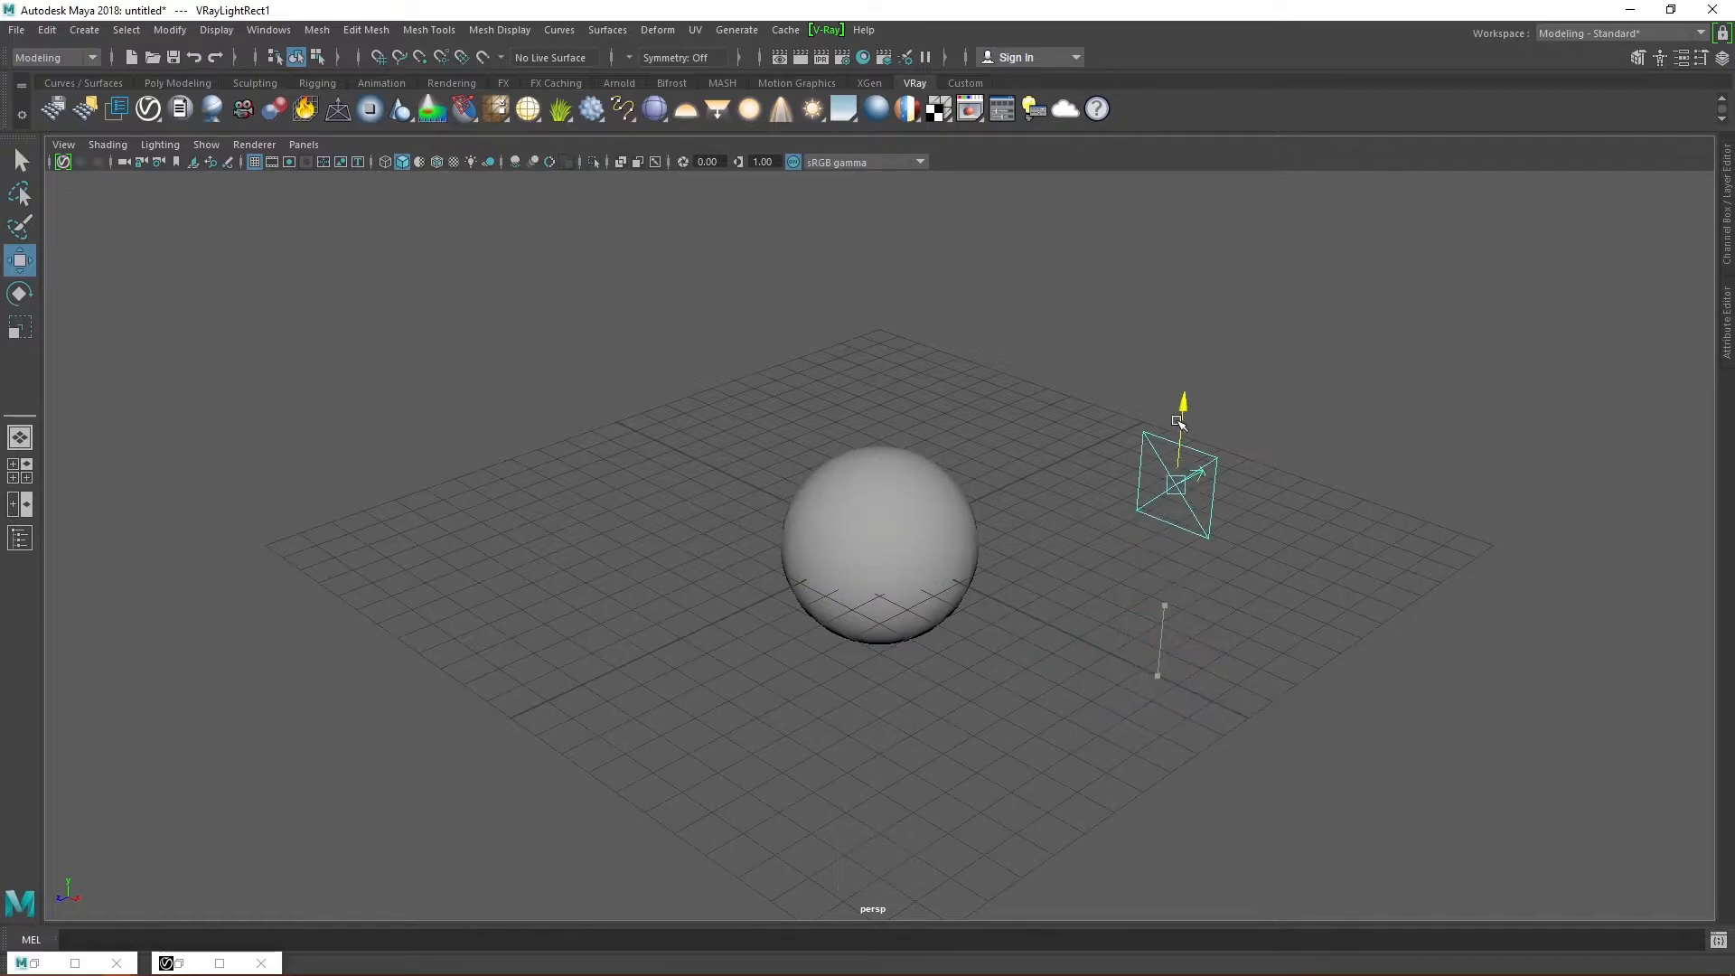
pyautogui.press('e')
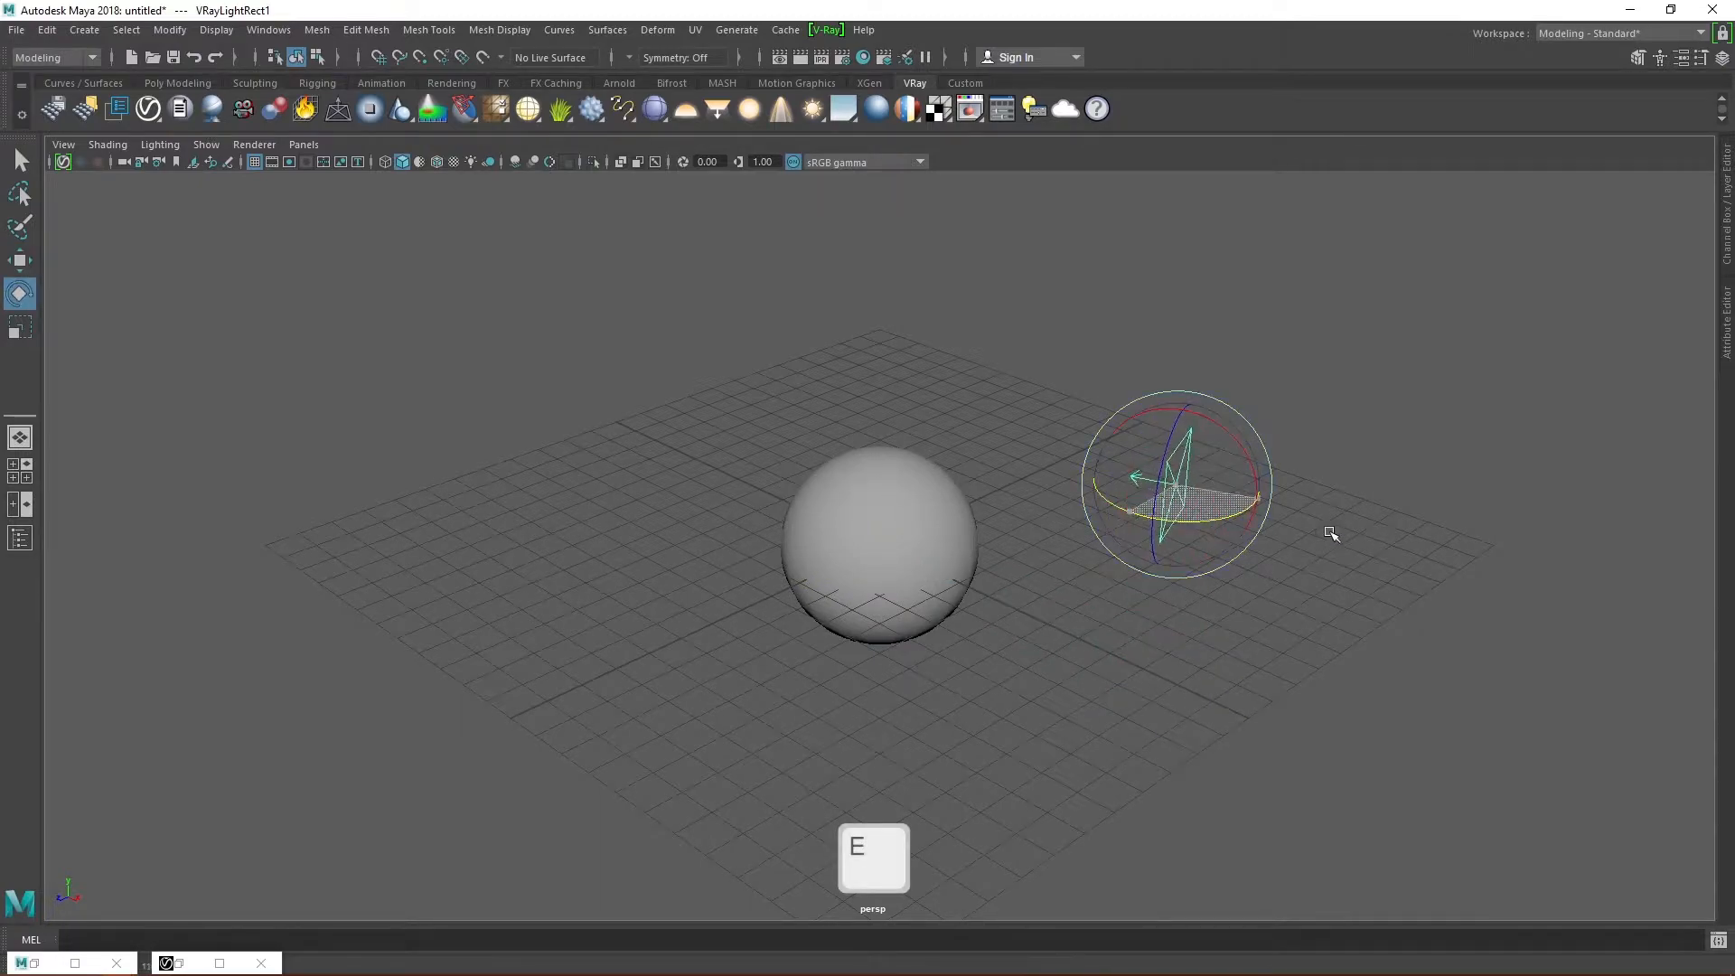
pyautogui.moveTo(1327, 534); pyautogui.dragTo(1212, 452)
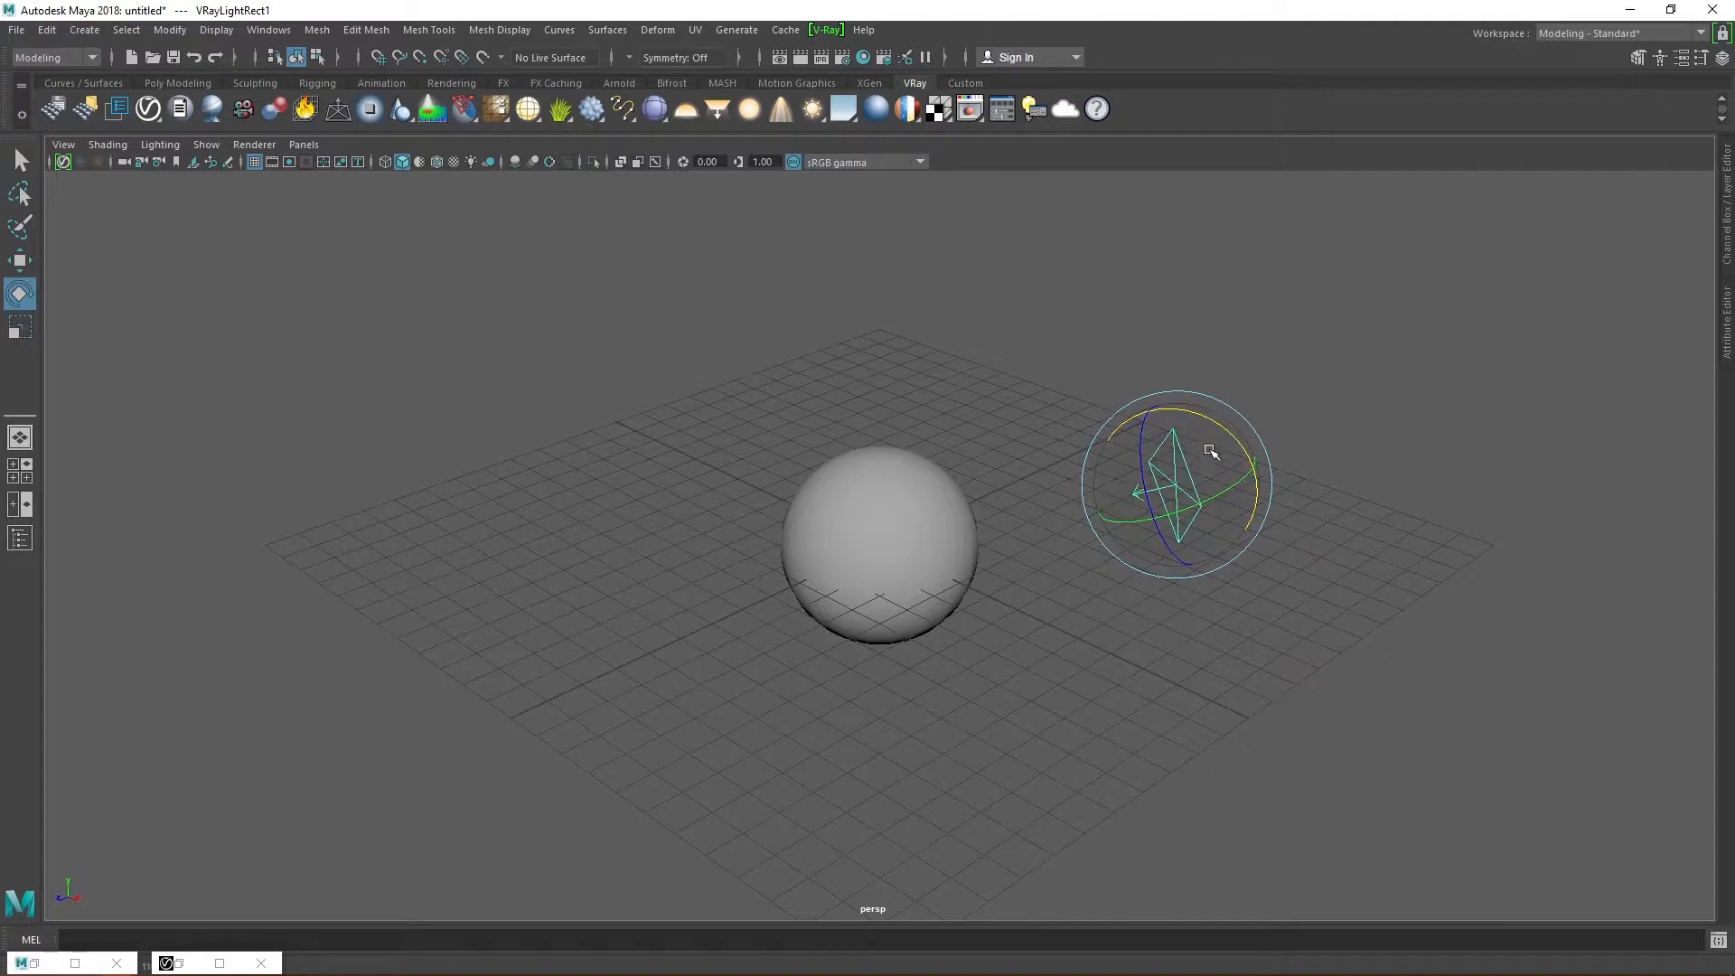
pyautogui.press('w')
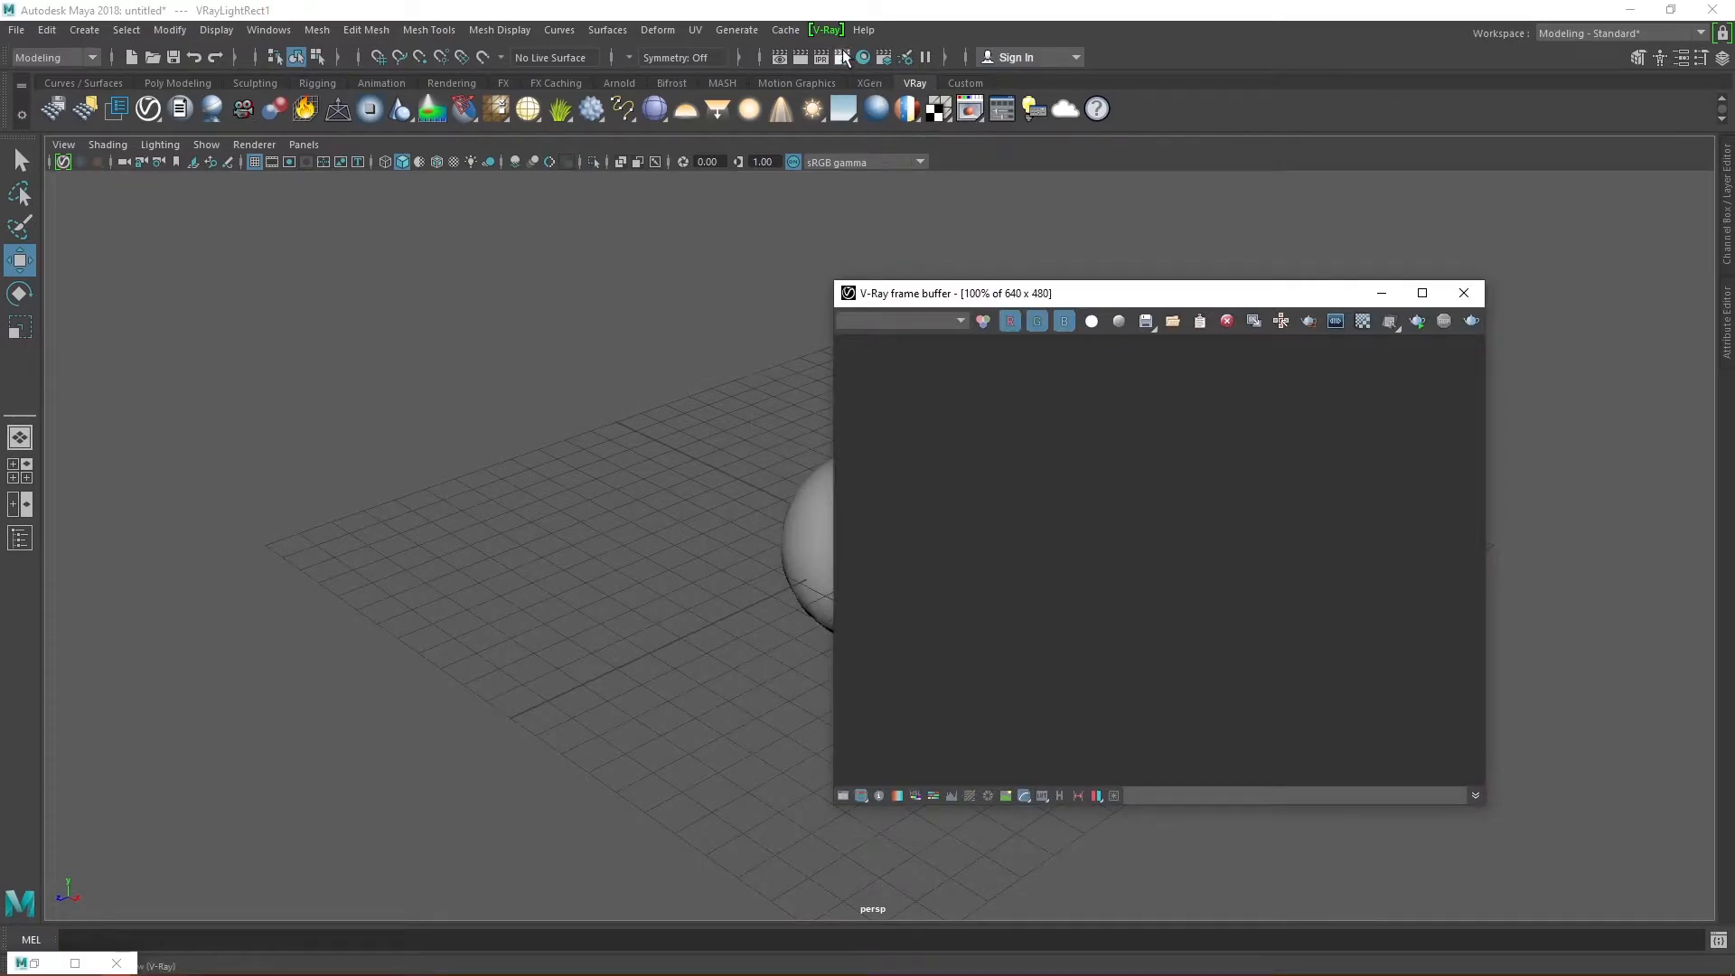
# Step: Render the sphere with V-Ray and switch the output image format to png
pyautogui.click(799, 58)
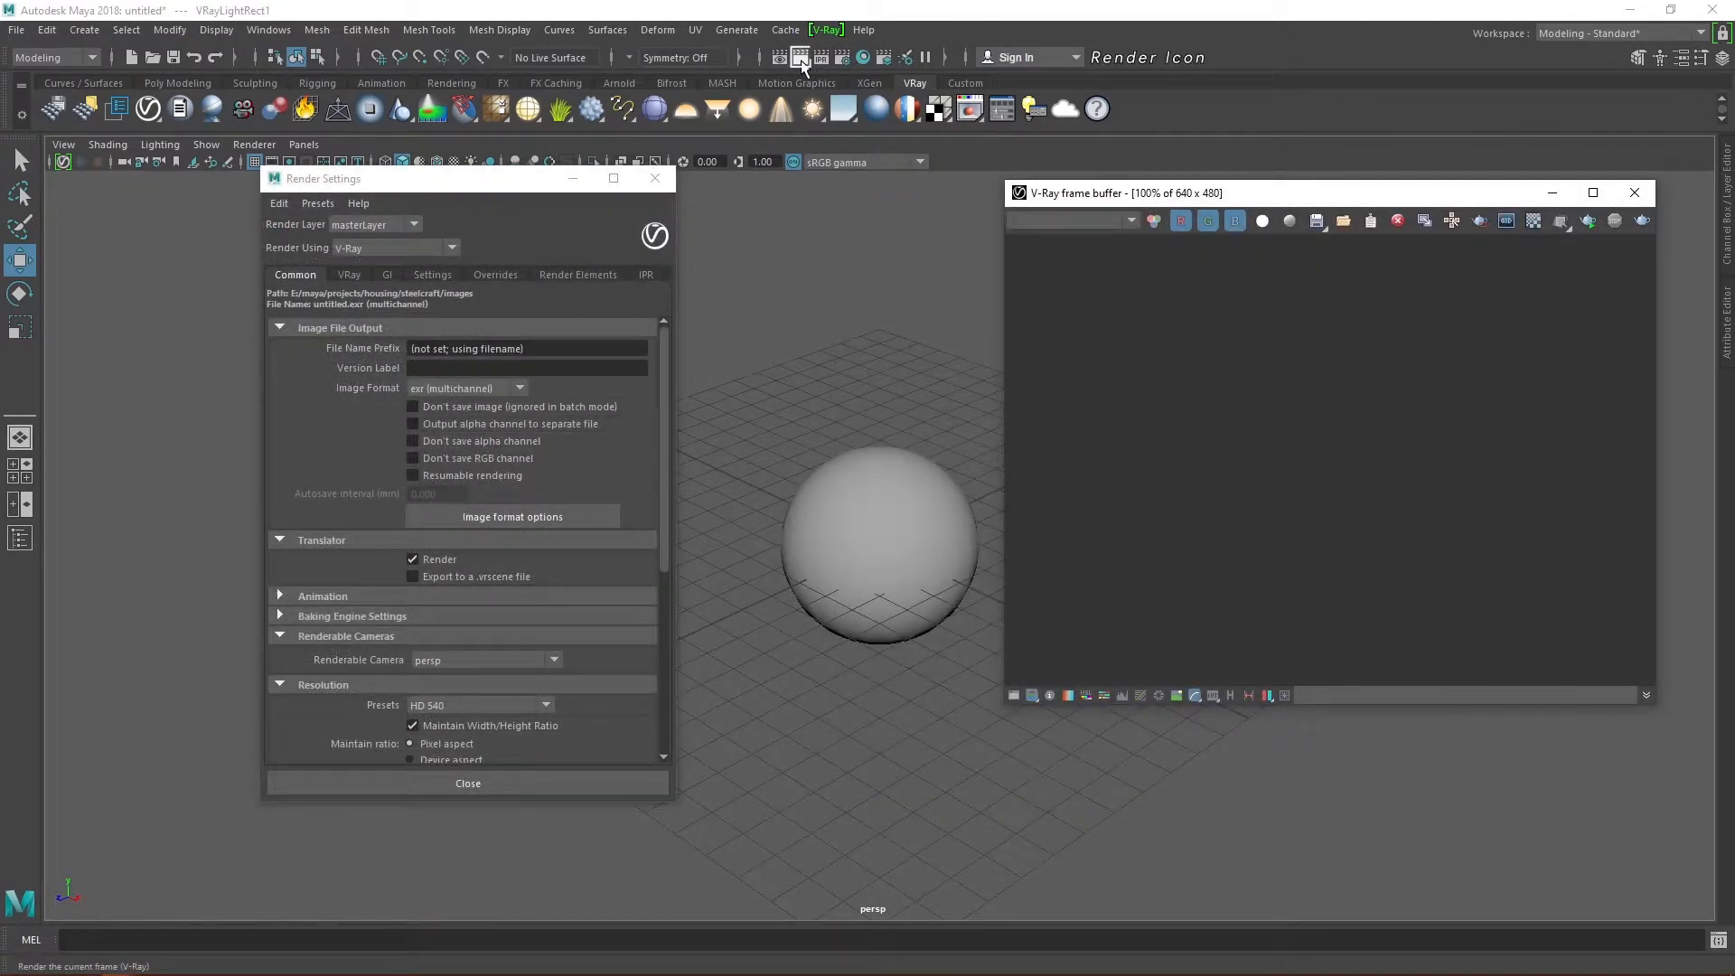
pyautogui.click(800, 56)
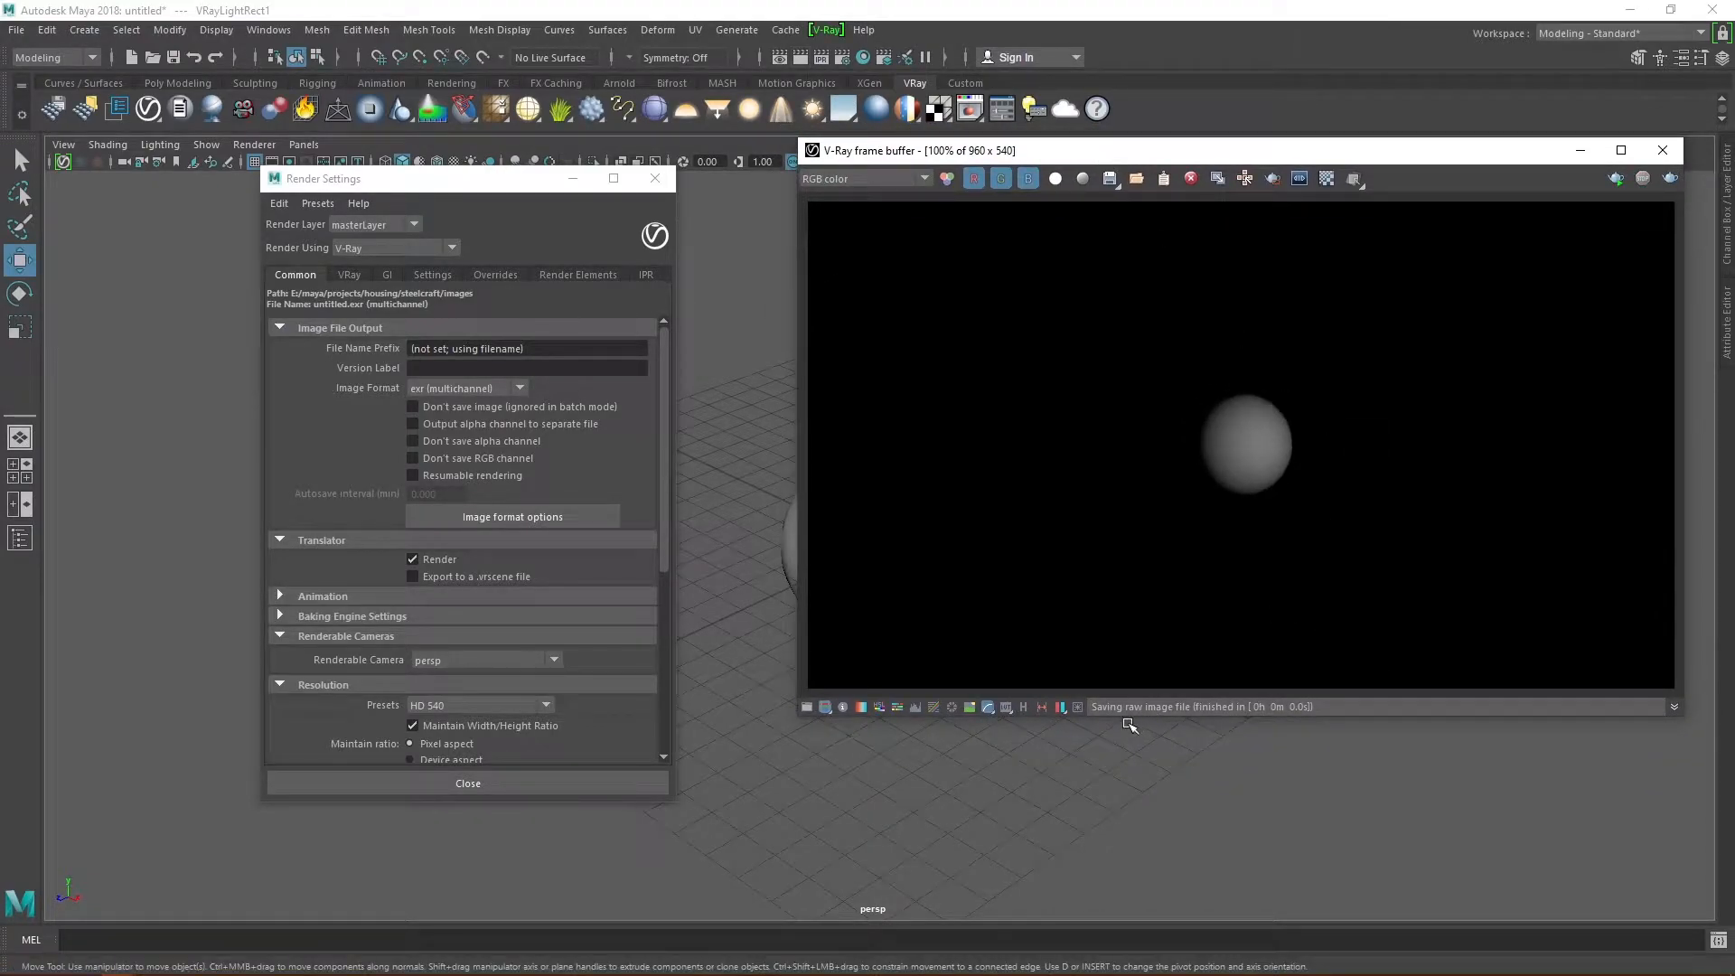
pyautogui.click(520, 388)
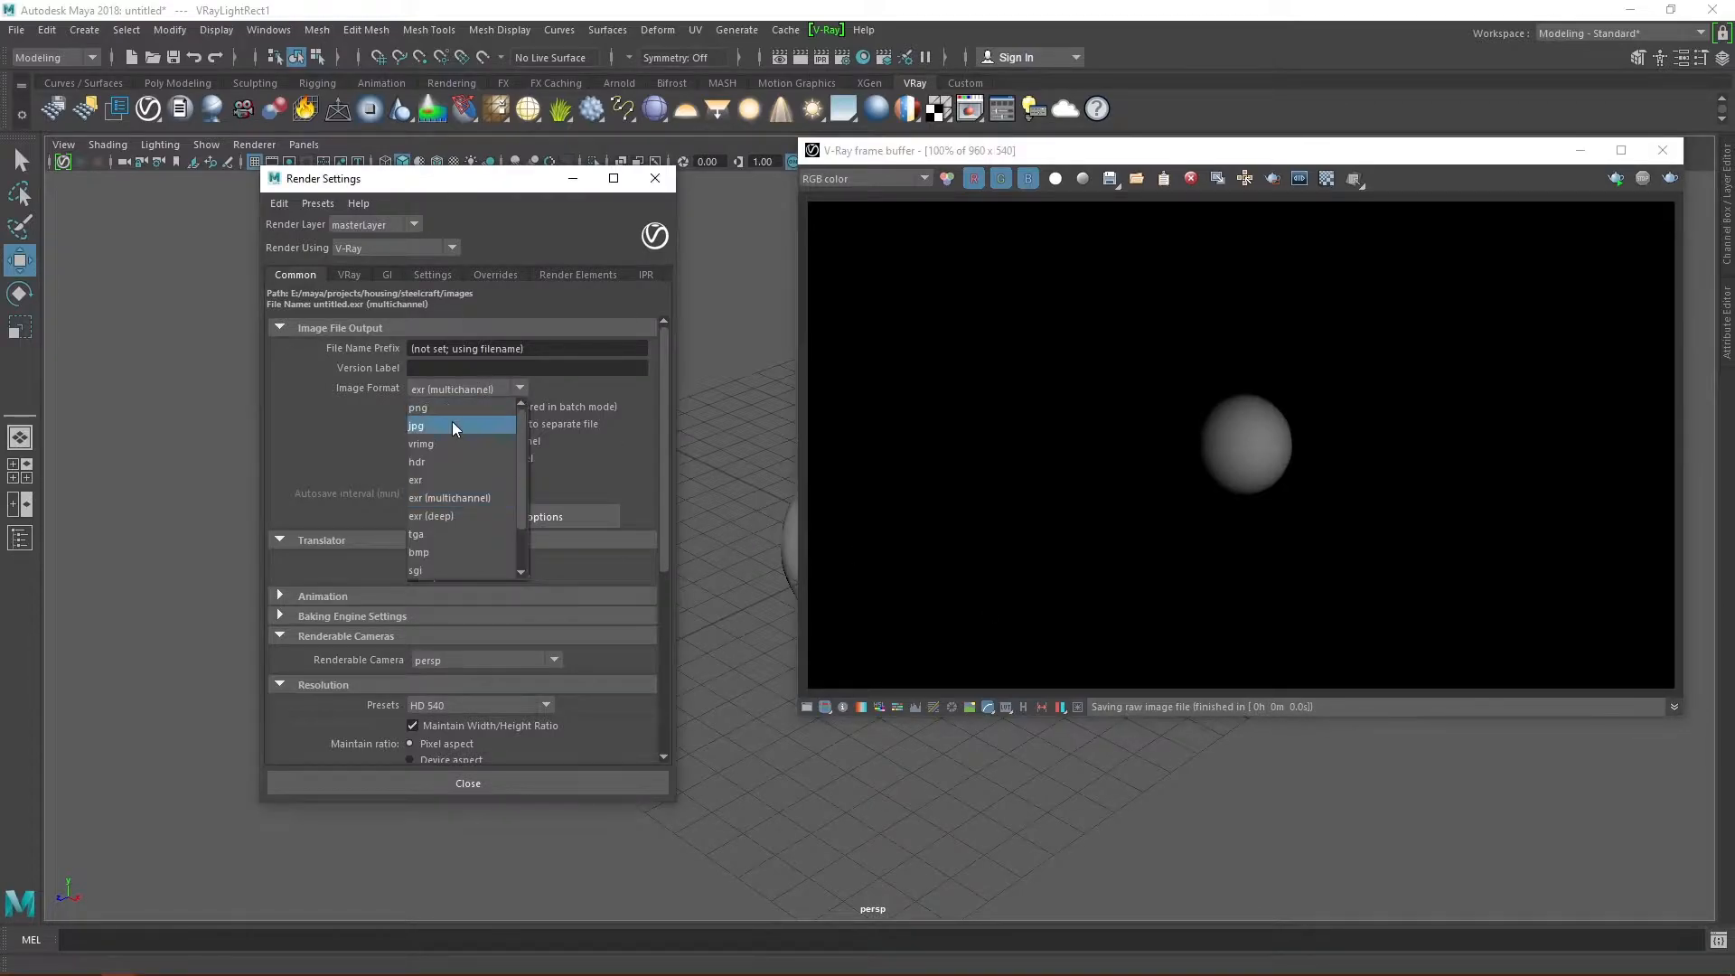
pyautogui.click(418, 425)
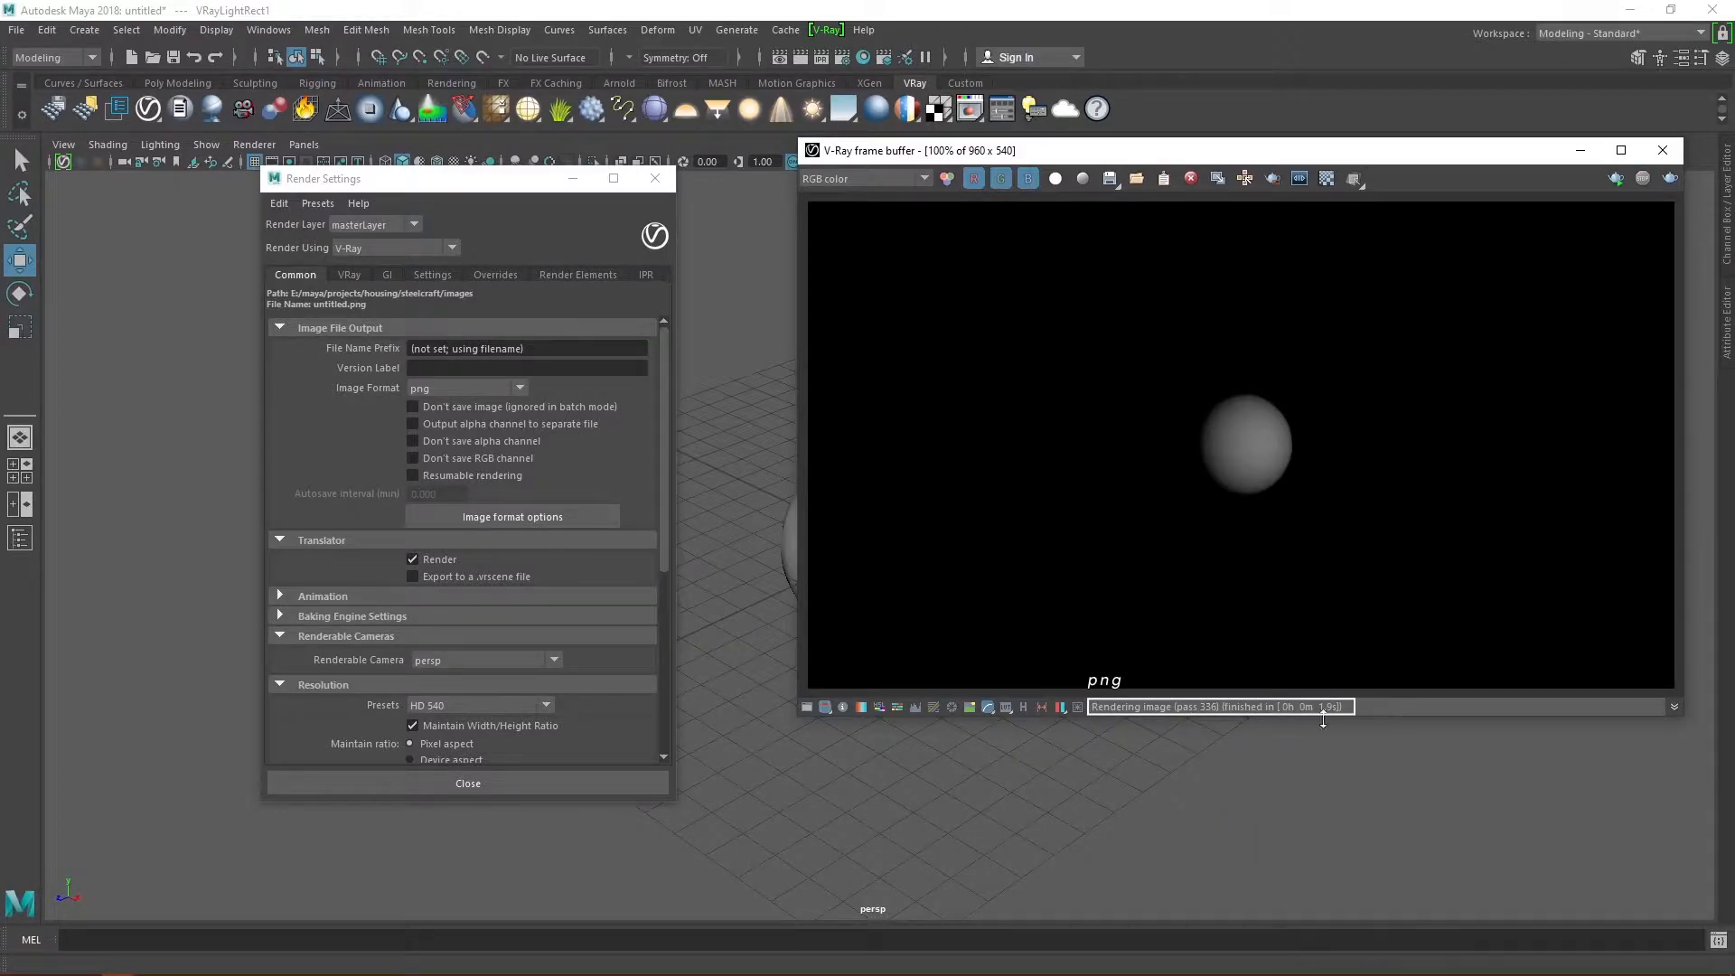
# Step: Set the output image format to exr (multichannel) and turn on not saving the rendered image
pyautogui.click(520, 388)
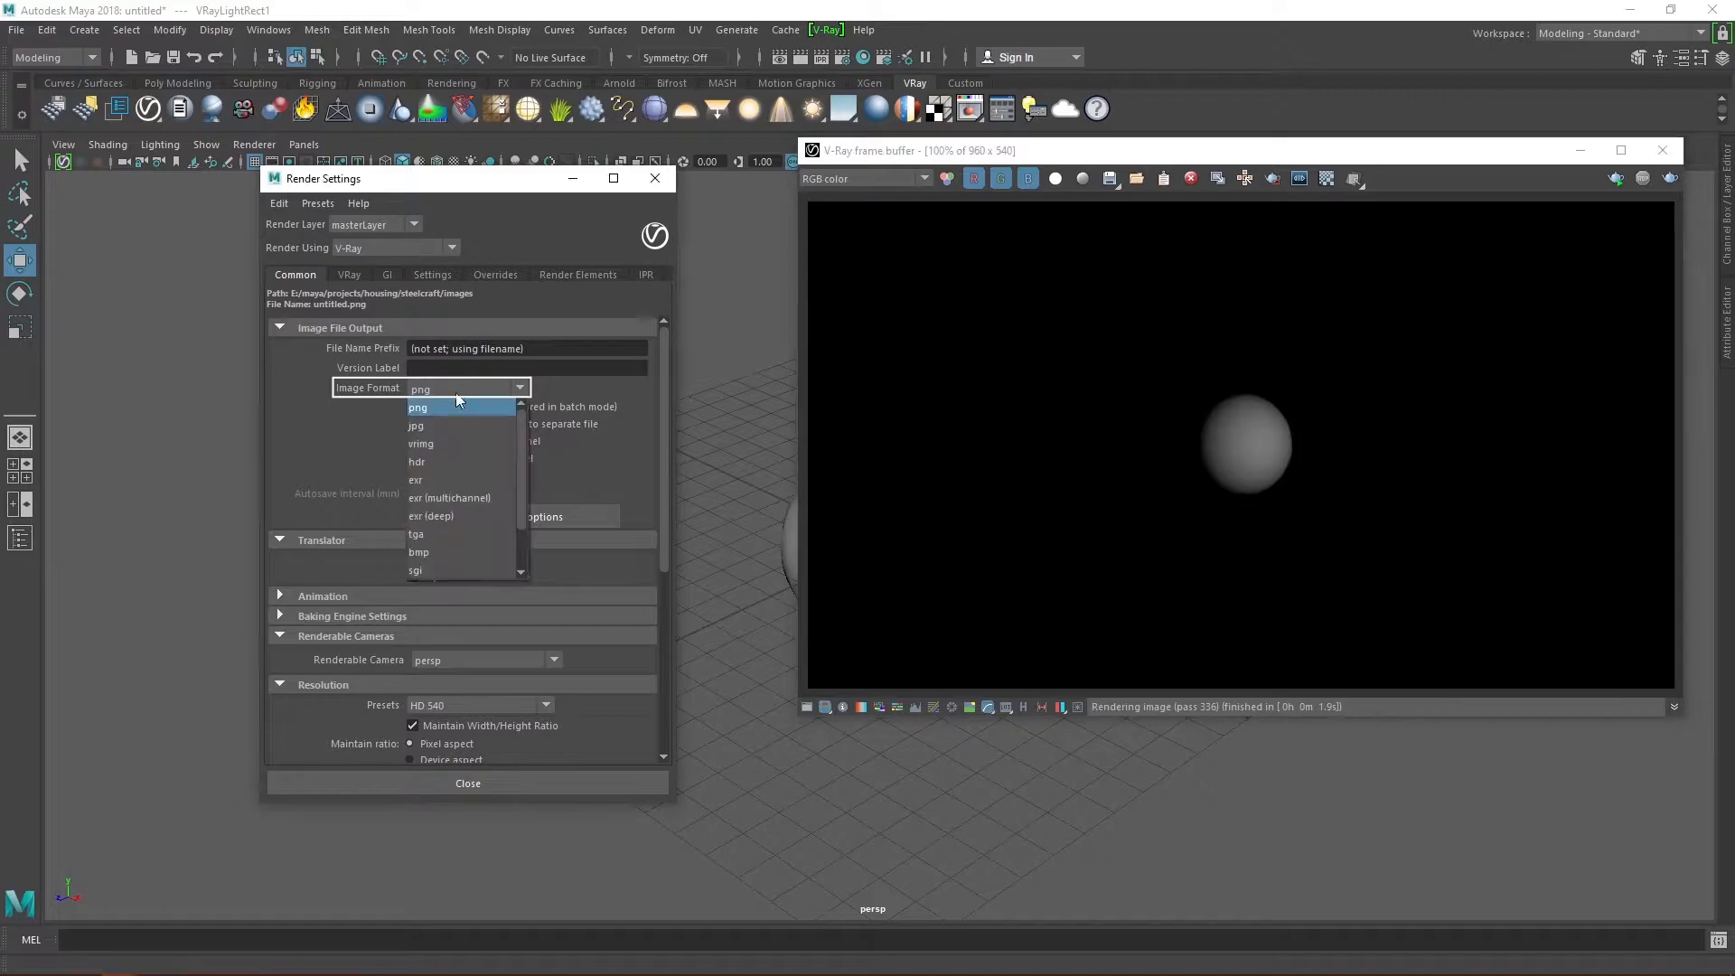
pyautogui.click(450, 497)
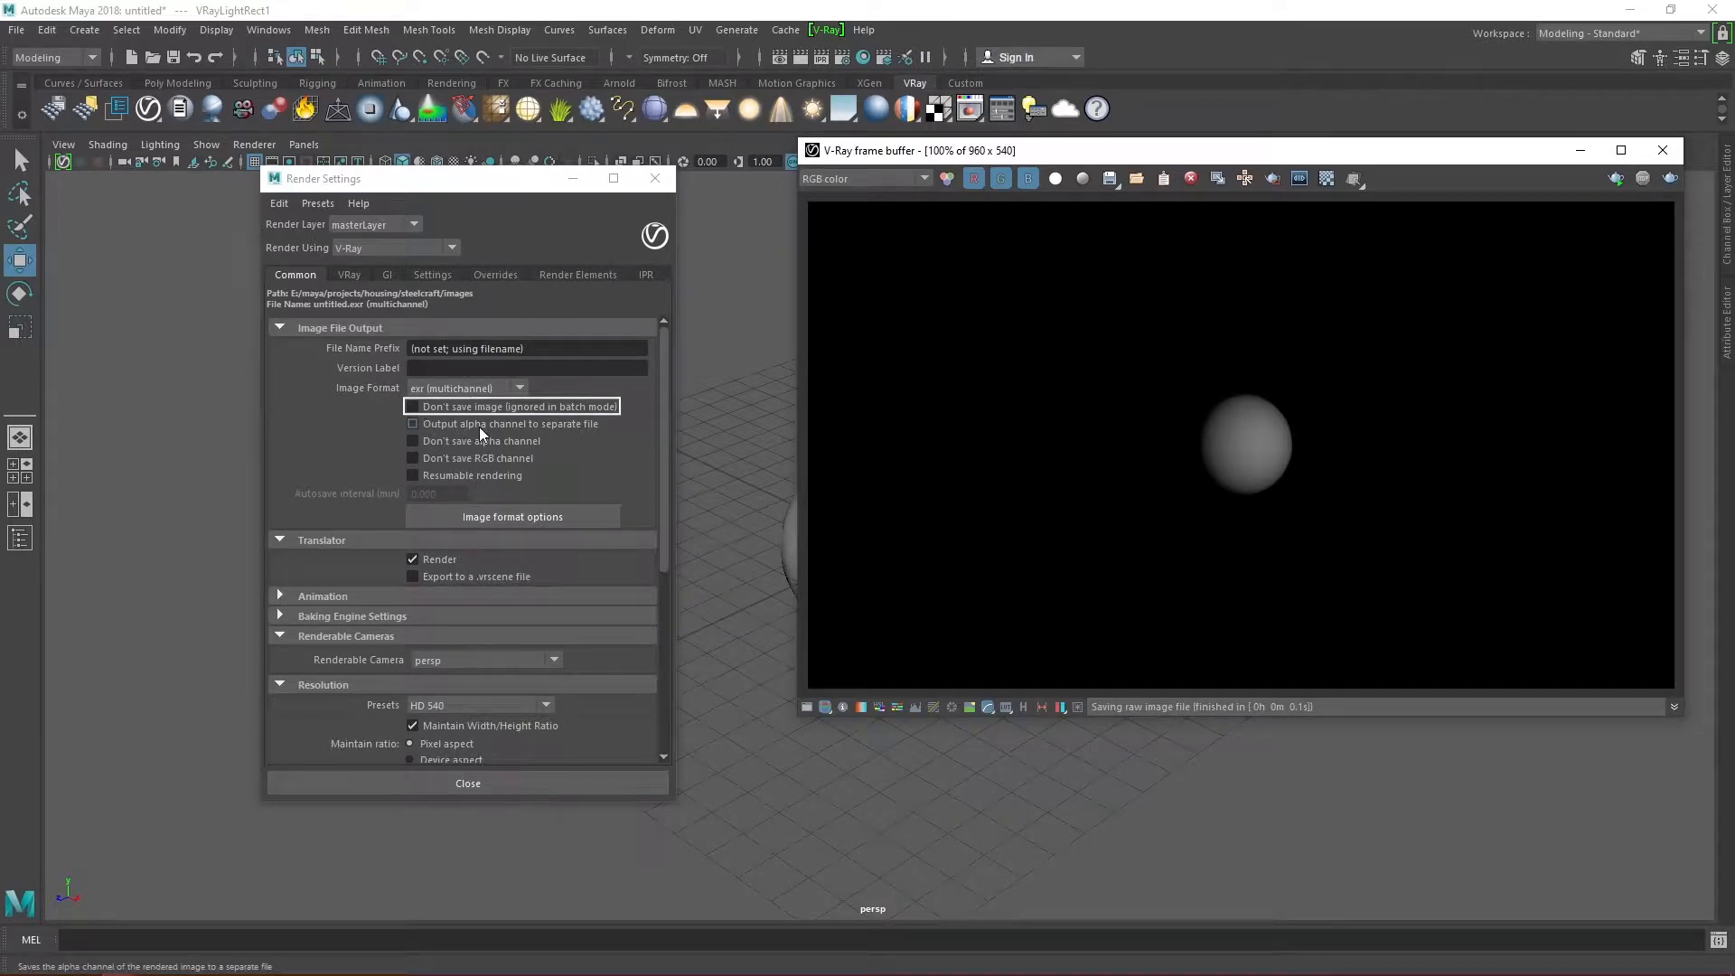
pyautogui.click(413, 405)
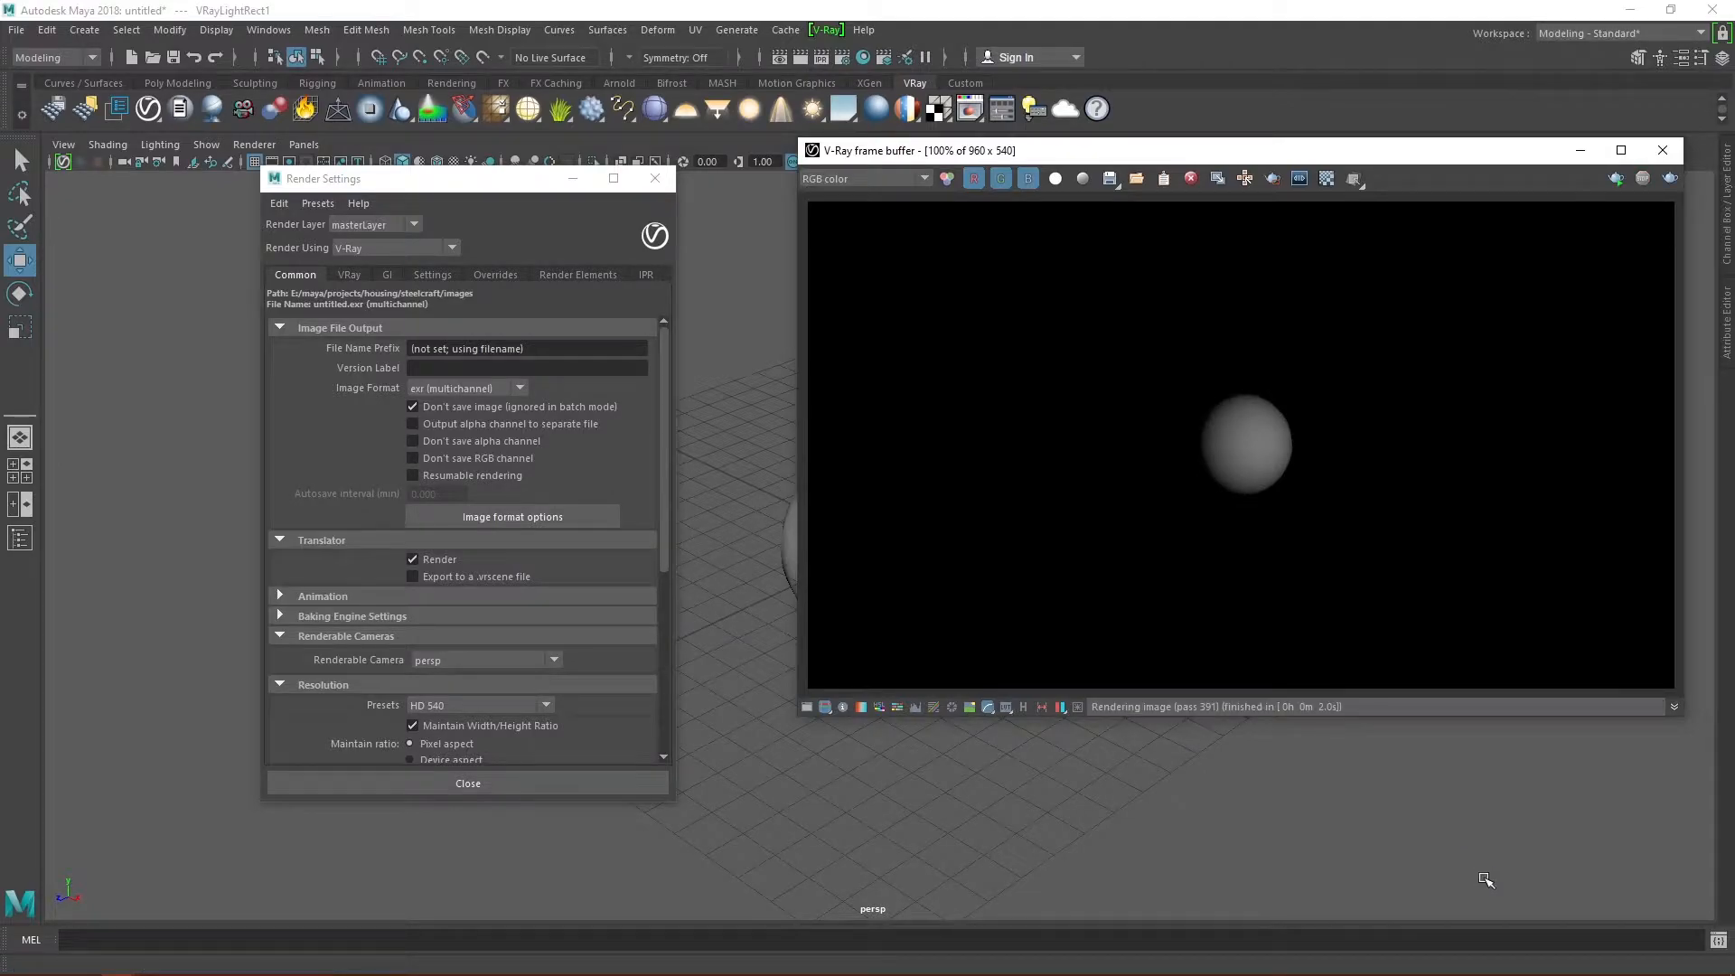
pyautogui.moveTo(442, 424)
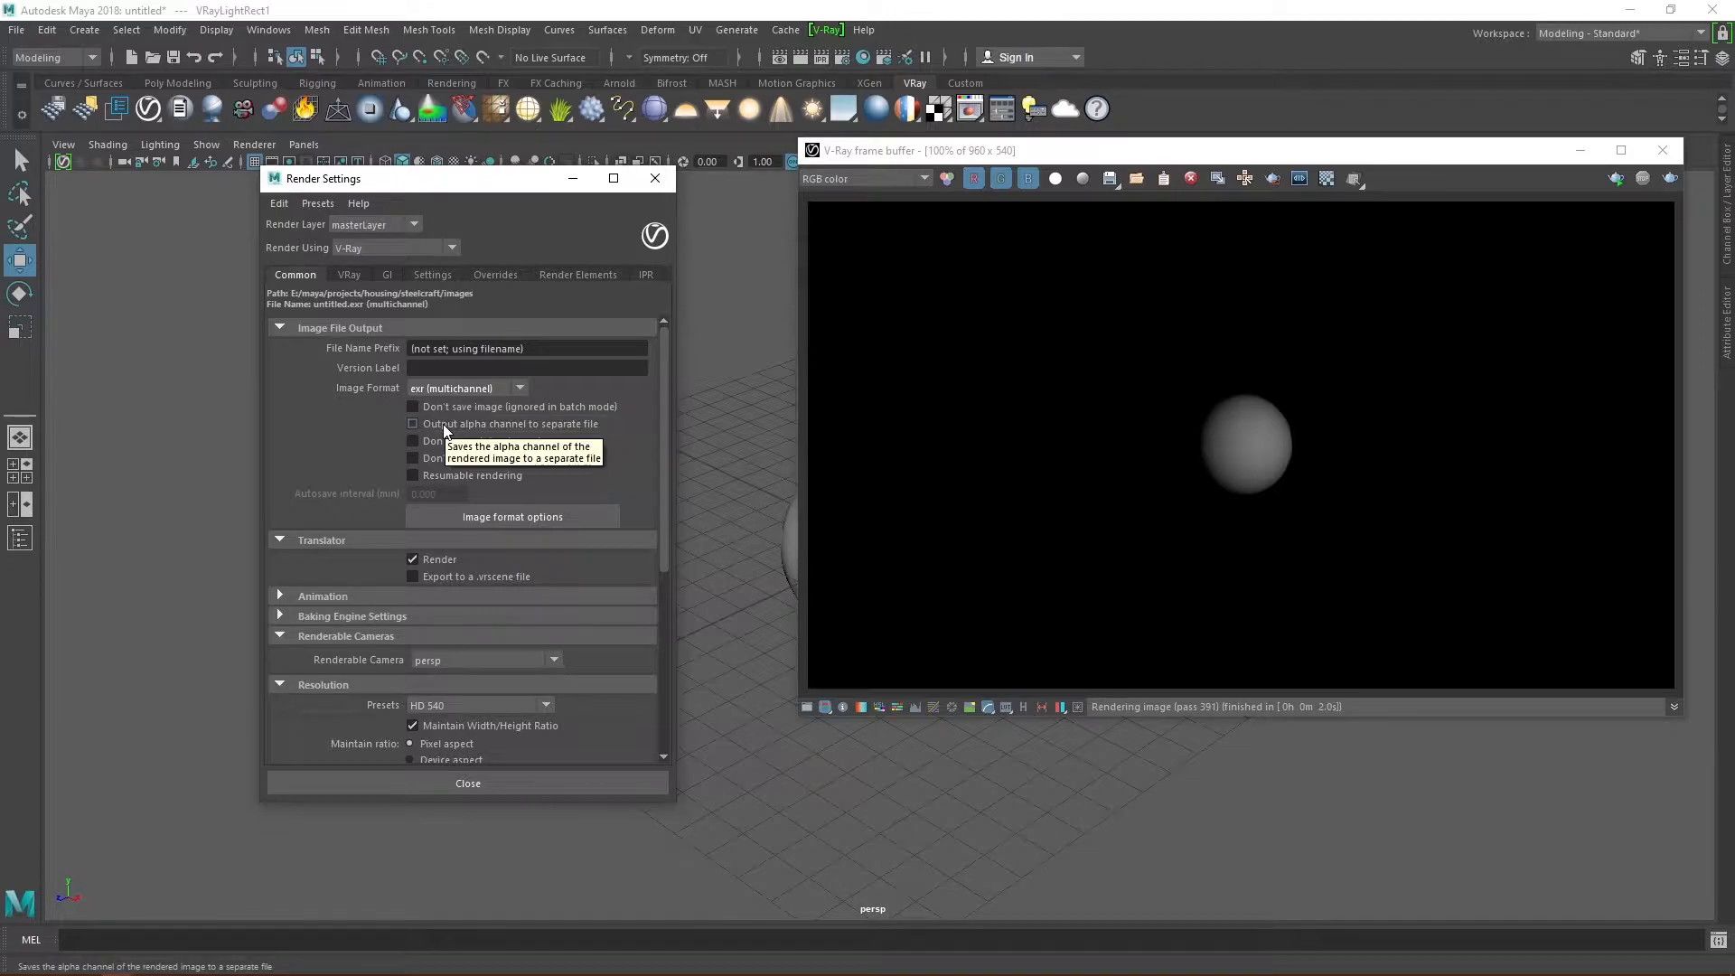
# Step: View the render's Alpha channel in the frame buffer, then return to RGB color
pyautogui.click(864, 178)
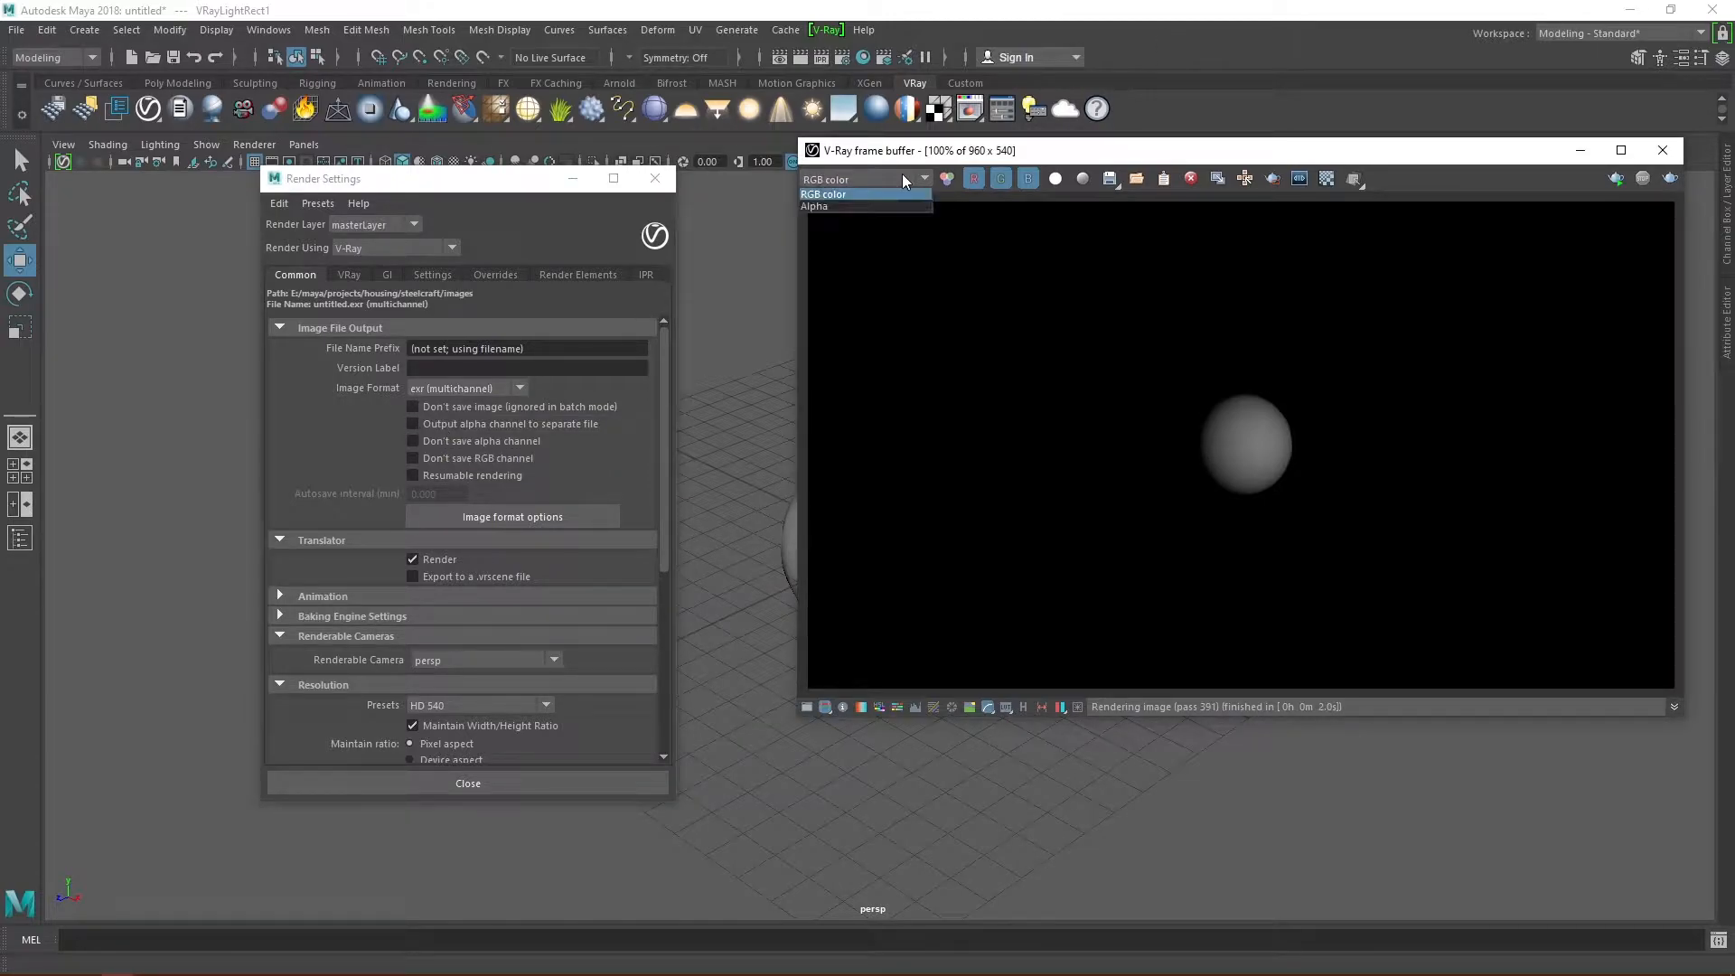
pyautogui.click(814, 206)
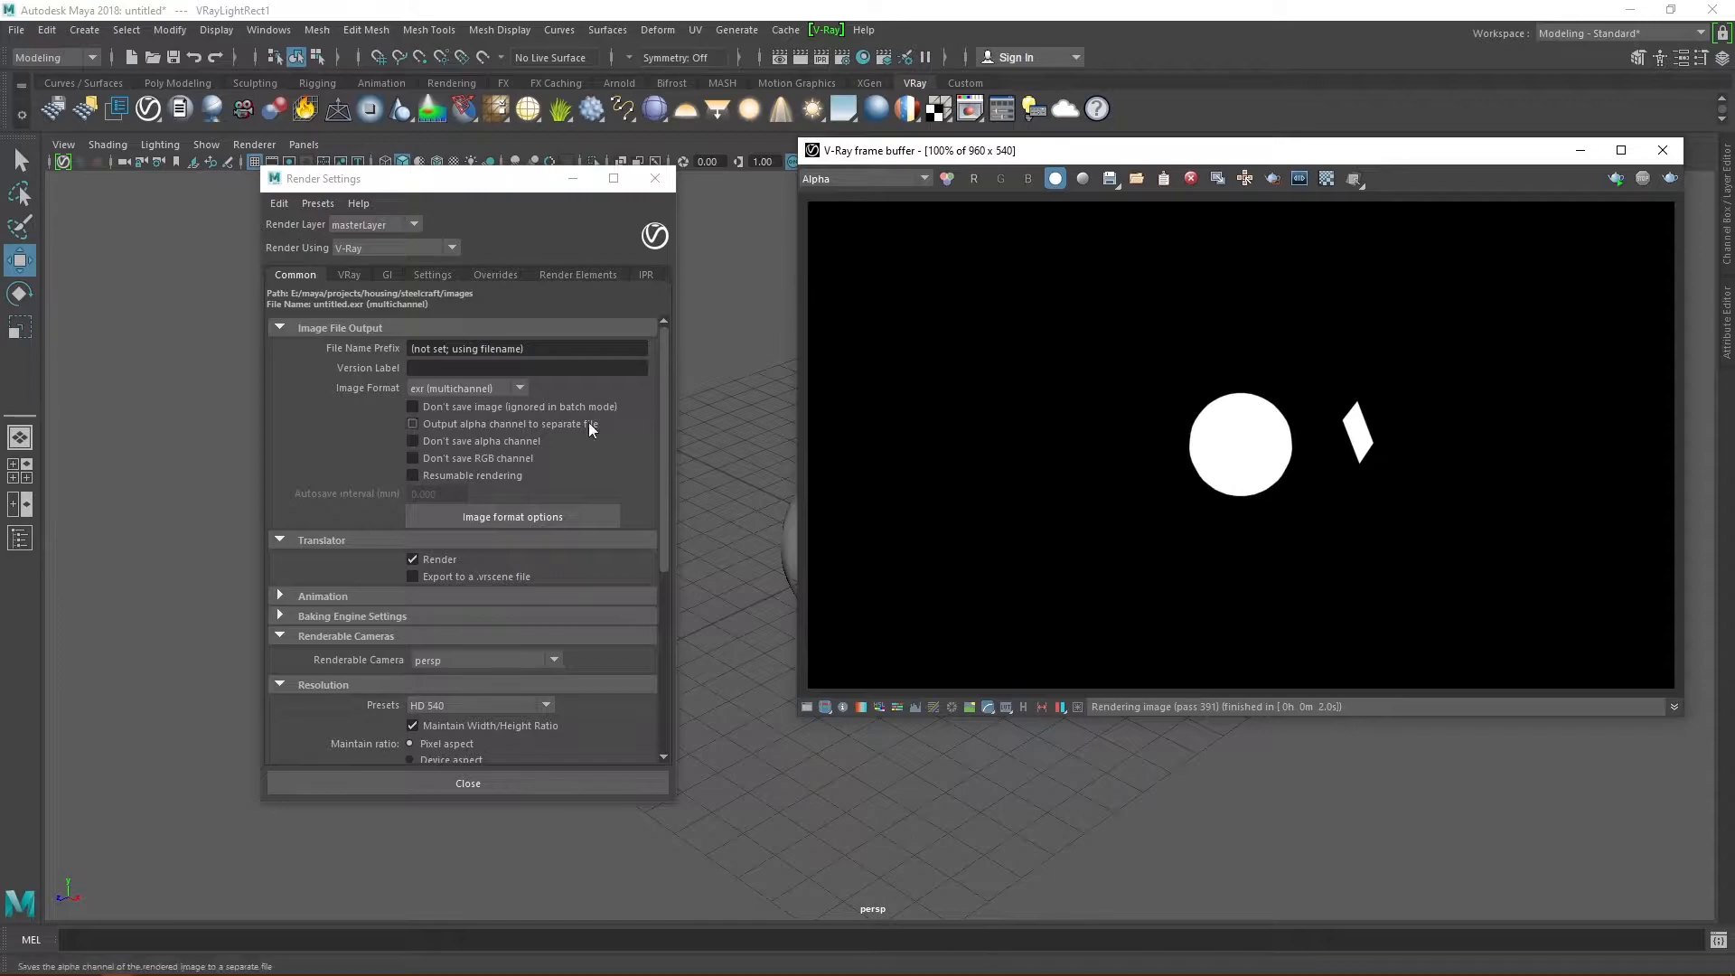
pyautogui.click(413, 440)
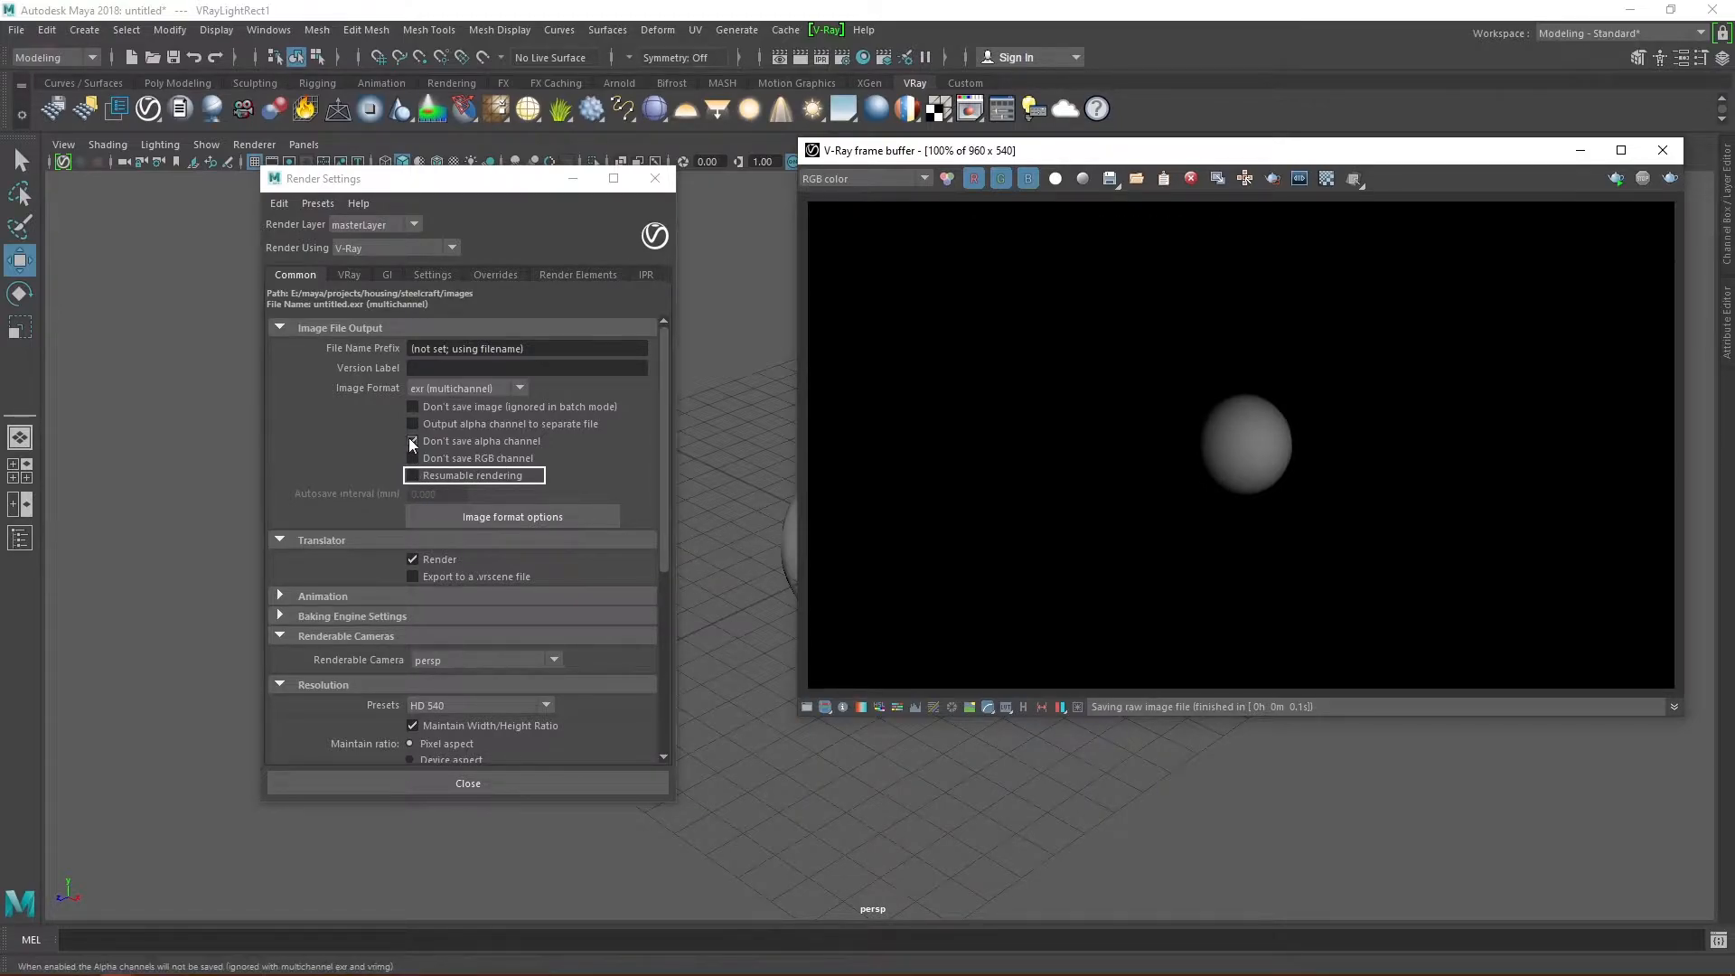
pyautogui.click(413, 474)
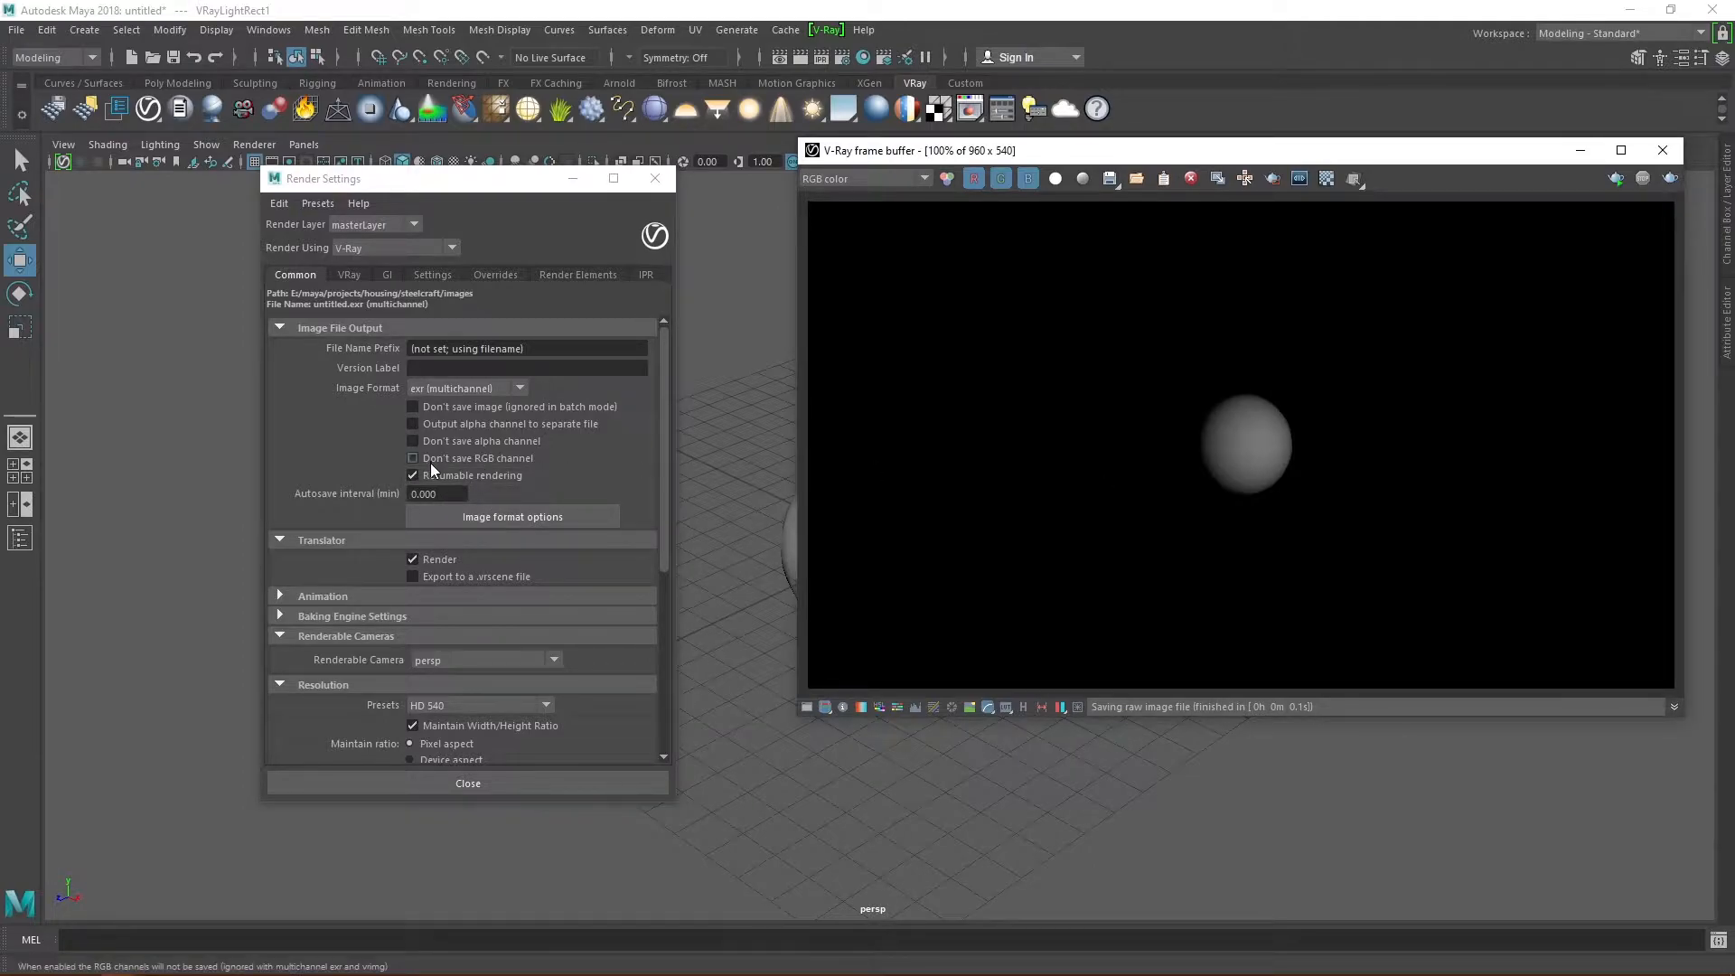
pyautogui.click(412, 475)
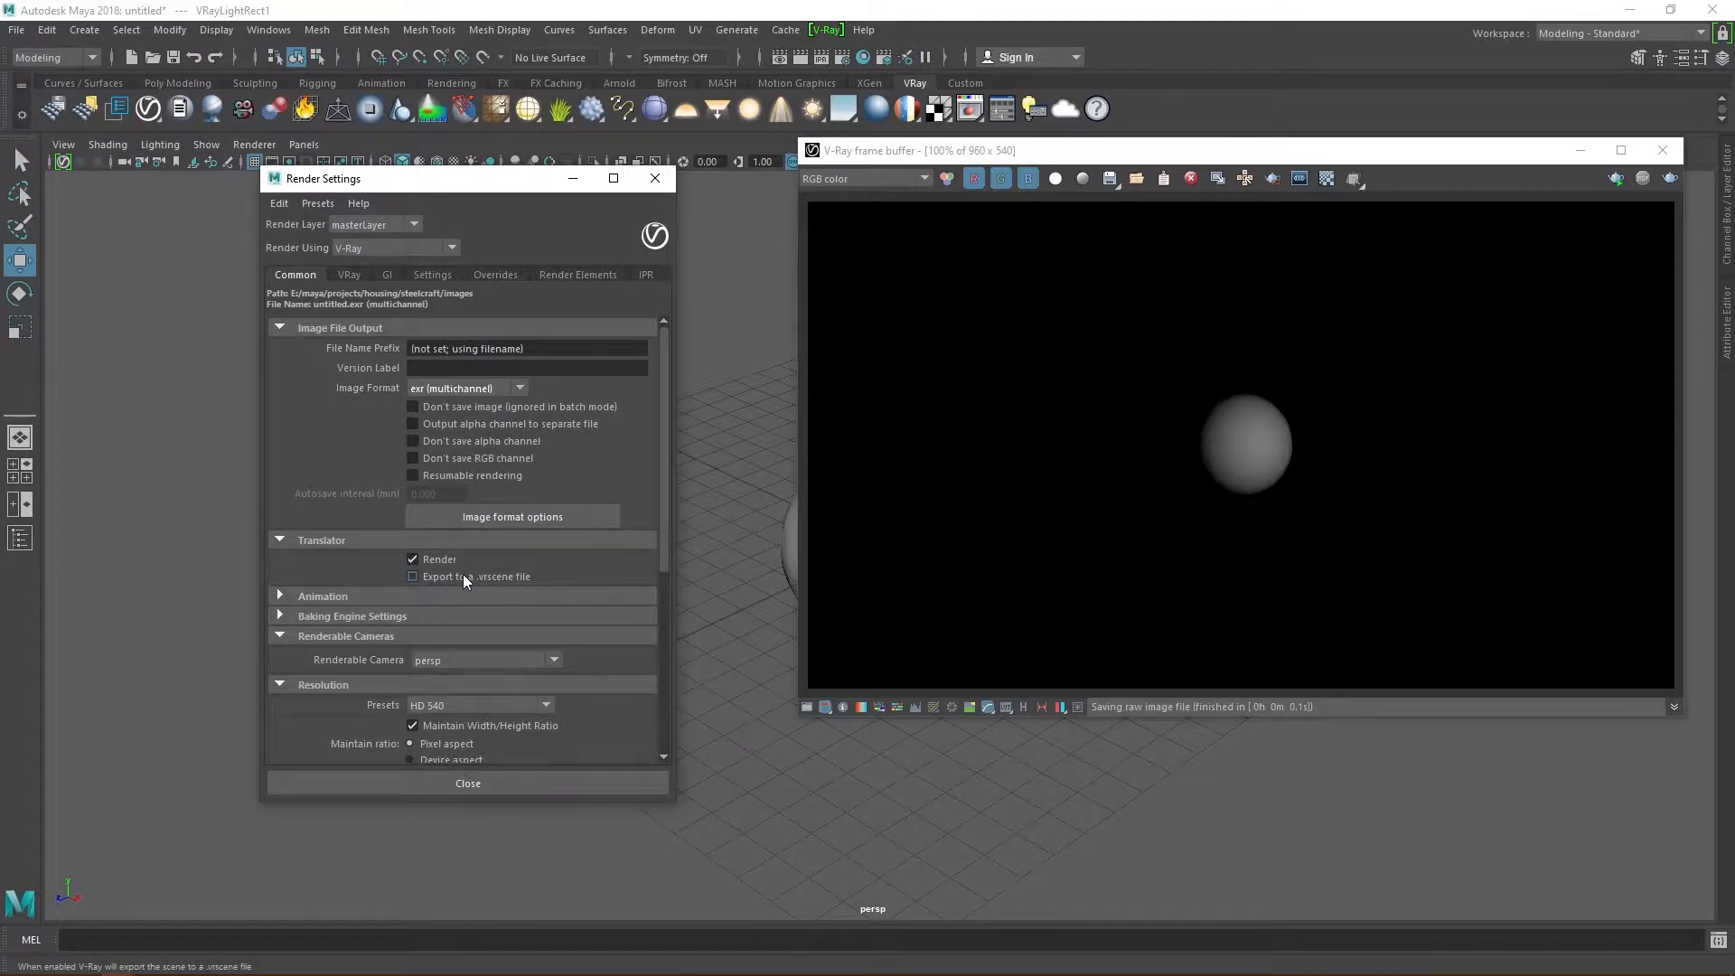
pyautogui.click(322, 596)
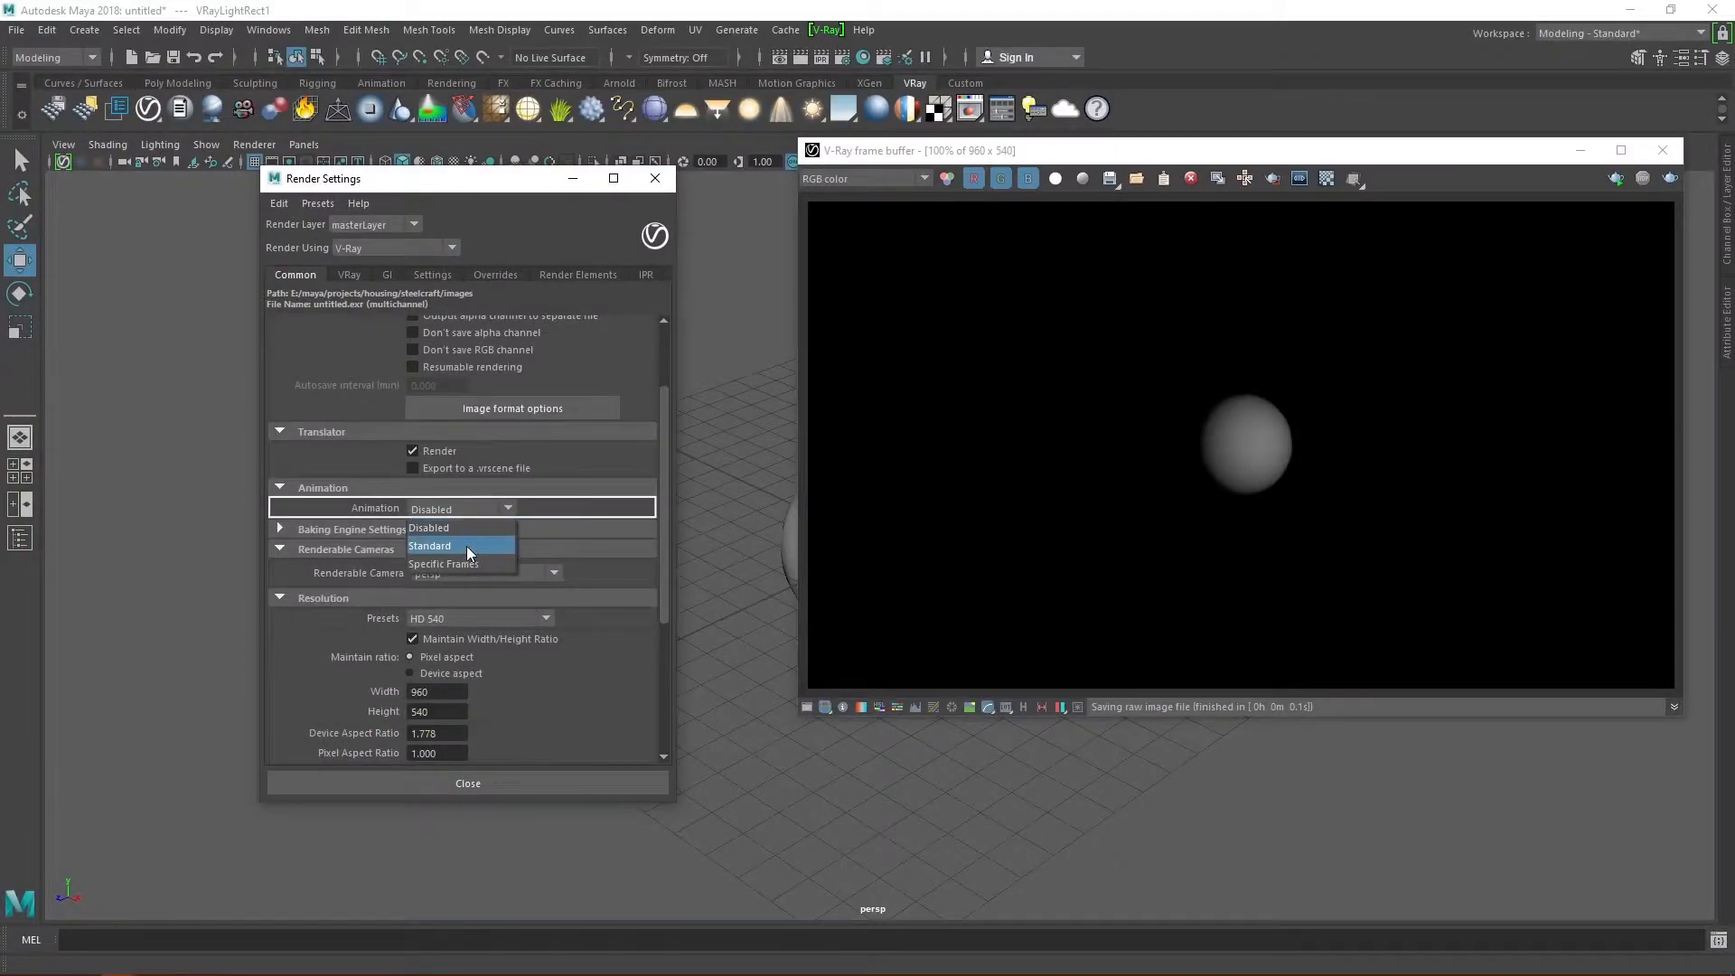
pyautogui.moveTo(429, 527)
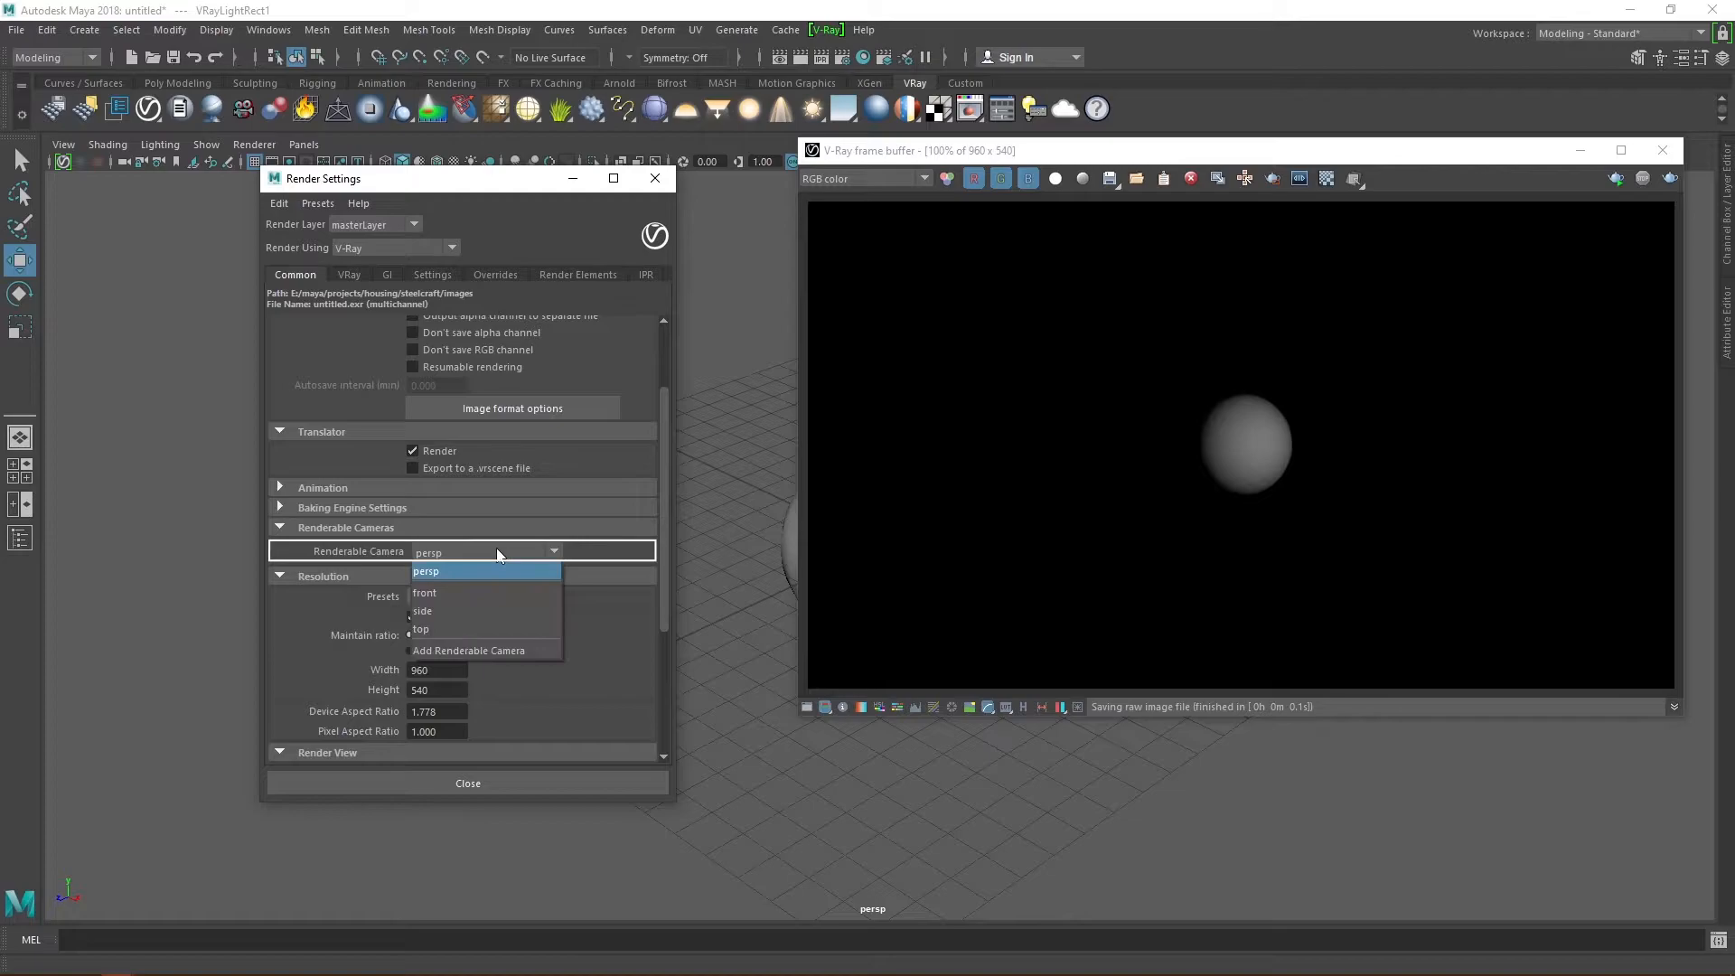
pyautogui.moveTo(463, 636)
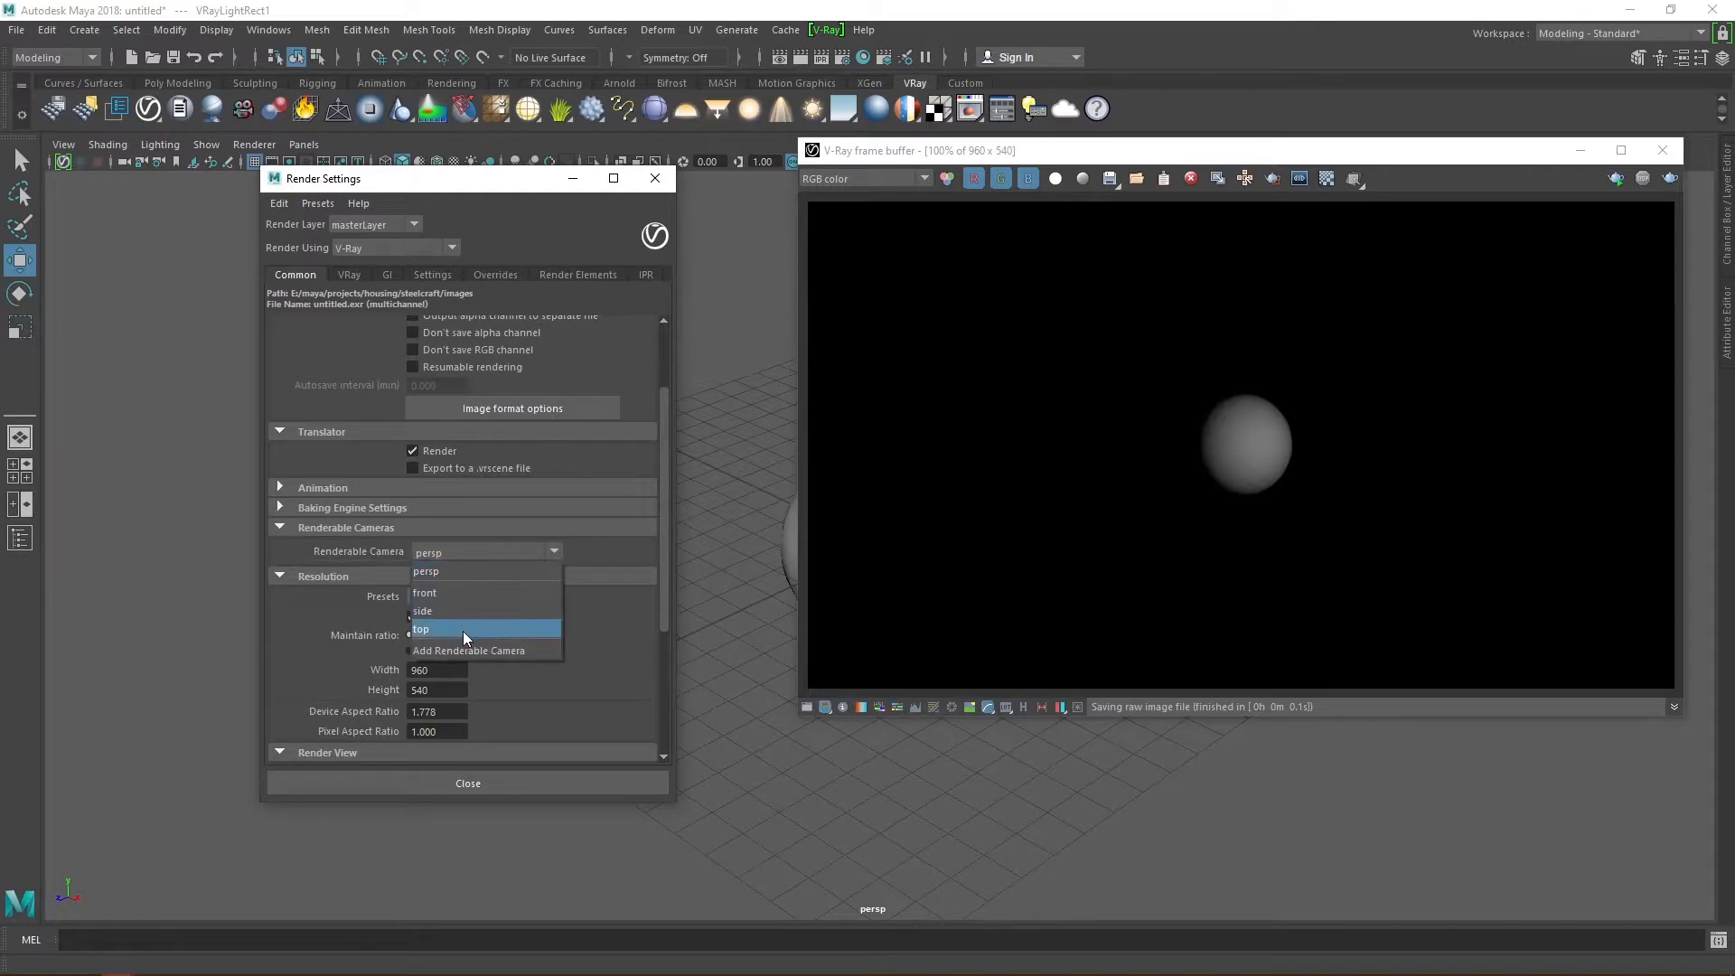
pyautogui.moveTo(481, 562)
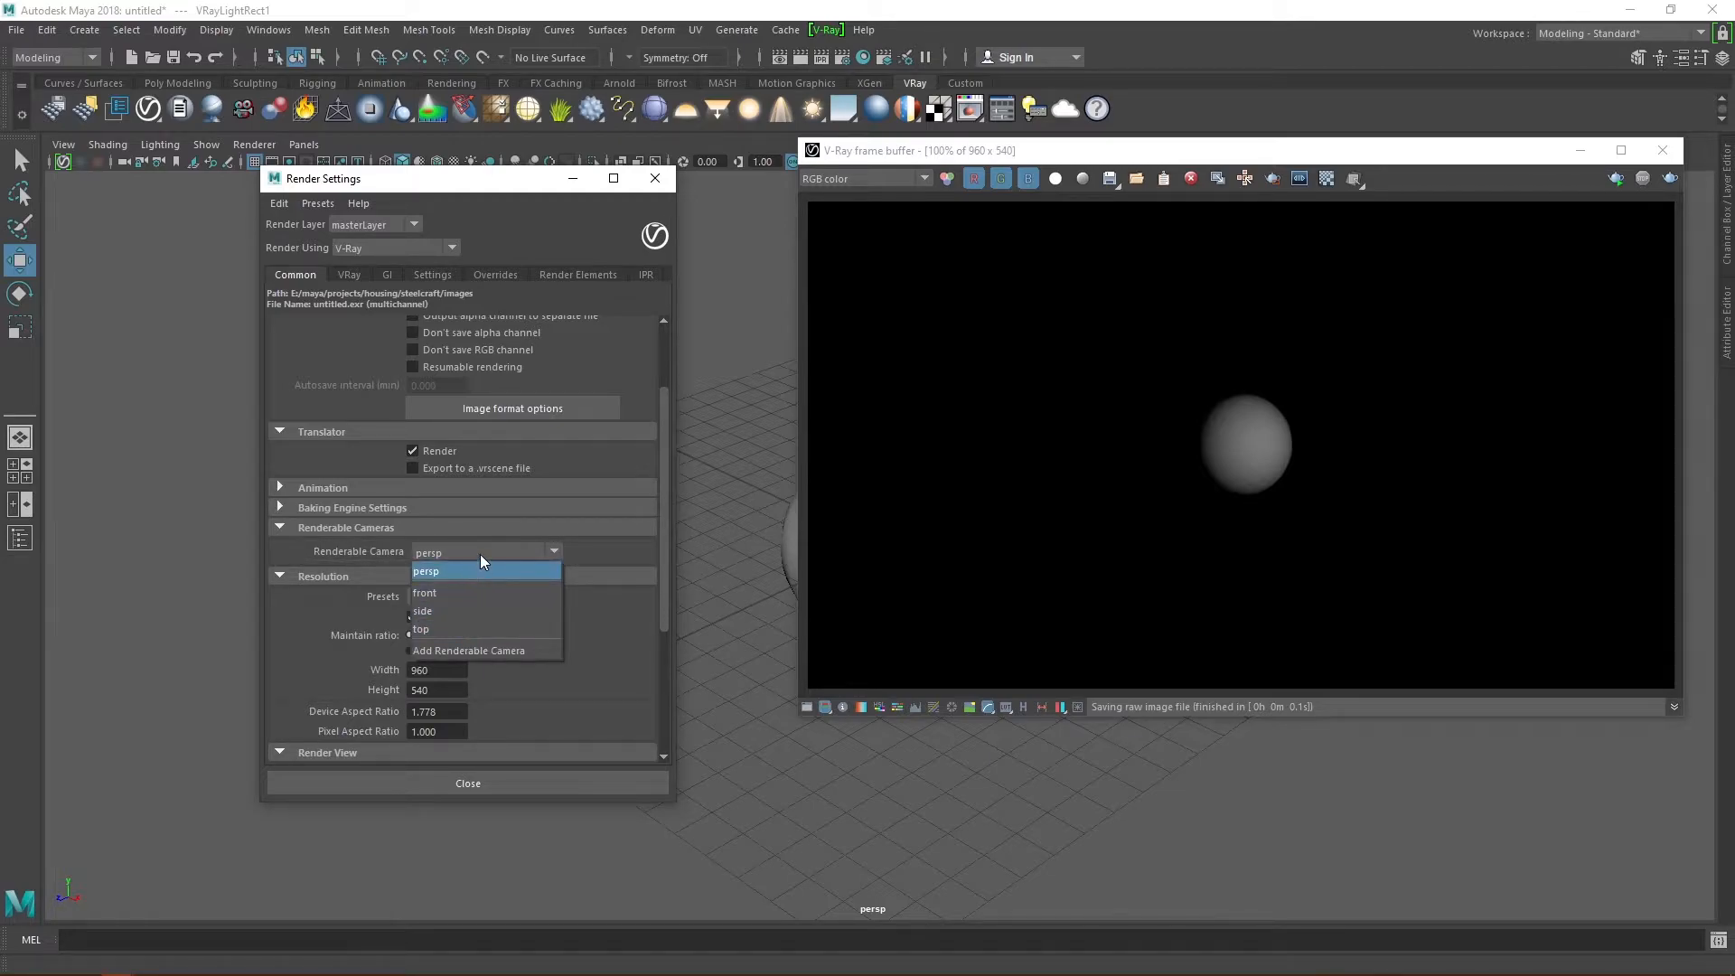
pyautogui.click(425, 572)
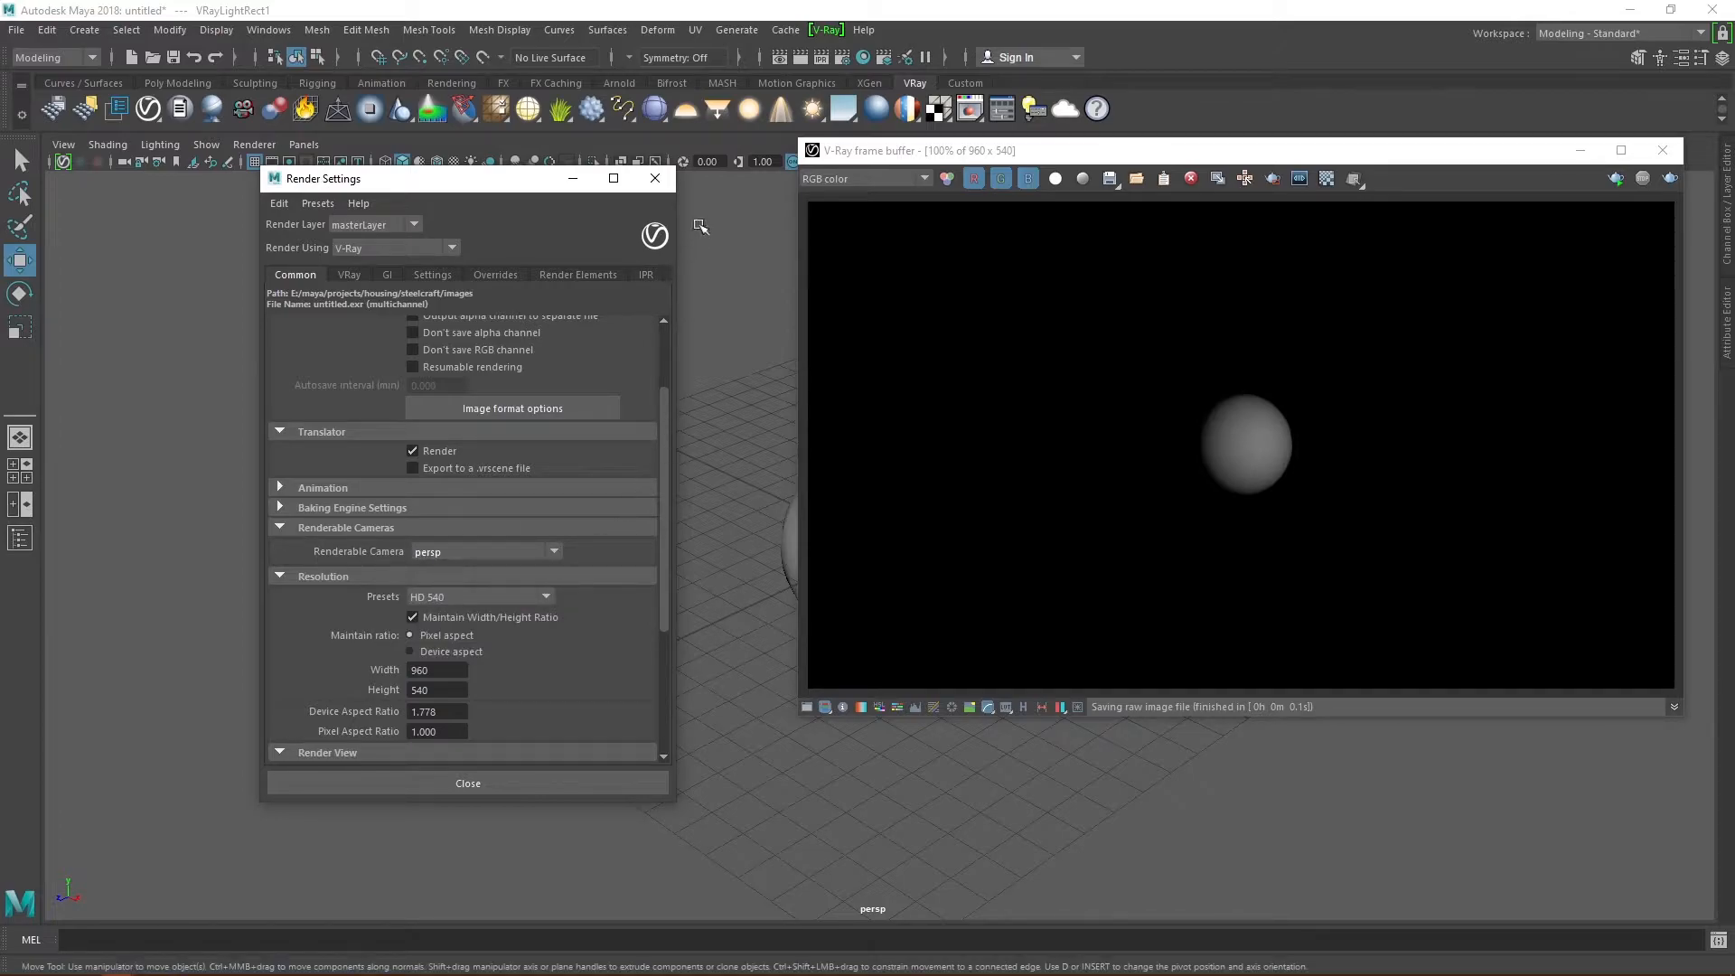
# Step: Add a second renderable camera entry and set it to persp1
pyautogui.click(303, 144)
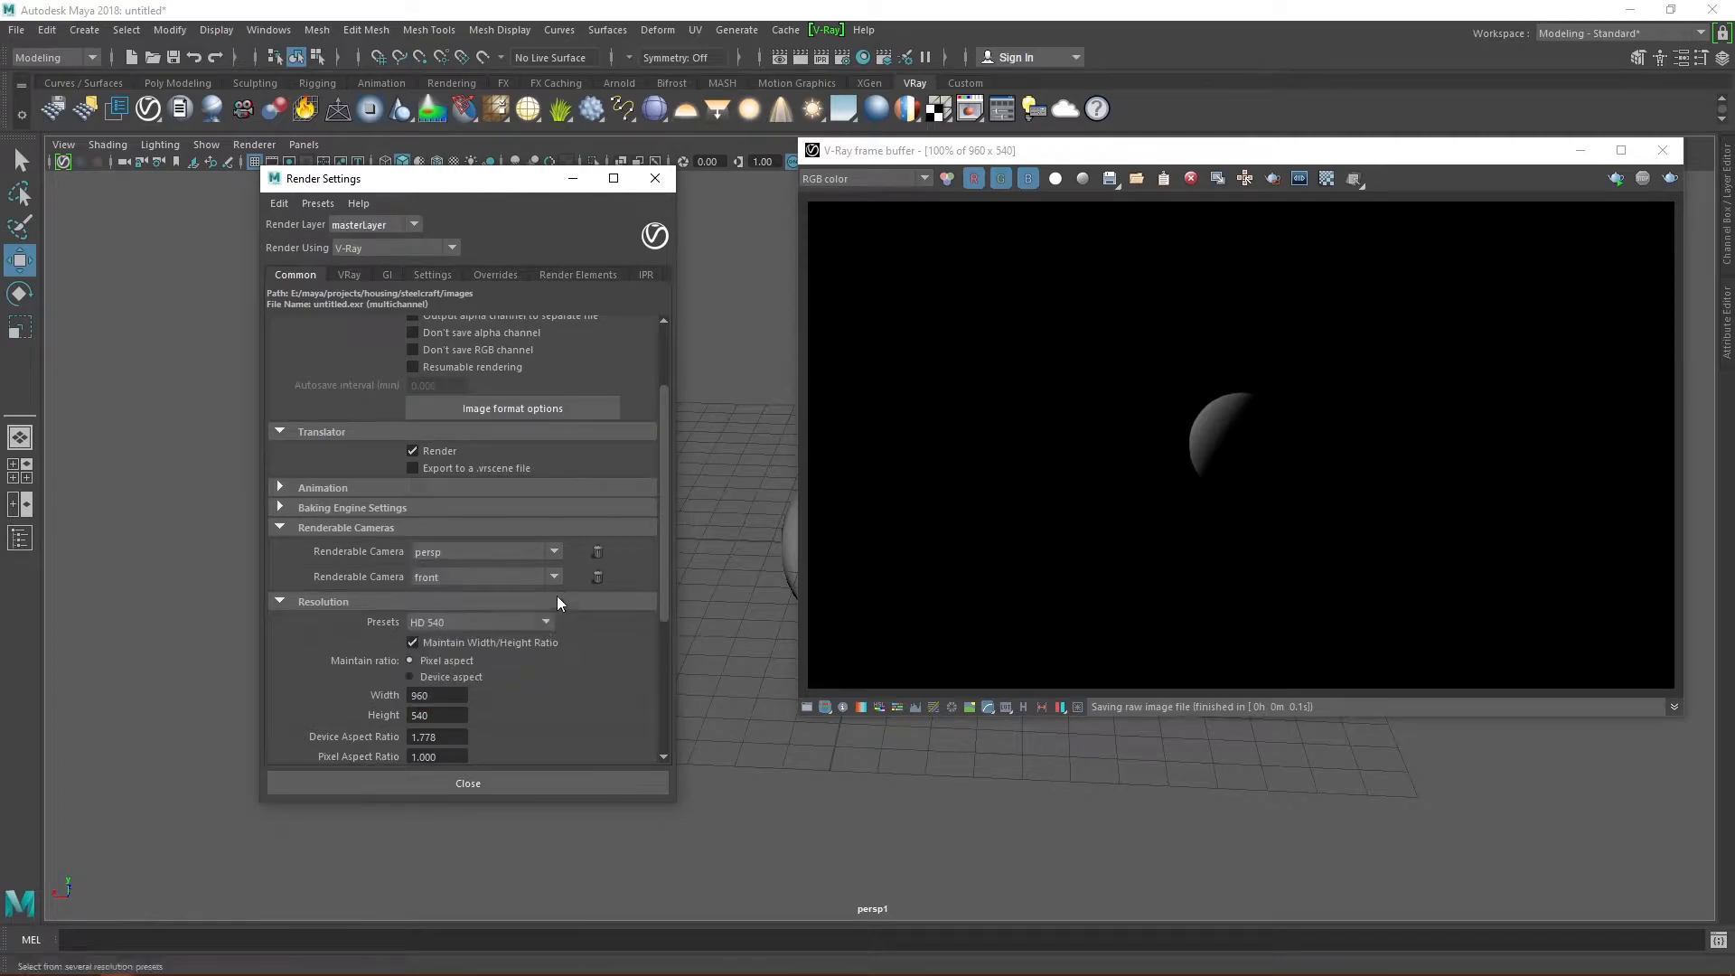
pyautogui.click(484, 577)
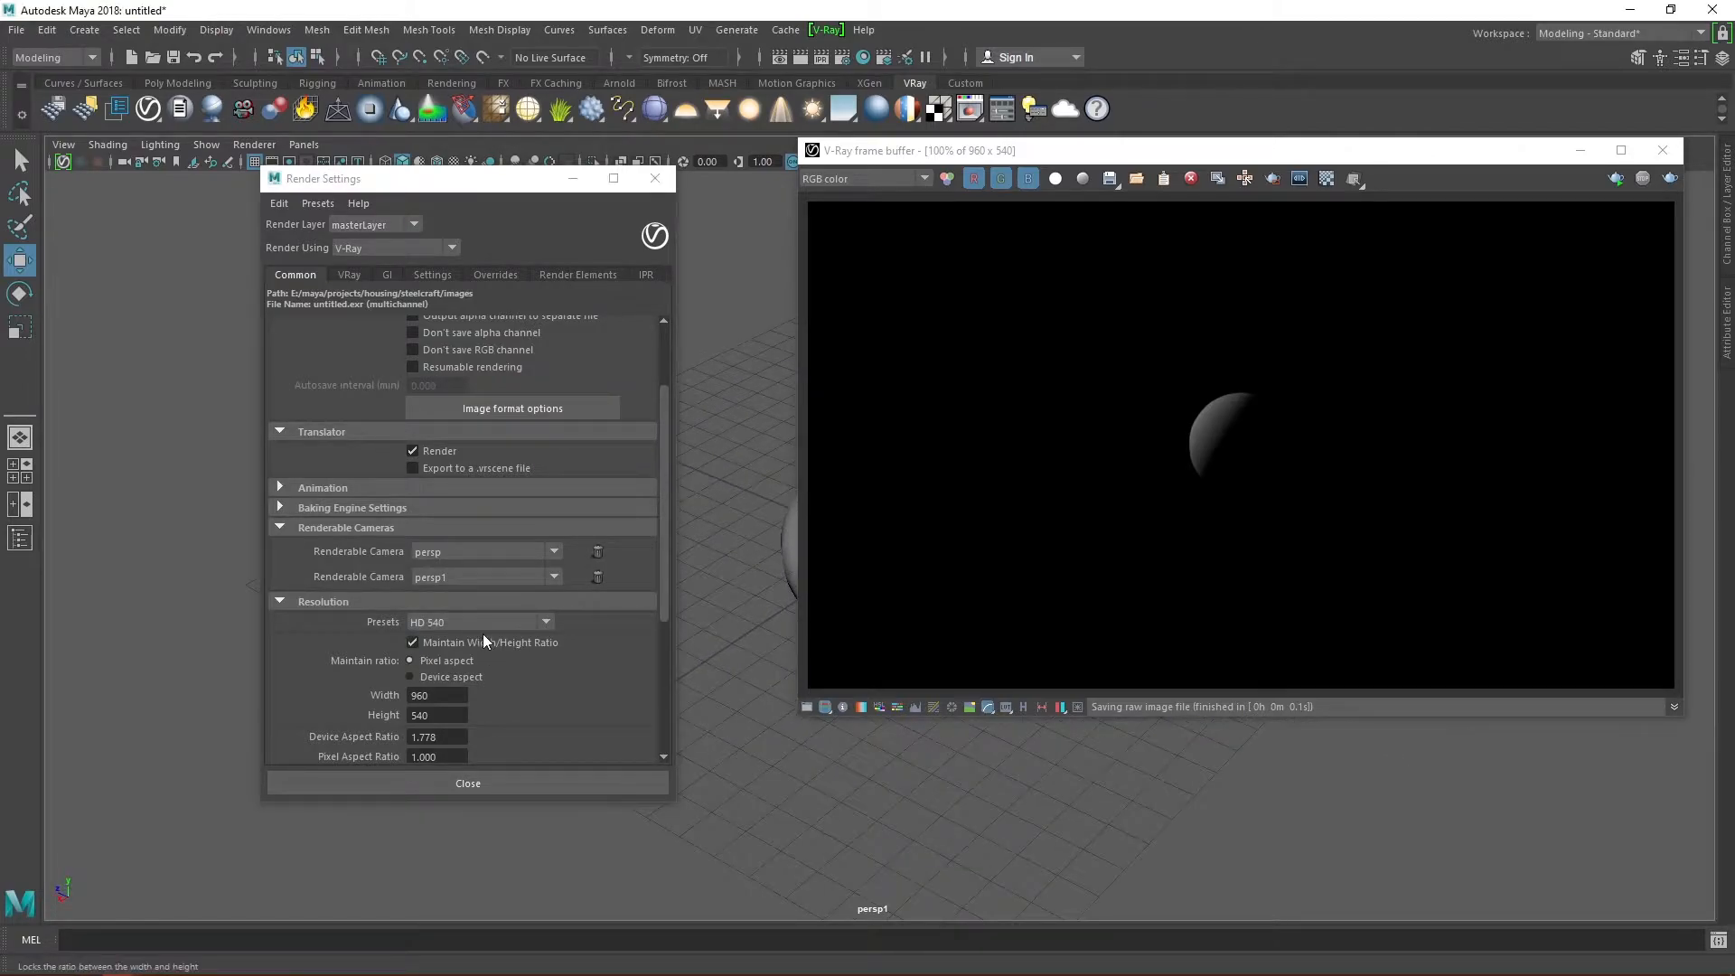
pyautogui.click(478, 622)
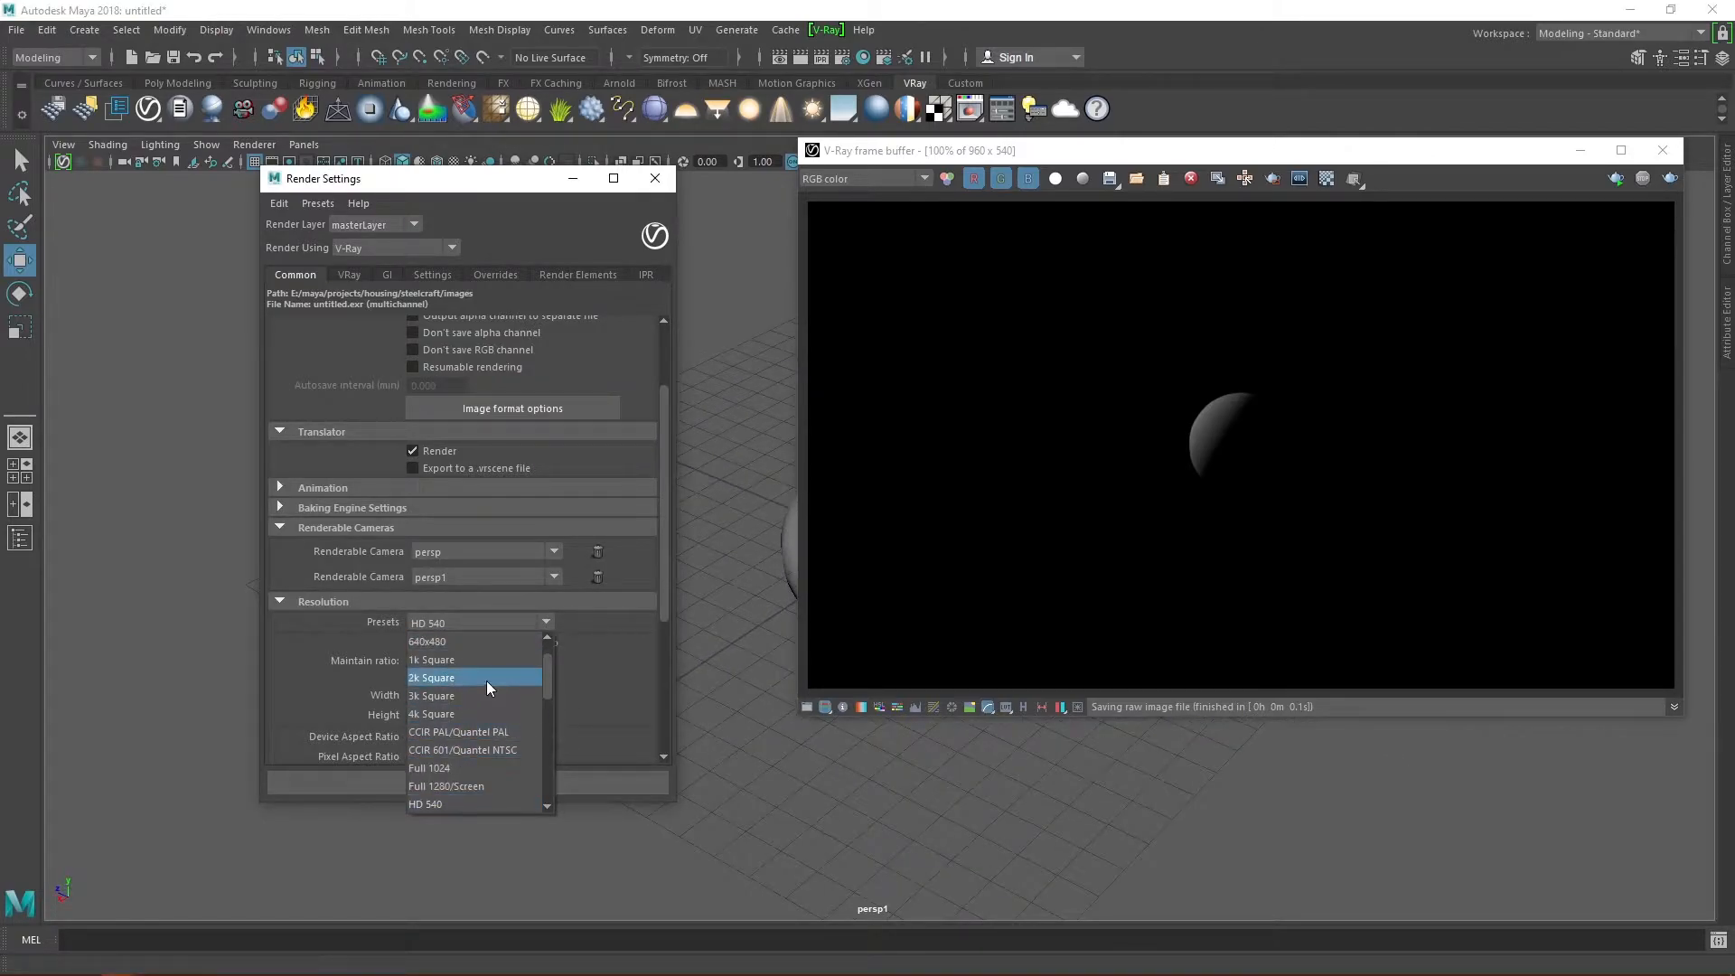
pyautogui.click(432, 677)
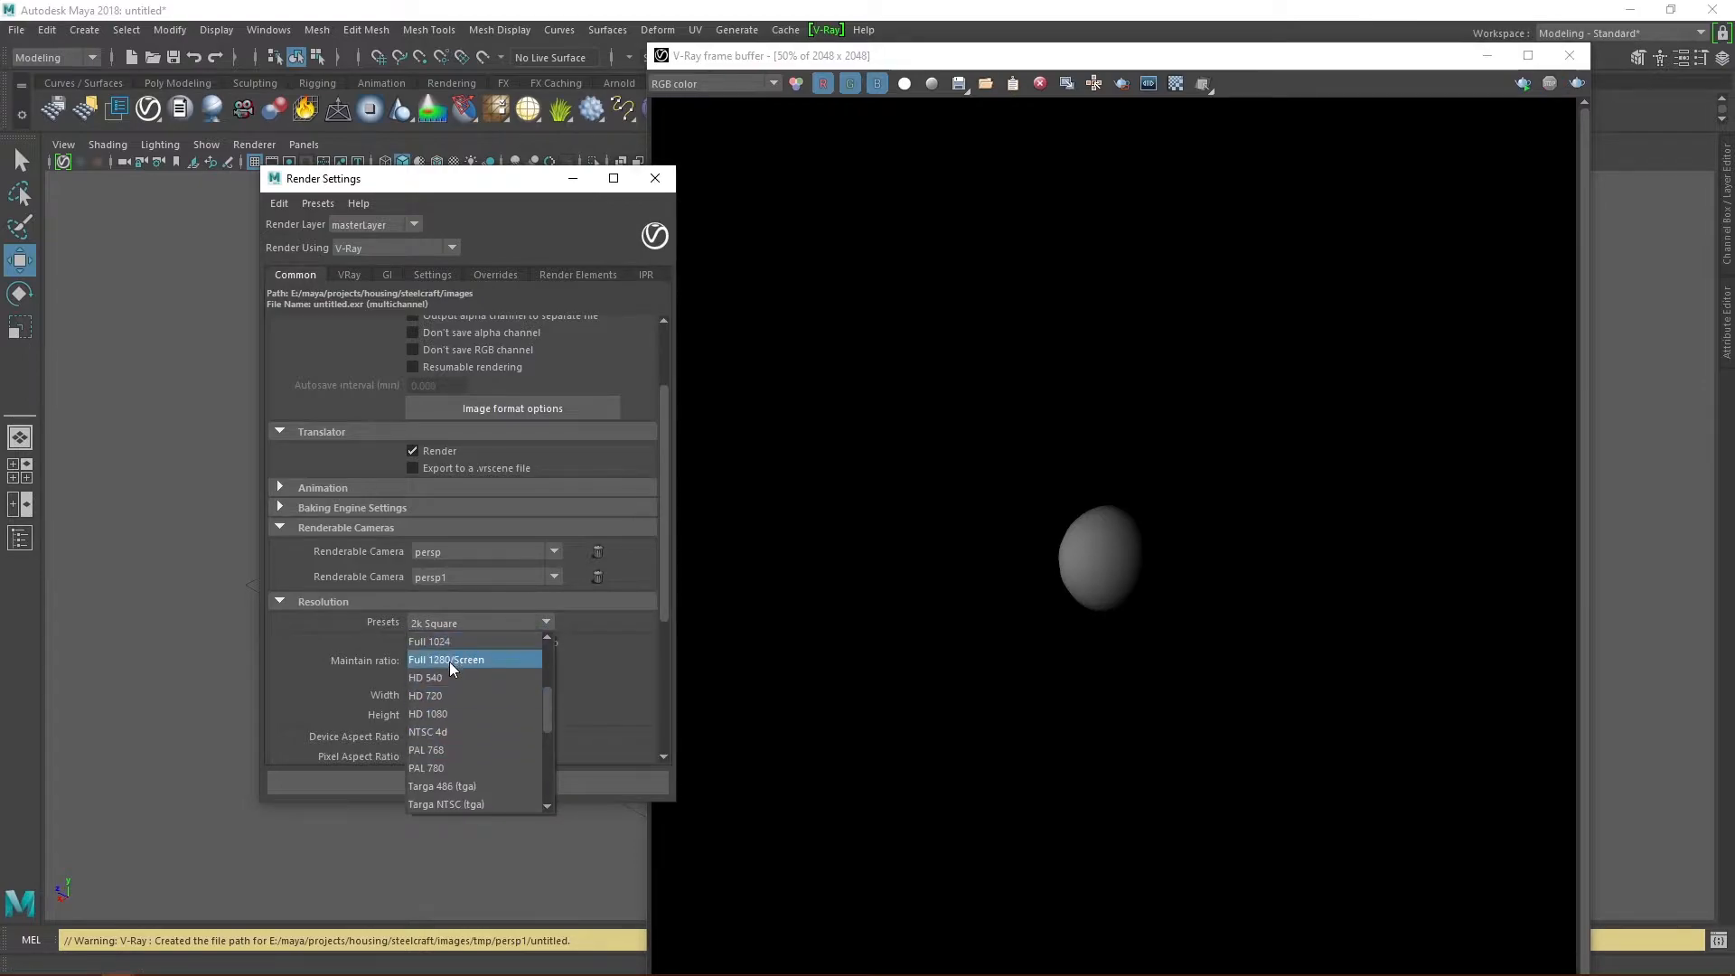
pyautogui.click(425, 676)
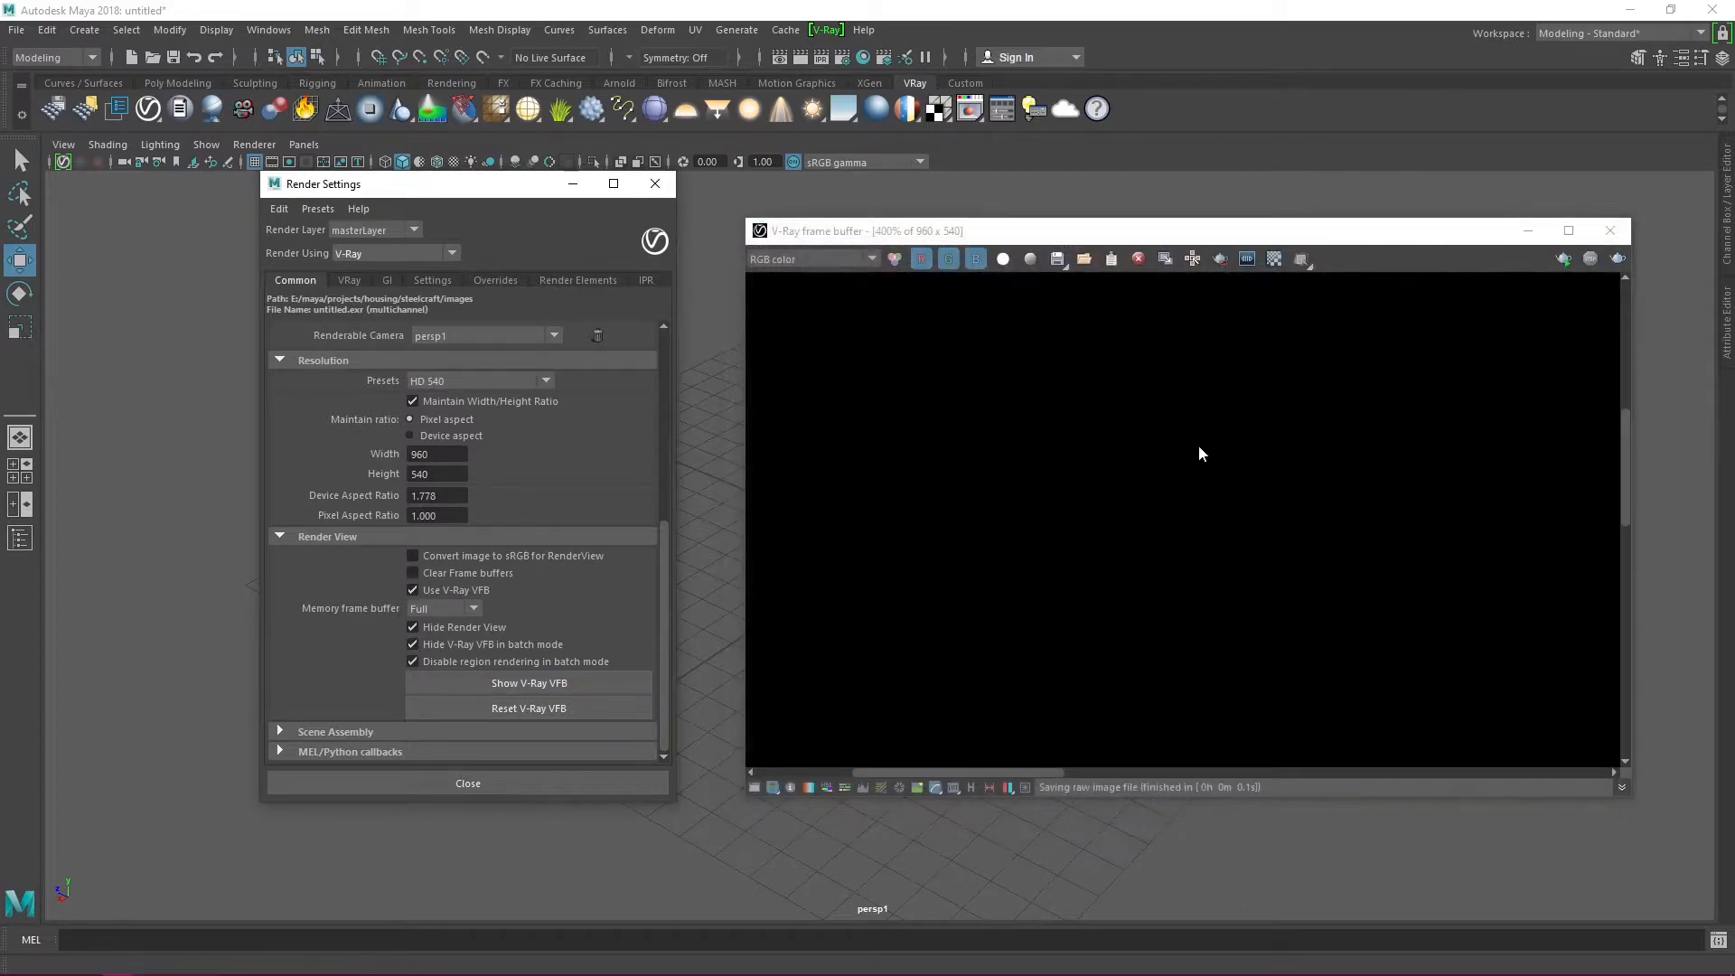
pyautogui.click(349, 280)
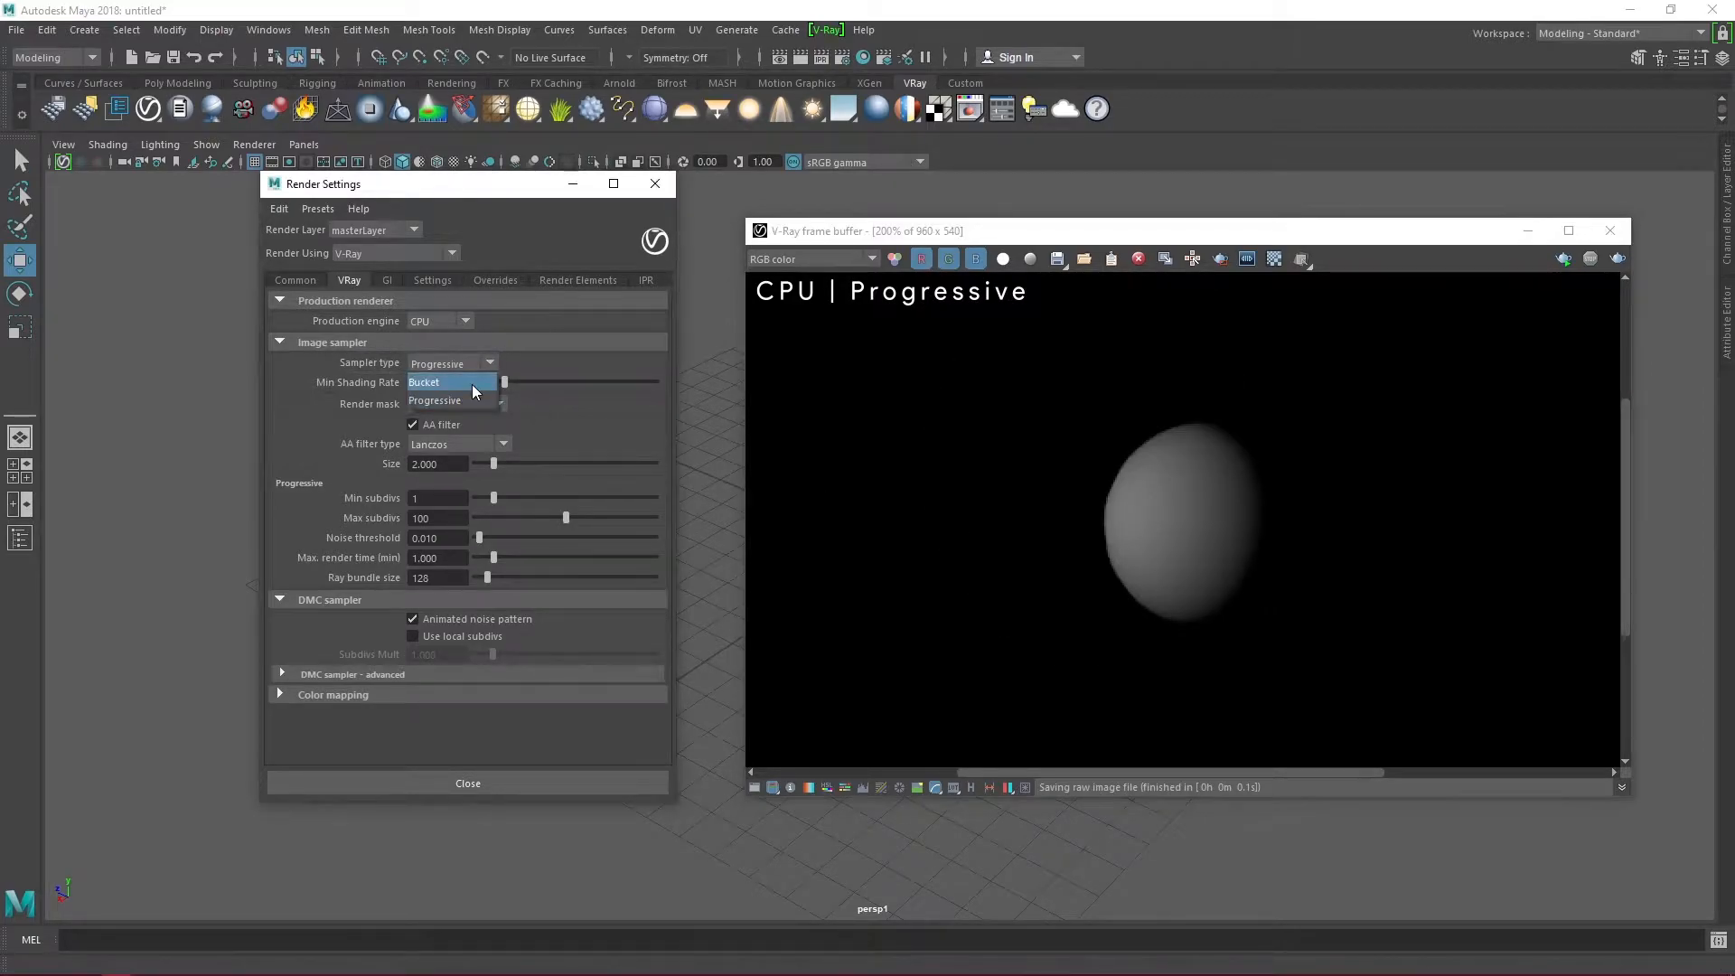
# Step: Set the image sampler to Bucket for both the CPU and CUDA GPU engines
pyautogui.click(424, 381)
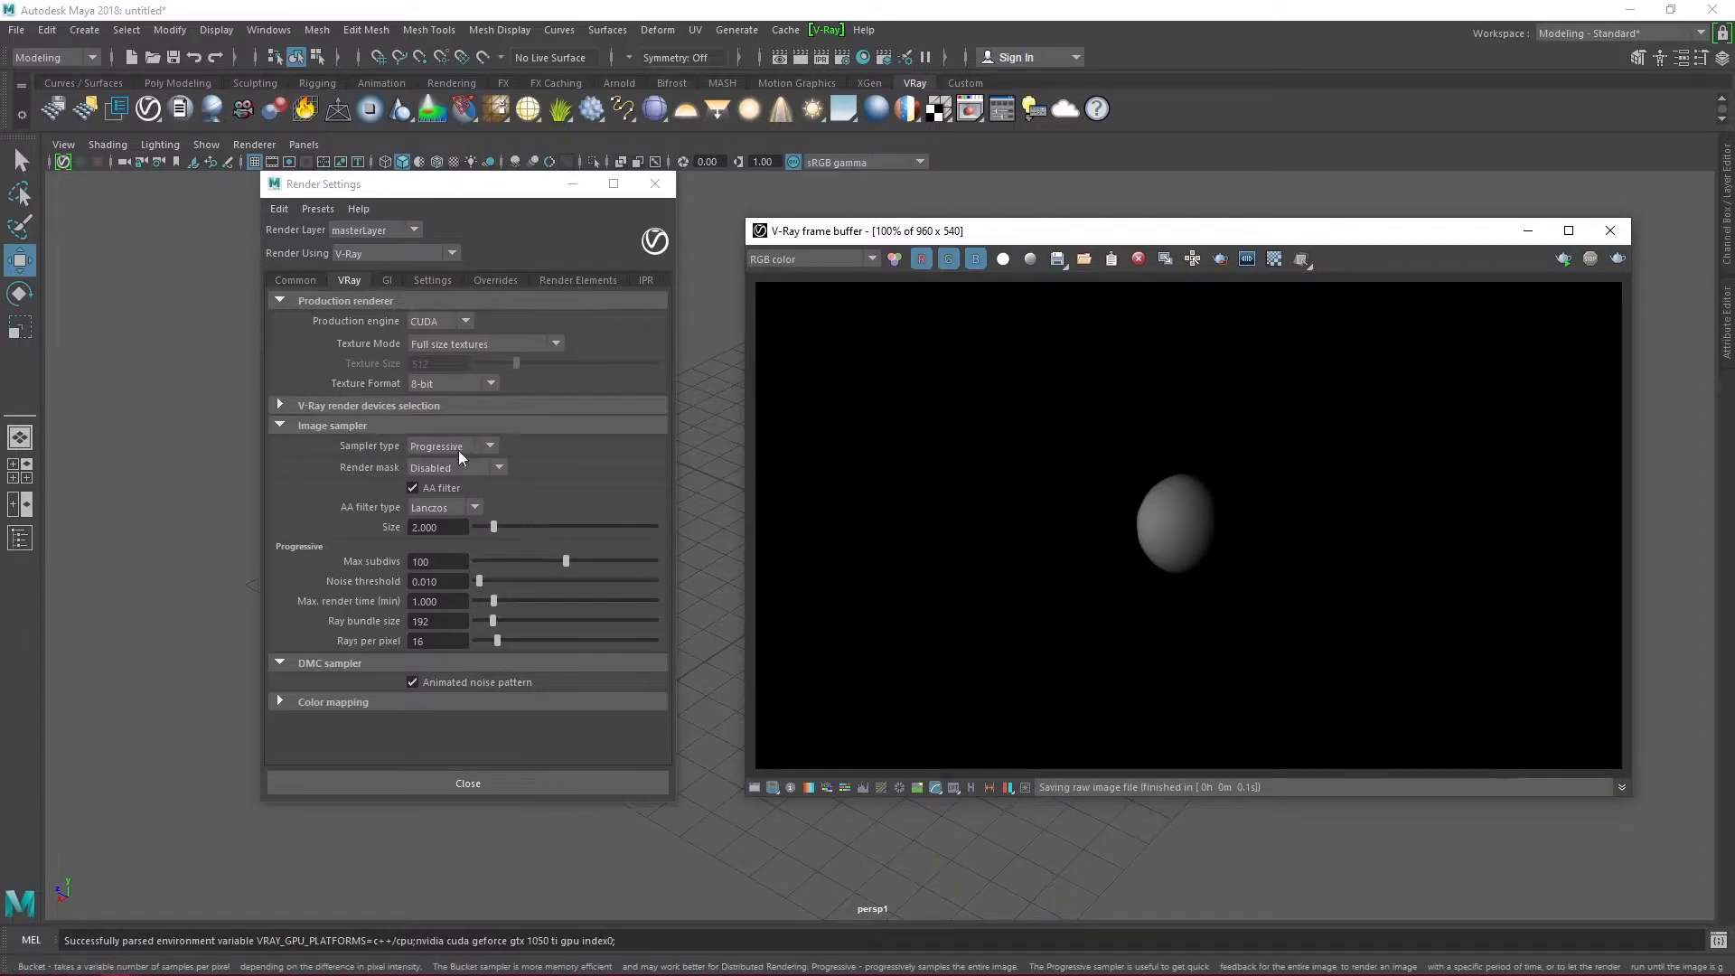
pyautogui.click(450, 445)
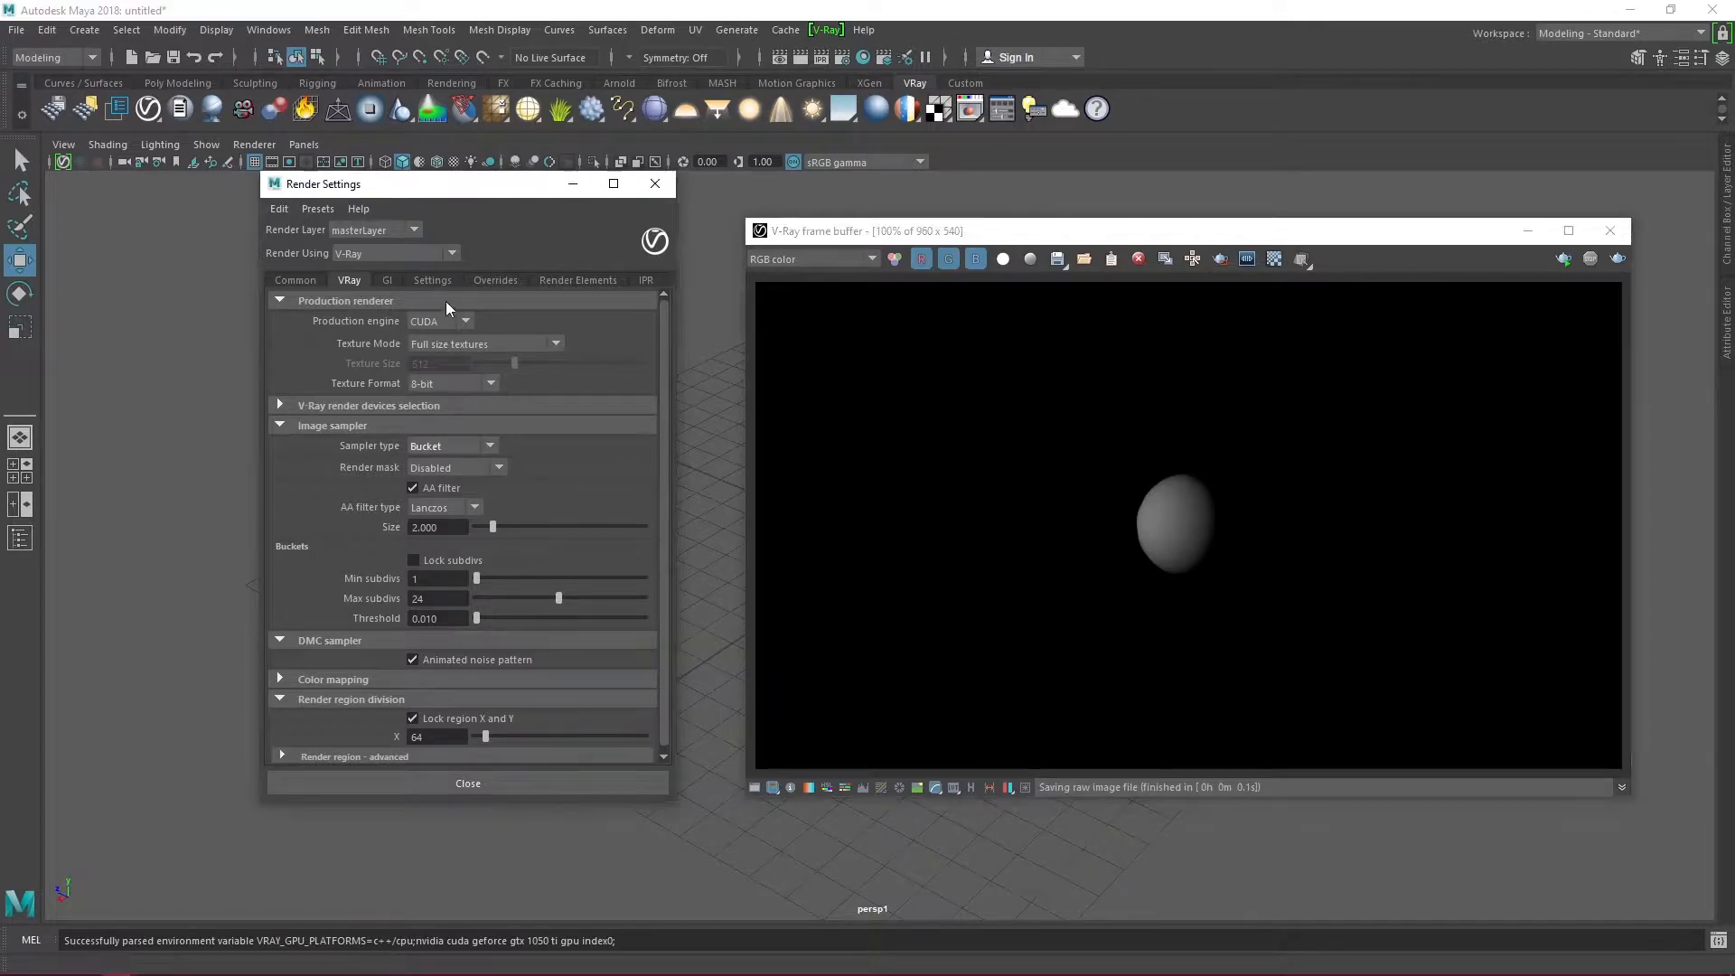
# Step: Switch to the CPU engine with a Gaussian AA filter and bucket threshold 0.010
pyautogui.click(439, 321)
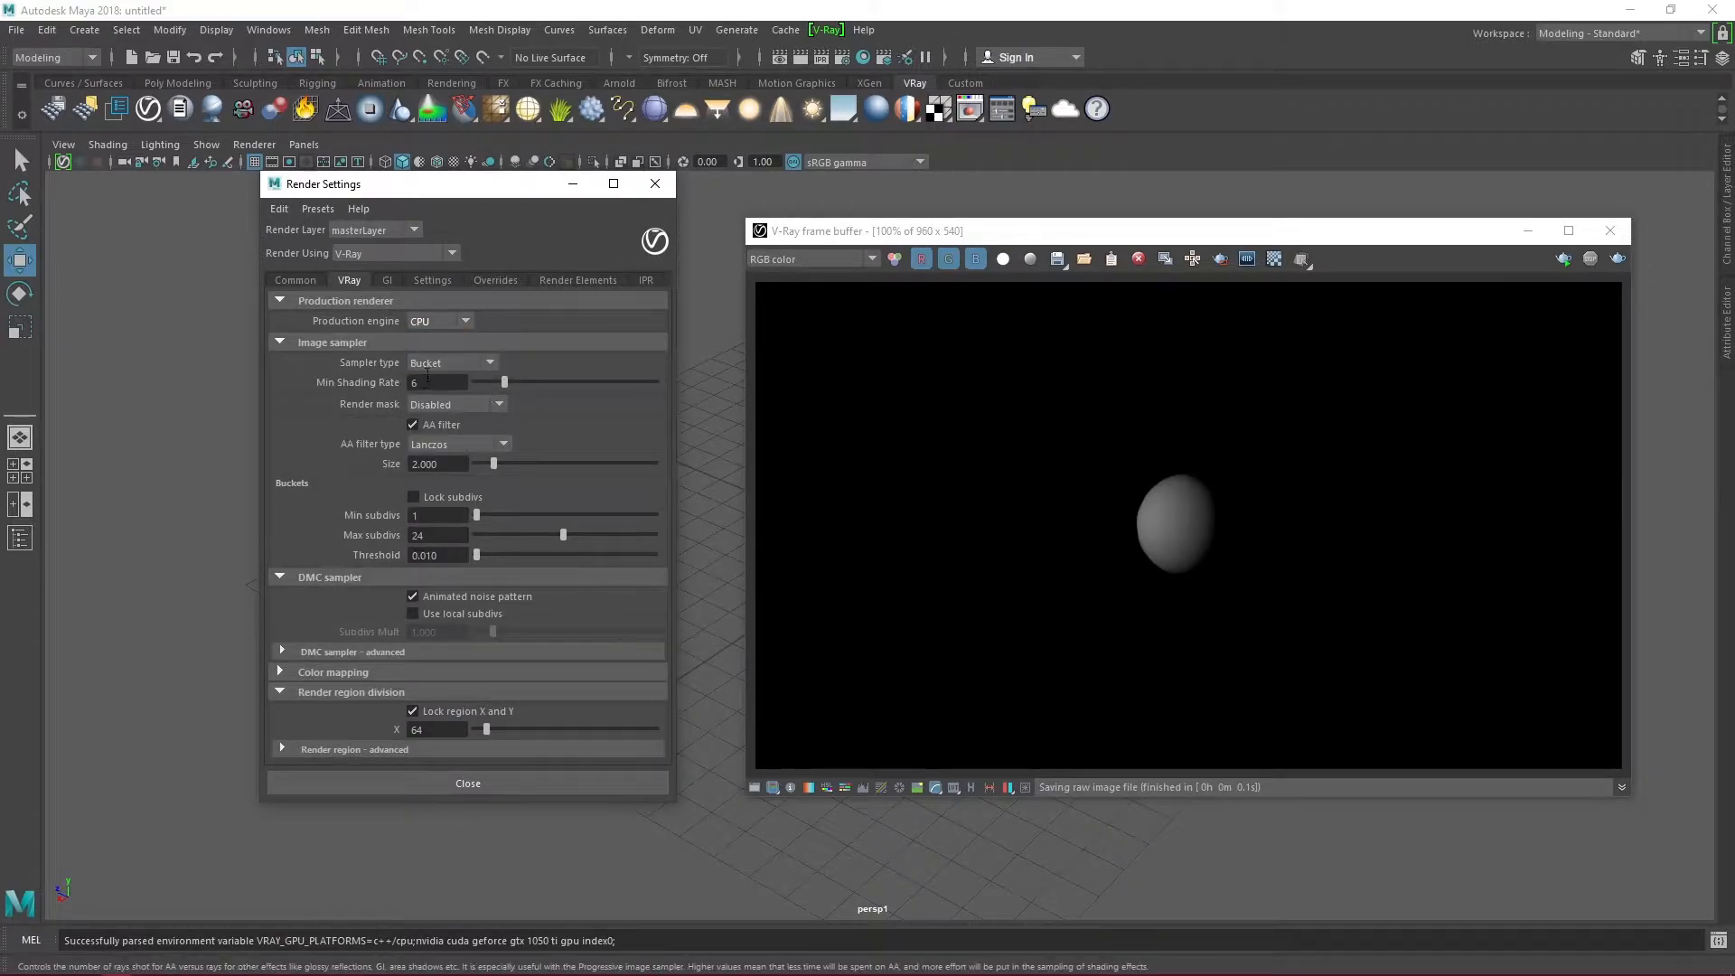
pyautogui.click(502, 443)
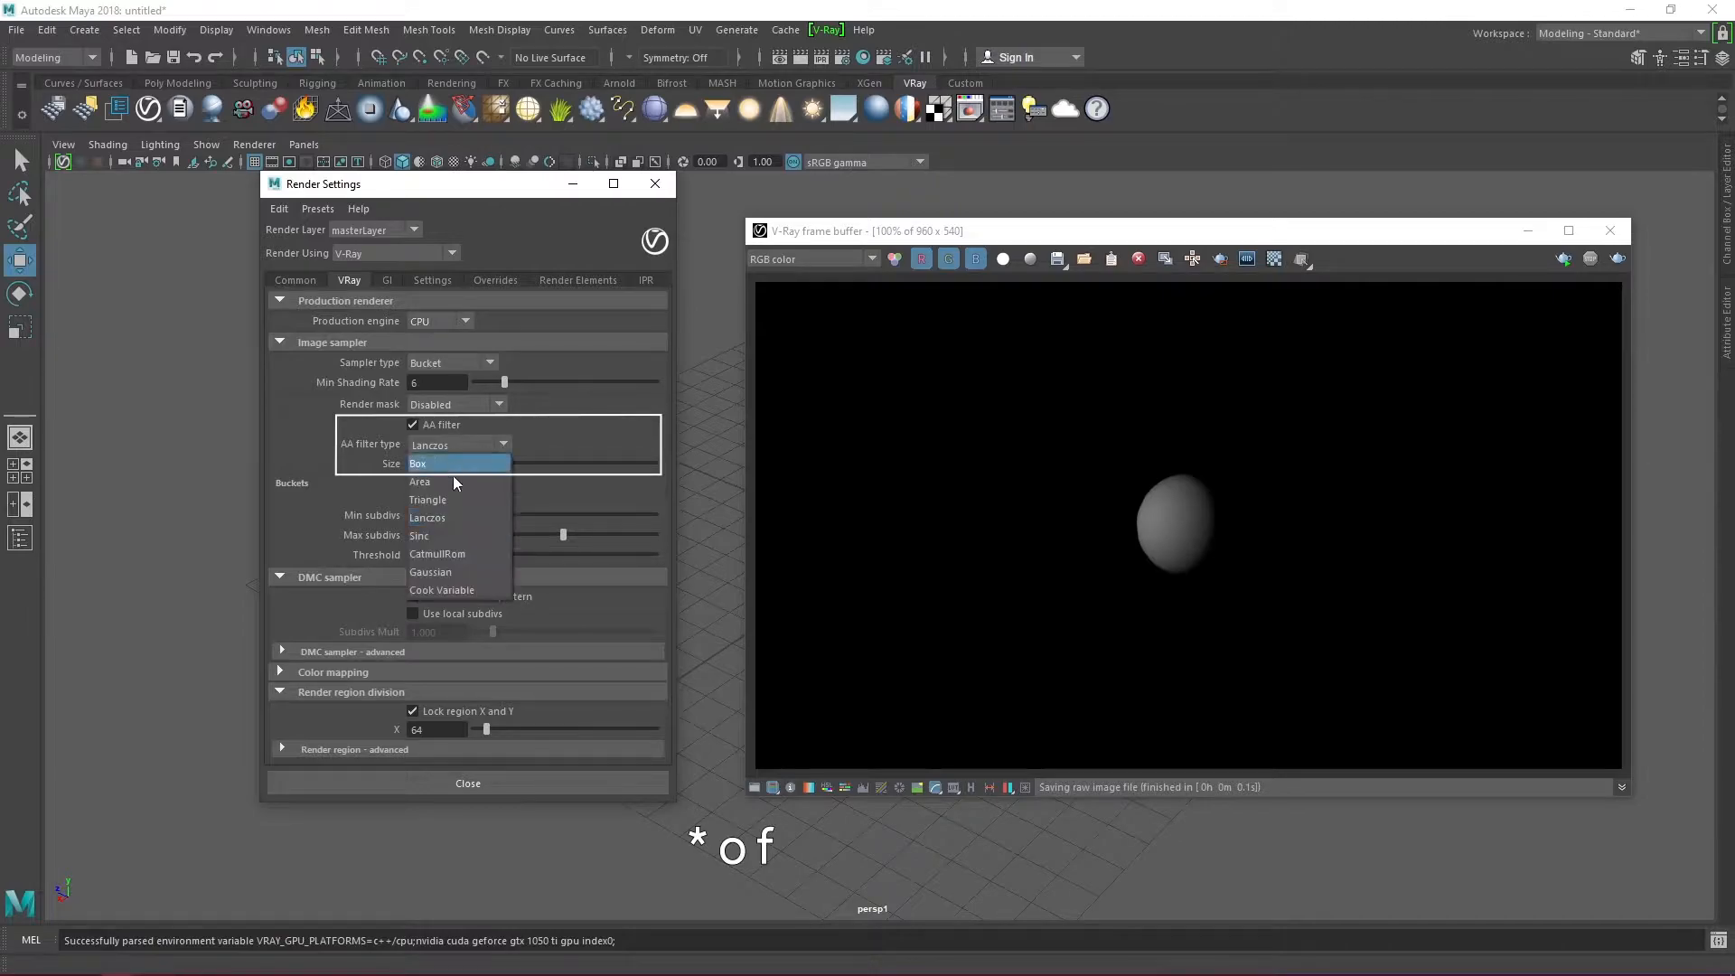
pyautogui.click(430, 572)
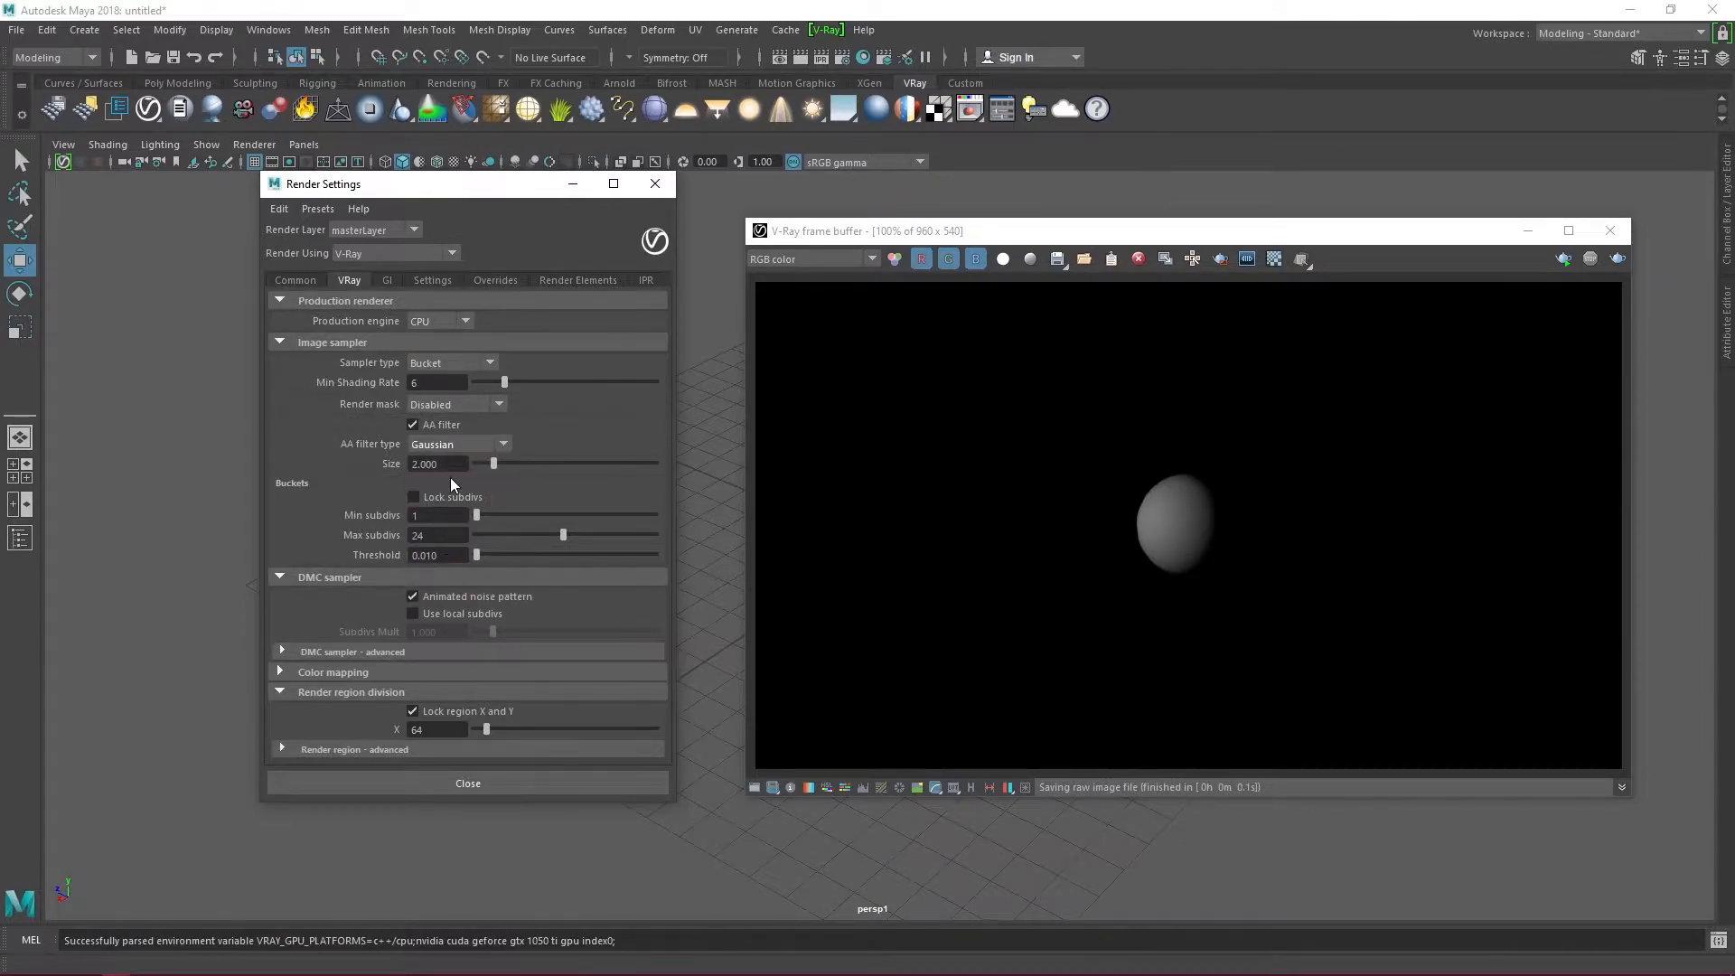
pyautogui.moveTo(314, 452)
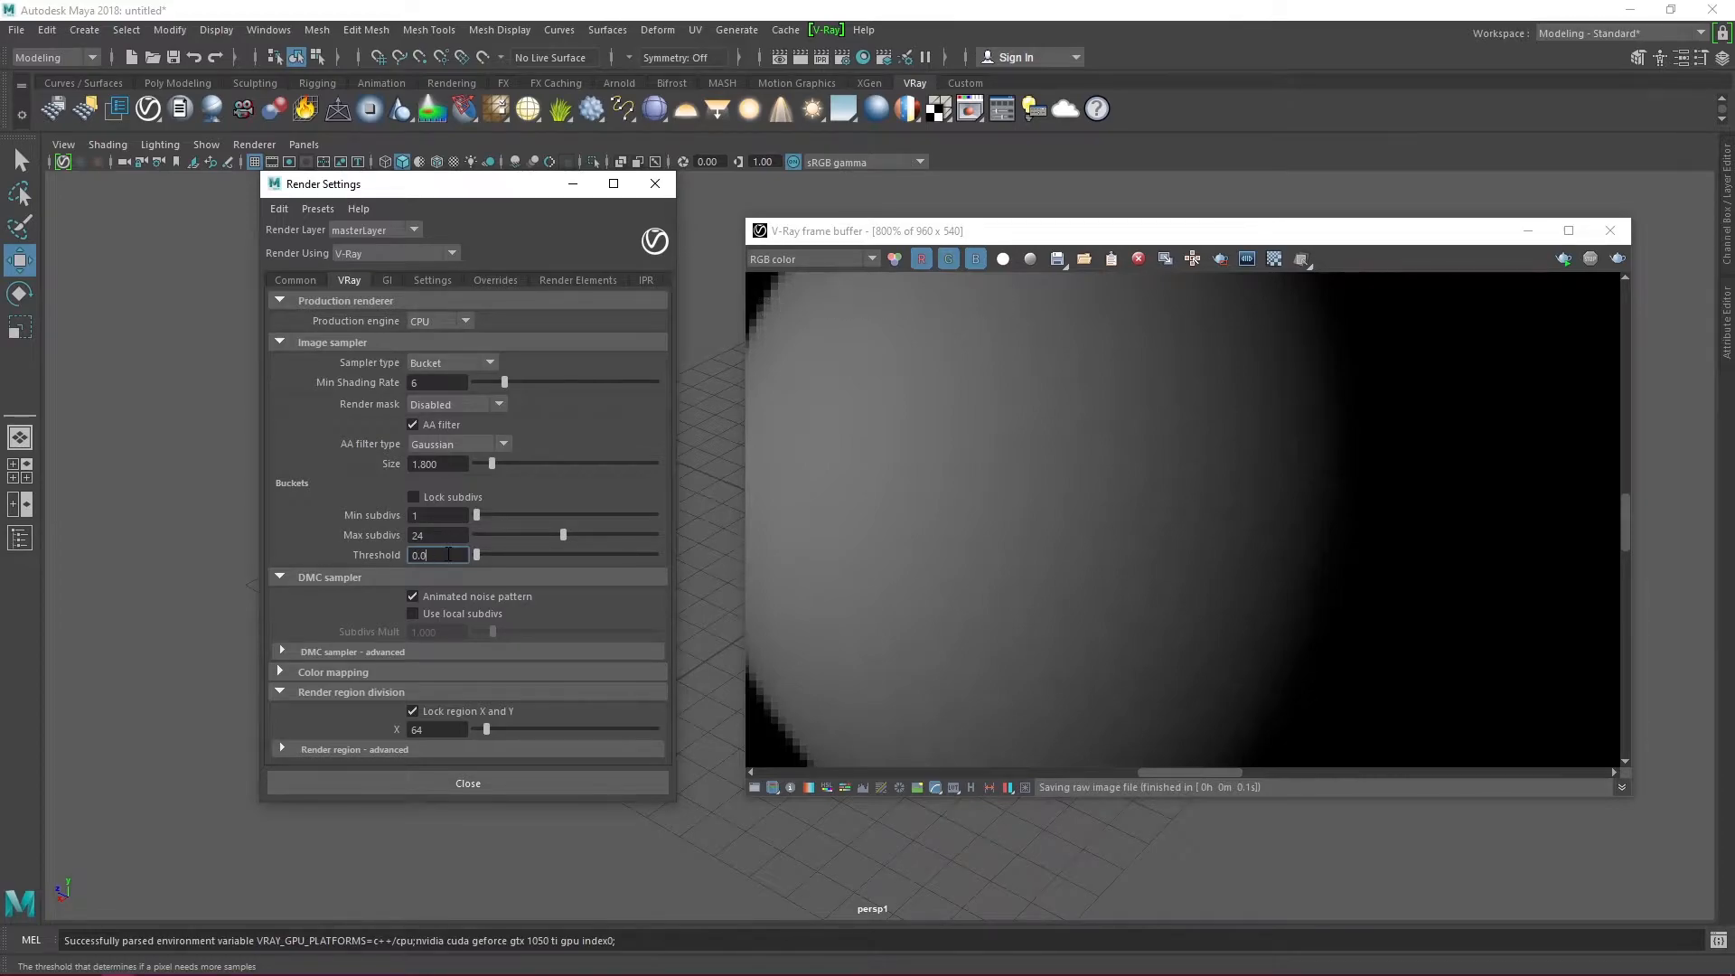
pyautogui.write('0.001')
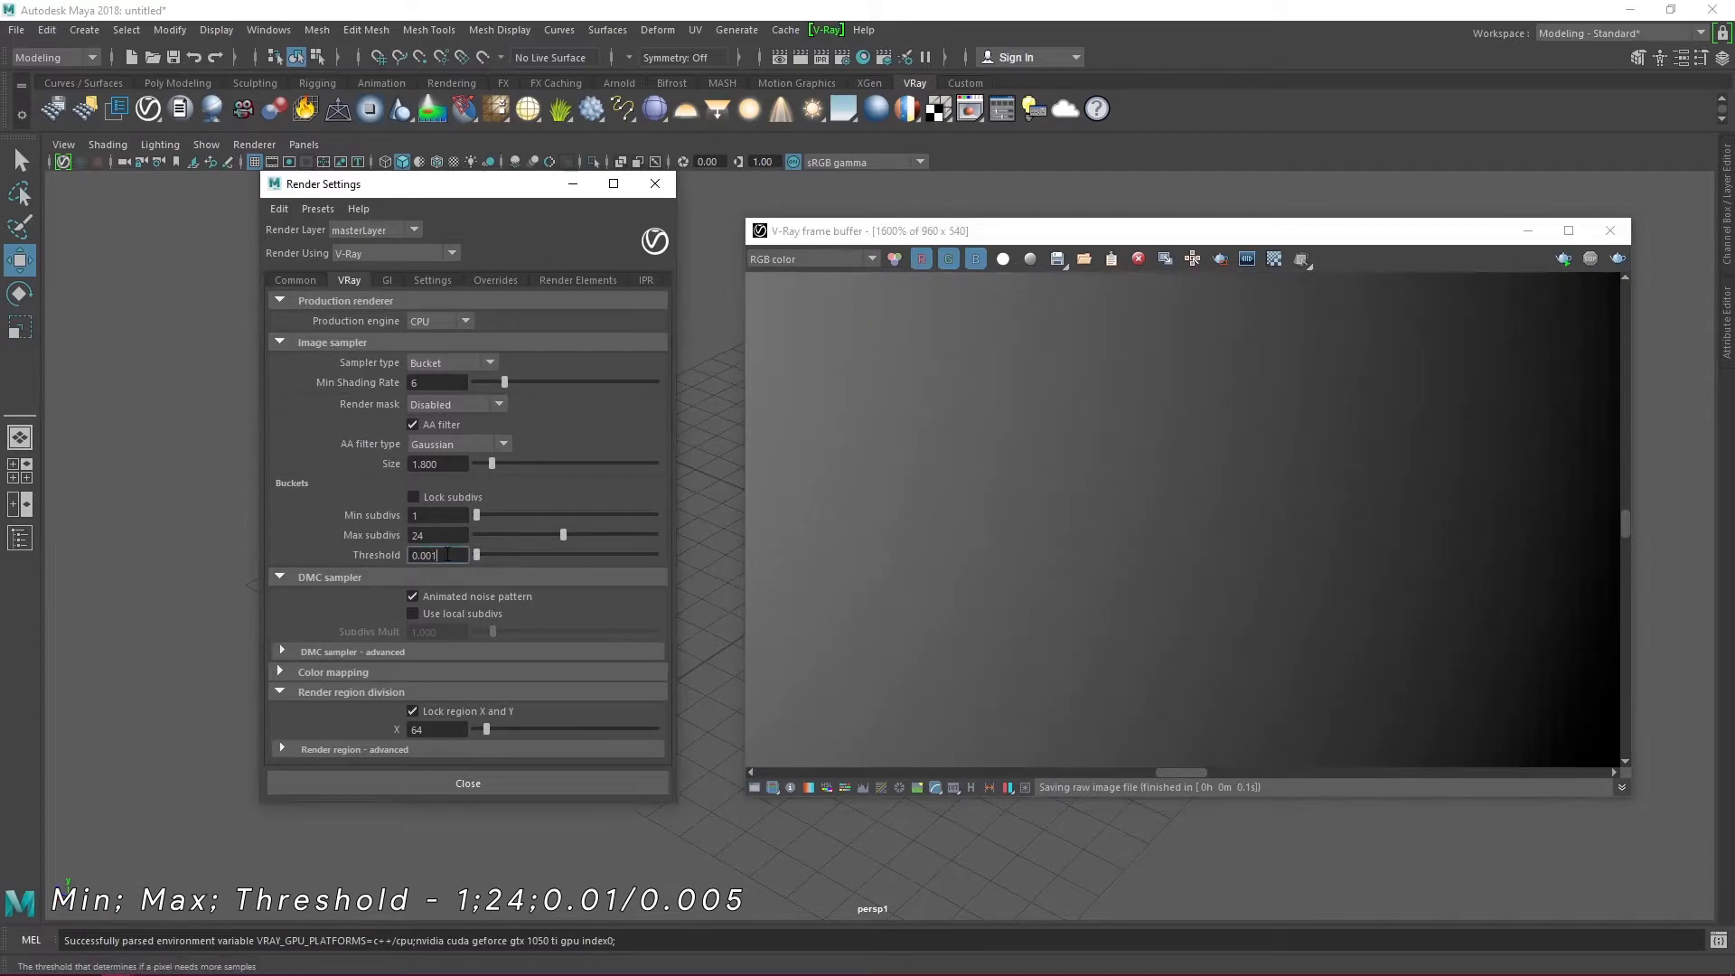
pyautogui.write('0.010')
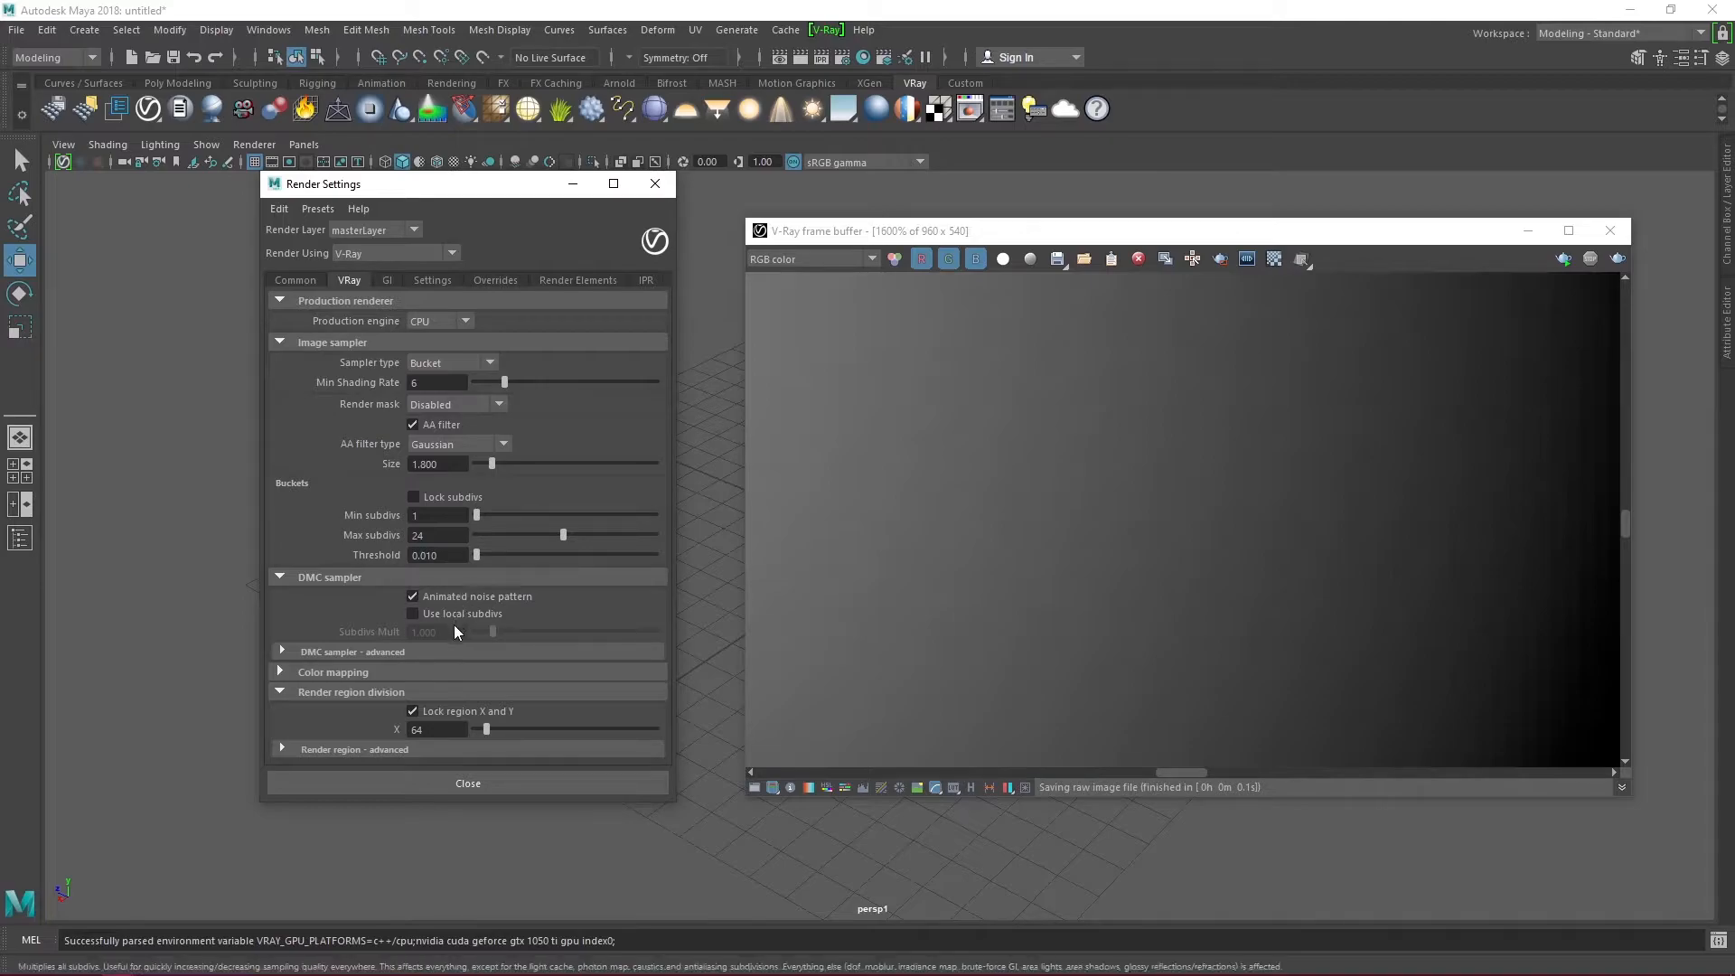
# Step: Expand DMC sampler - advanced and edit the Adaptive Threshold value
pyautogui.click(281, 651)
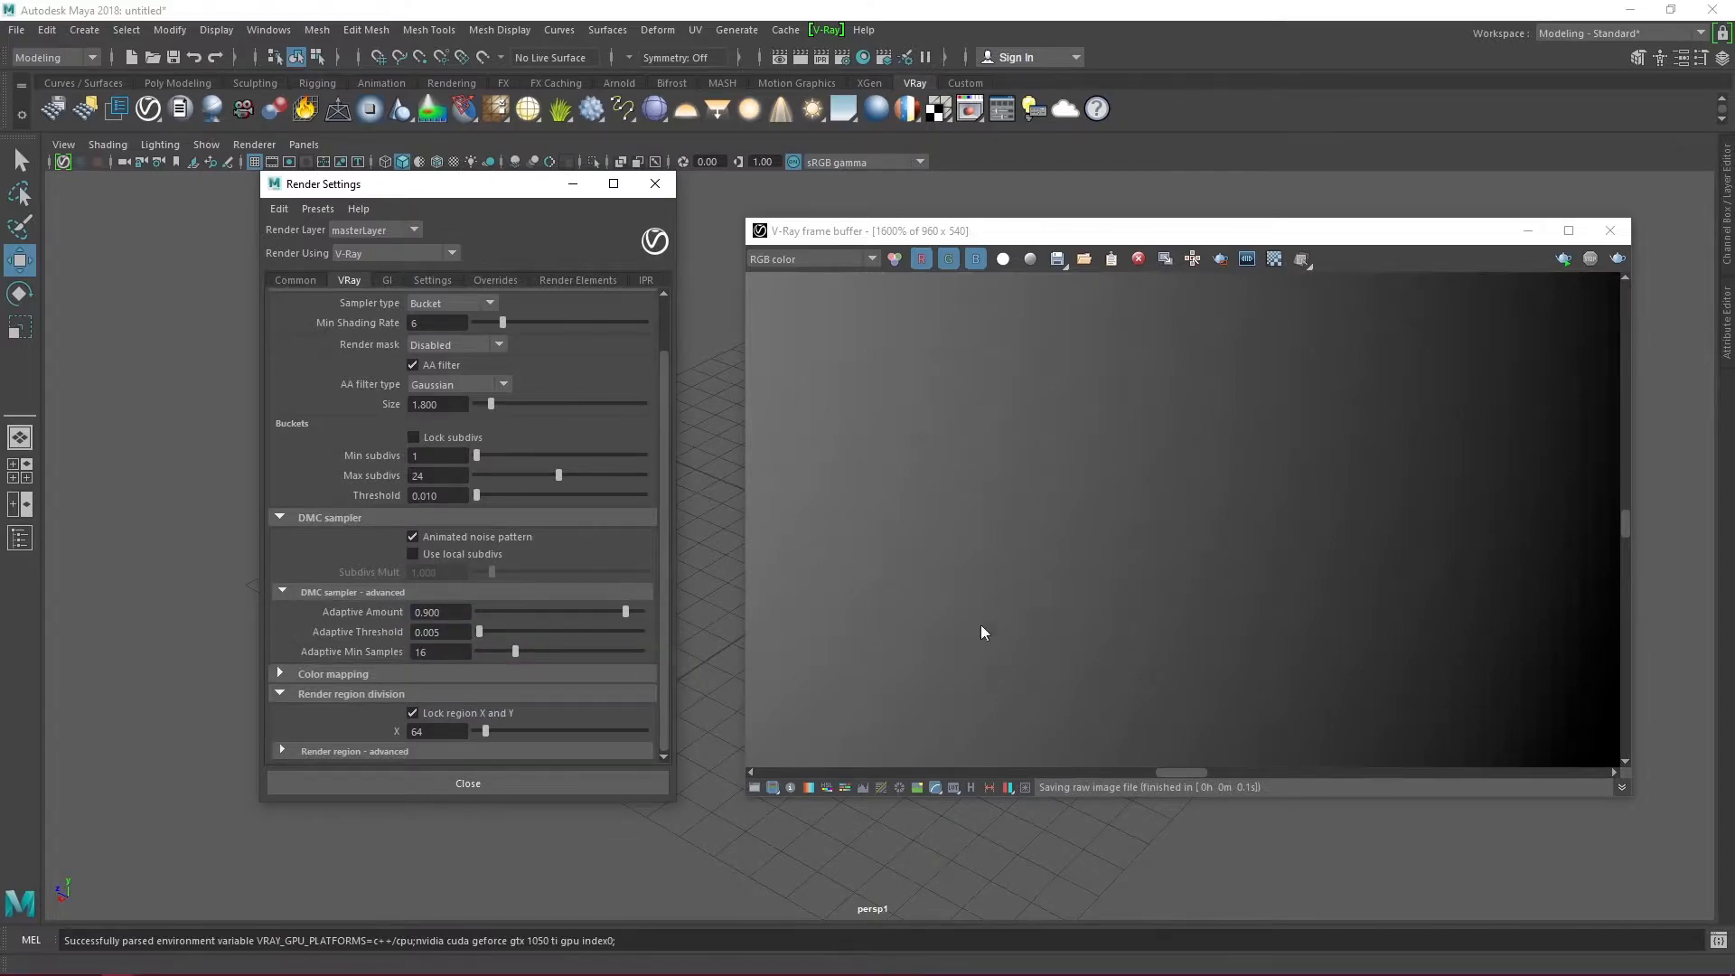
pyautogui.moveTo(442, 632)
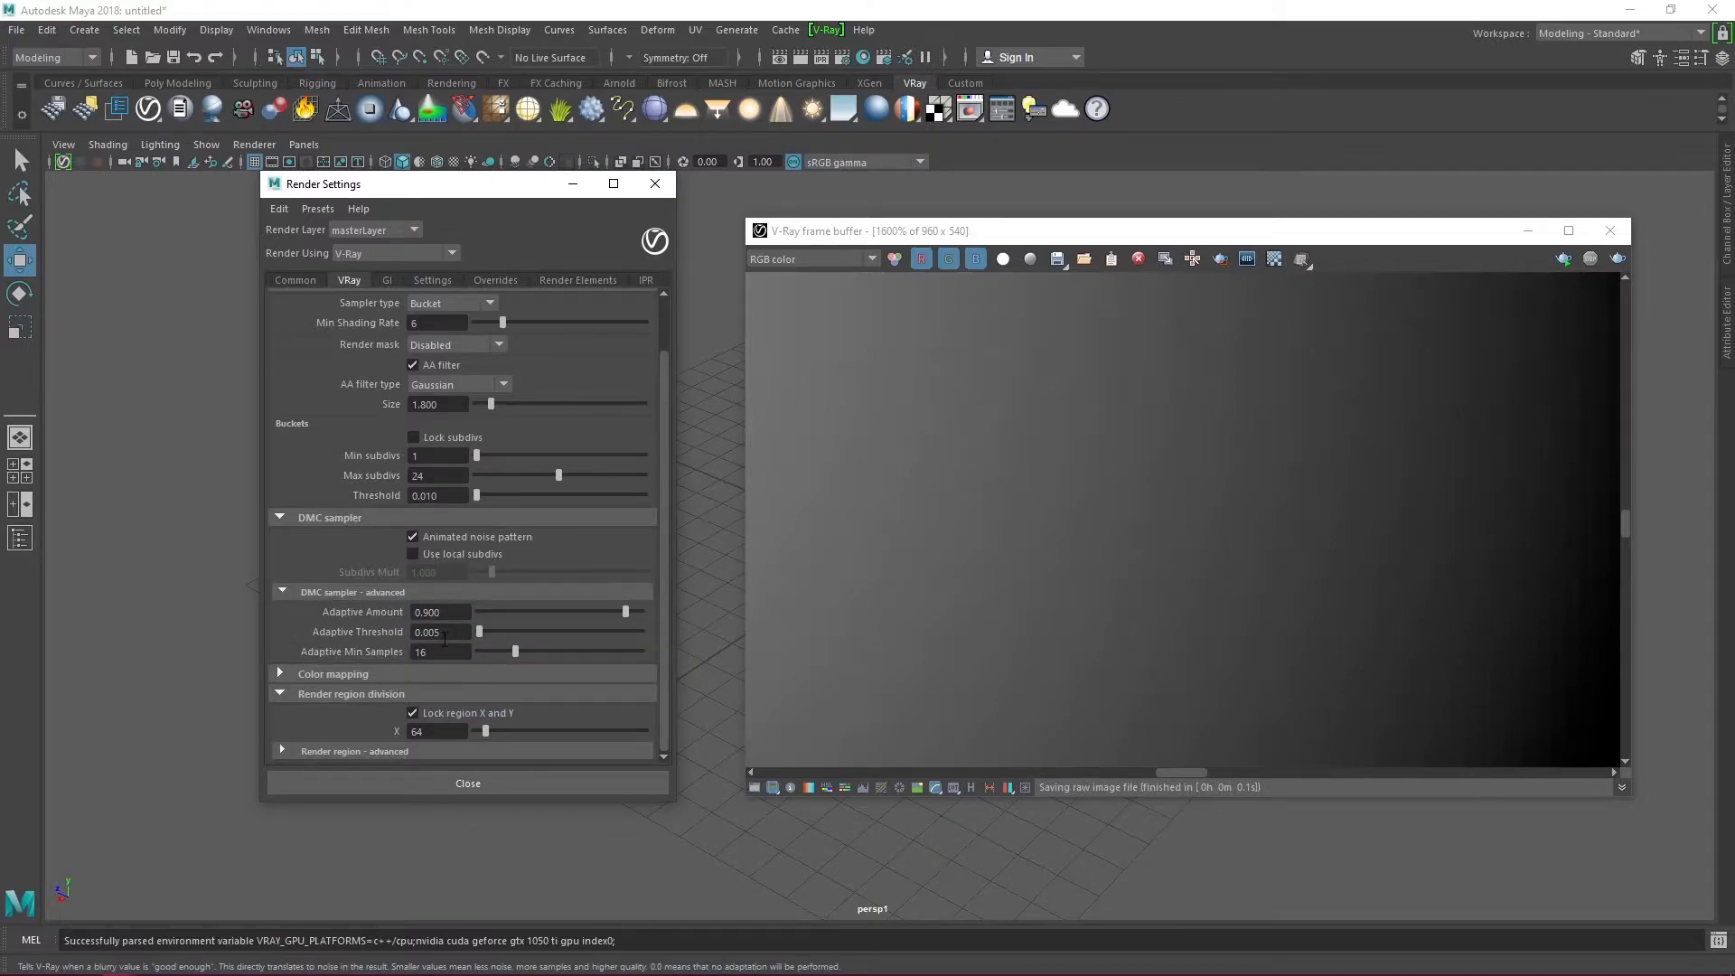
pyautogui.moveTo(428, 631)
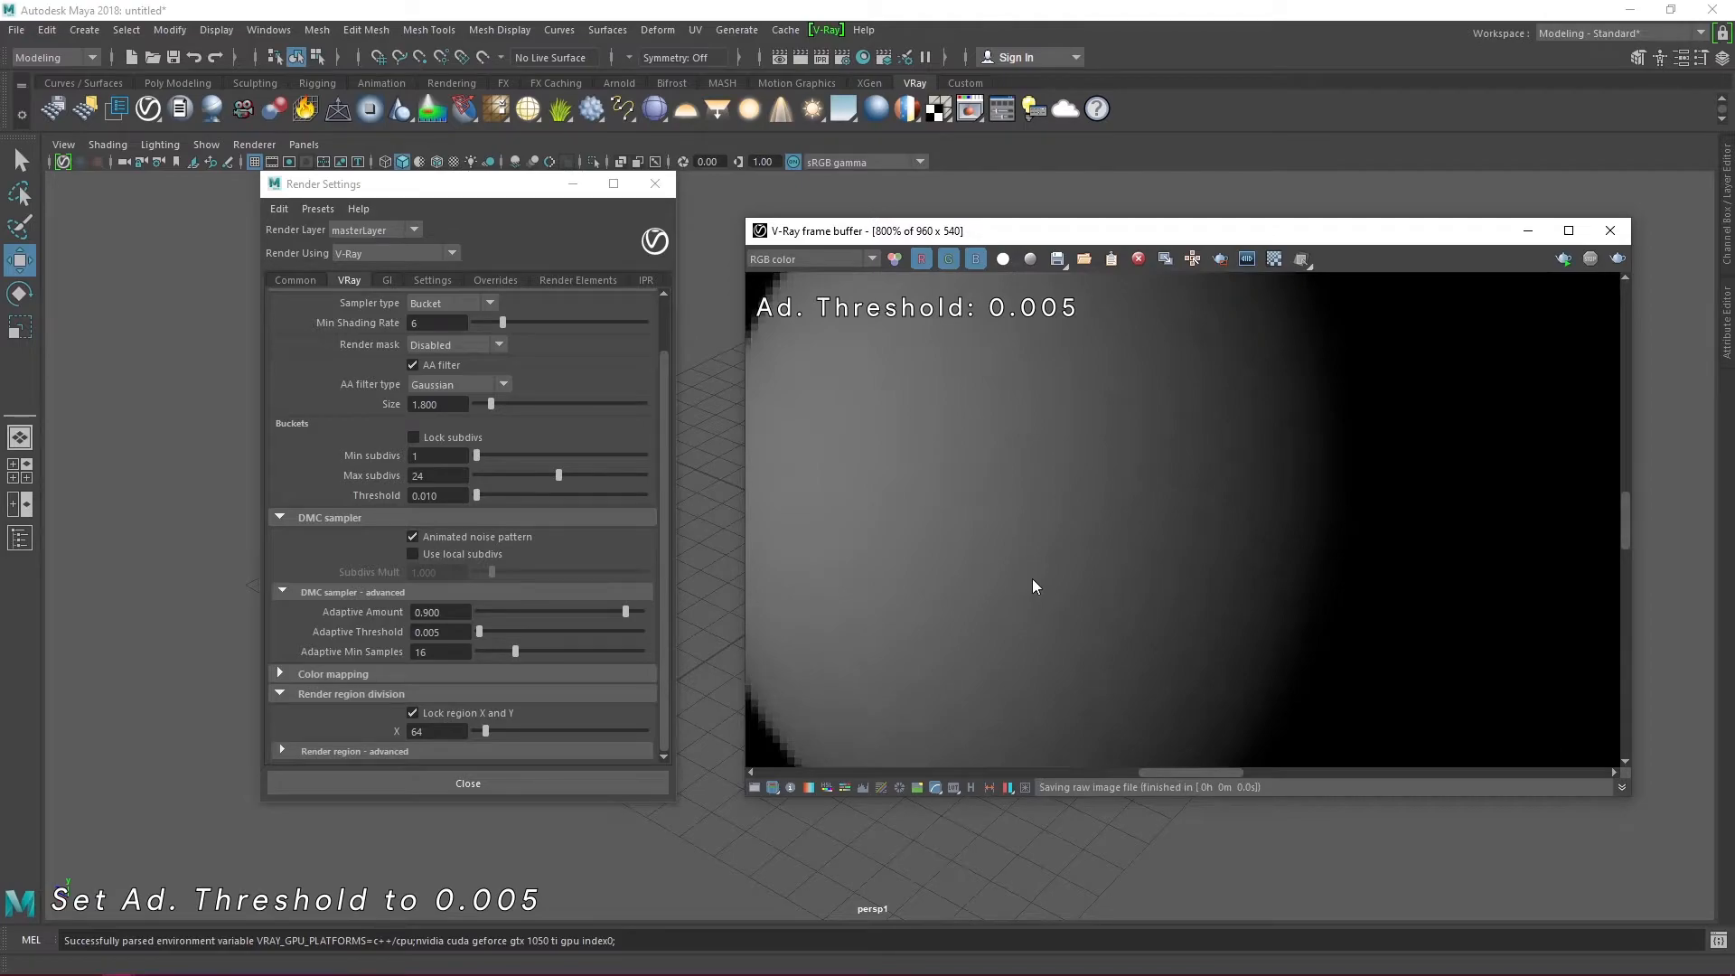
pyautogui.click(440, 632)
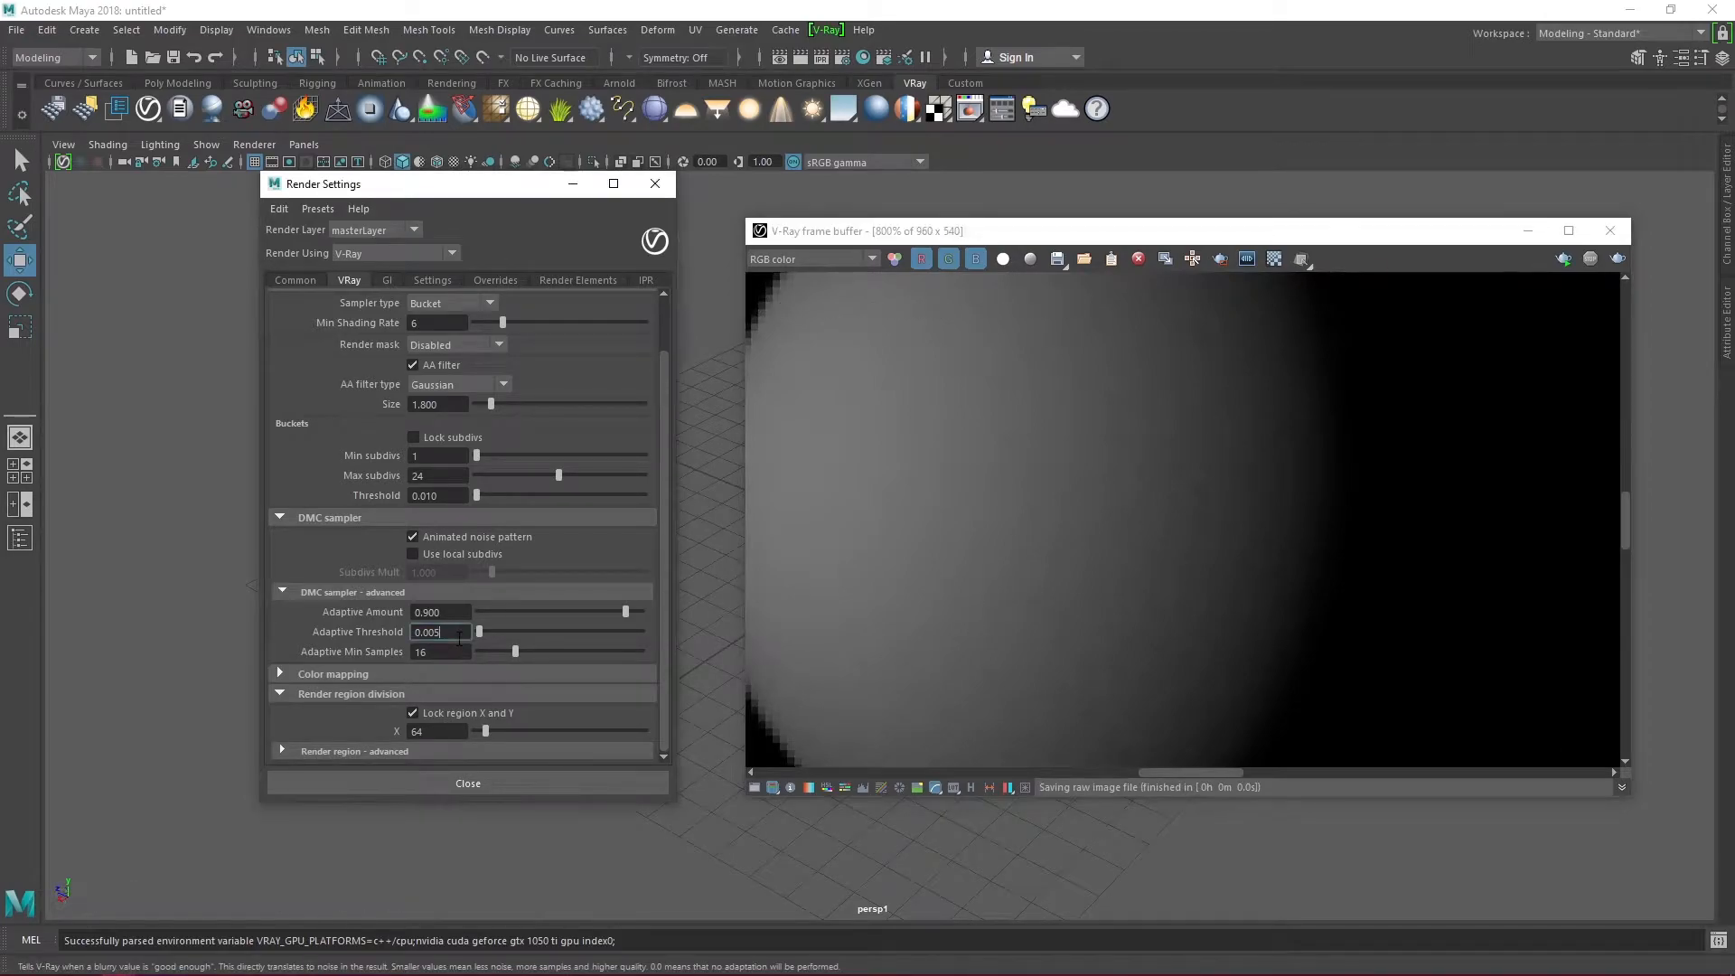
pyautogui.write('0.001')
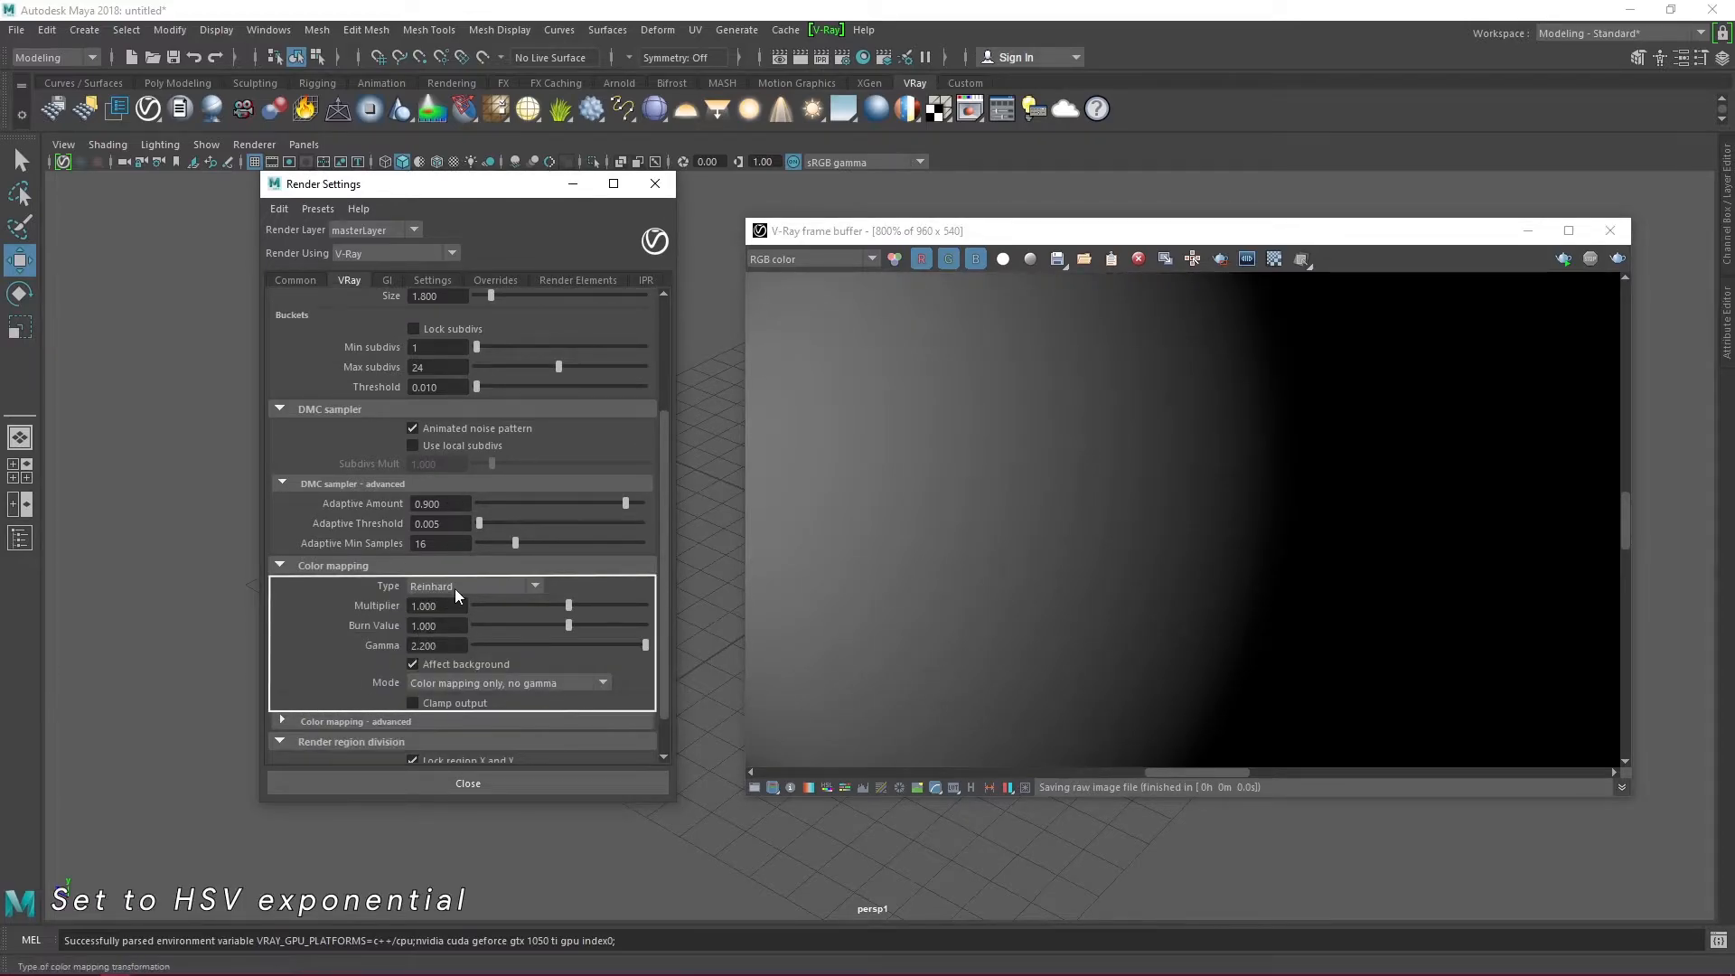
# Step: Set color mapping Type to HSV exponential and Mode to 'Don't affect colors, only adaptation'
pyautogui.click(465, 586)
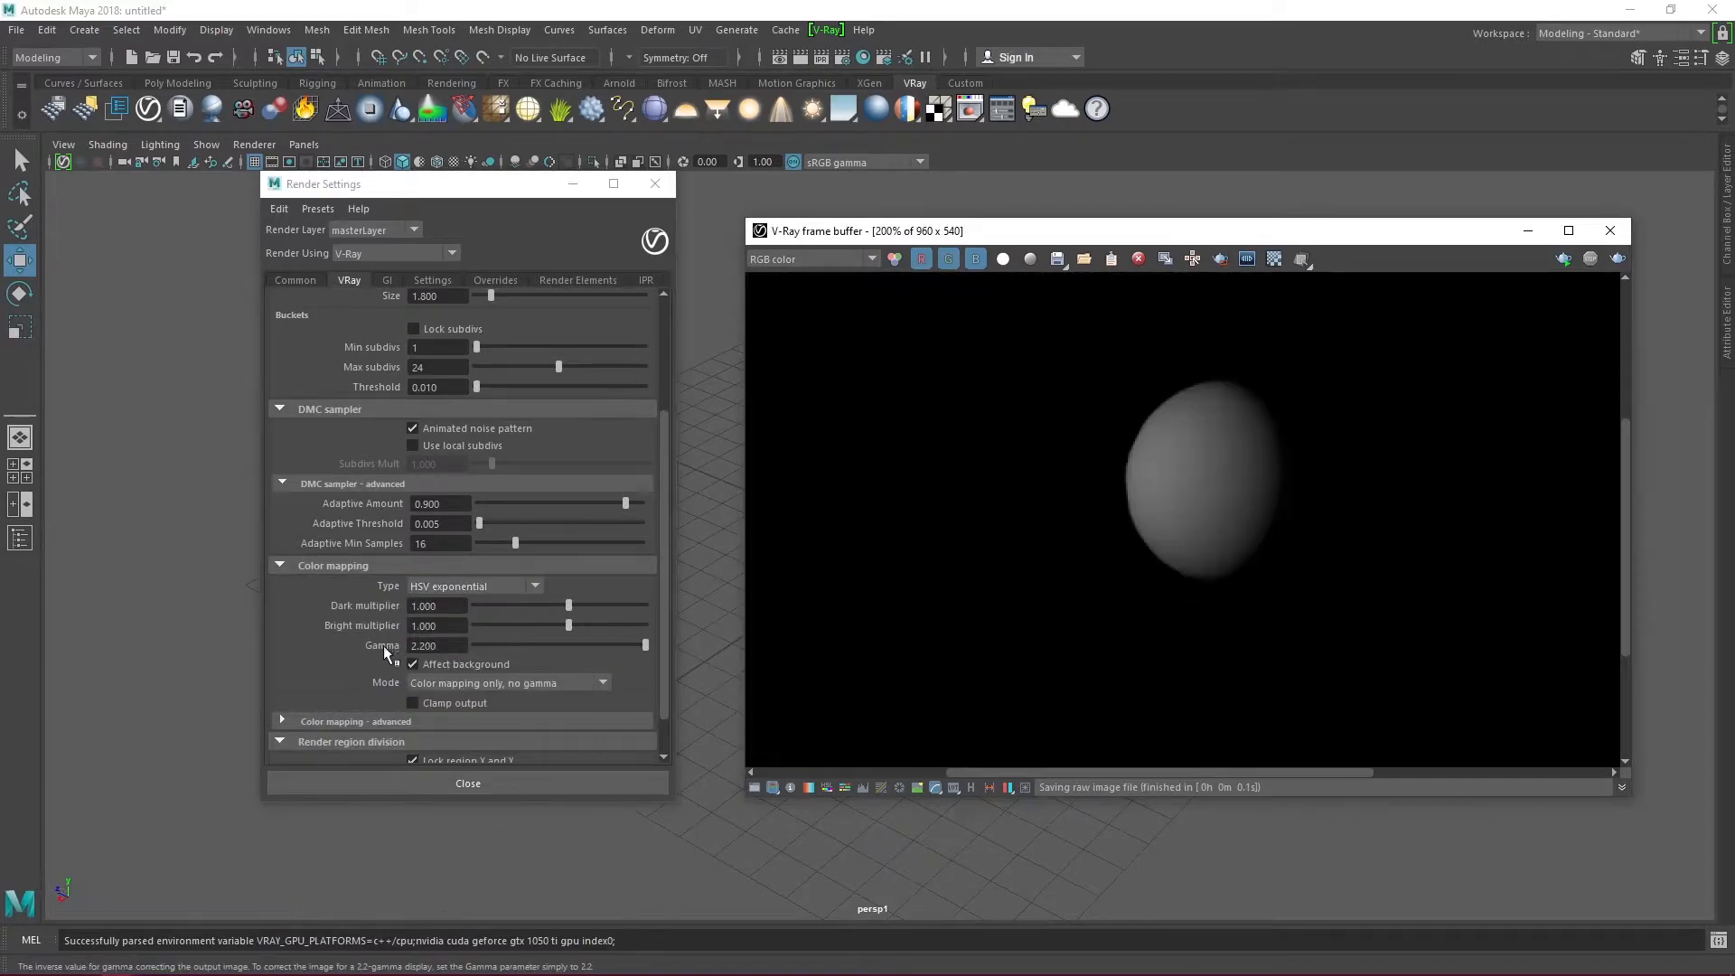
pyautogui.click(507, 683)
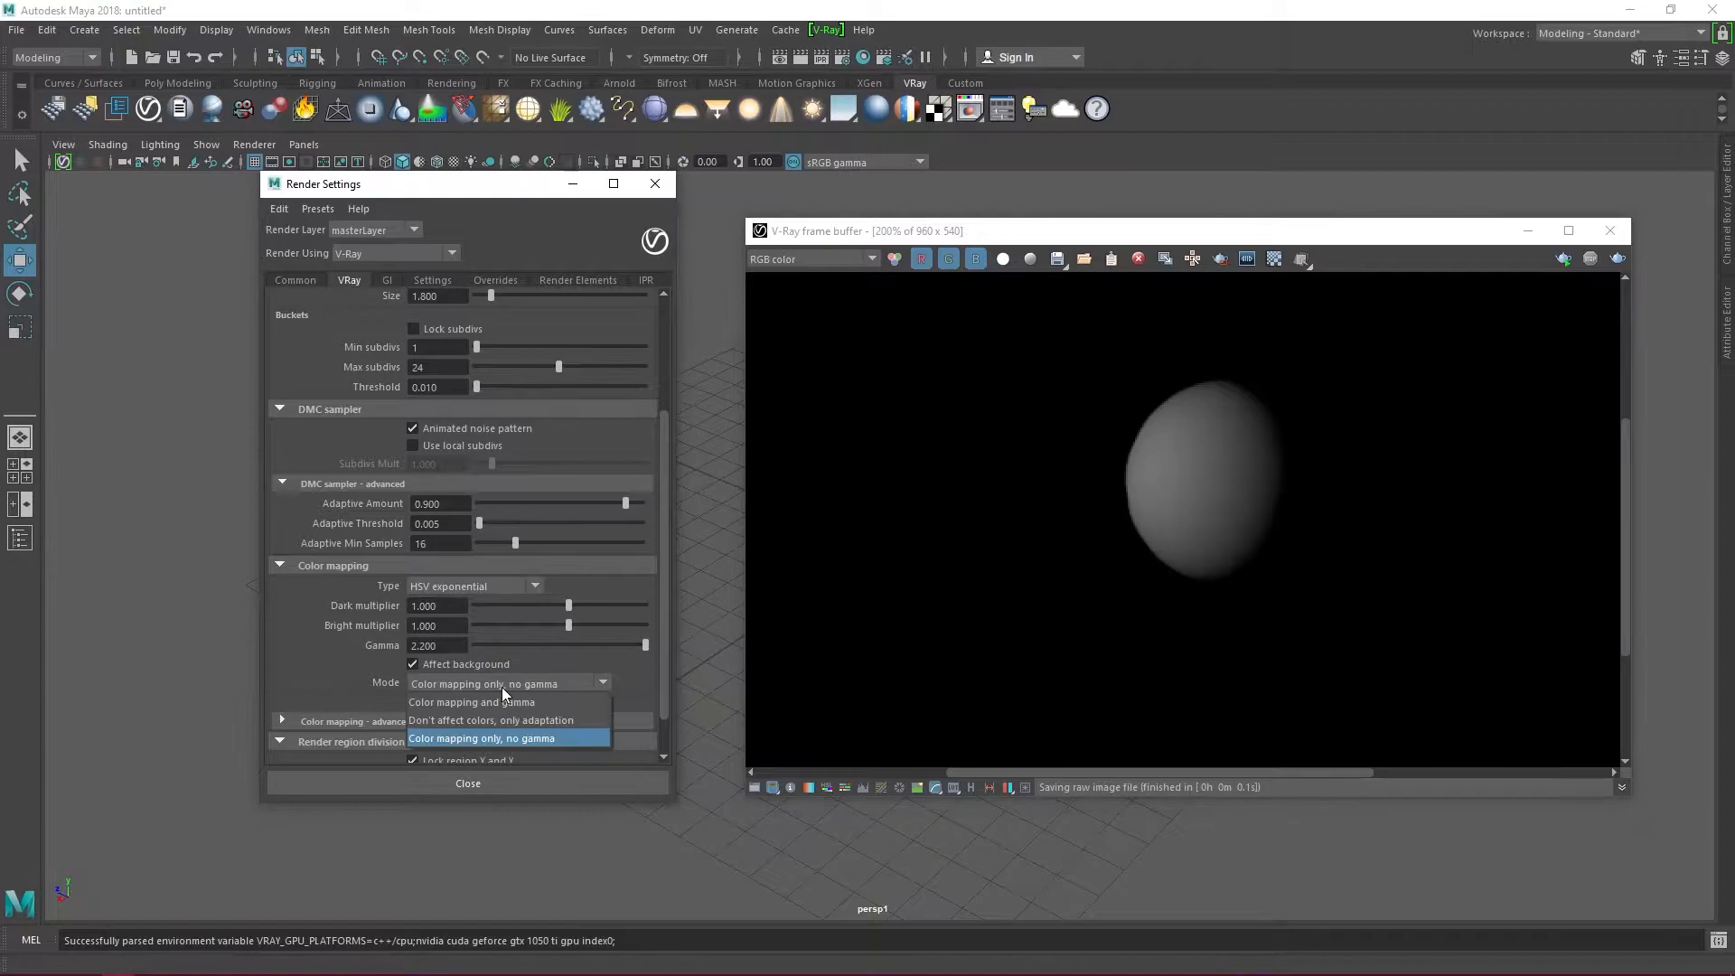
pyautogui.click(493, 720)
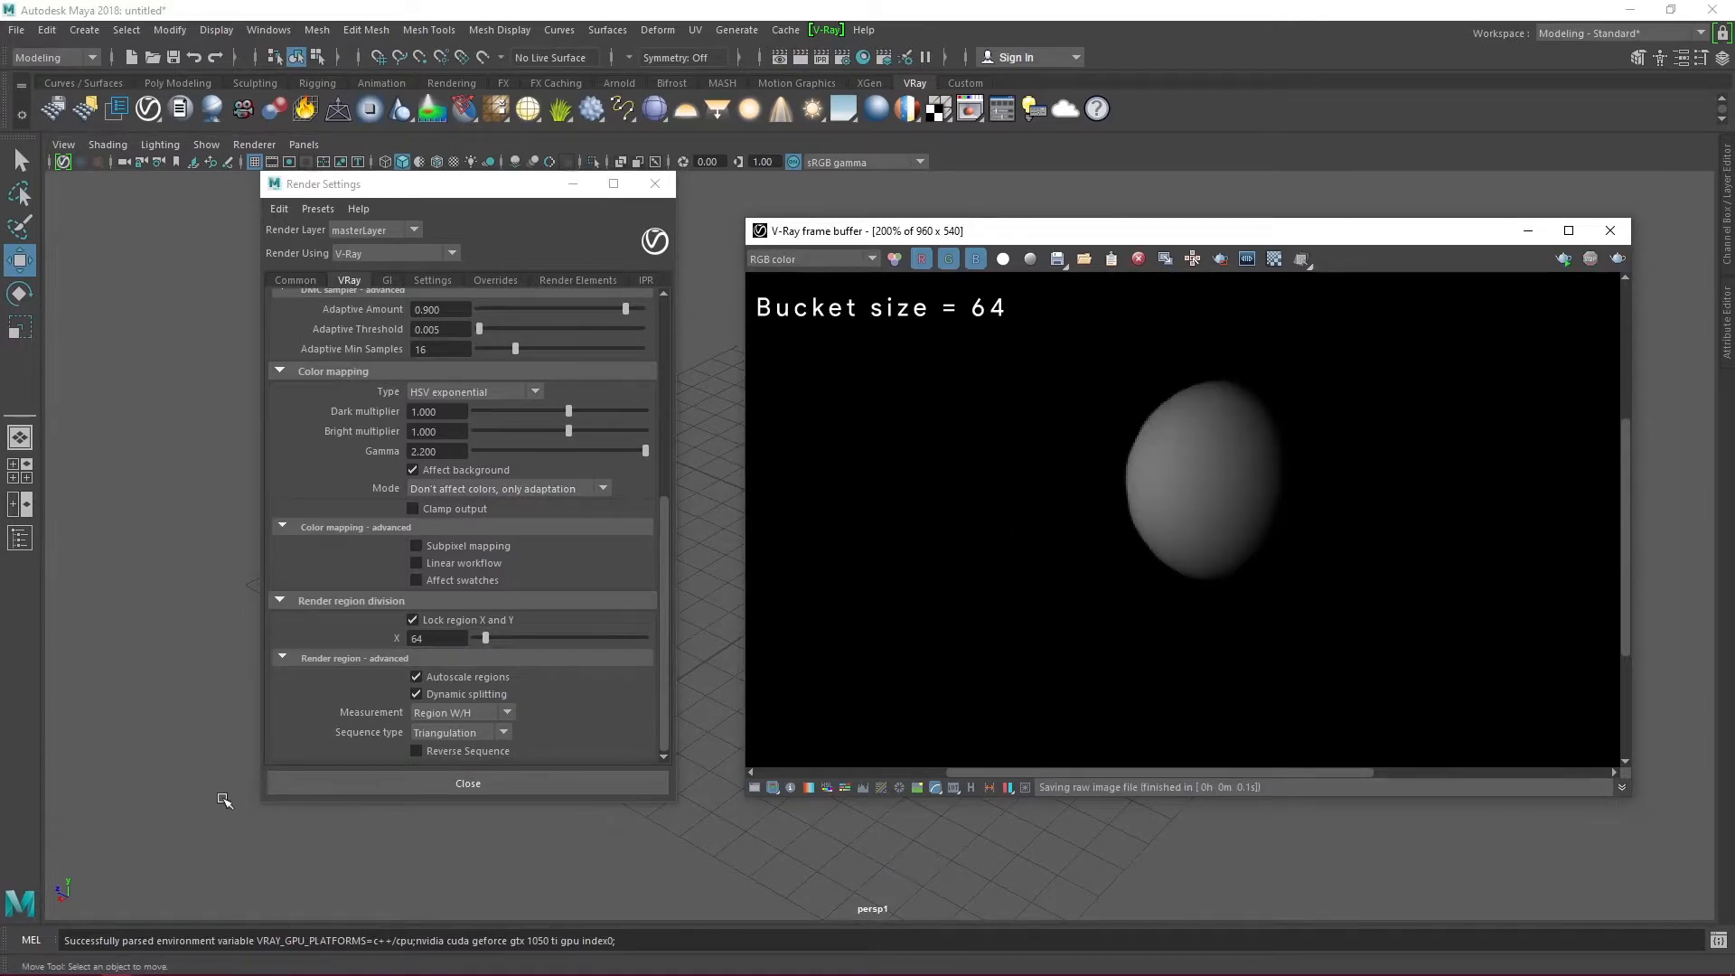
# Step: Edit the V-Ray render region division value and confirm a bucket size of 8
pyautogui.click(439, 639)
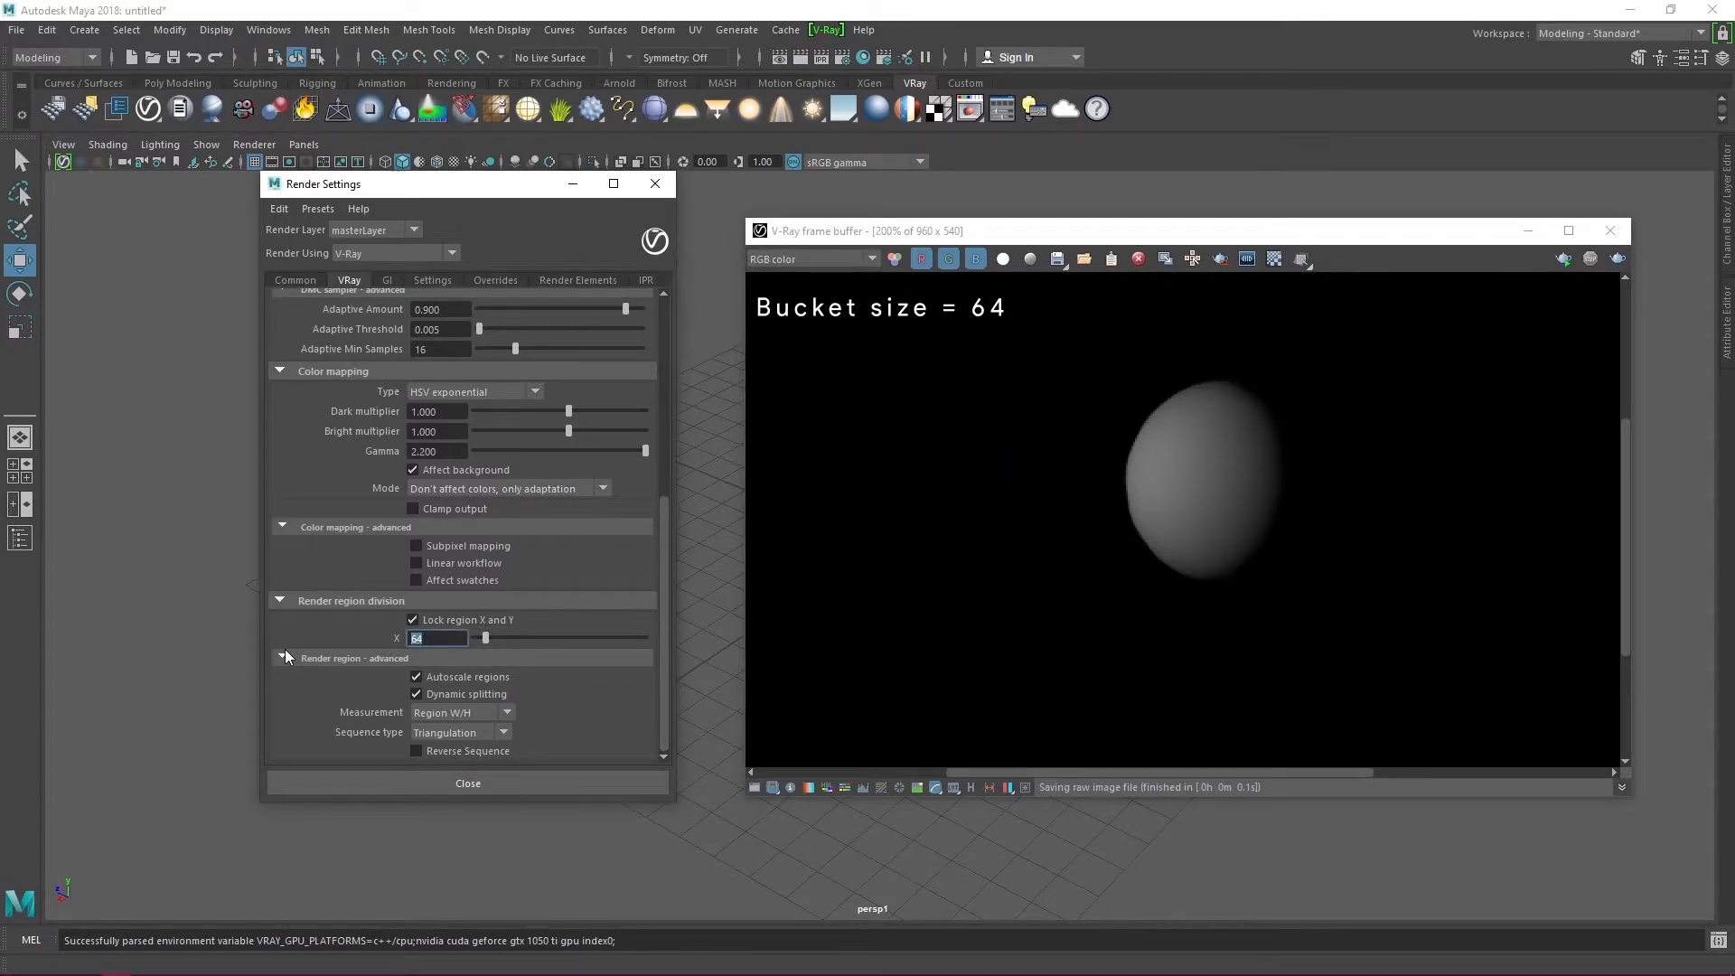
pyautogui.write('32')
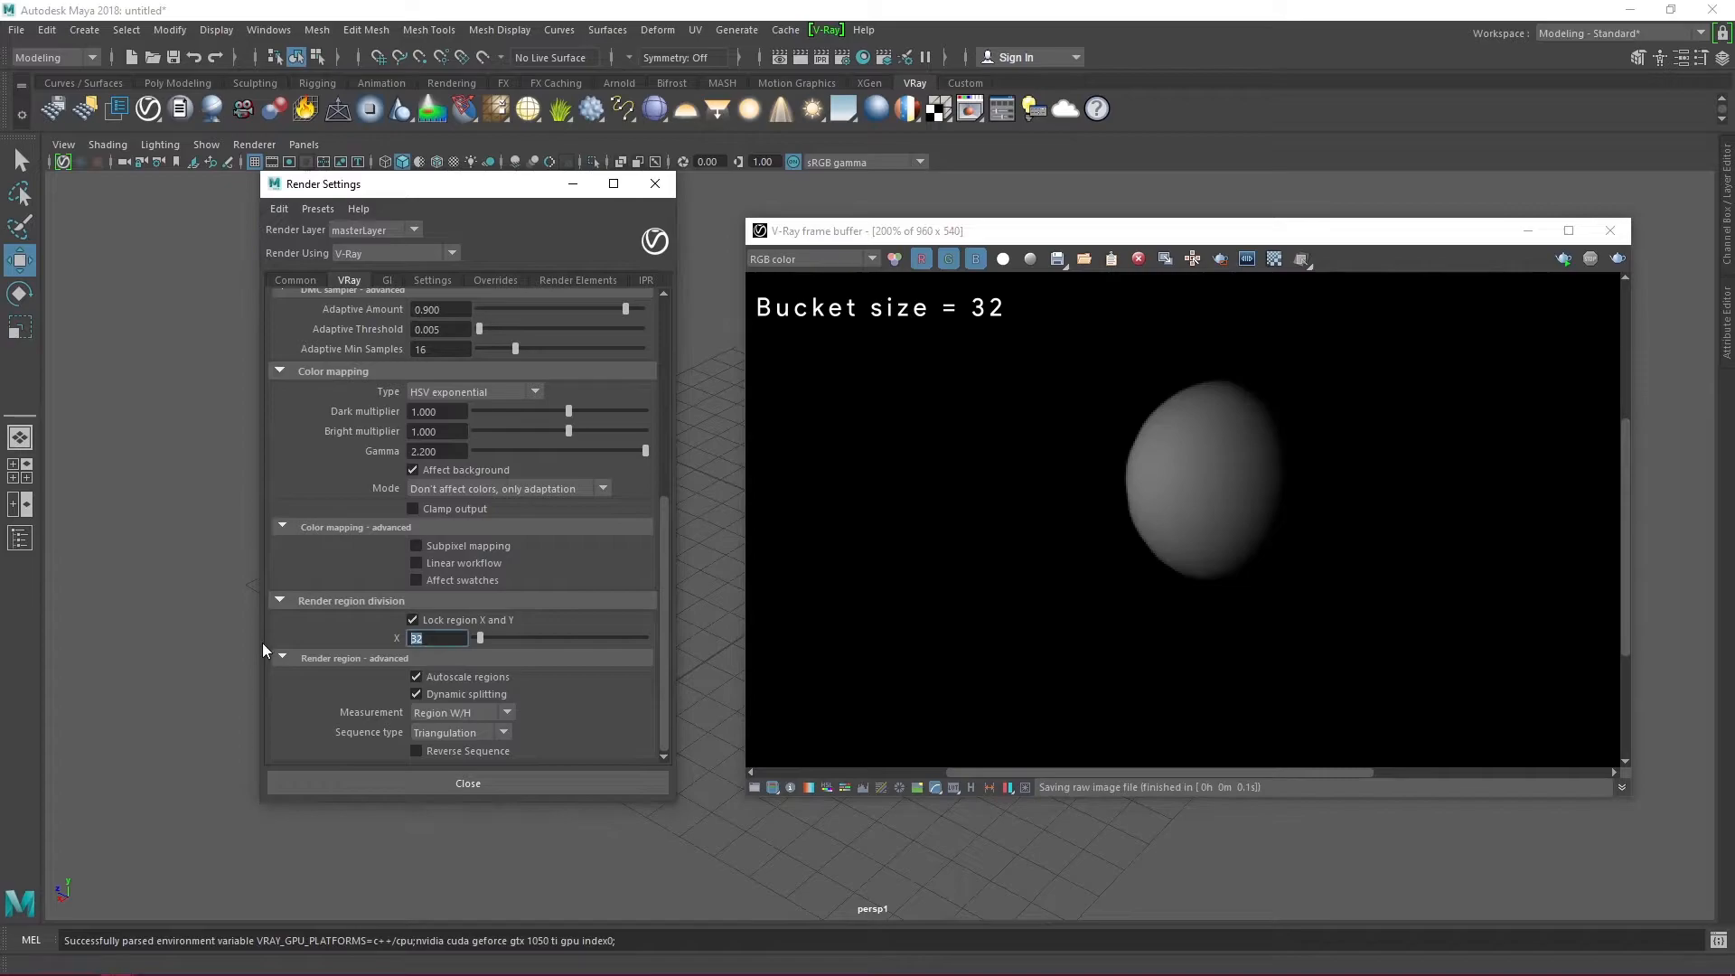
pyautogui.write('1')
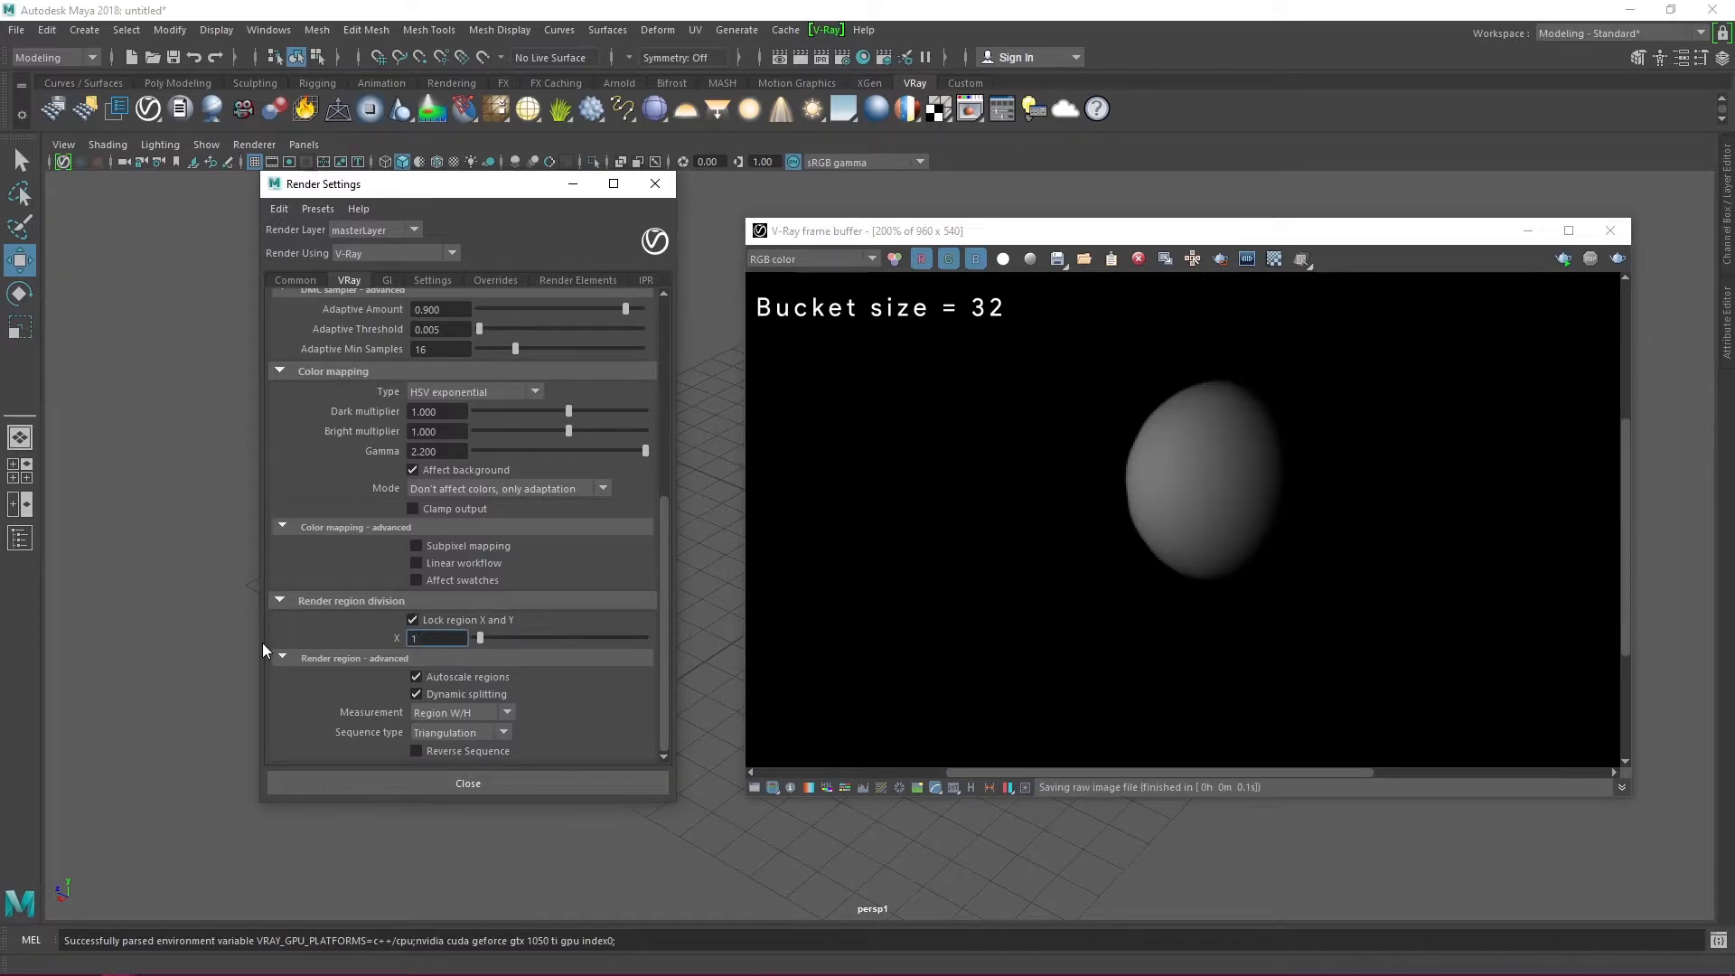
pyautogui.write('8')
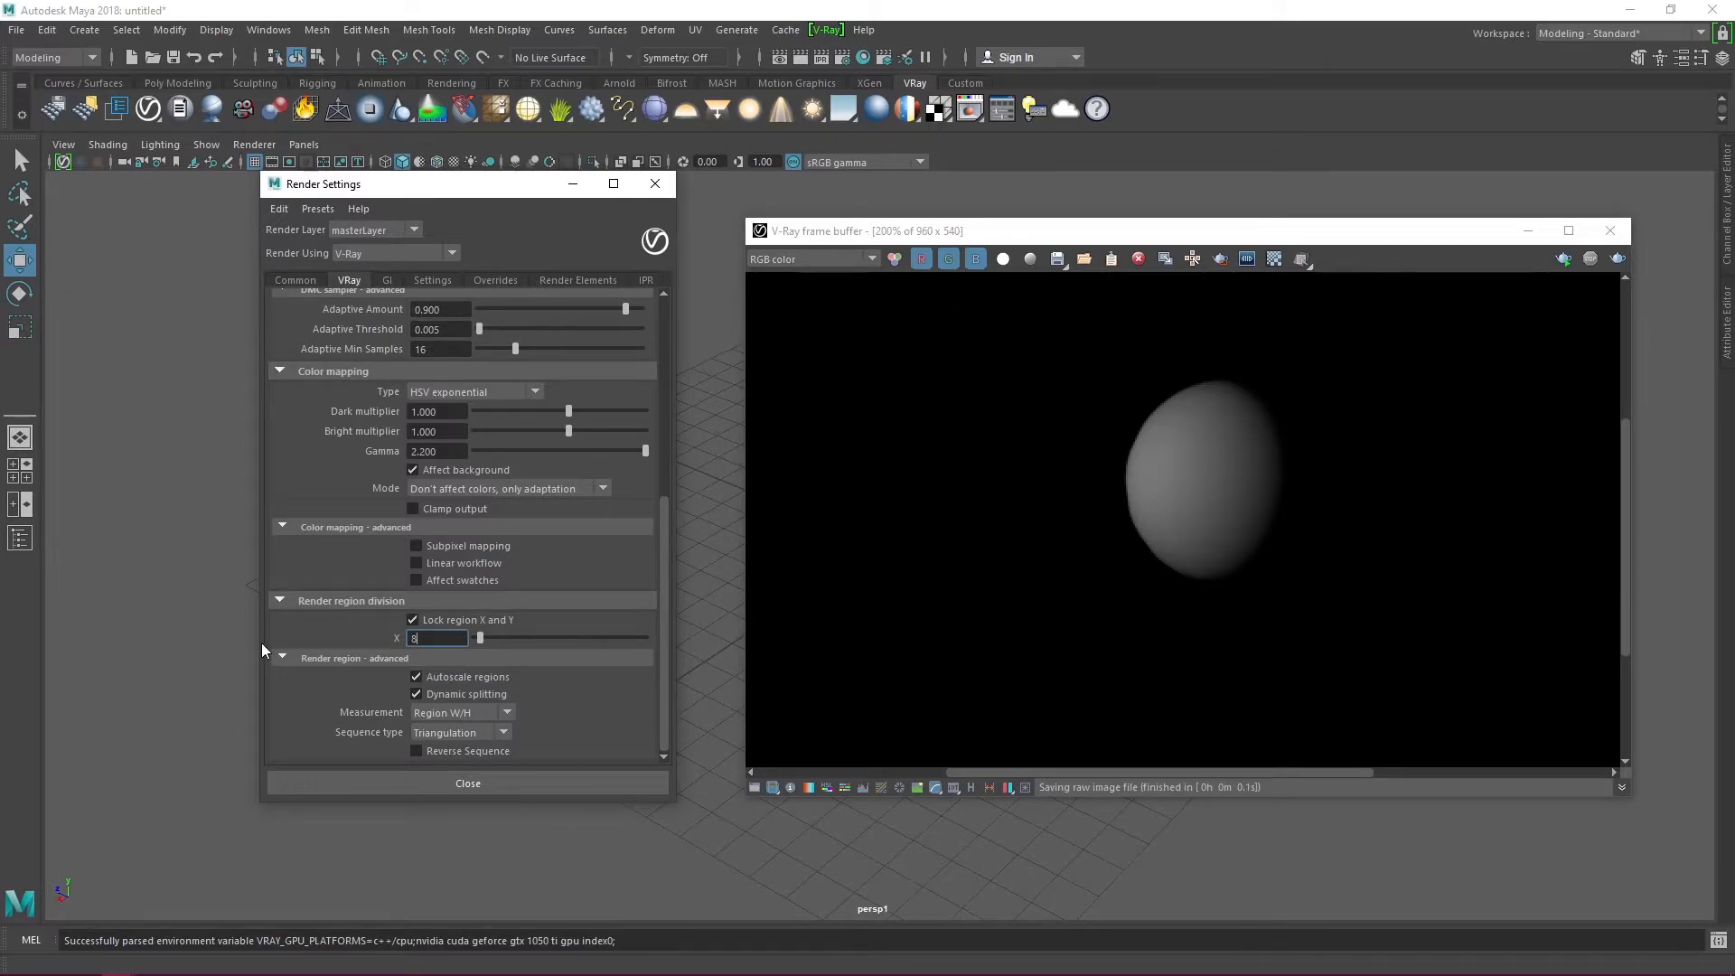
pyautogui.click(802, 56)
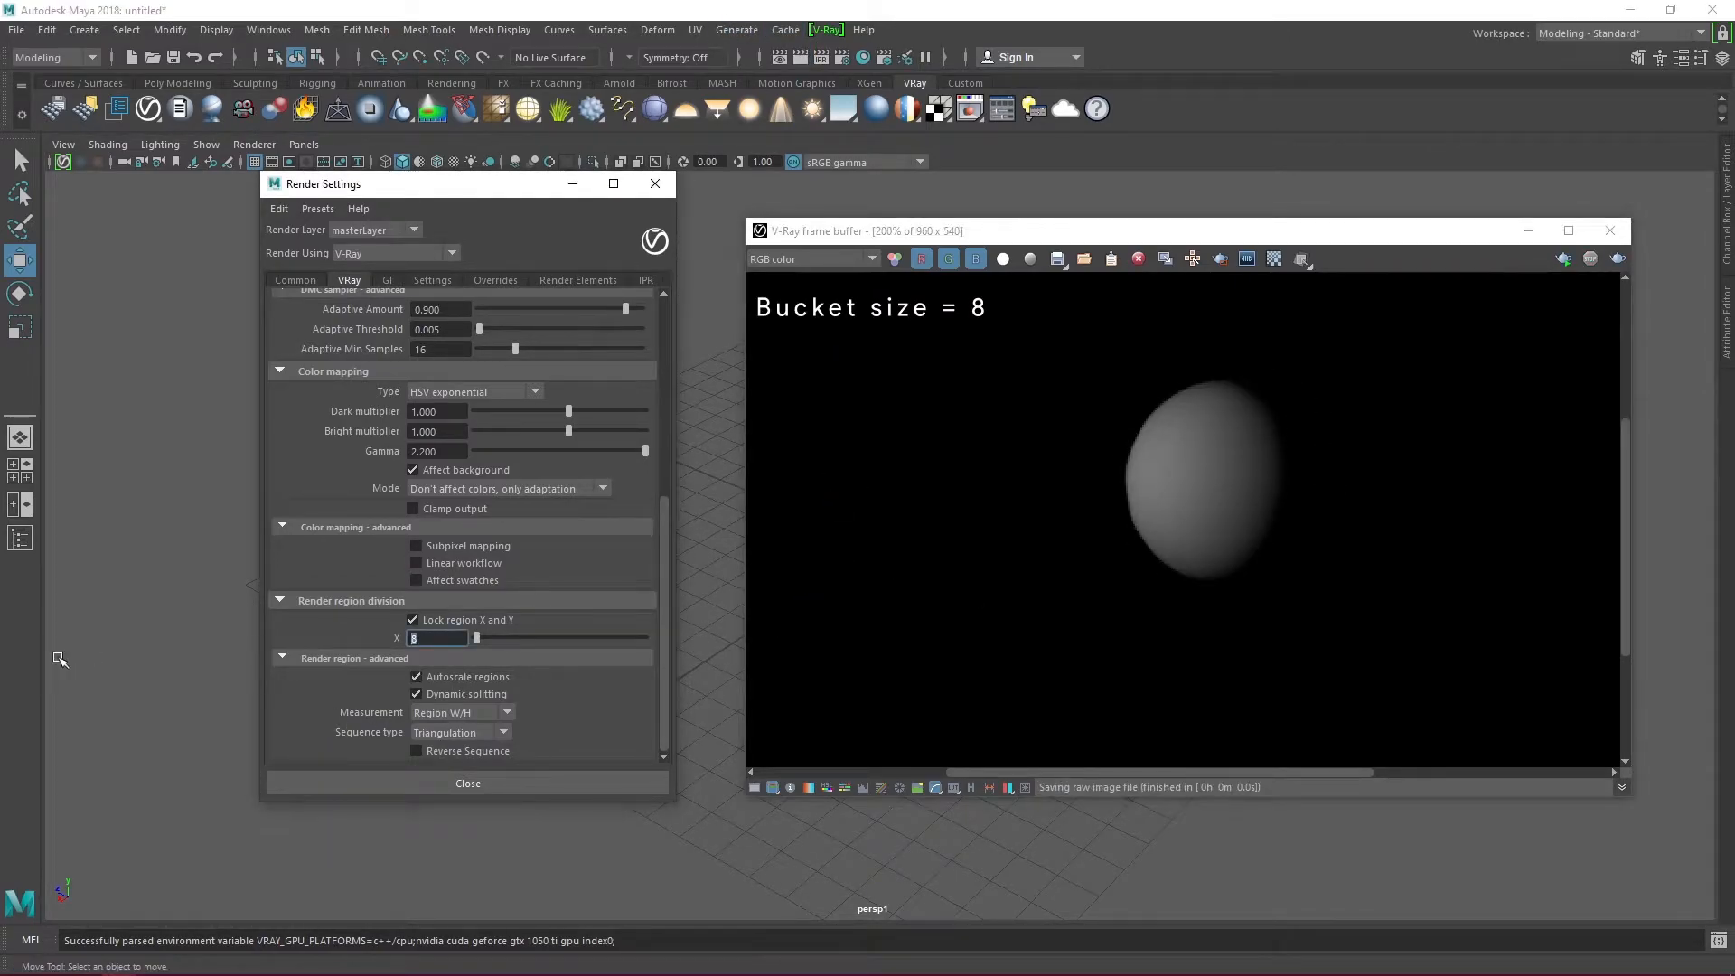
# Step: Set the render bucket size to 128 and re-render the scene
pyautogui.write('1')
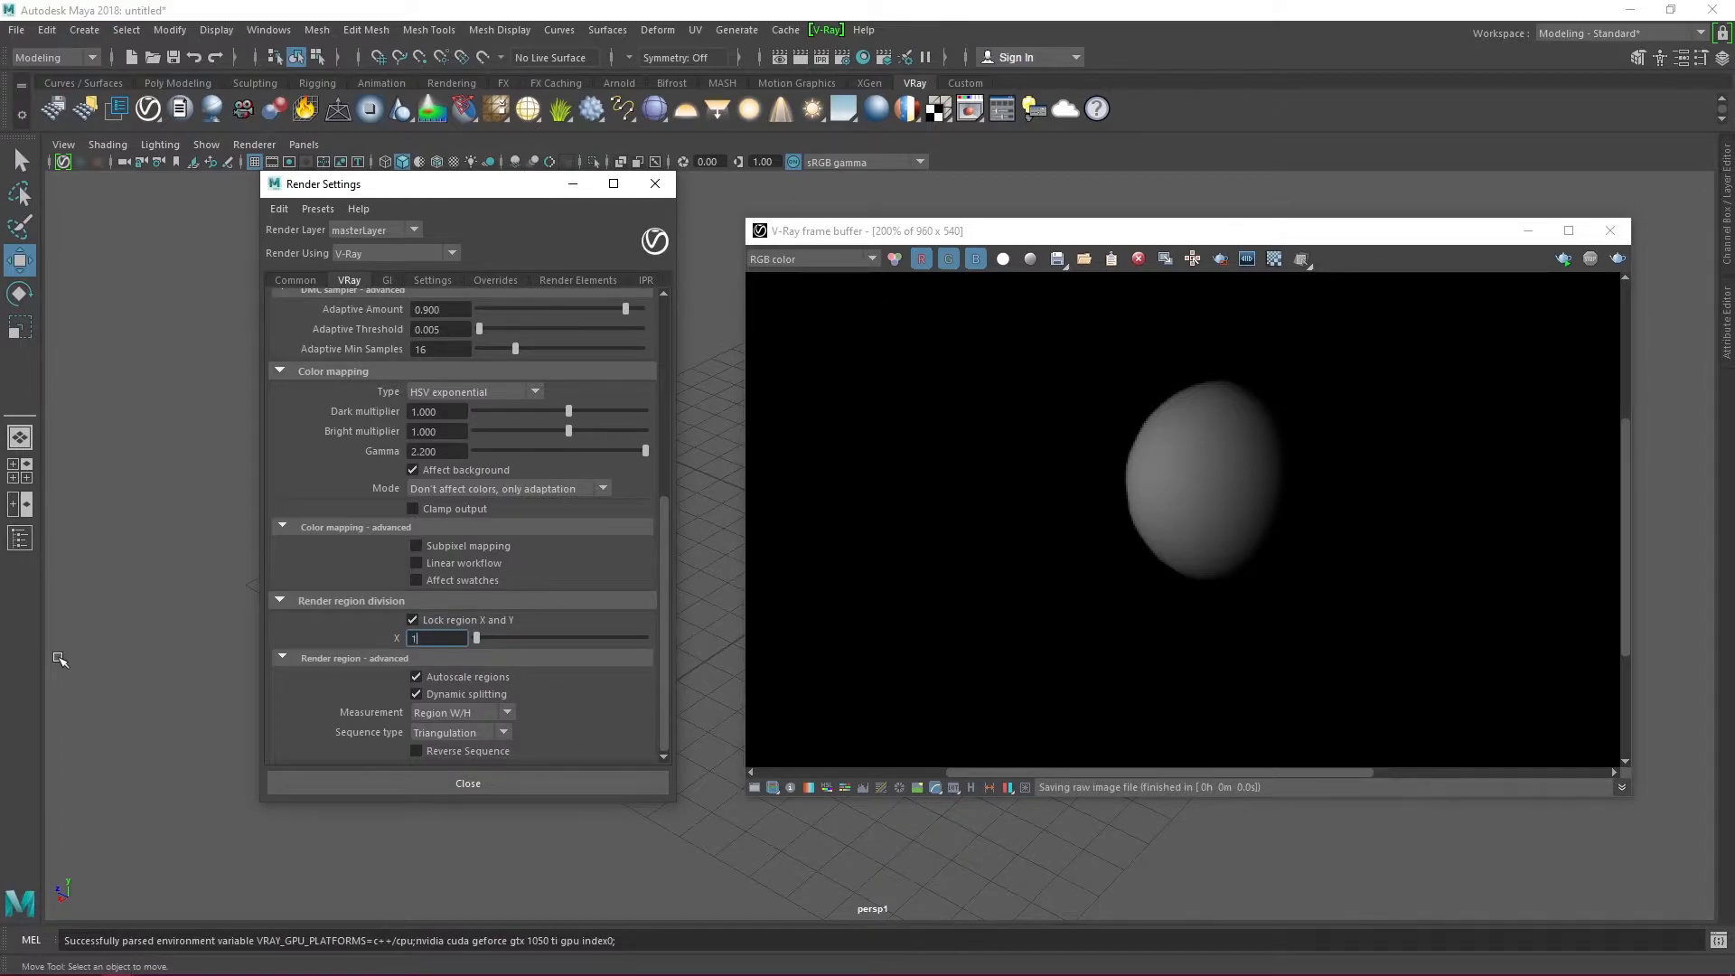
pyautogui.write('128')
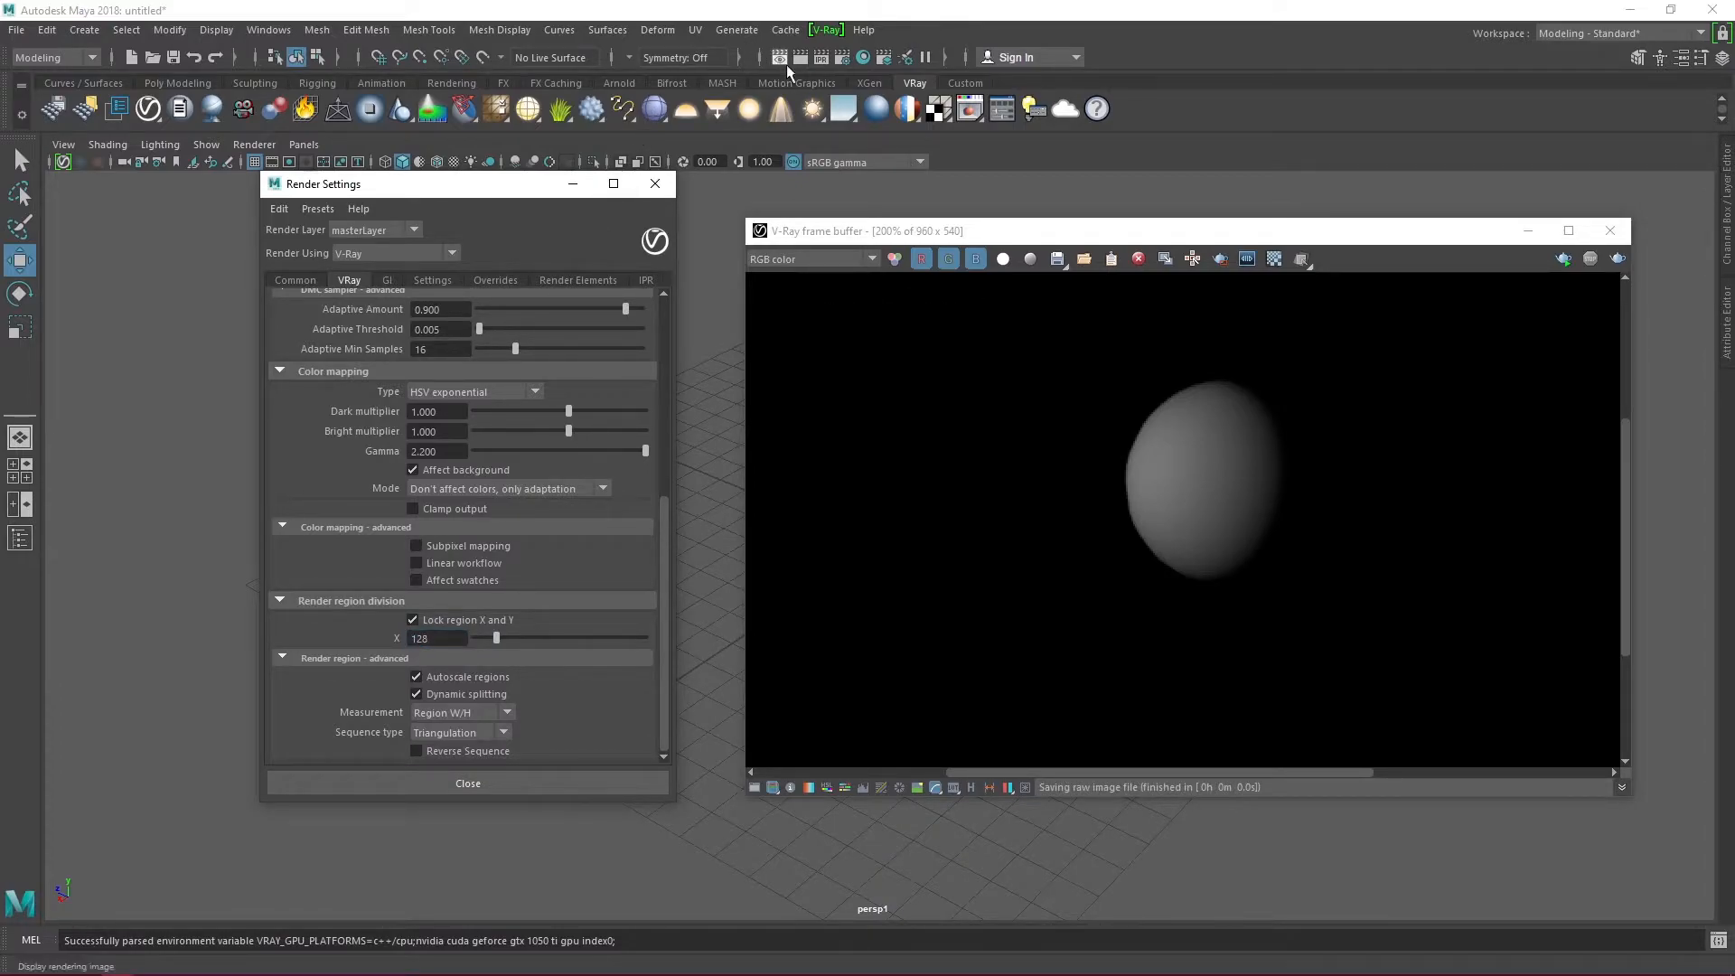
pyautogui.click(780, 56)
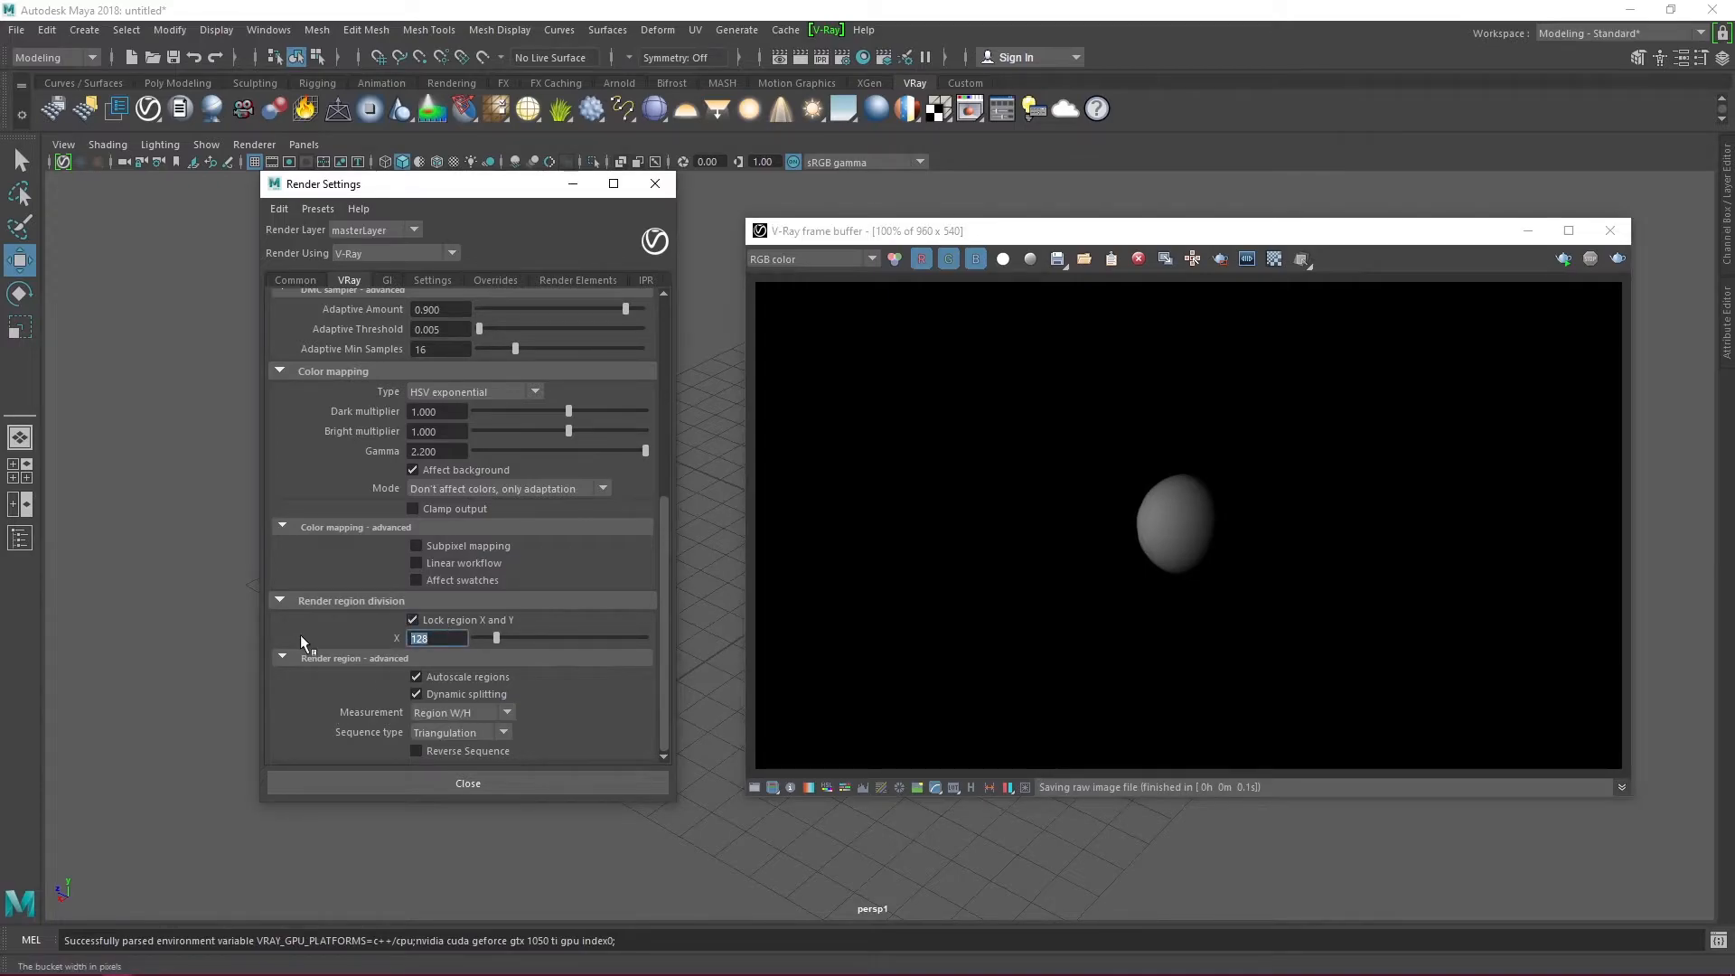
pyautogui.write('32')
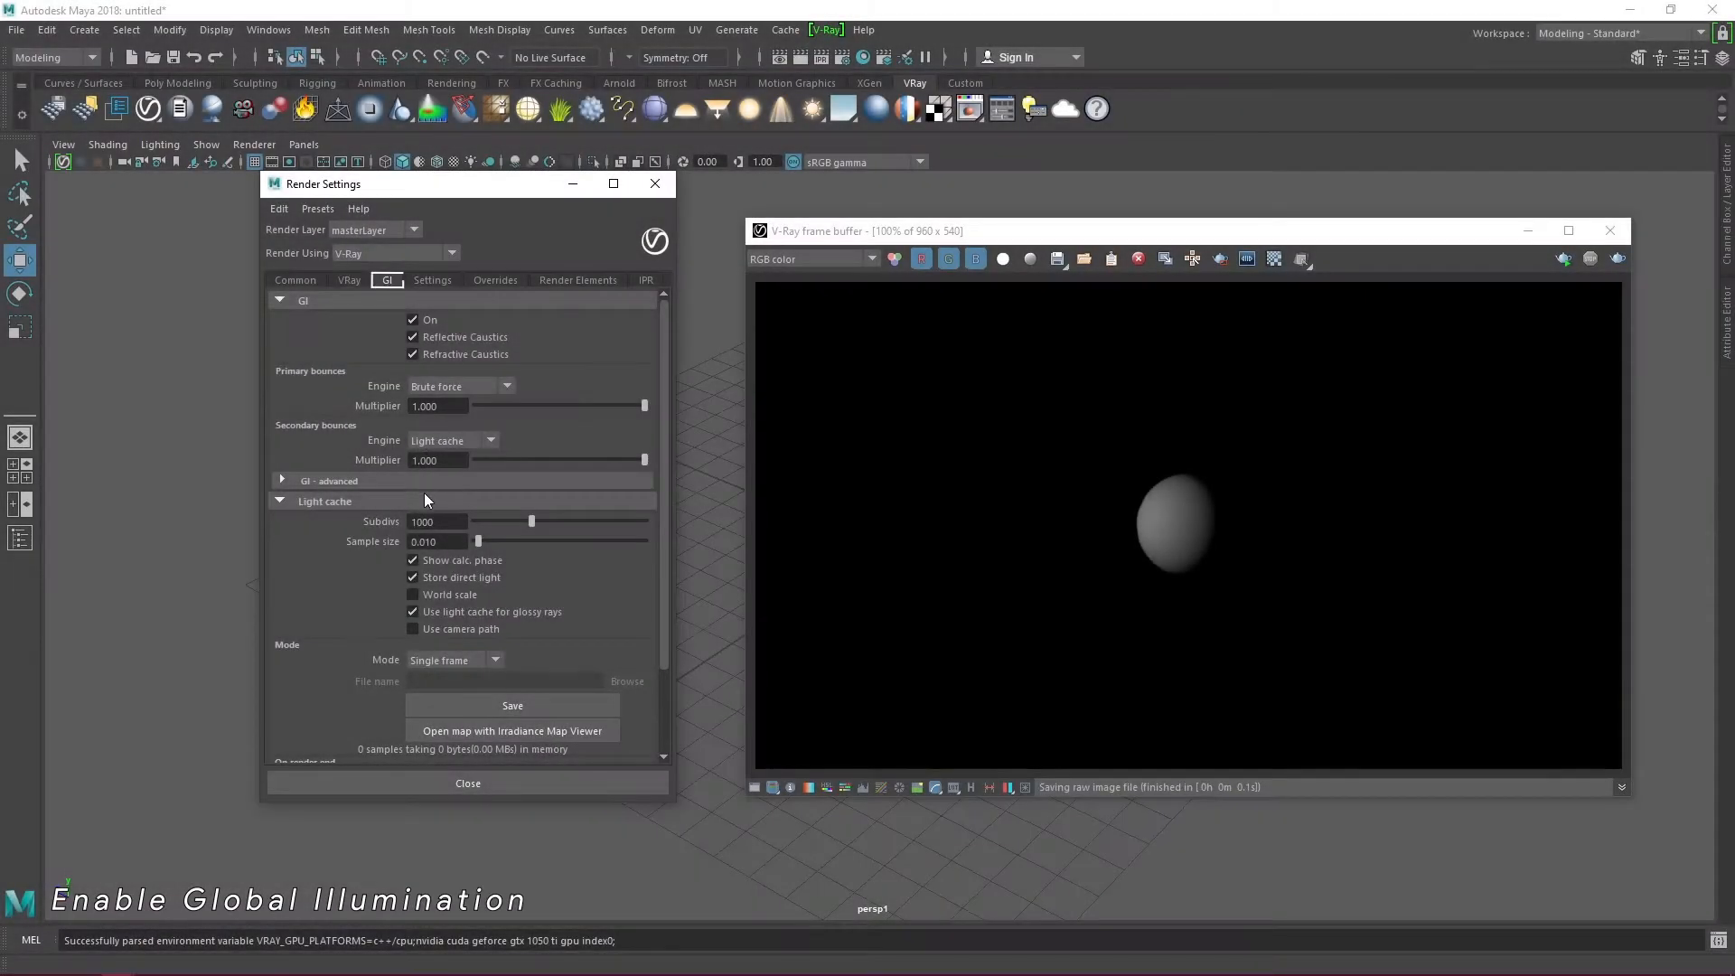
# Step: Keep GI on, use Irradiance map for primary bounces, and expand GI advanced
pyautogui.click(413, 320)
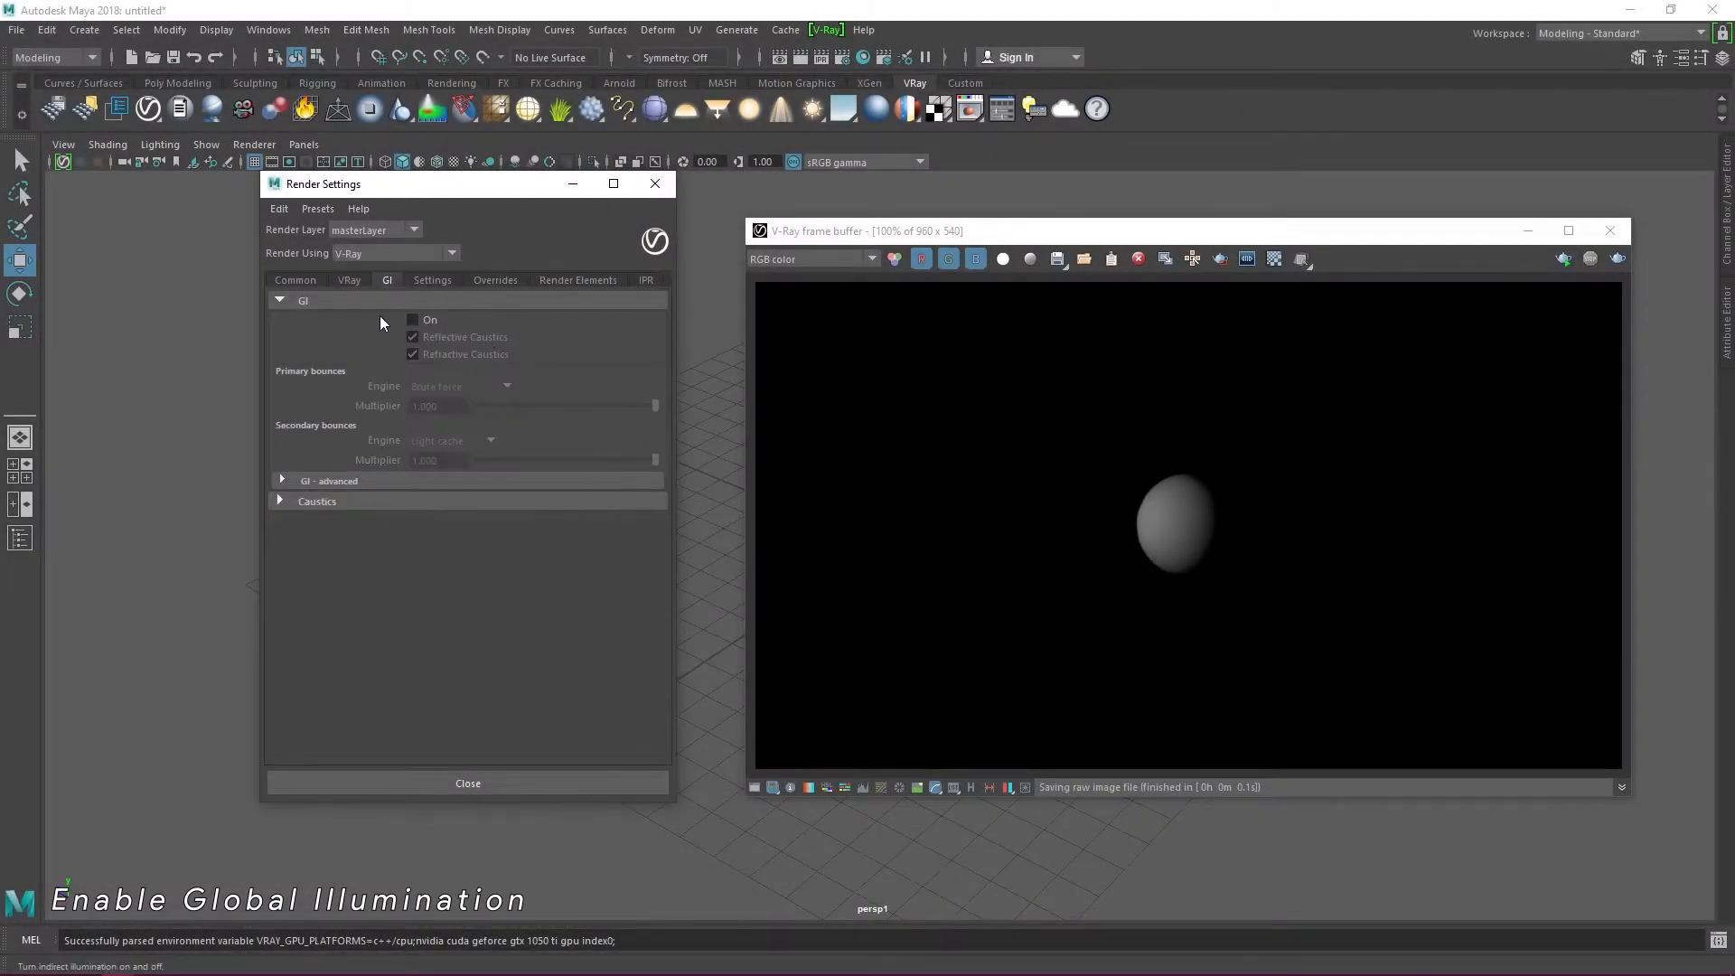
pyautogui.click(413, 320)
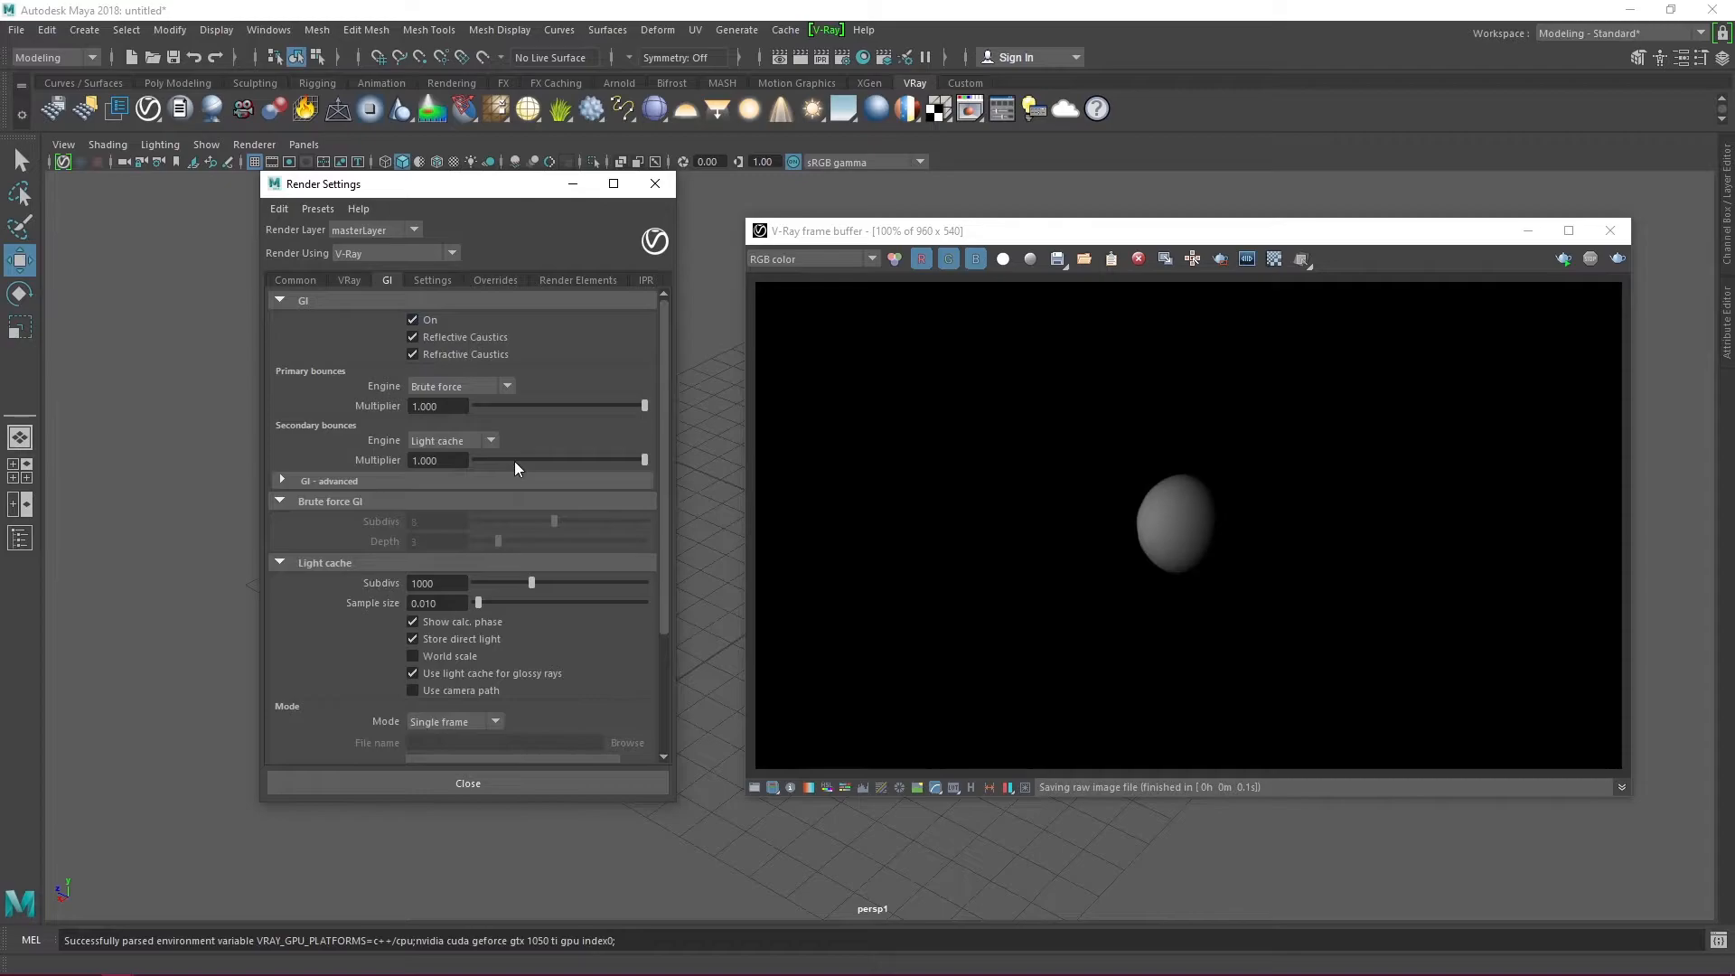
pyautogui.moveTo(492, 389)
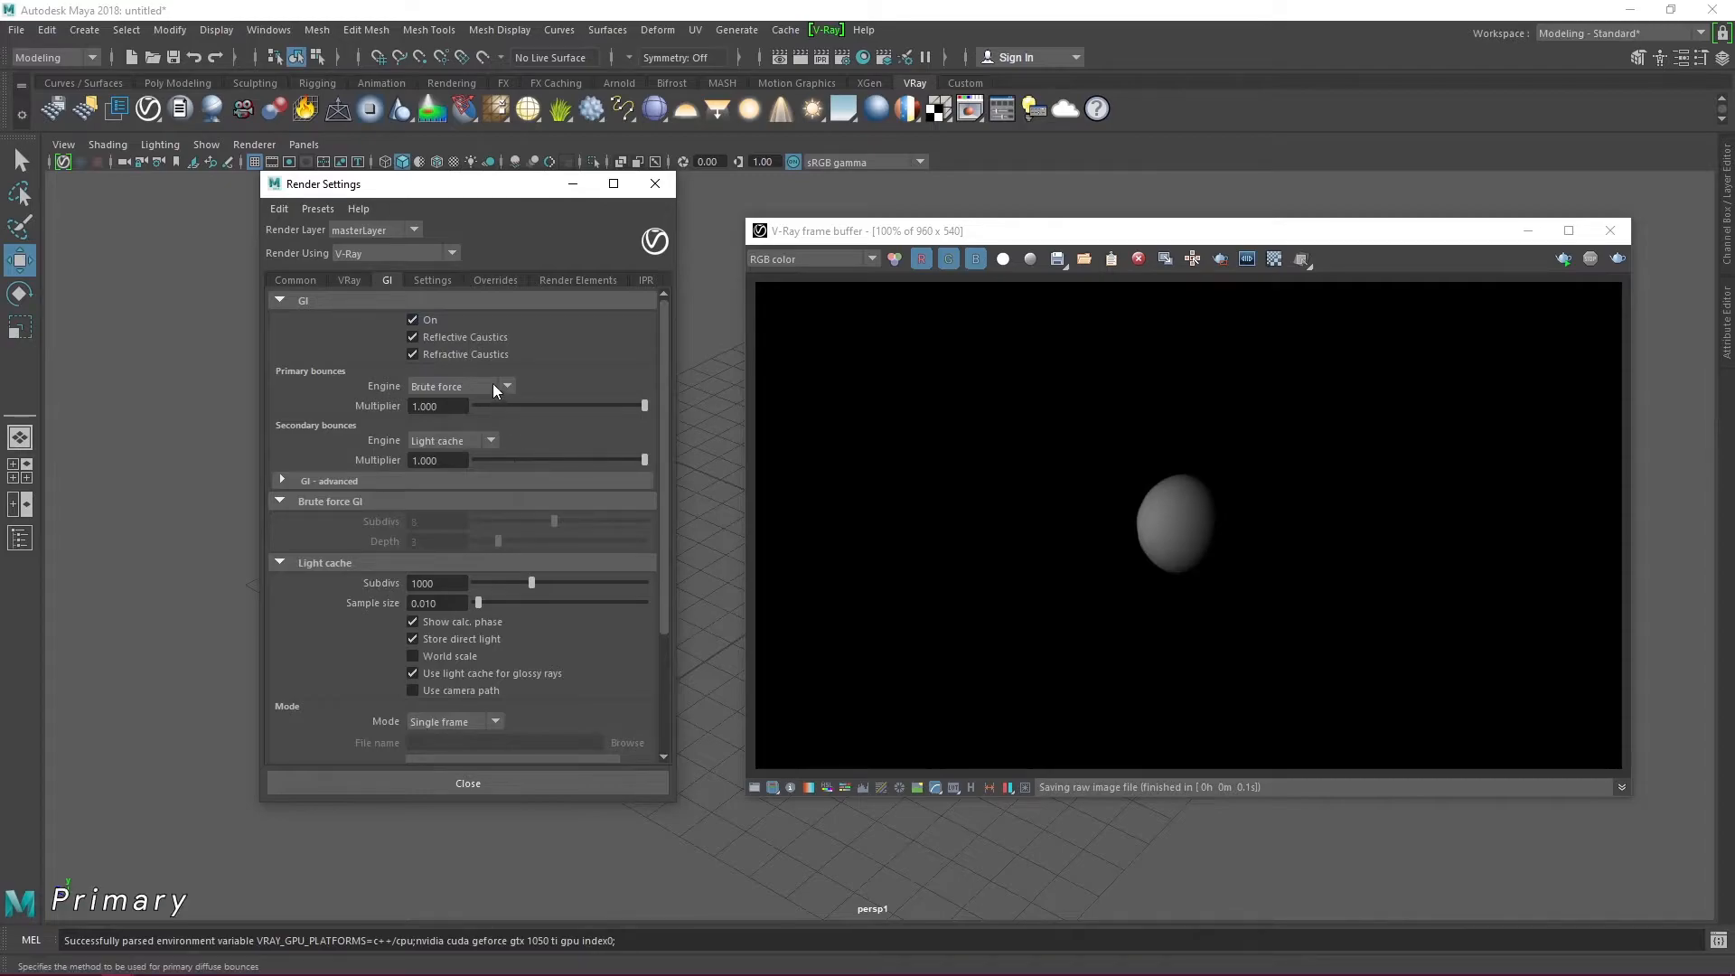
pyautogui.click(460, 386)
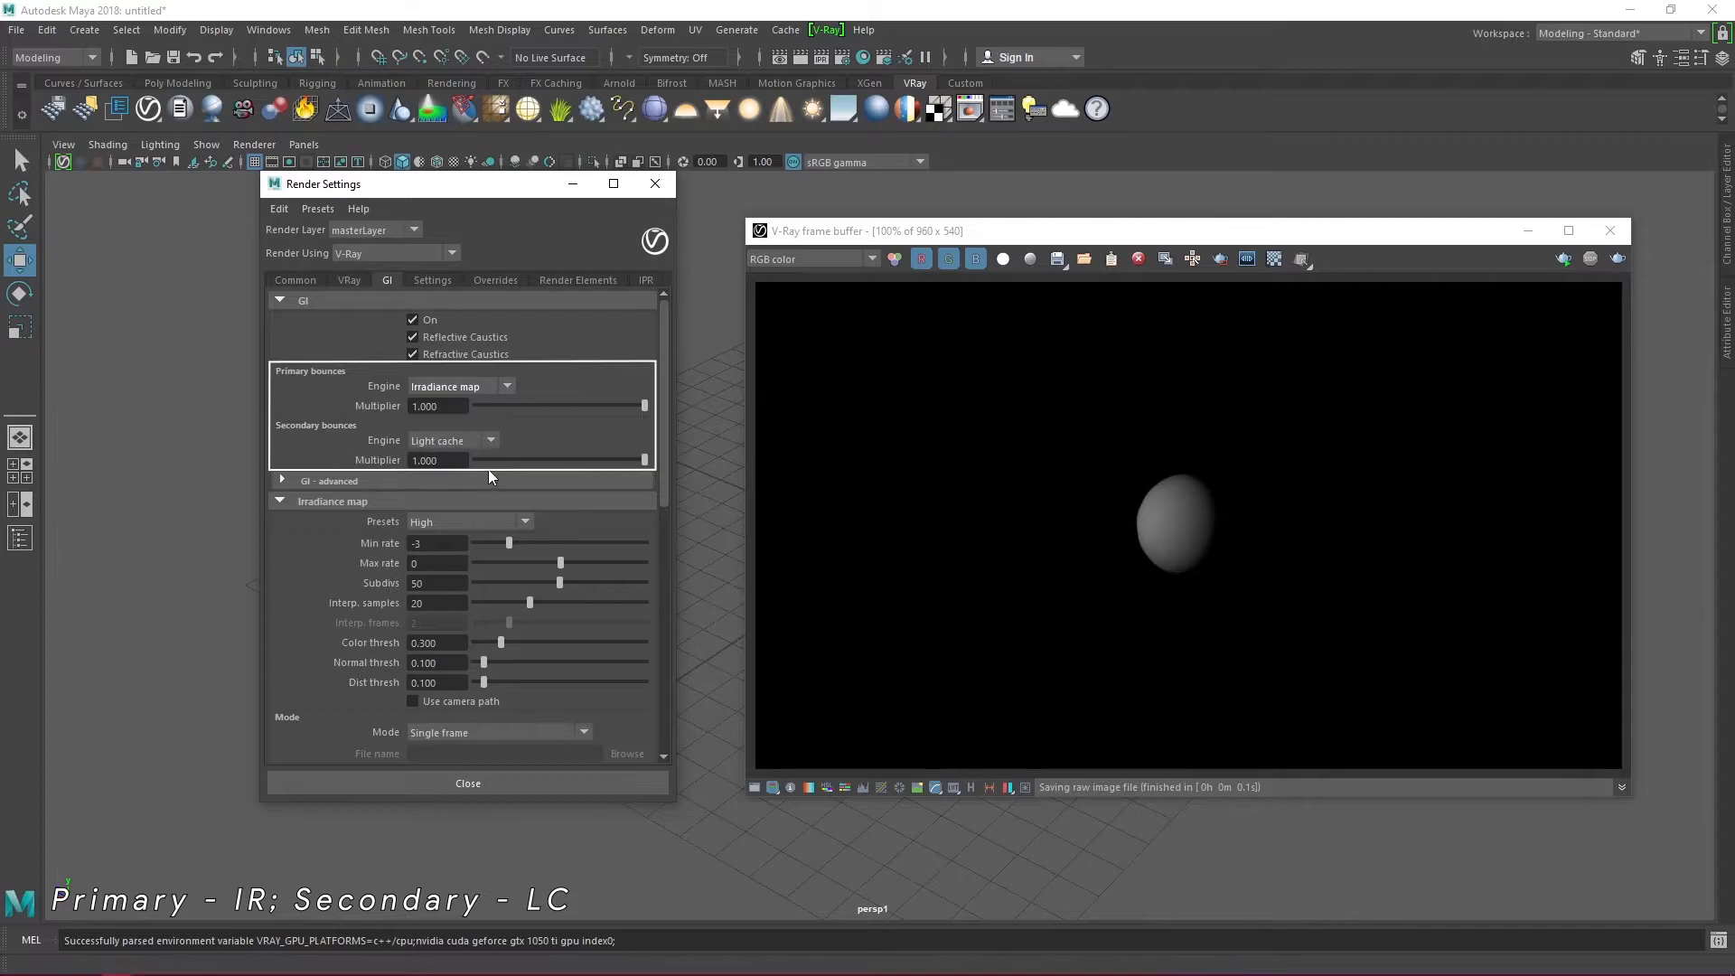
pyautogui.click(327, 480)
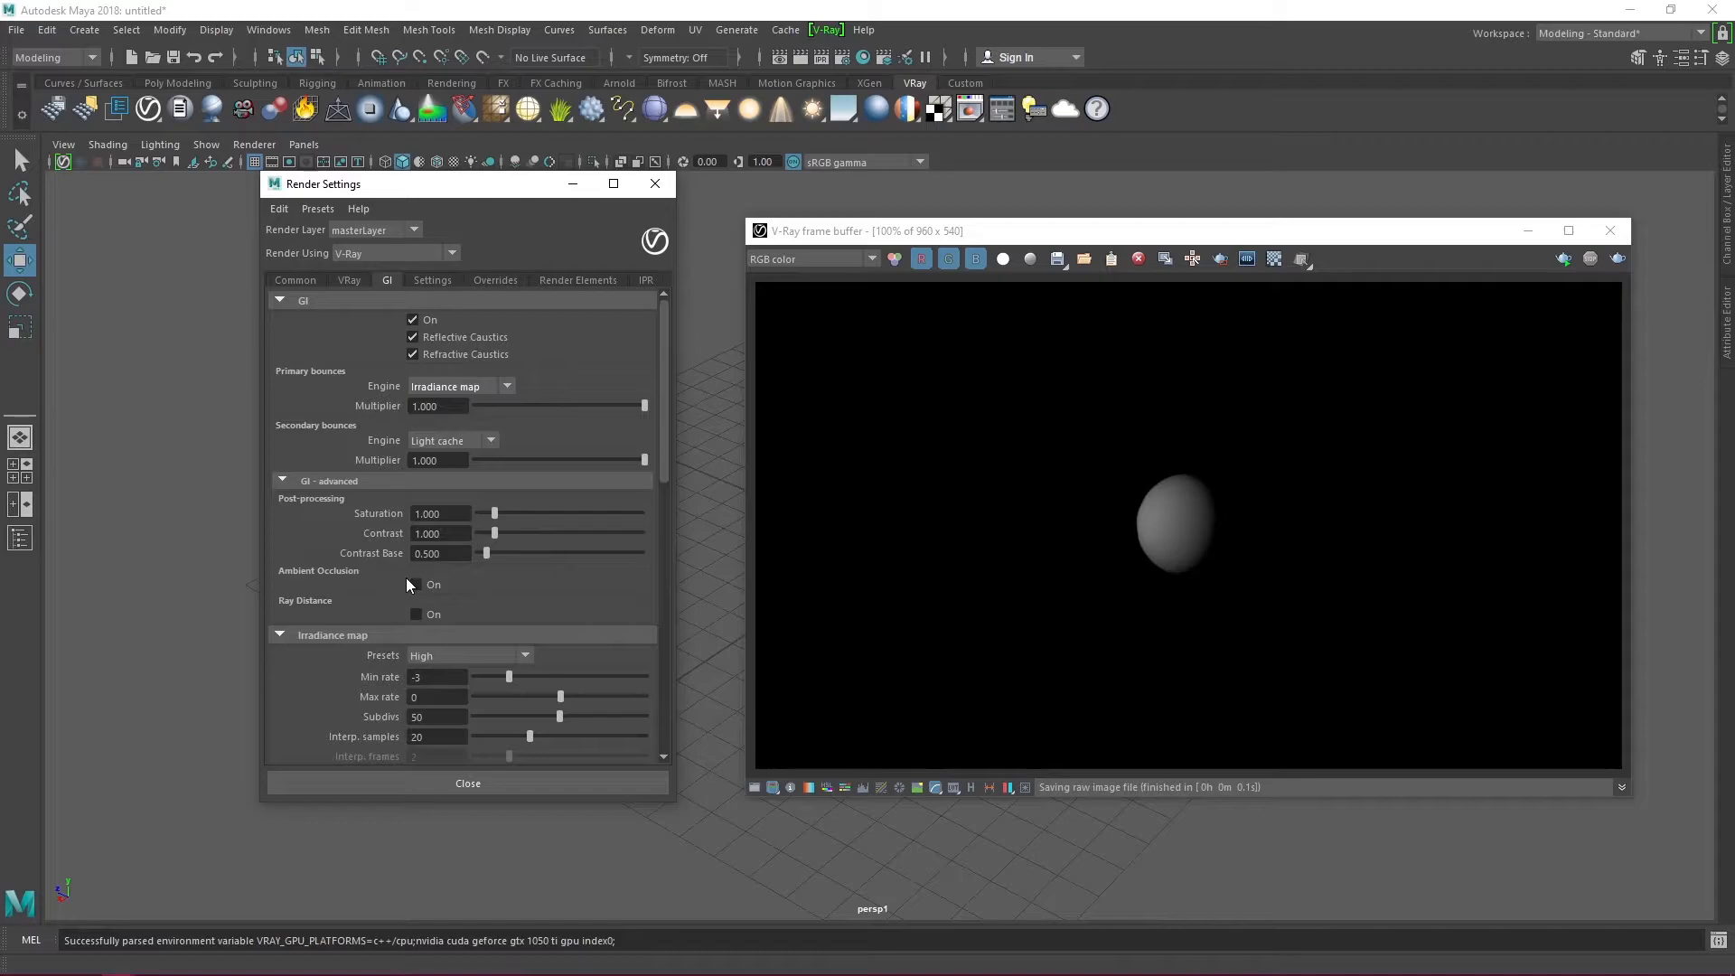
pyautogui.click(414, 585)
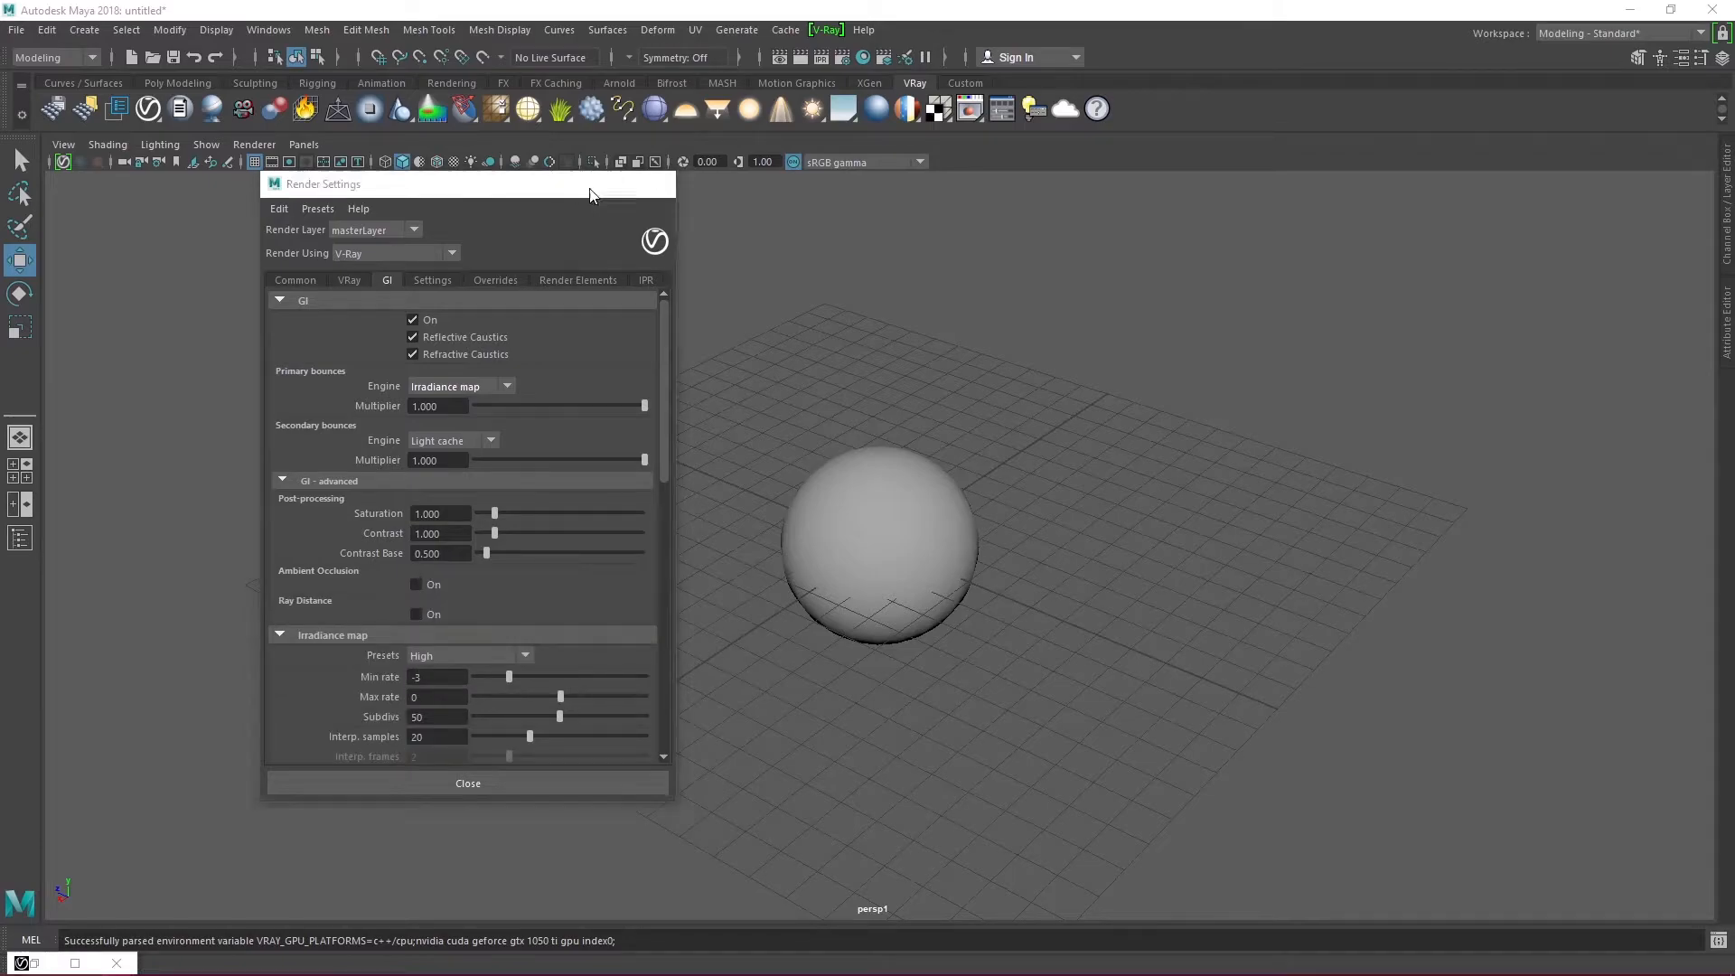
# Step: Build a scaled-up cube around the sphere without its front face, and add a dome light
pyautogui.click(467, 782)
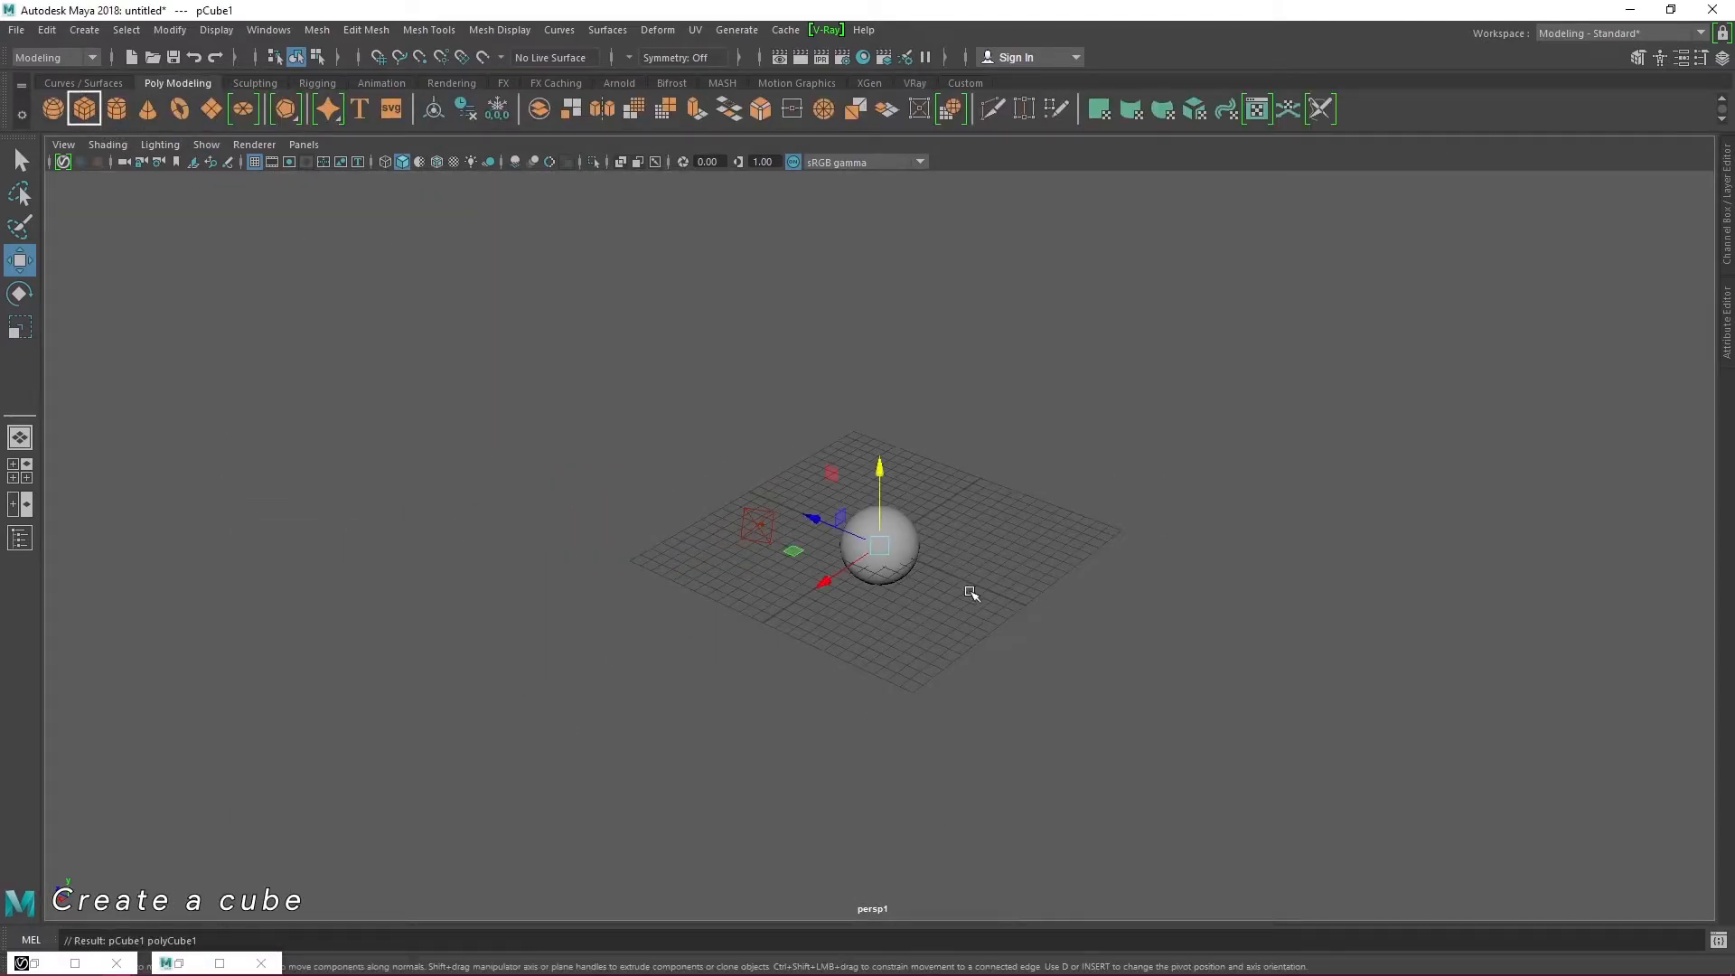
pyautogui.press('r')
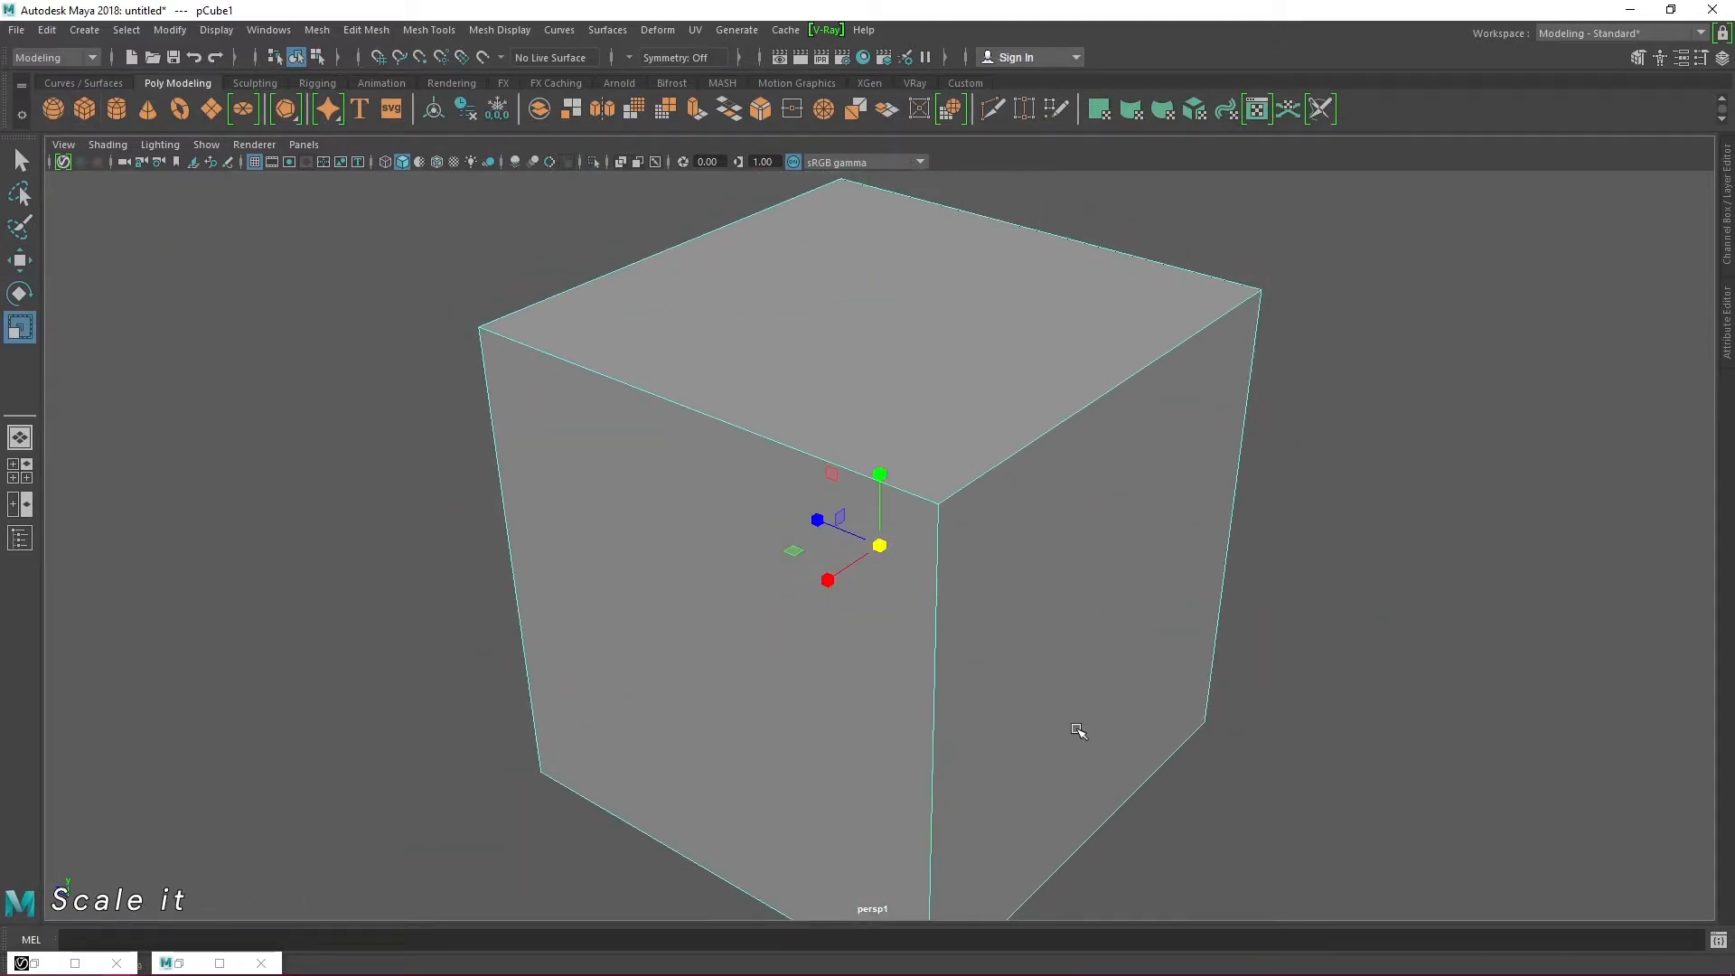
pyautogui.rightClick(1079, 731)
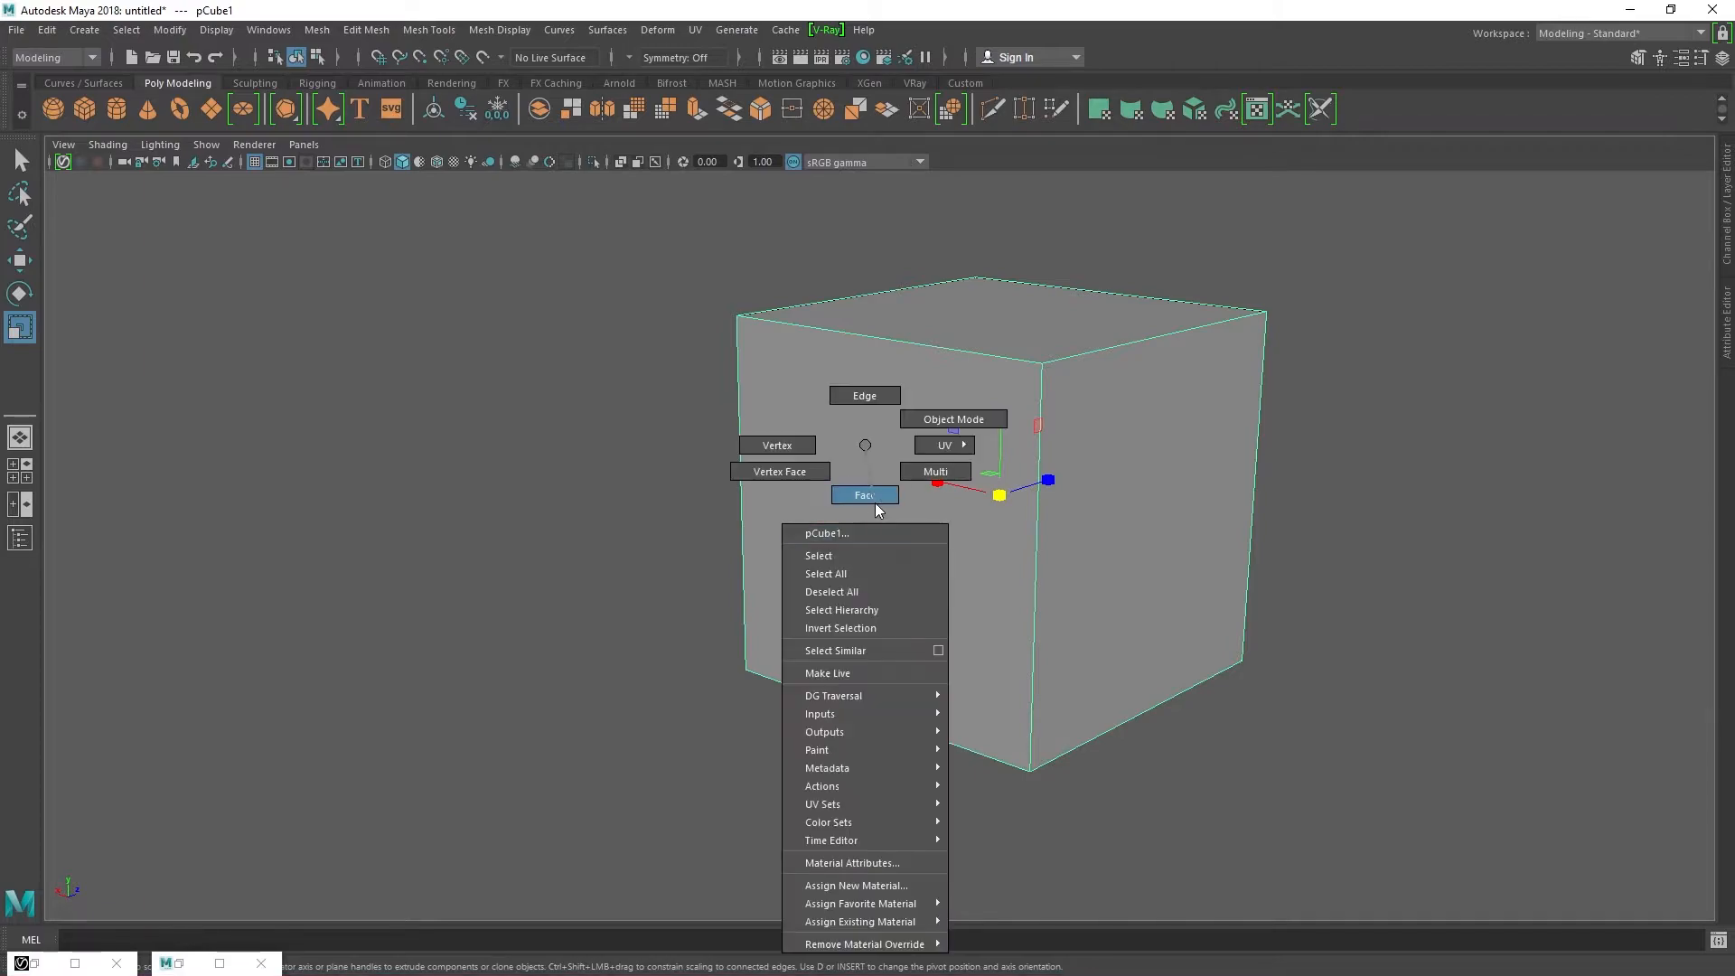
pyautogui.click(864, 494)
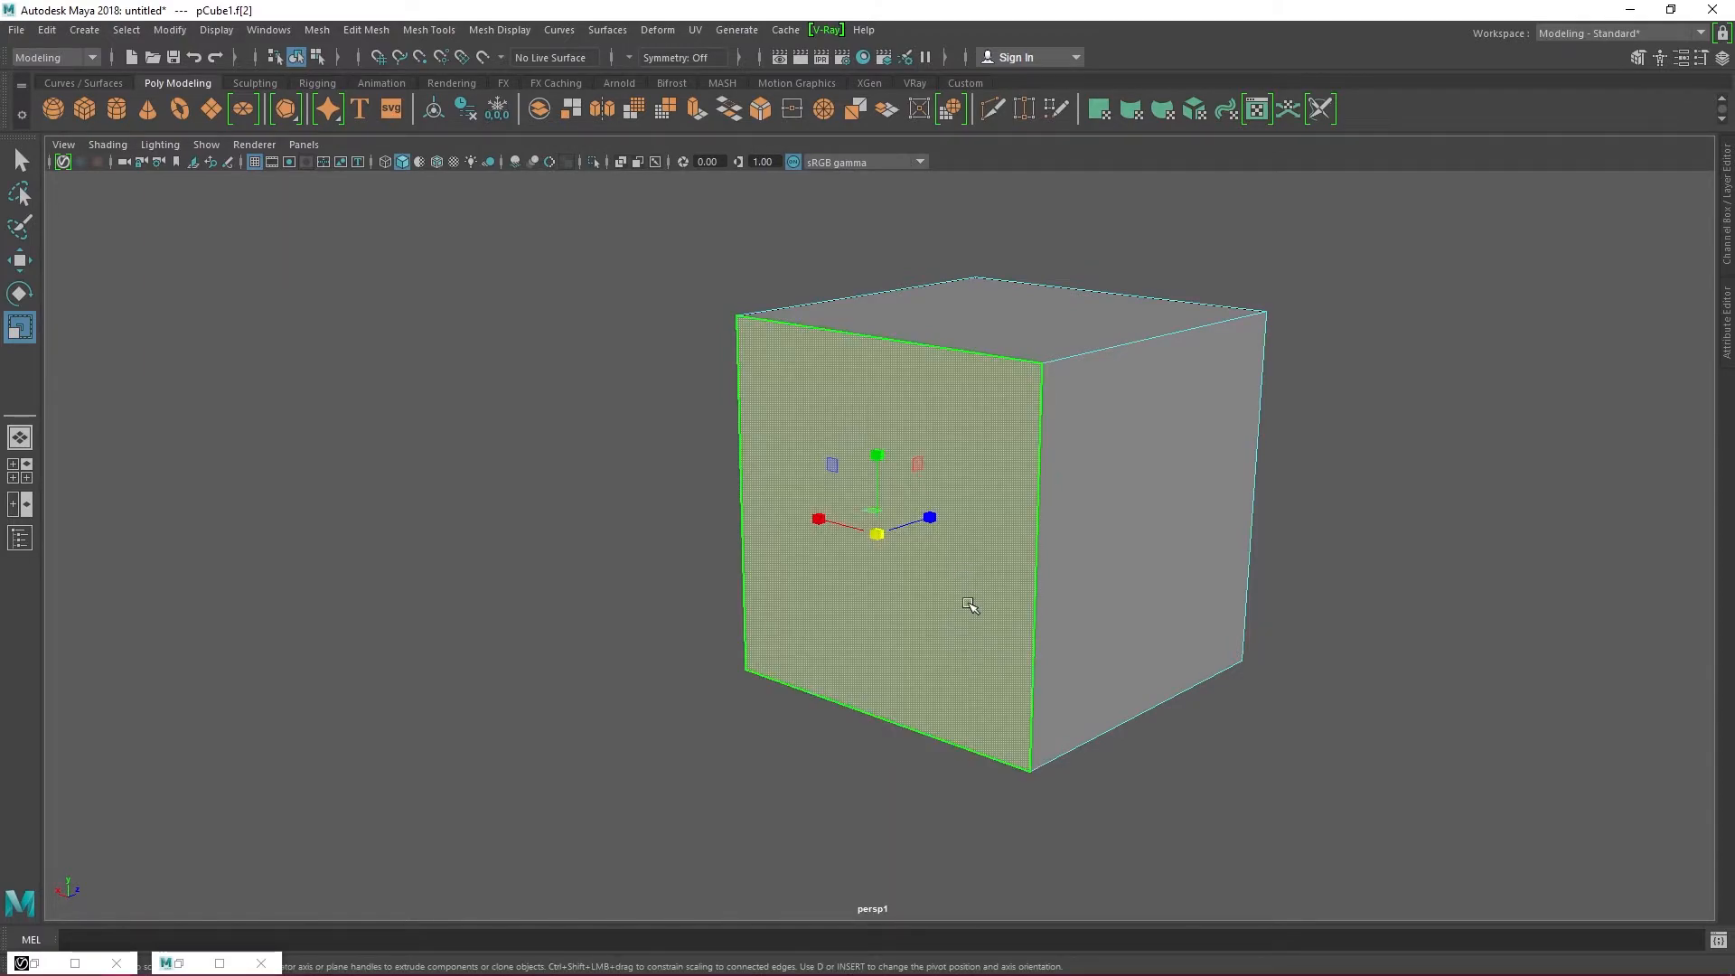
pyautogui.press('Delete')
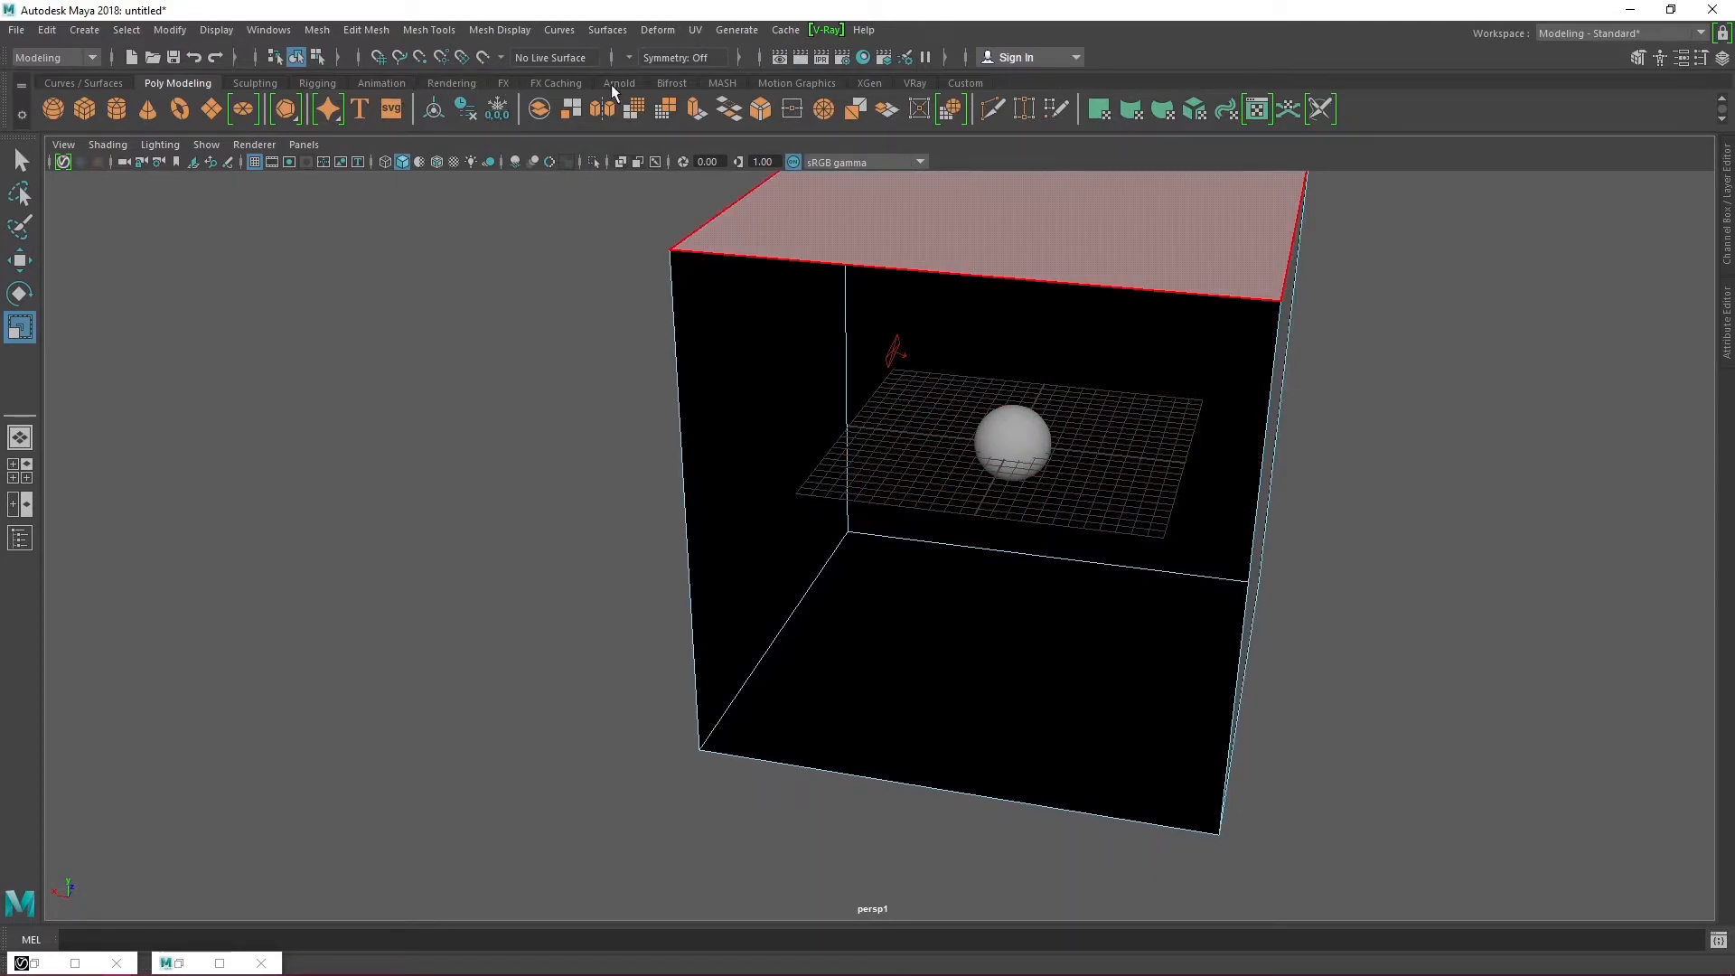
pyautogui.click(914, 83)
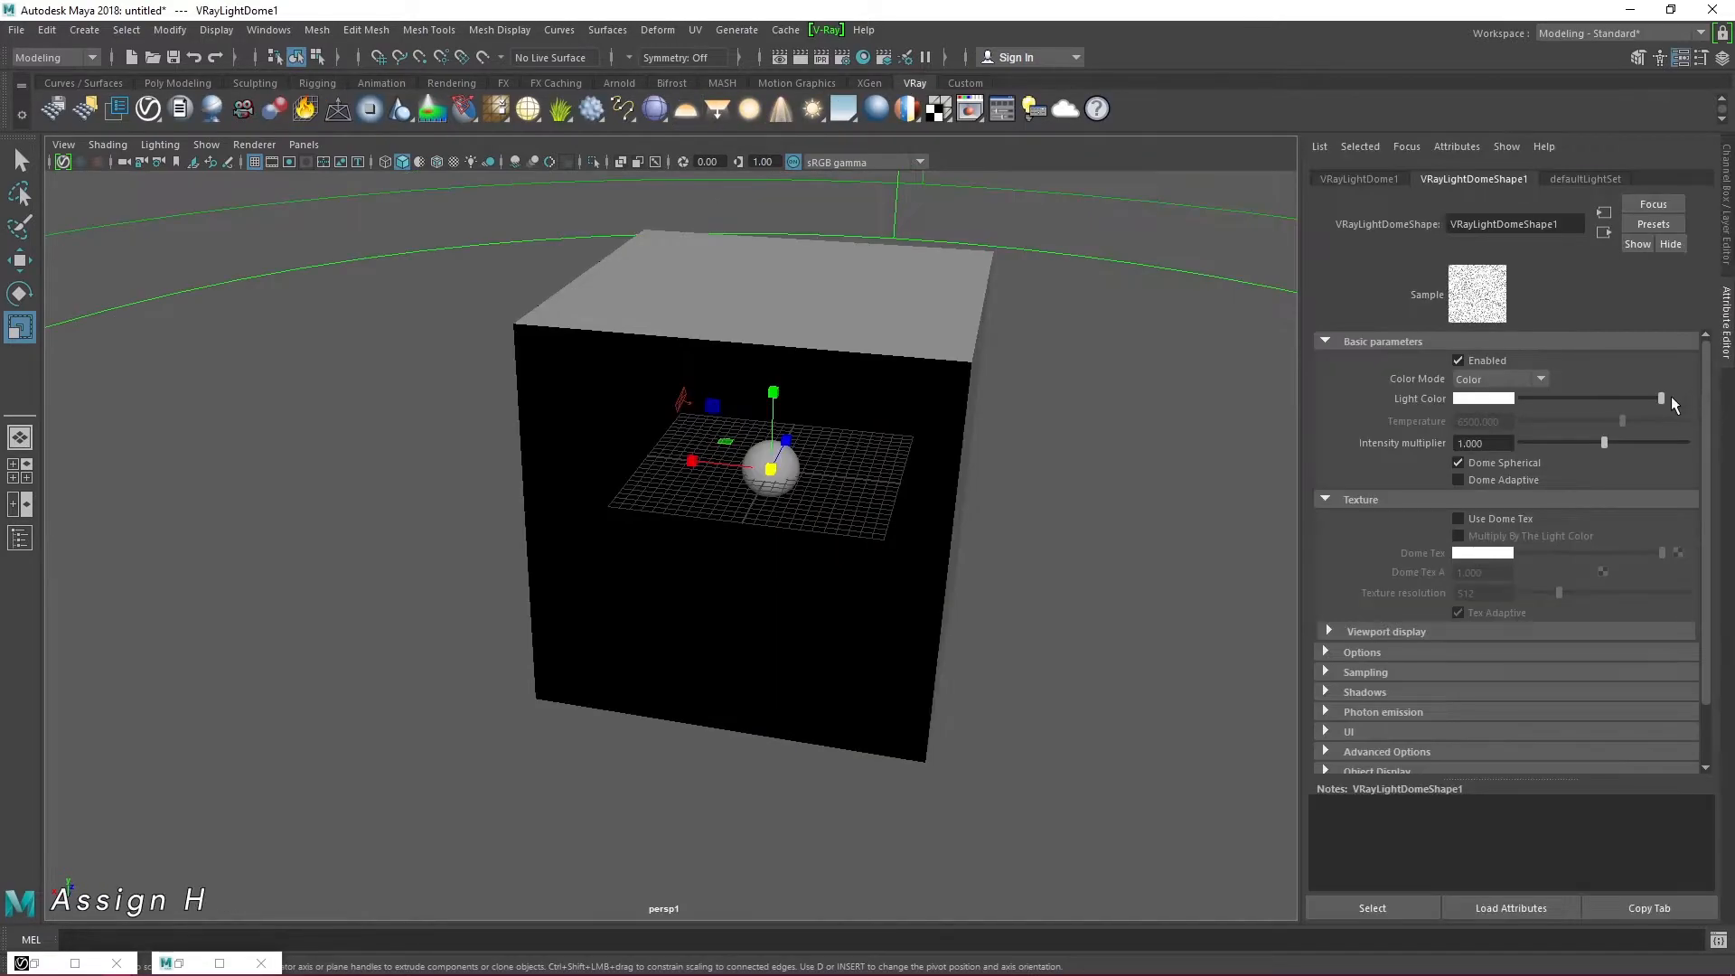
# Step: Enable Use Dome Tex and load VizPeople_non_commercial_hdr_v1_05.hdr through a File node
pyautogui.click(1459, 518)
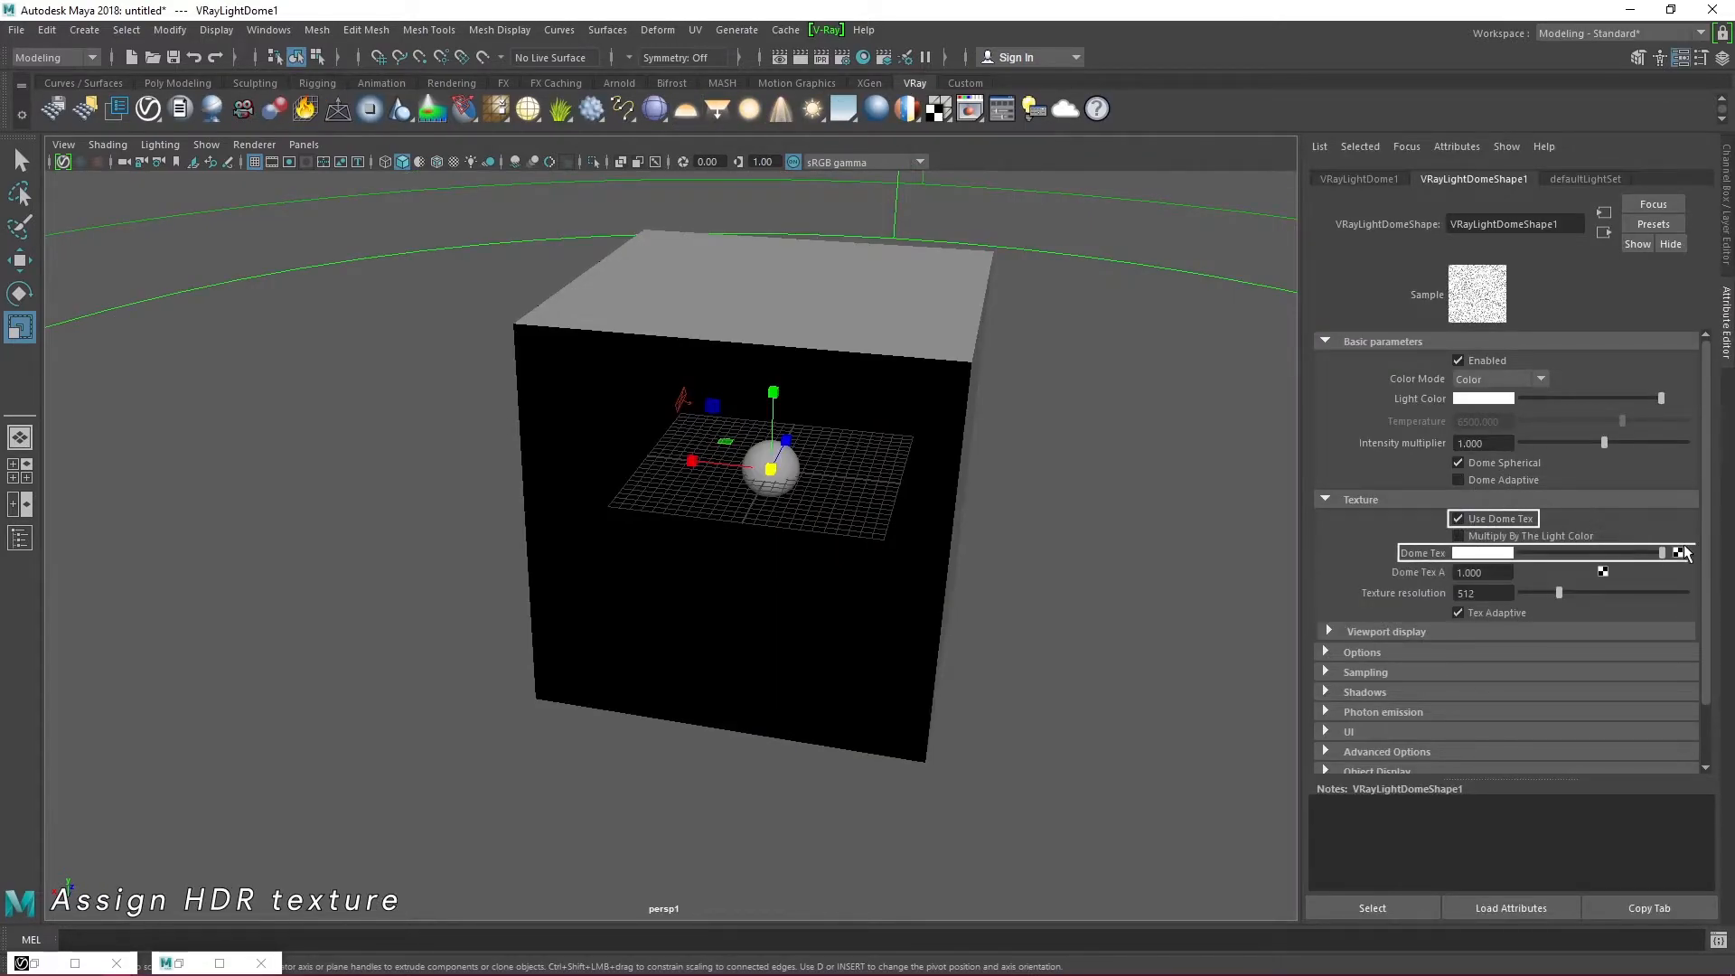
pyautogui.click(1680, 552)
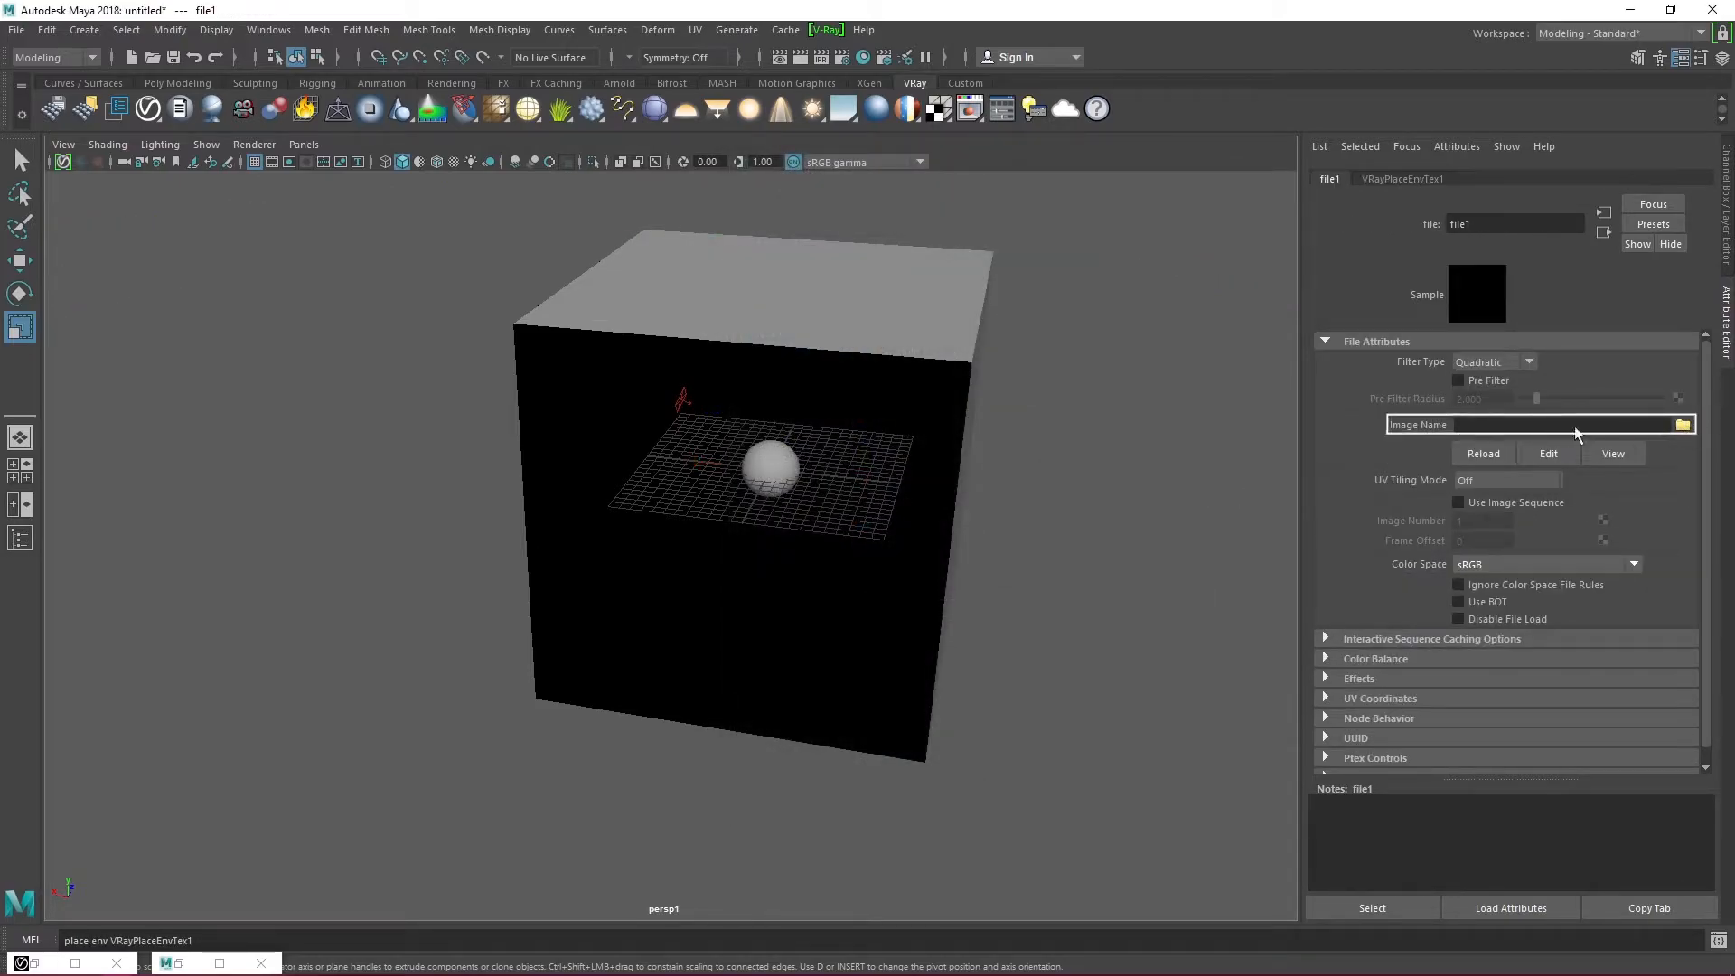
pyautogui.click(1681, 424)
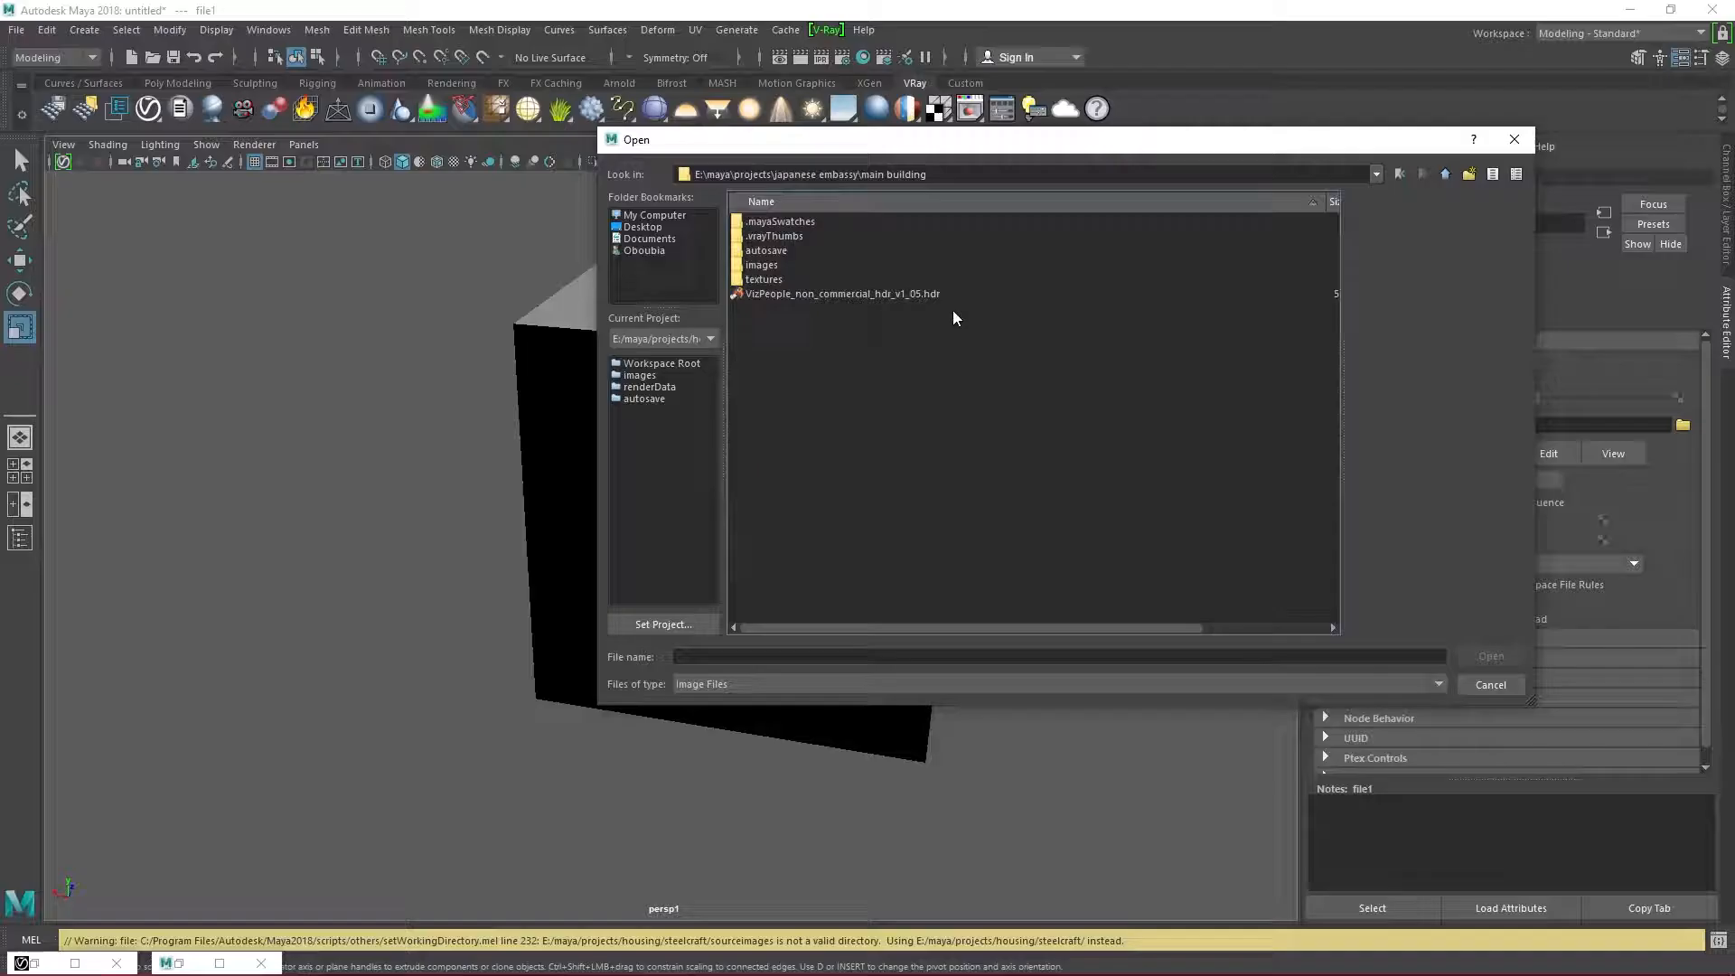
pyautogui.moveTo(1052, 373)
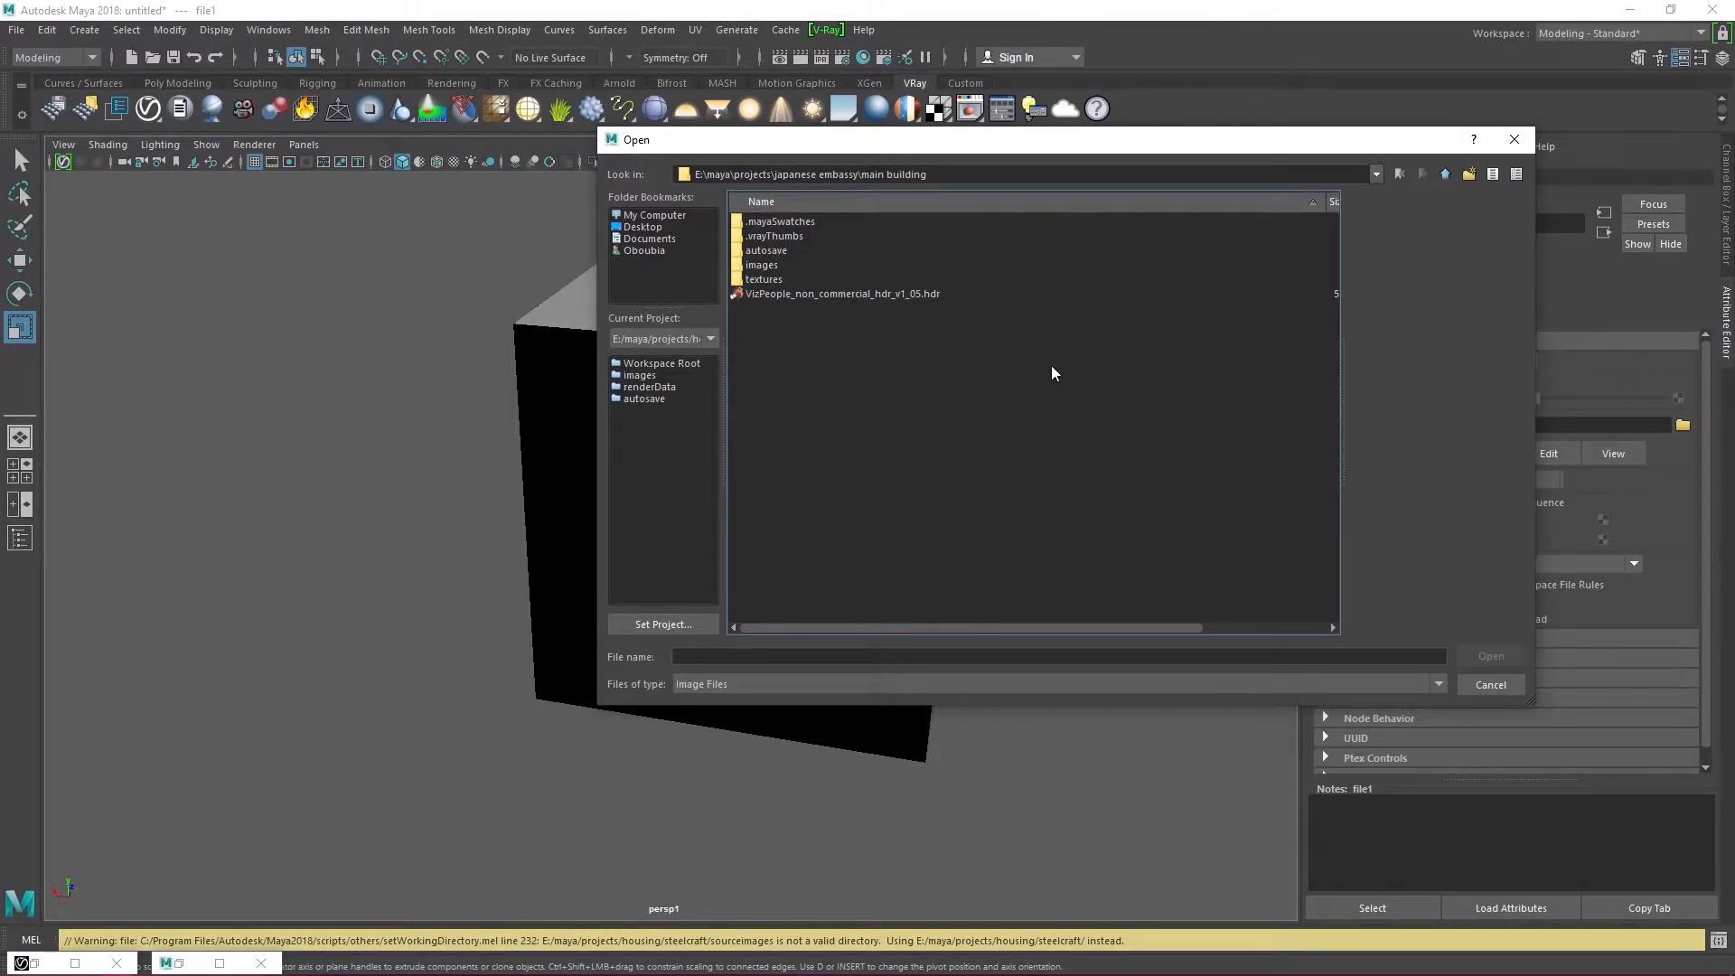
pyautogui.click(843, 293)
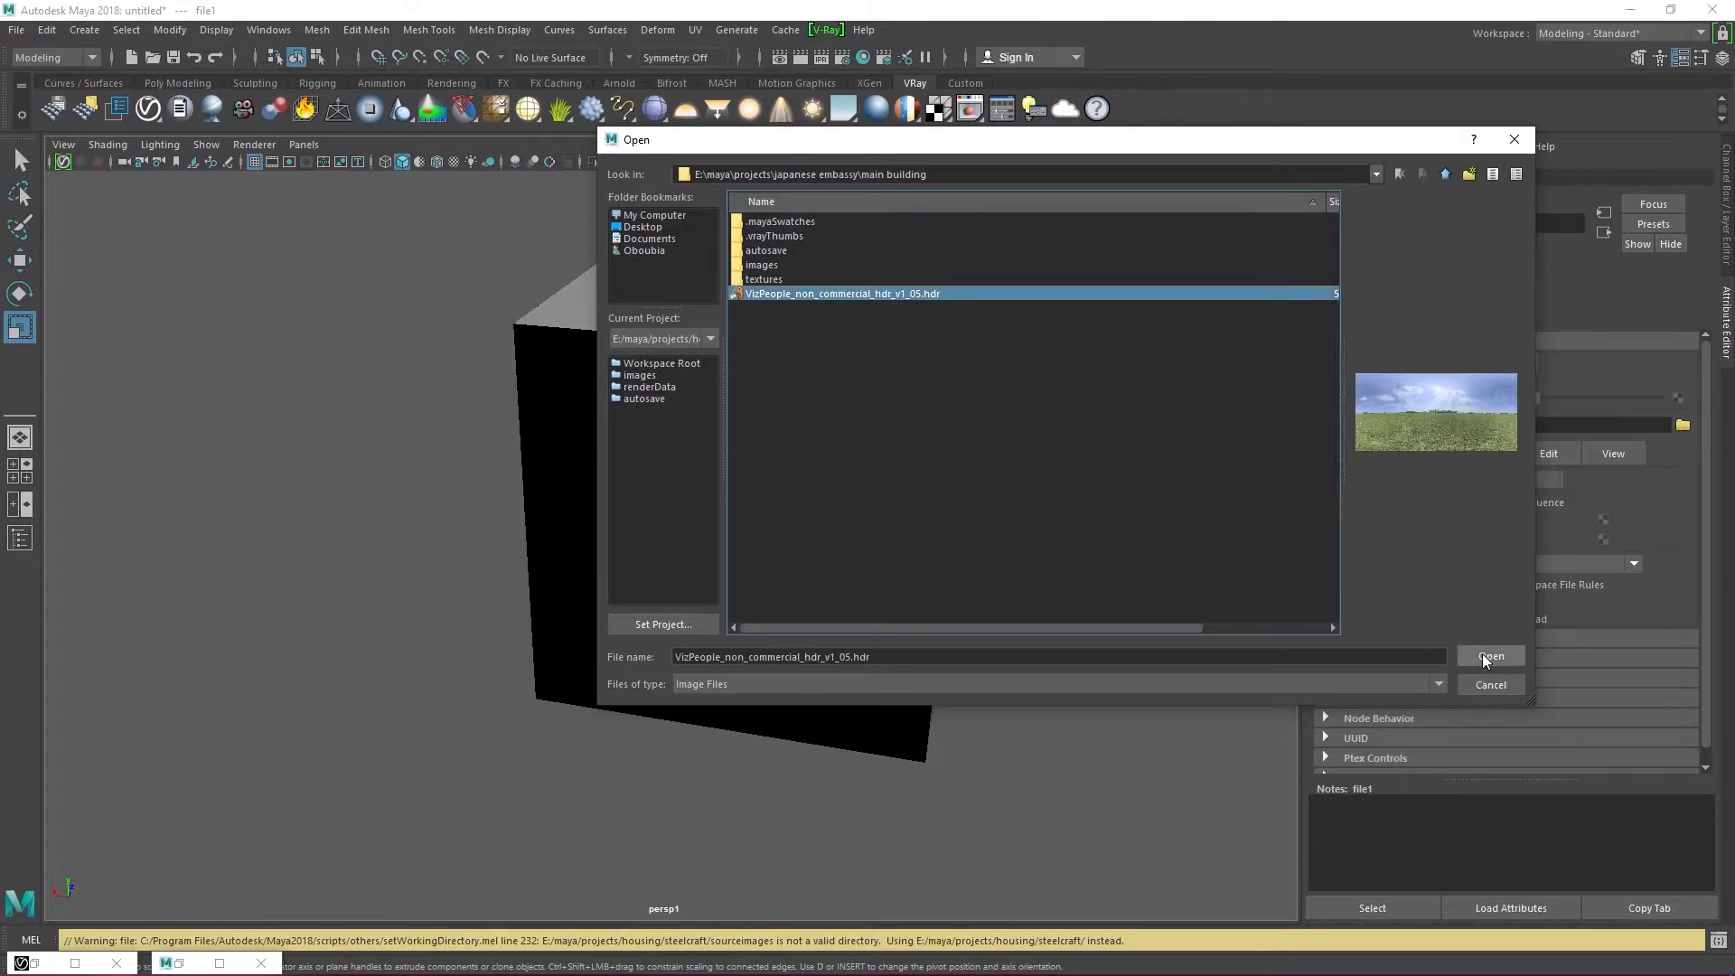
pyautogui.click(1490, 656)
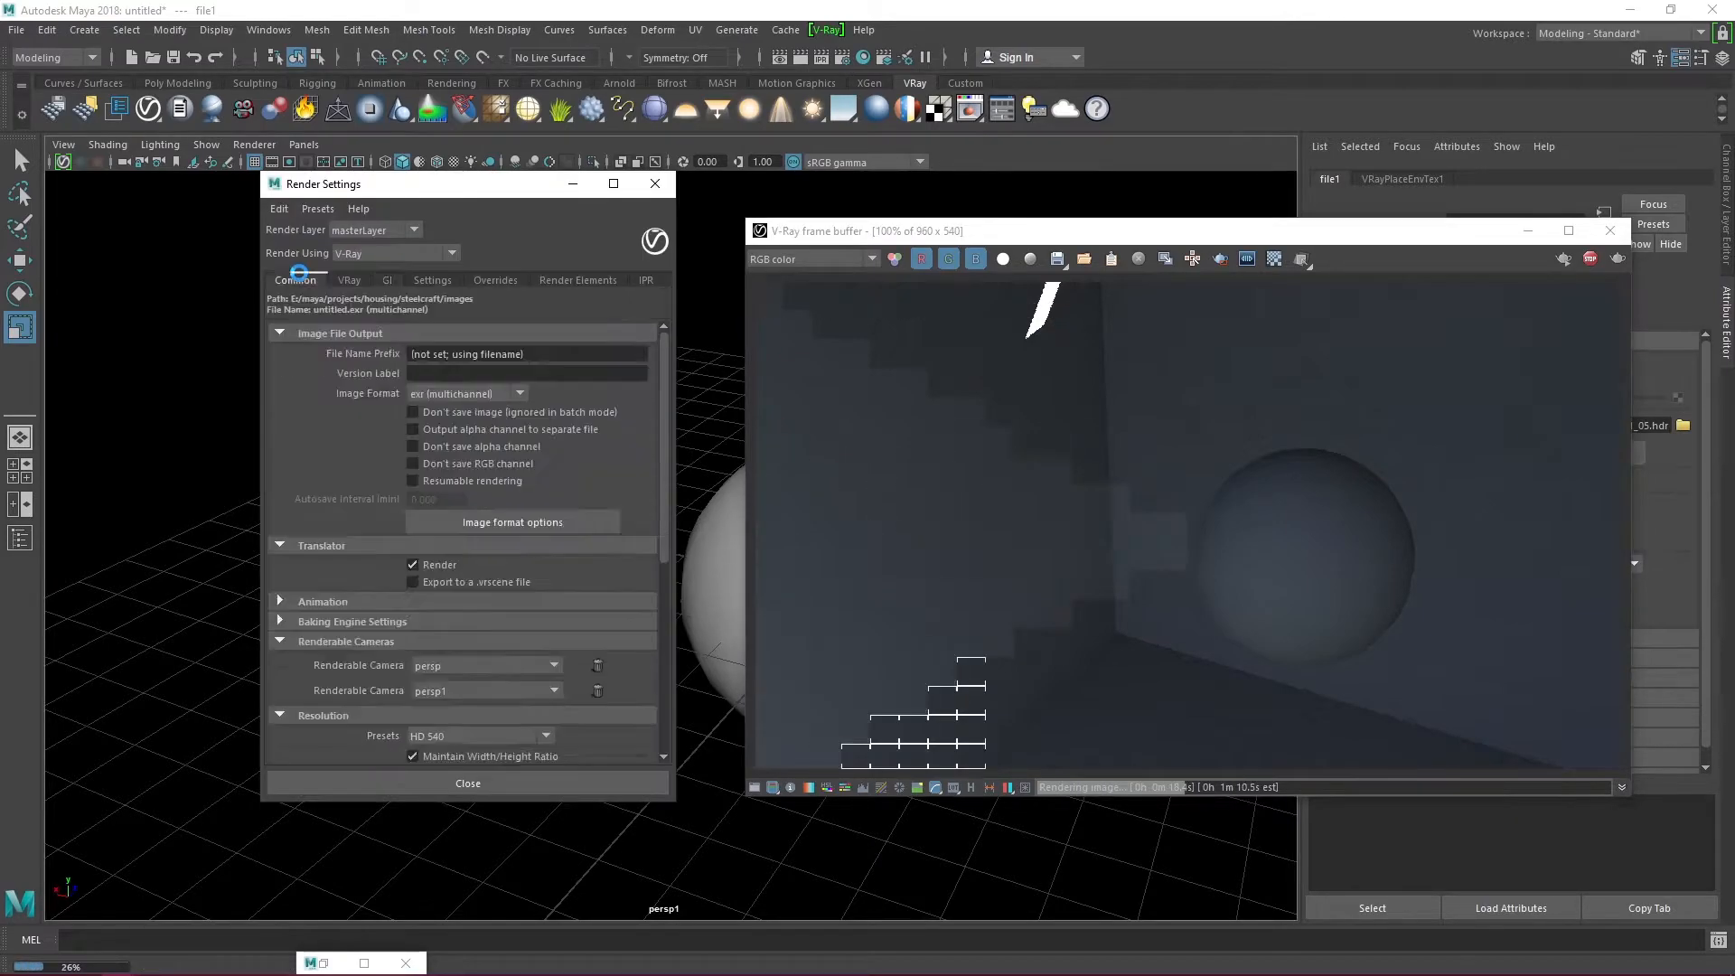
# Step: Render the frame with V-Ray and let the HDR-lit render finish
pyautogui.click(413, 480)
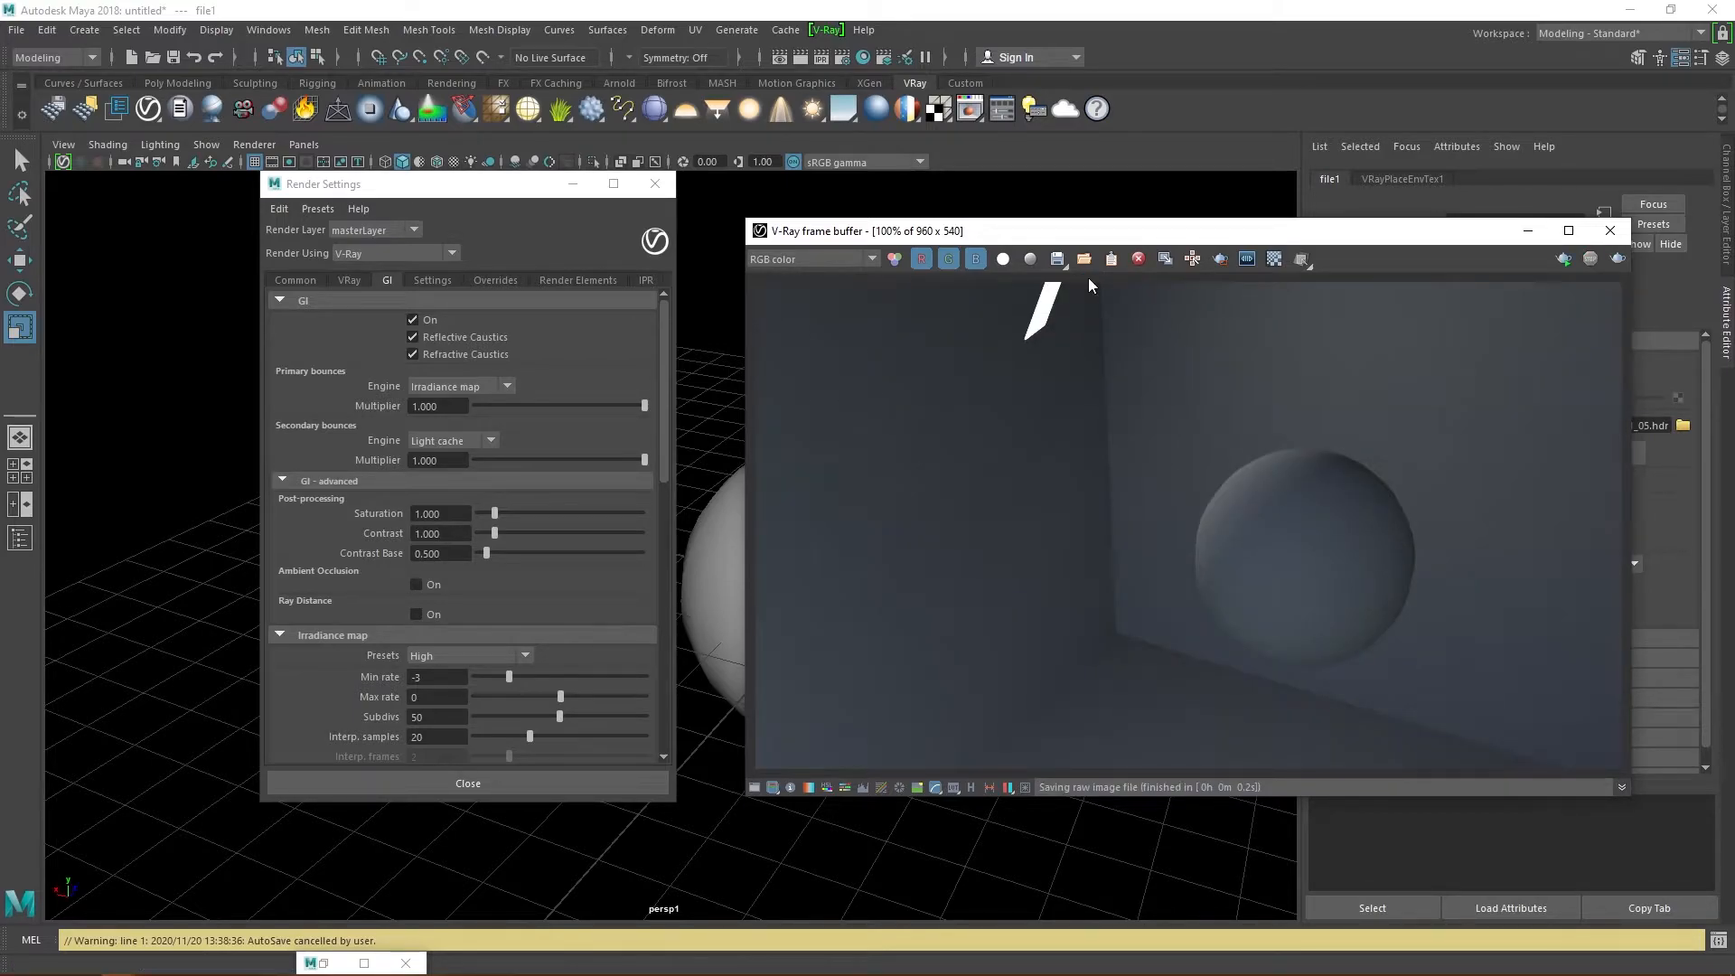
pyautogui.moveTo(1219, 257)
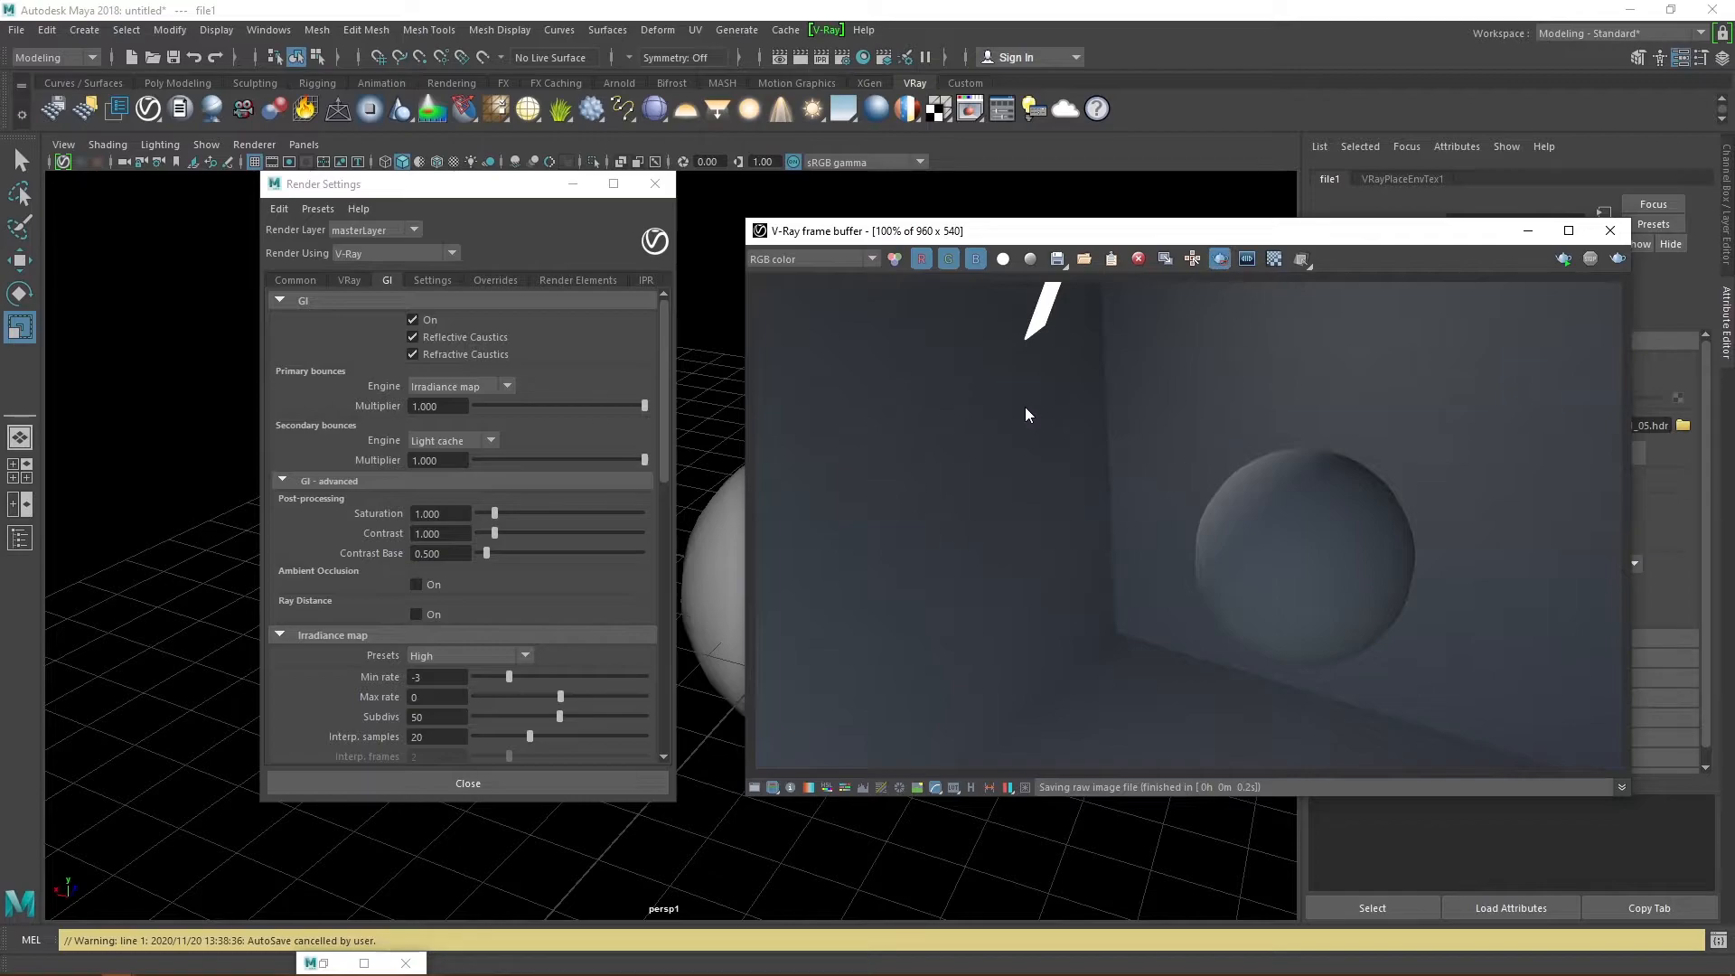
# Step: Mark a render region around the sphere, enable ambient occlusion, and reverse the cube's normals
pyautogui.moveTo(1024, 413); pyautogui.dragTo(1262, 730)
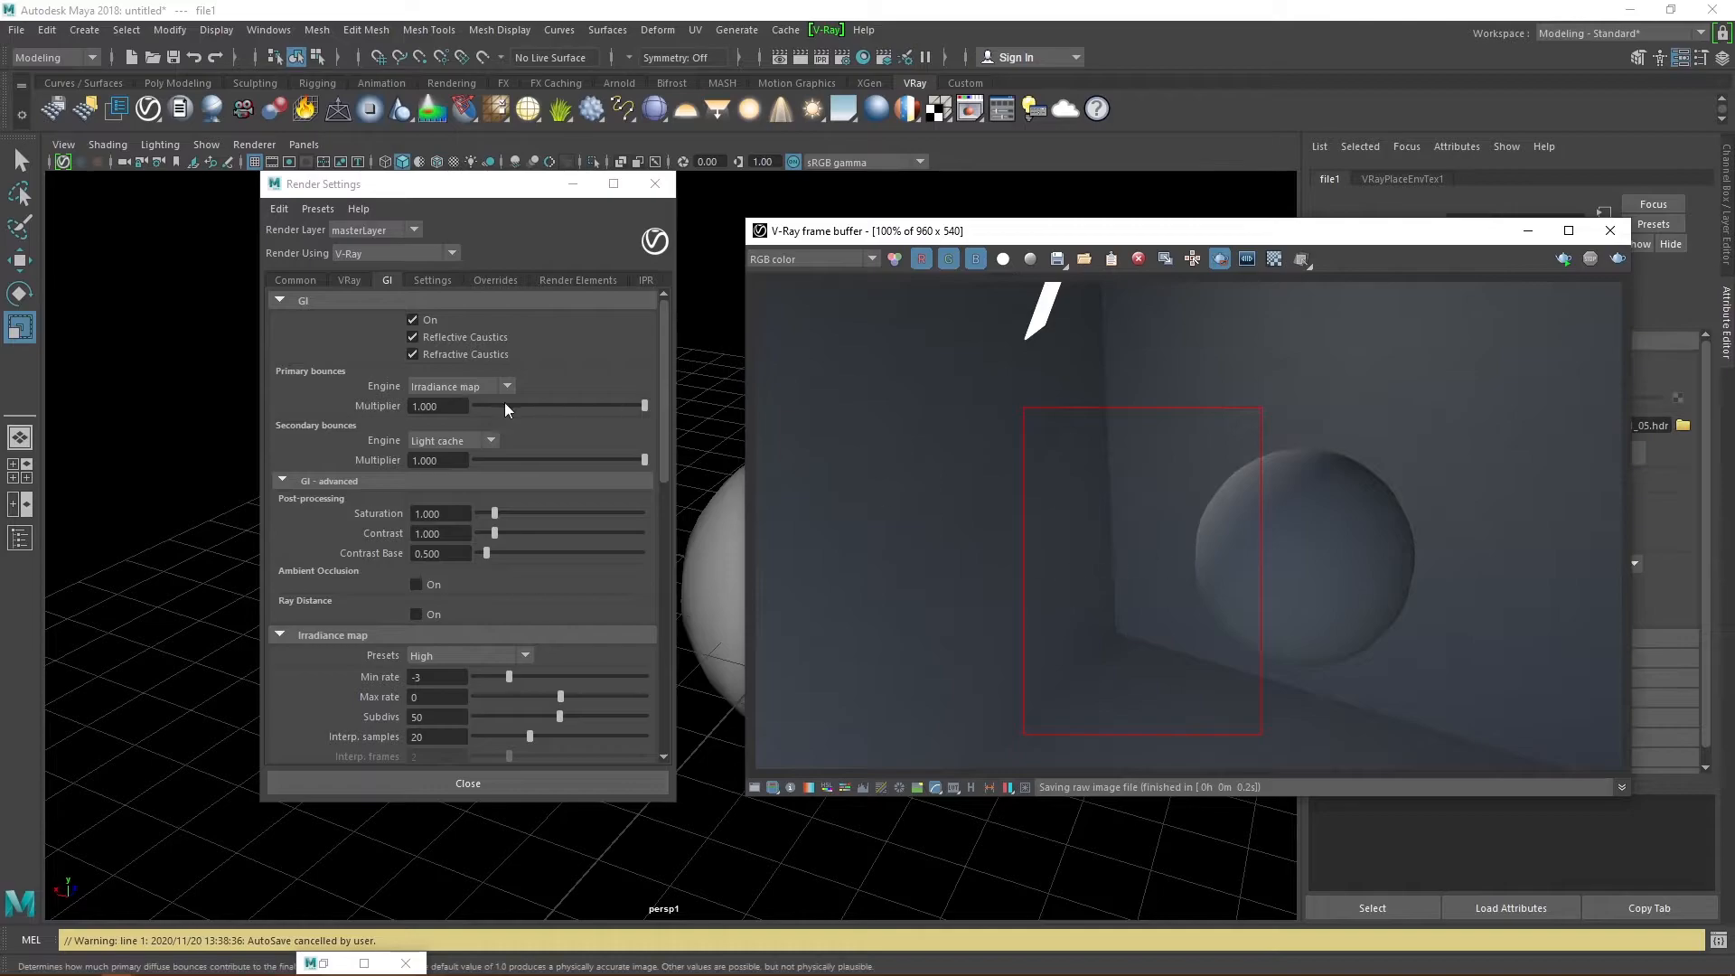
pyautogui.click(414, 584)
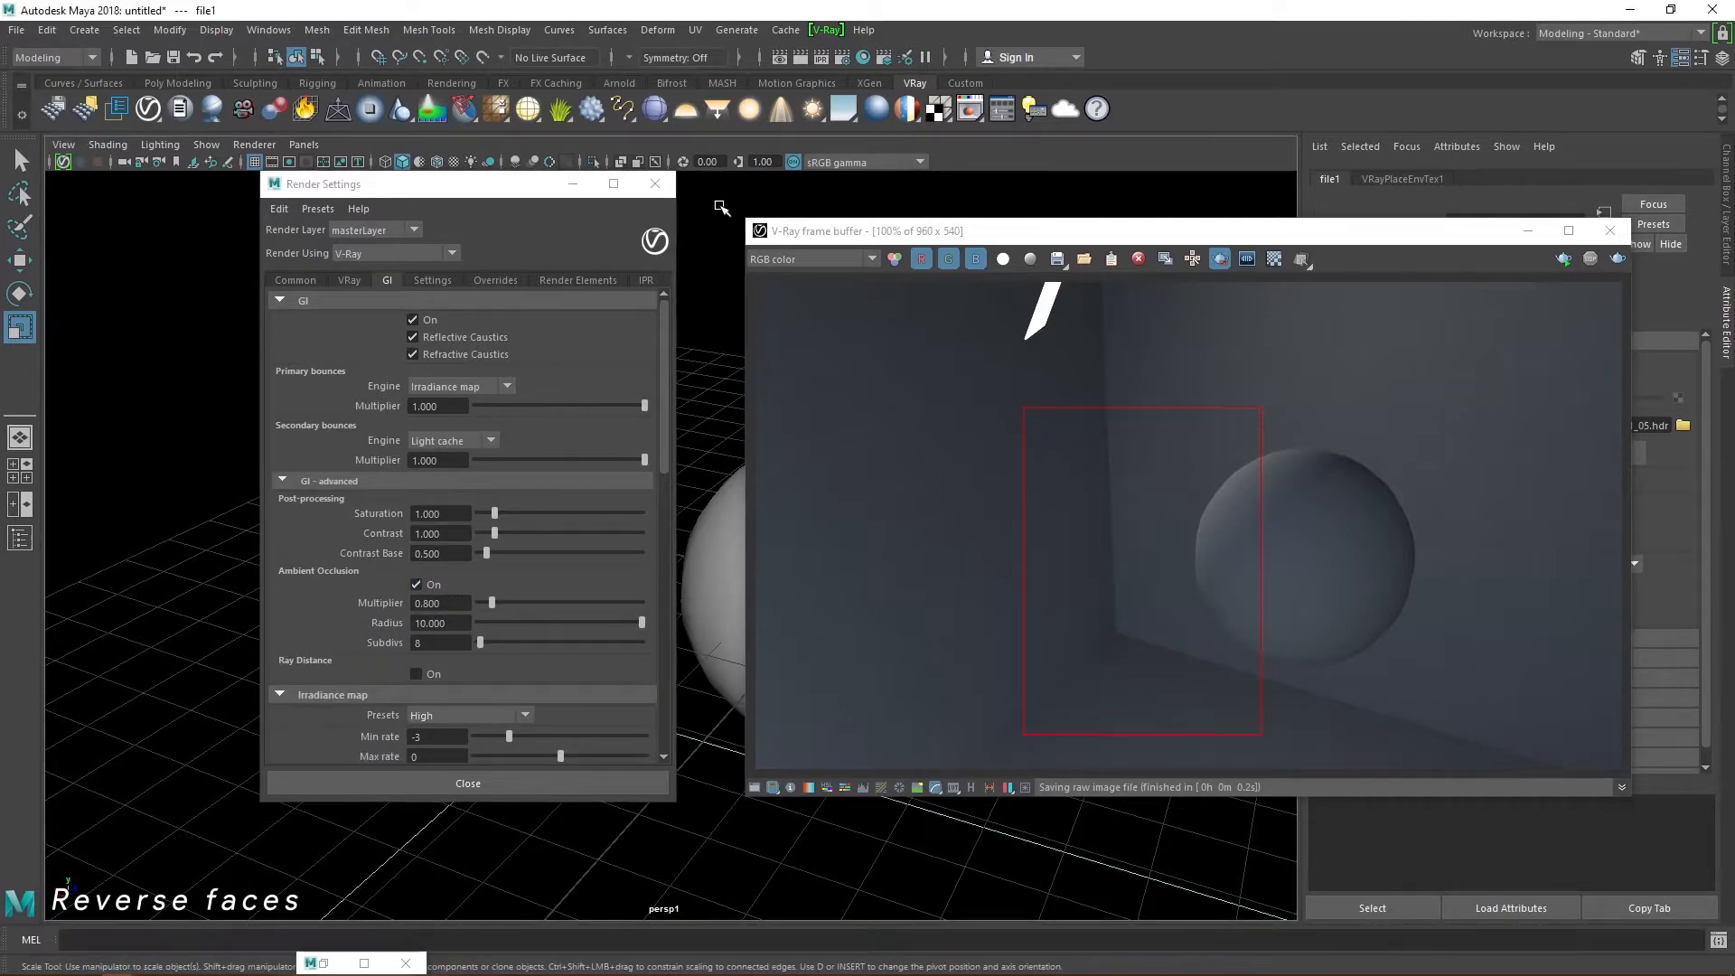
pyautogui.click(523, 30)
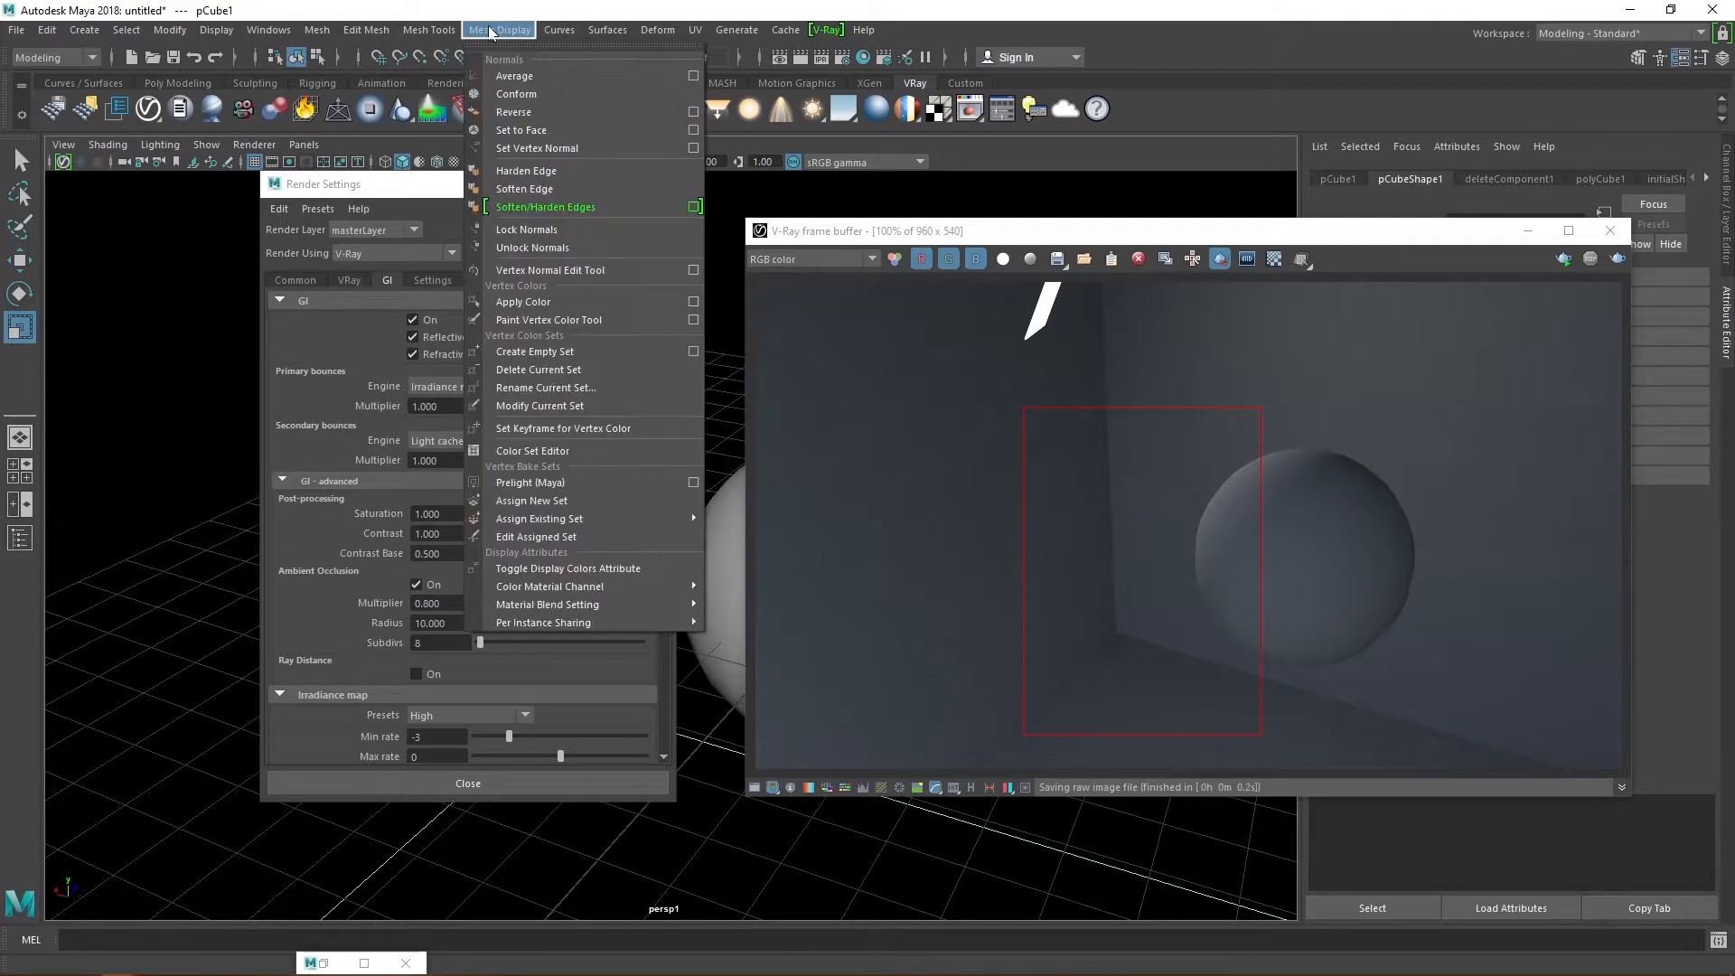
pyautogui.moveTo(533, 246)
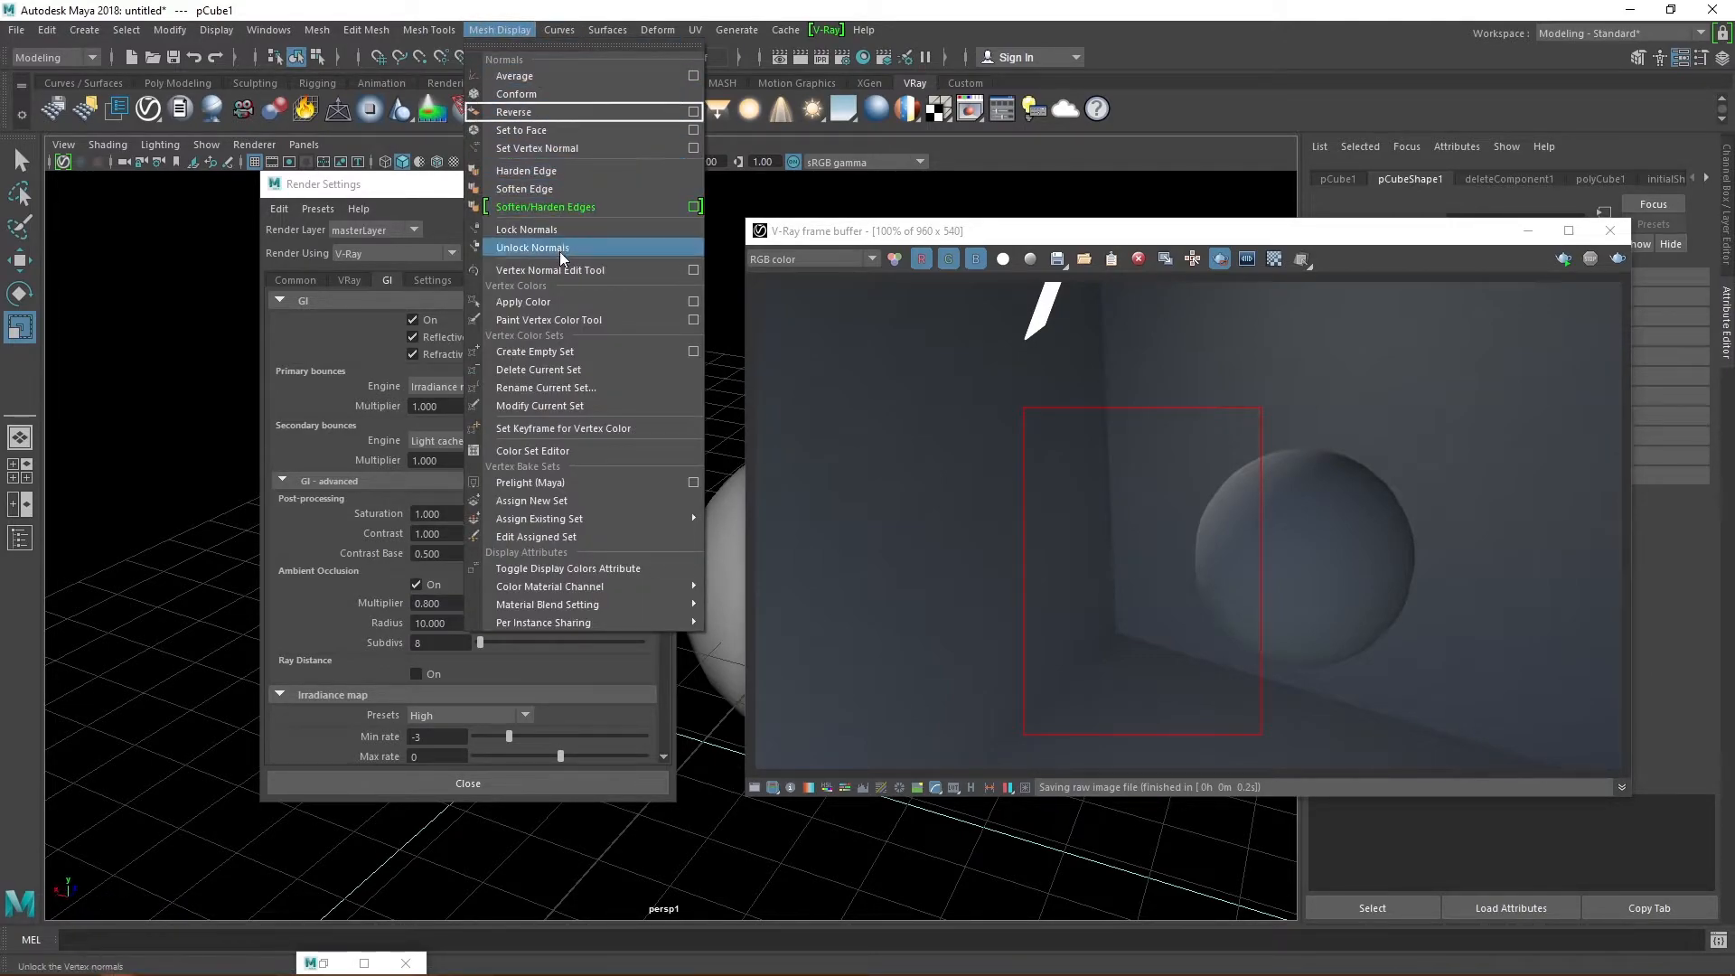
pyautogui.click(534, 247)
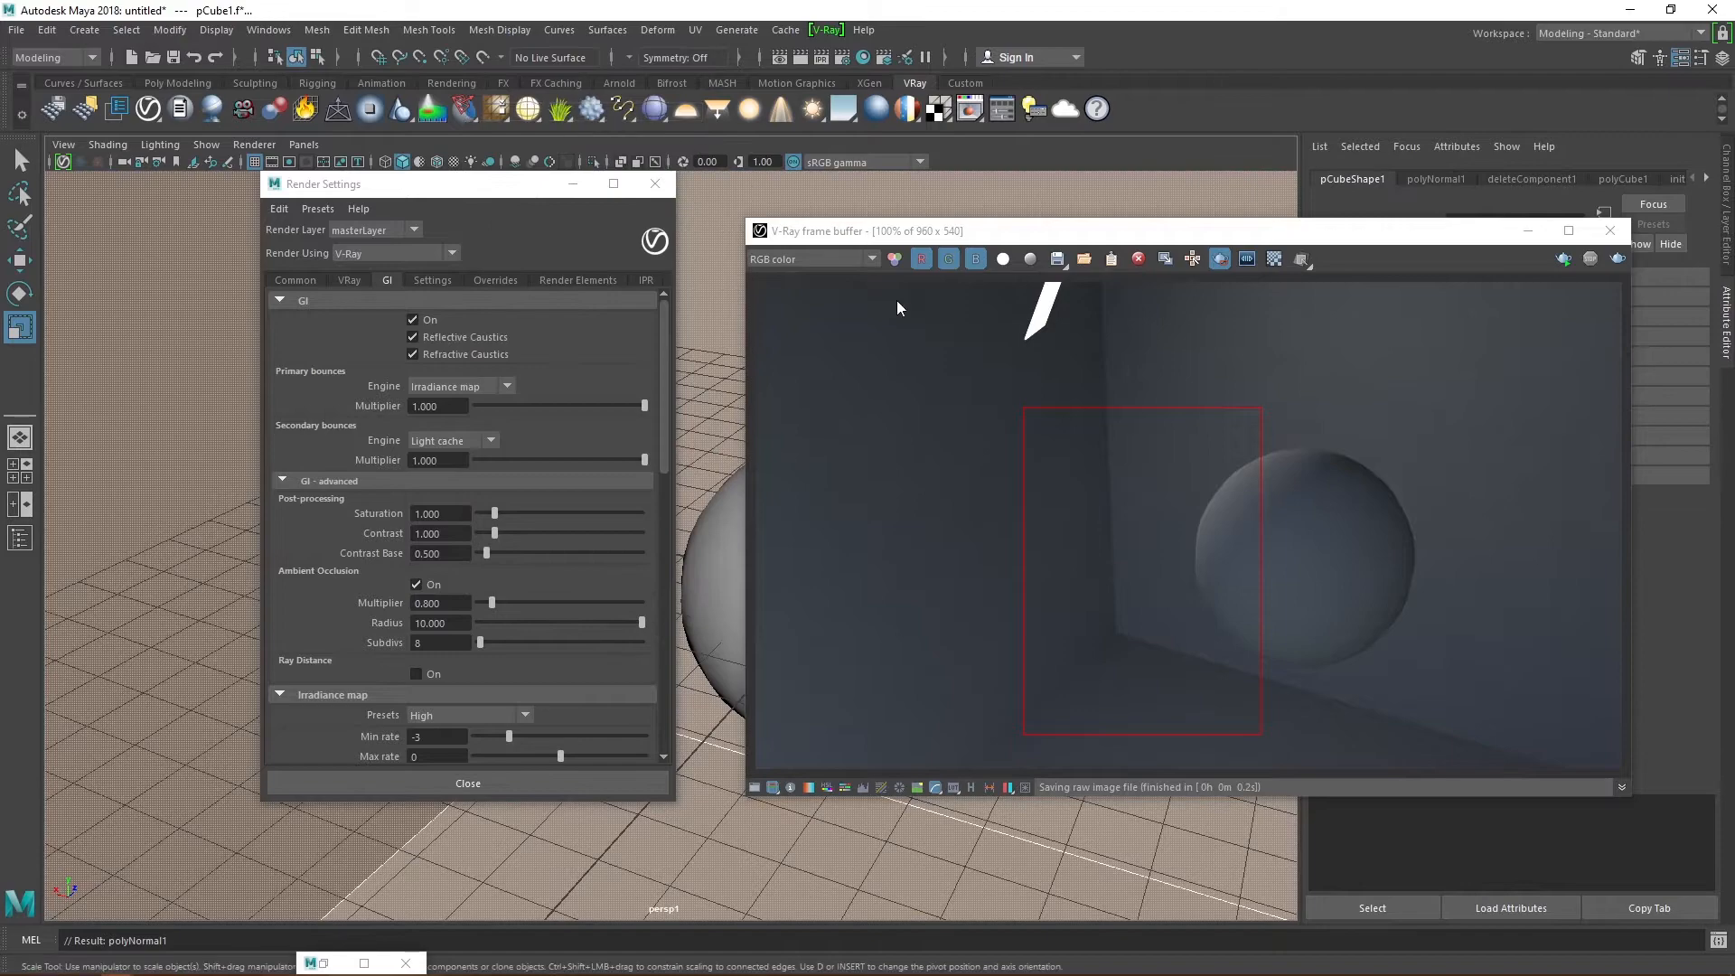
pyautogui.moveTo(719, 330)
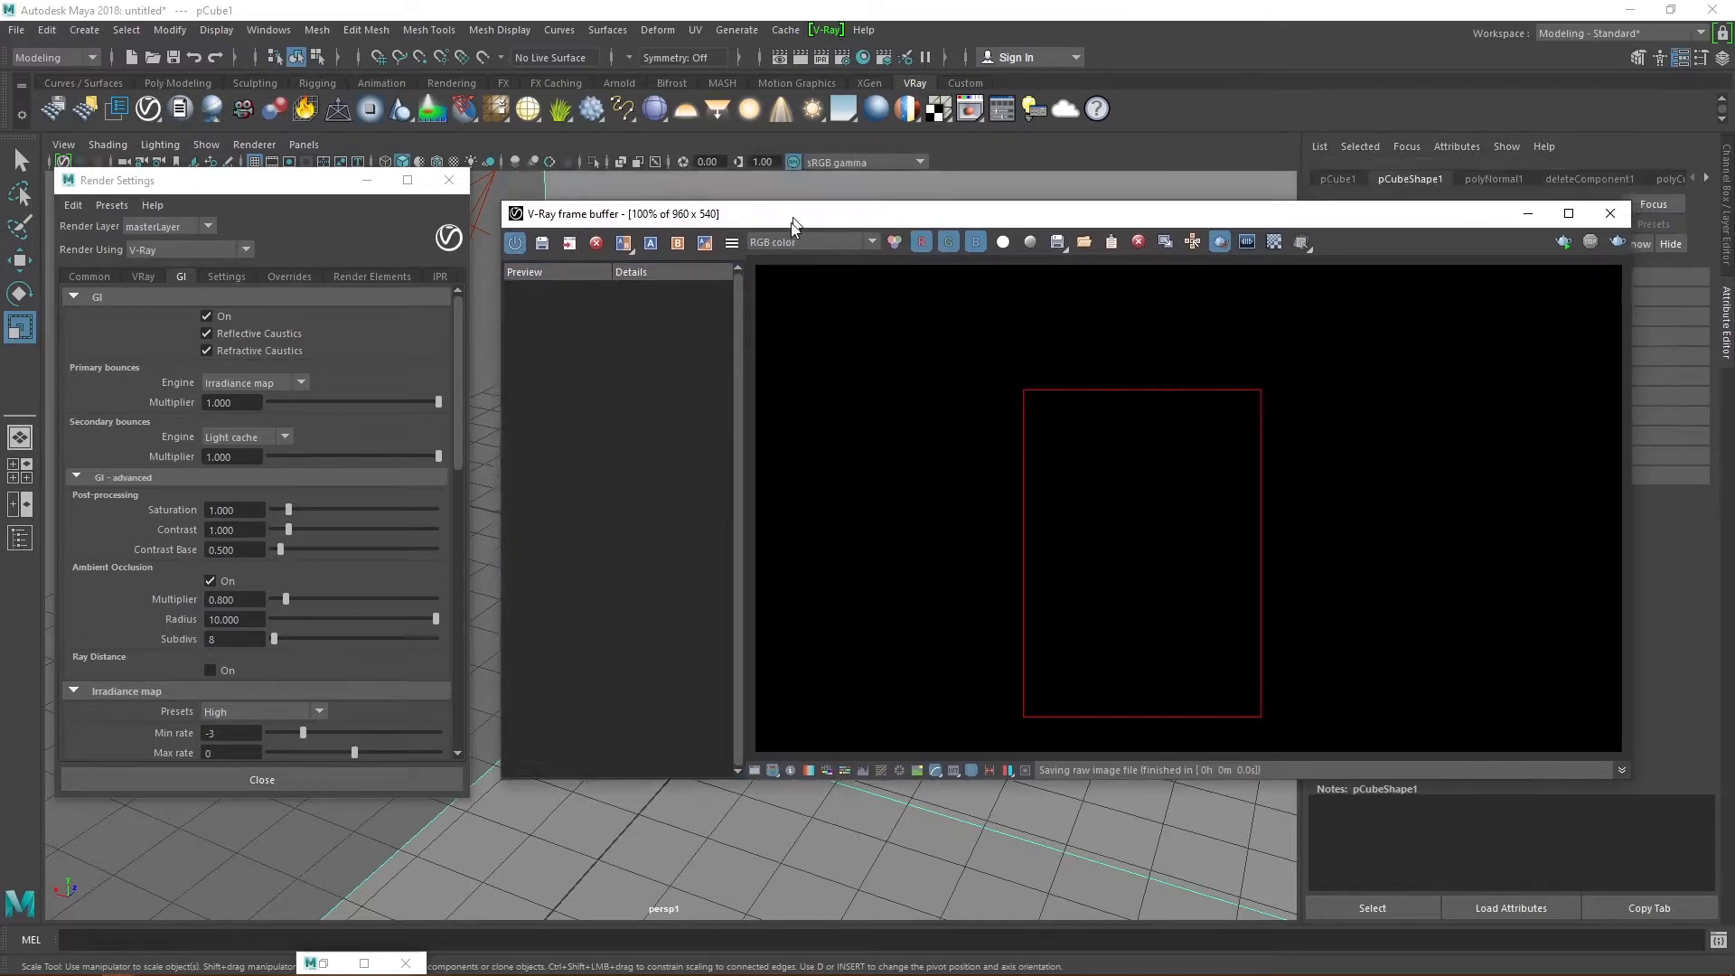
# Step: Render with and without ambient occlusion, then A/B compare both renders with a wipe
pyautogui.click(797, 58)
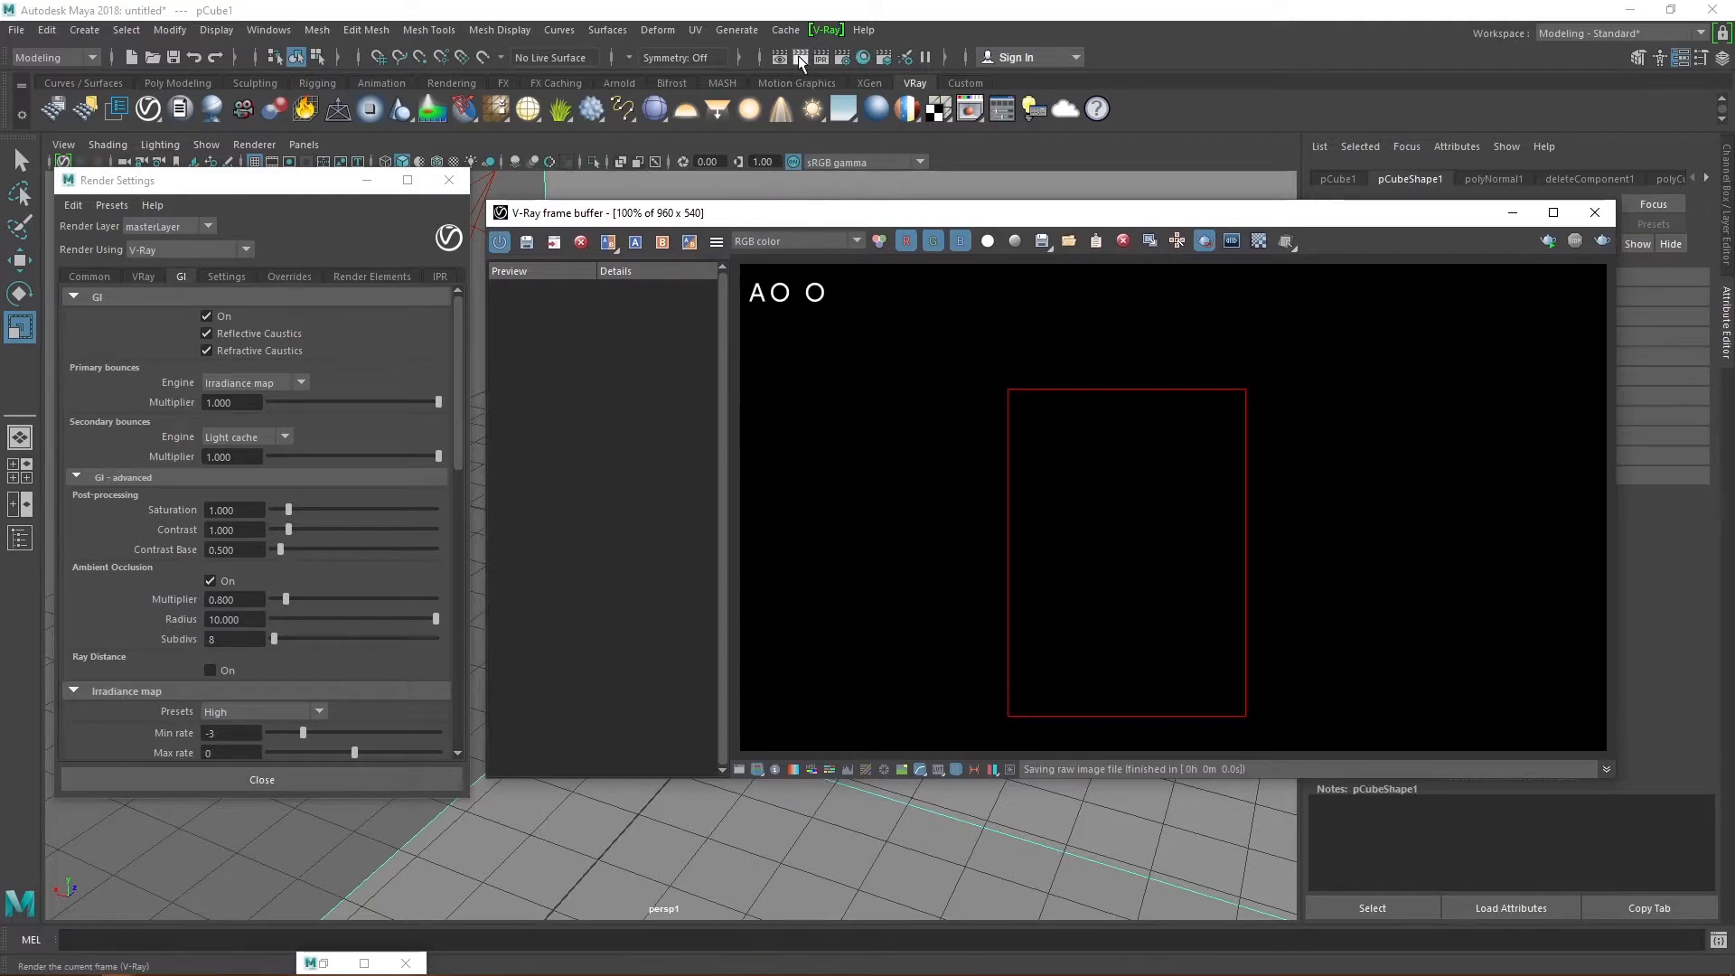
pyautogui.click(795, 58)
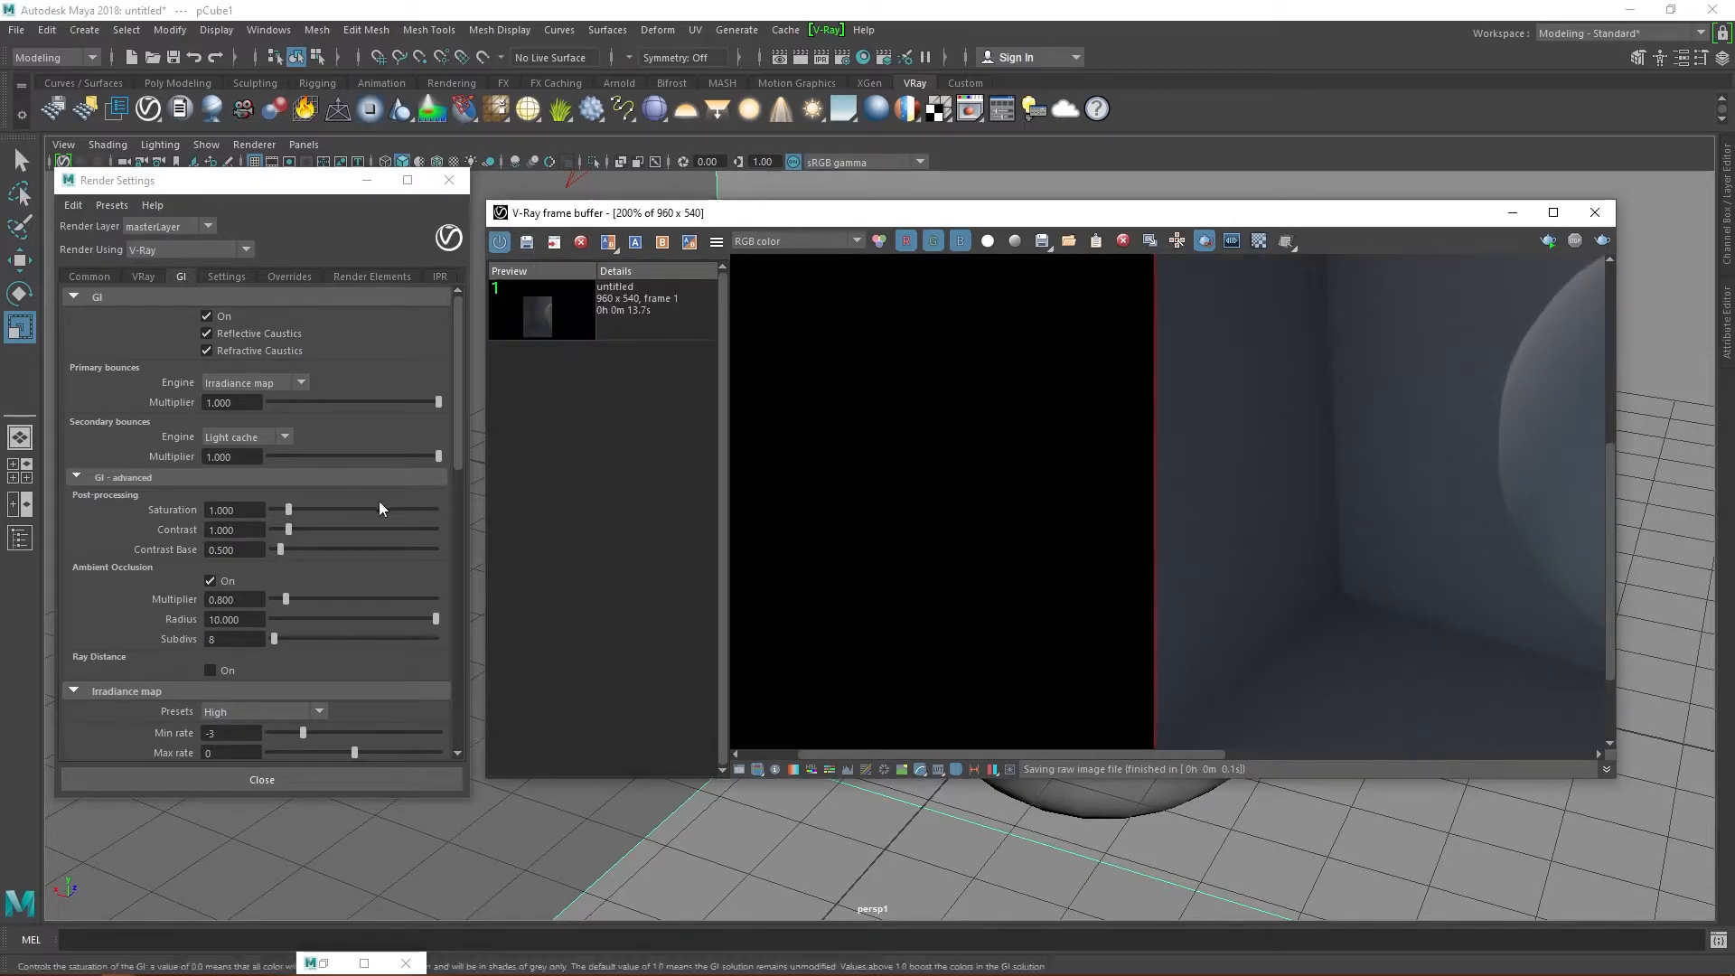
pyautogui.moveTo(173, 595)
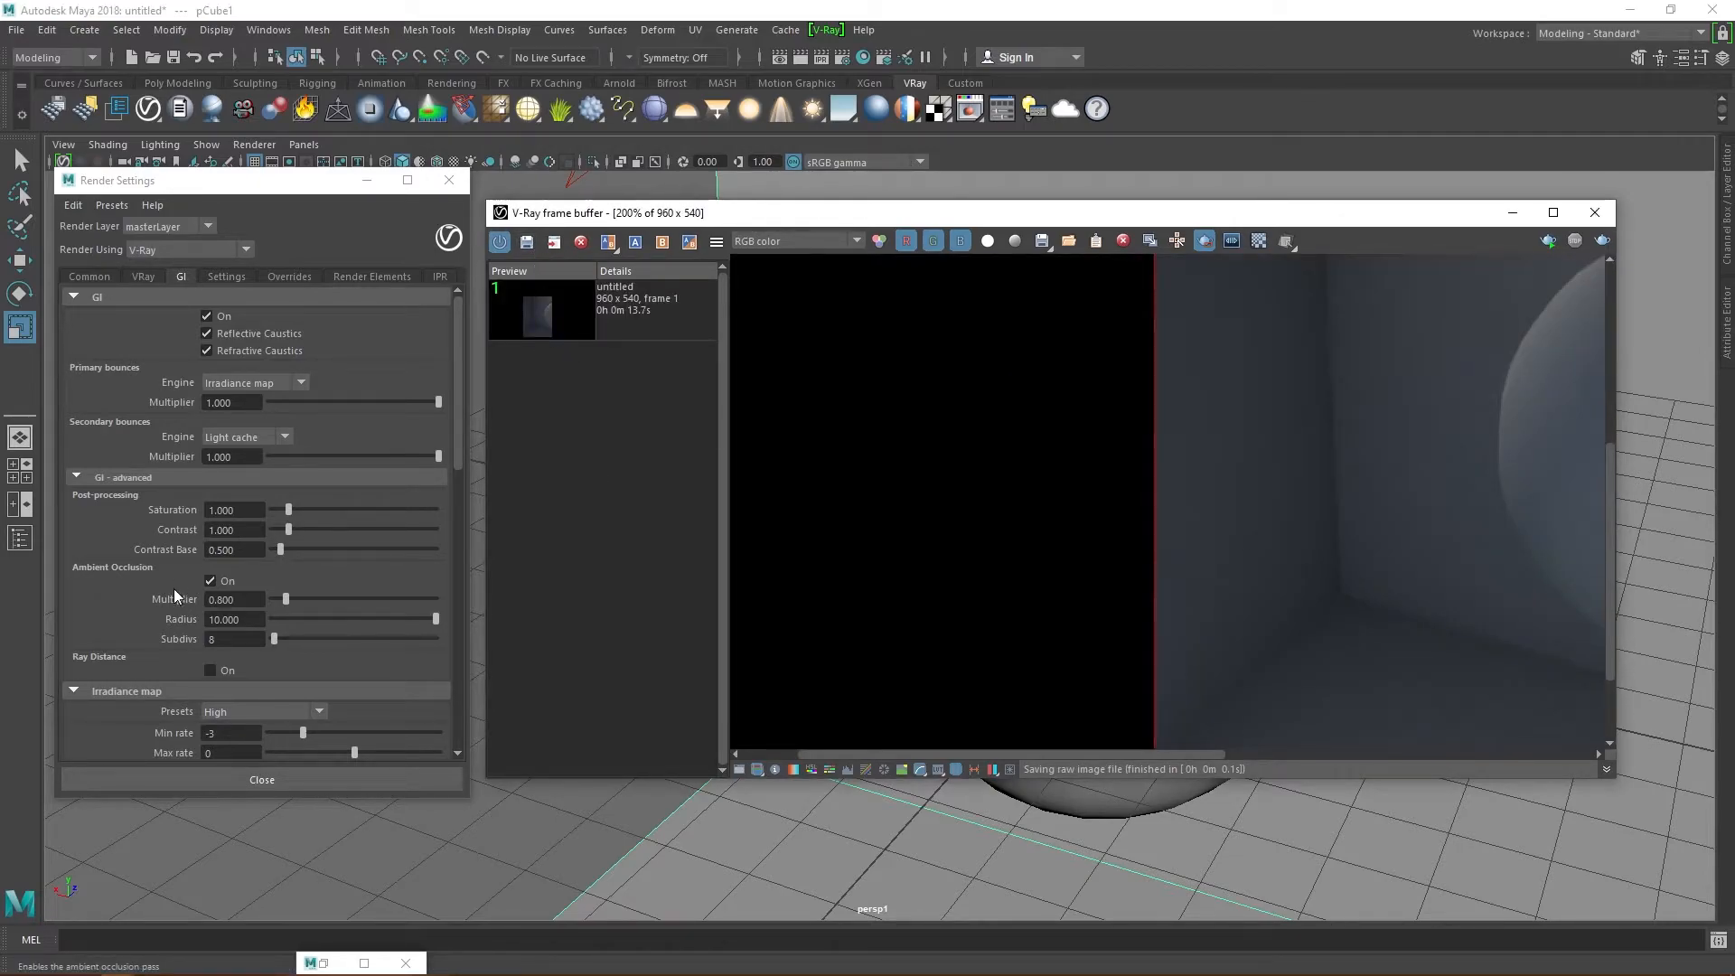
pyautogui.click(209, 581)
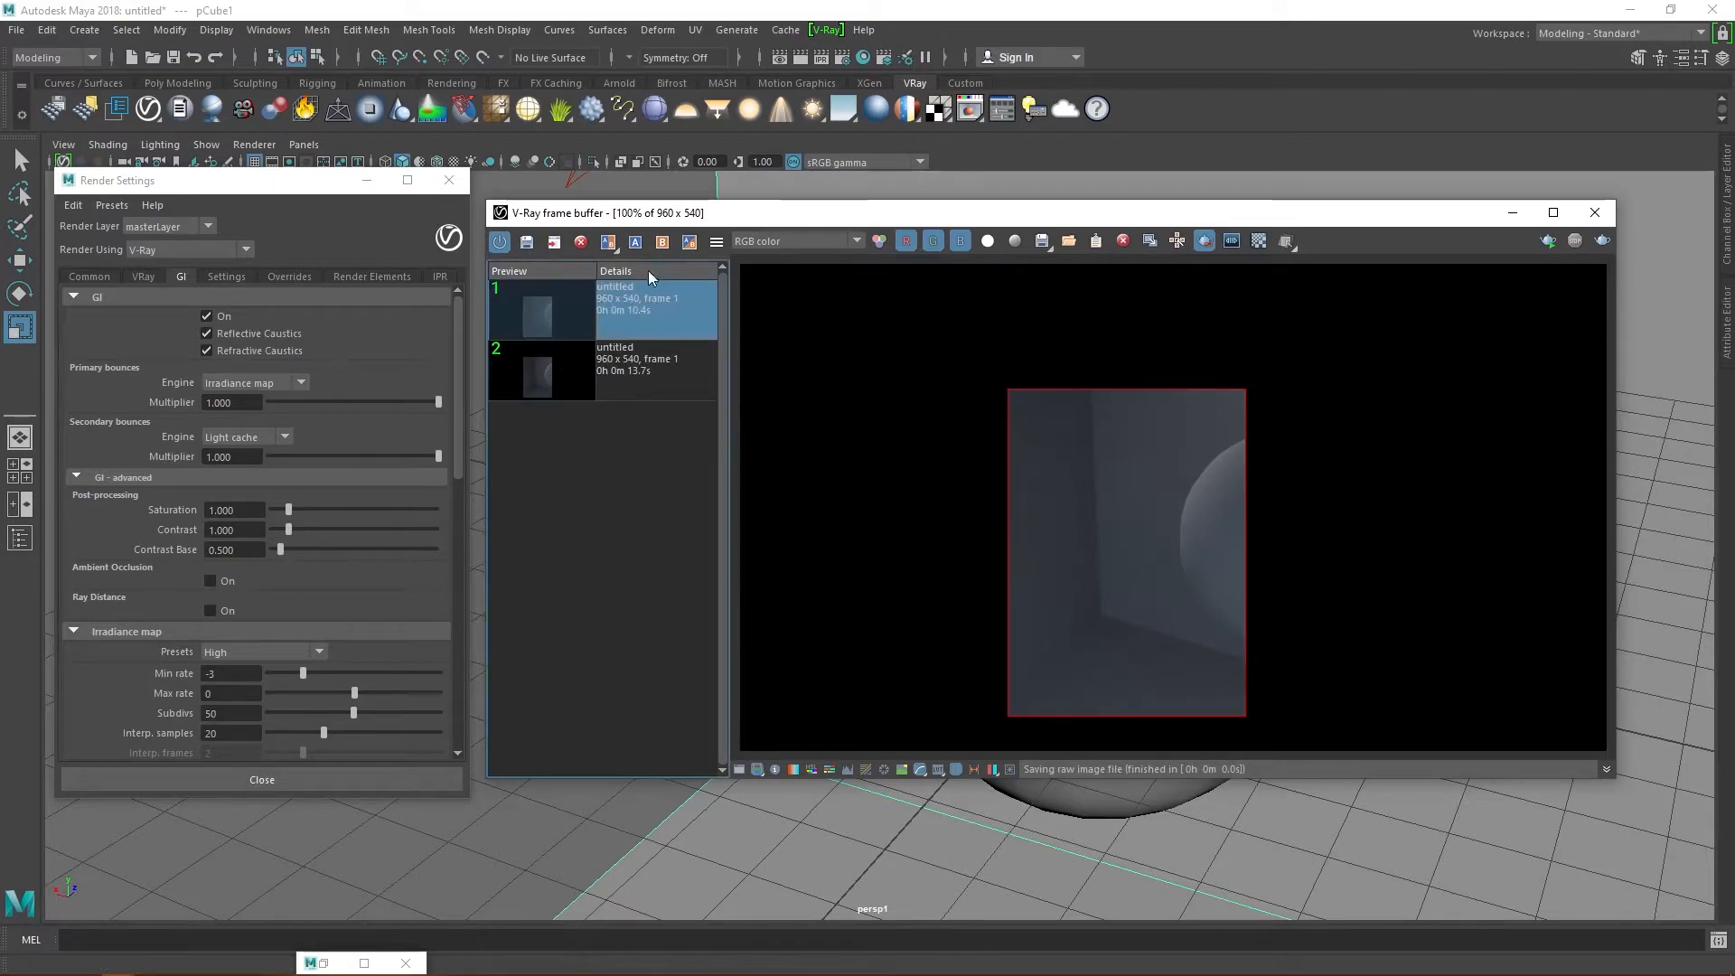
pyautogui.click(635, 242)
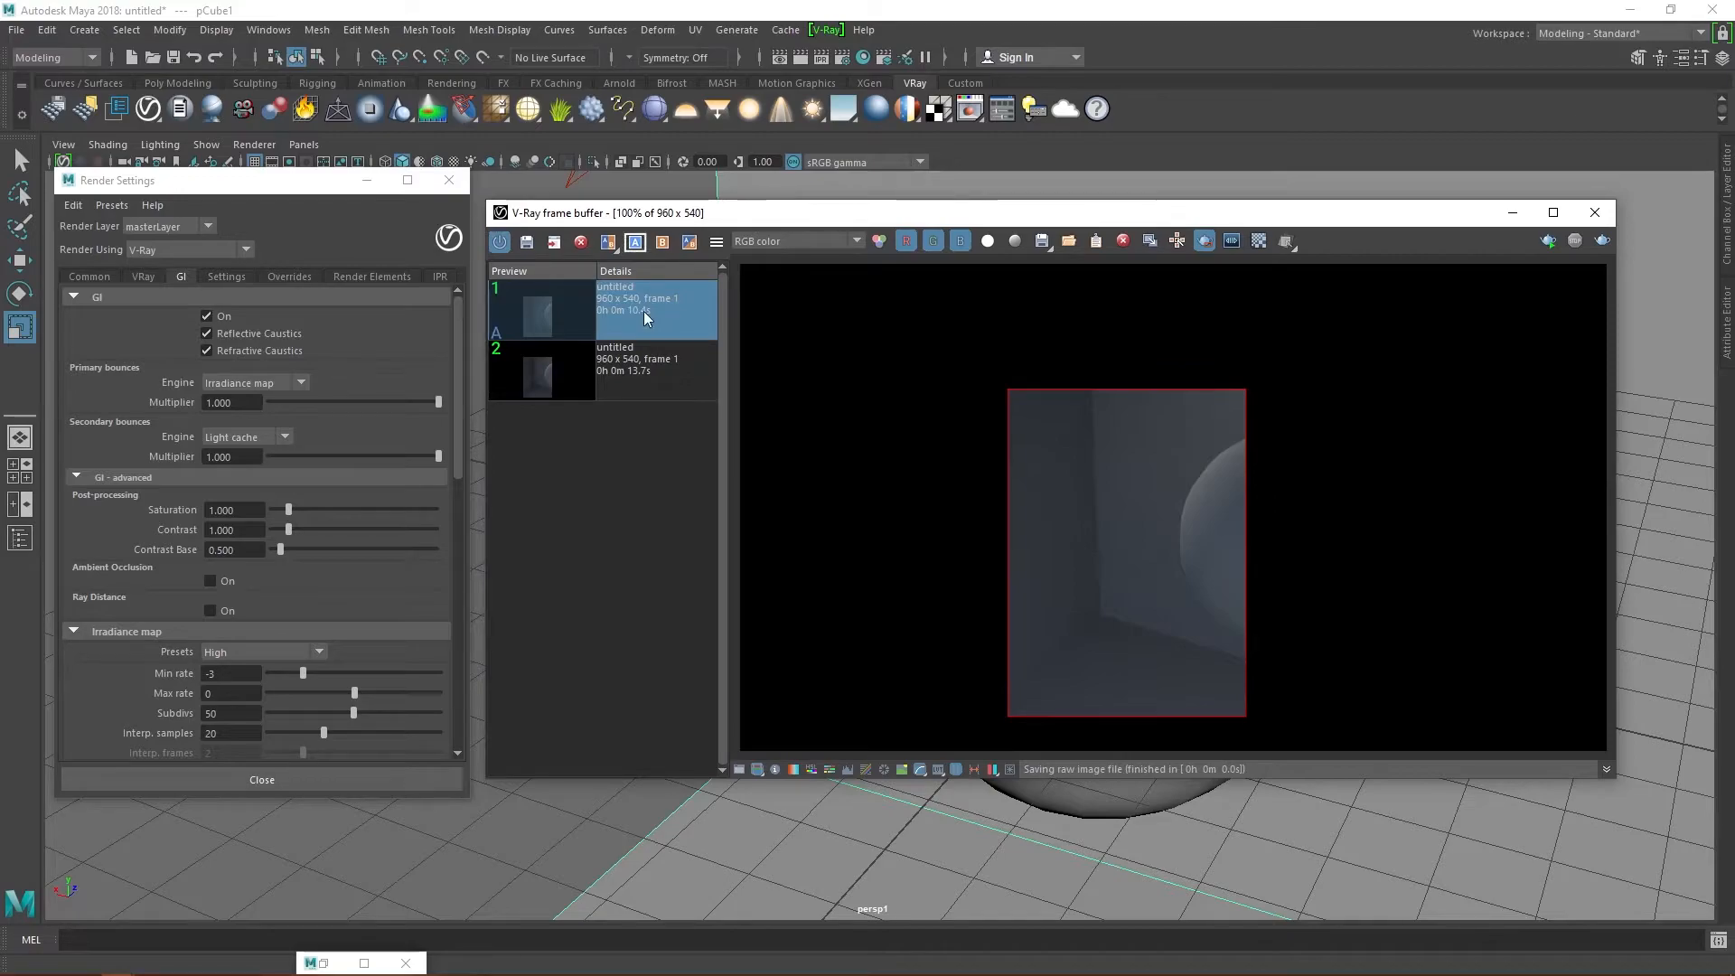
pyautogui.moveTo(659, 368)
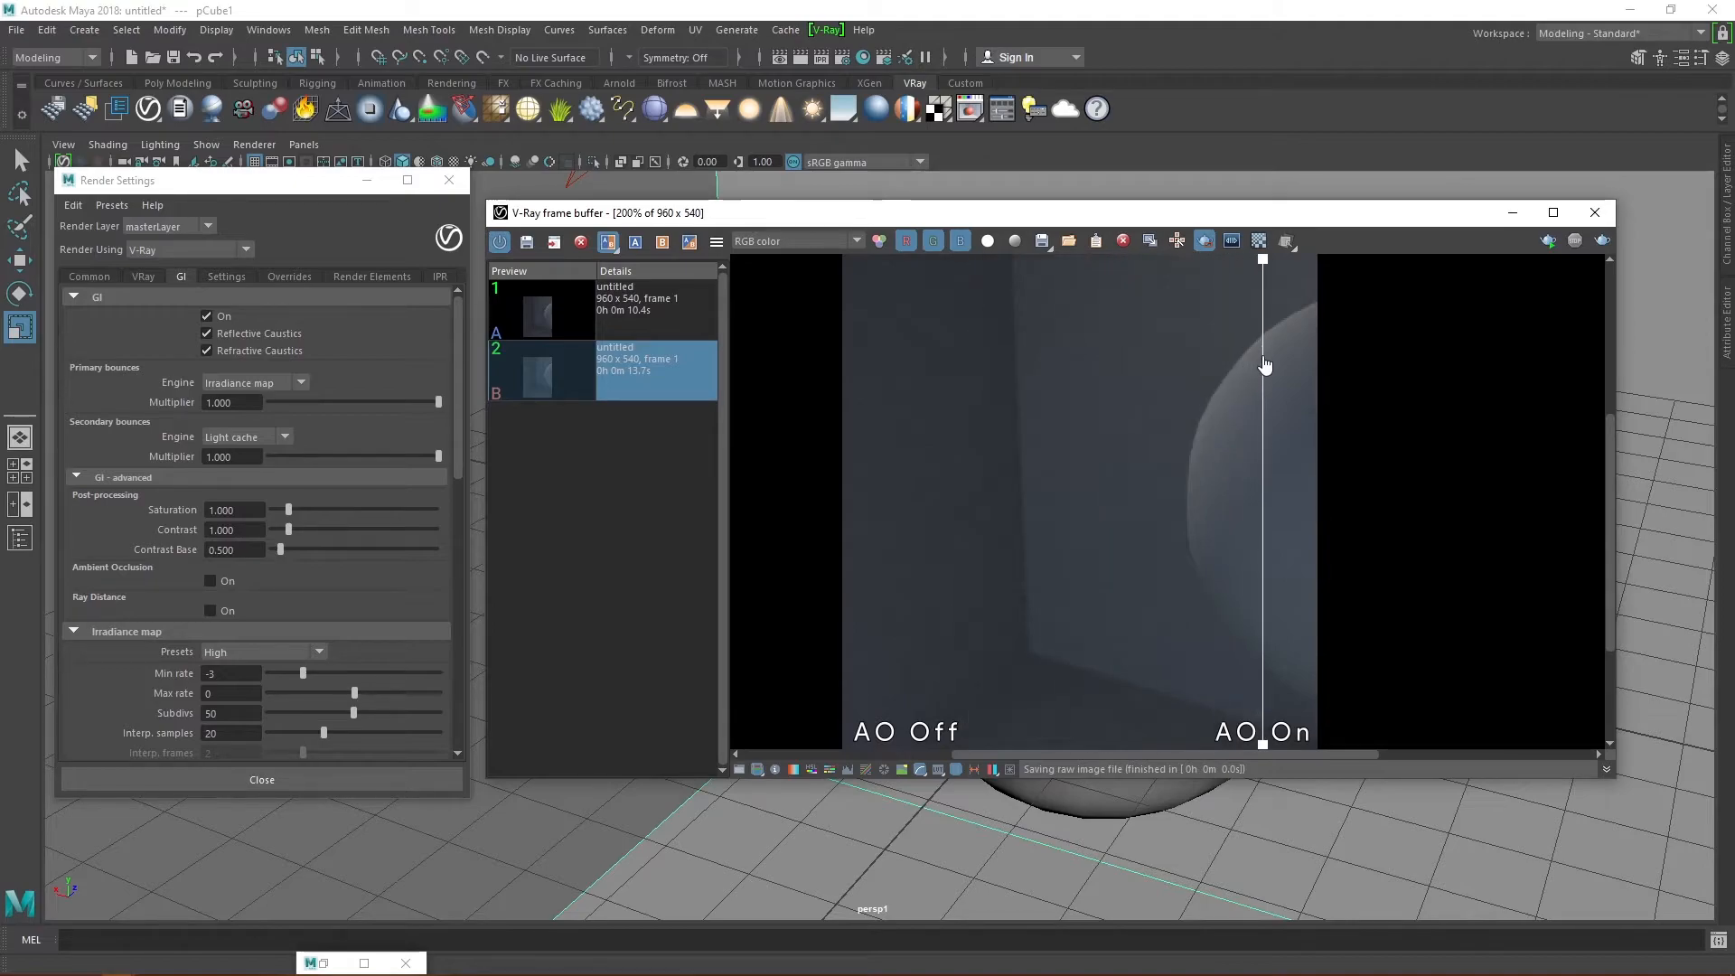
pyautogui.moveTo(1262, 365); pyautogui.dragTo(1040, 332)
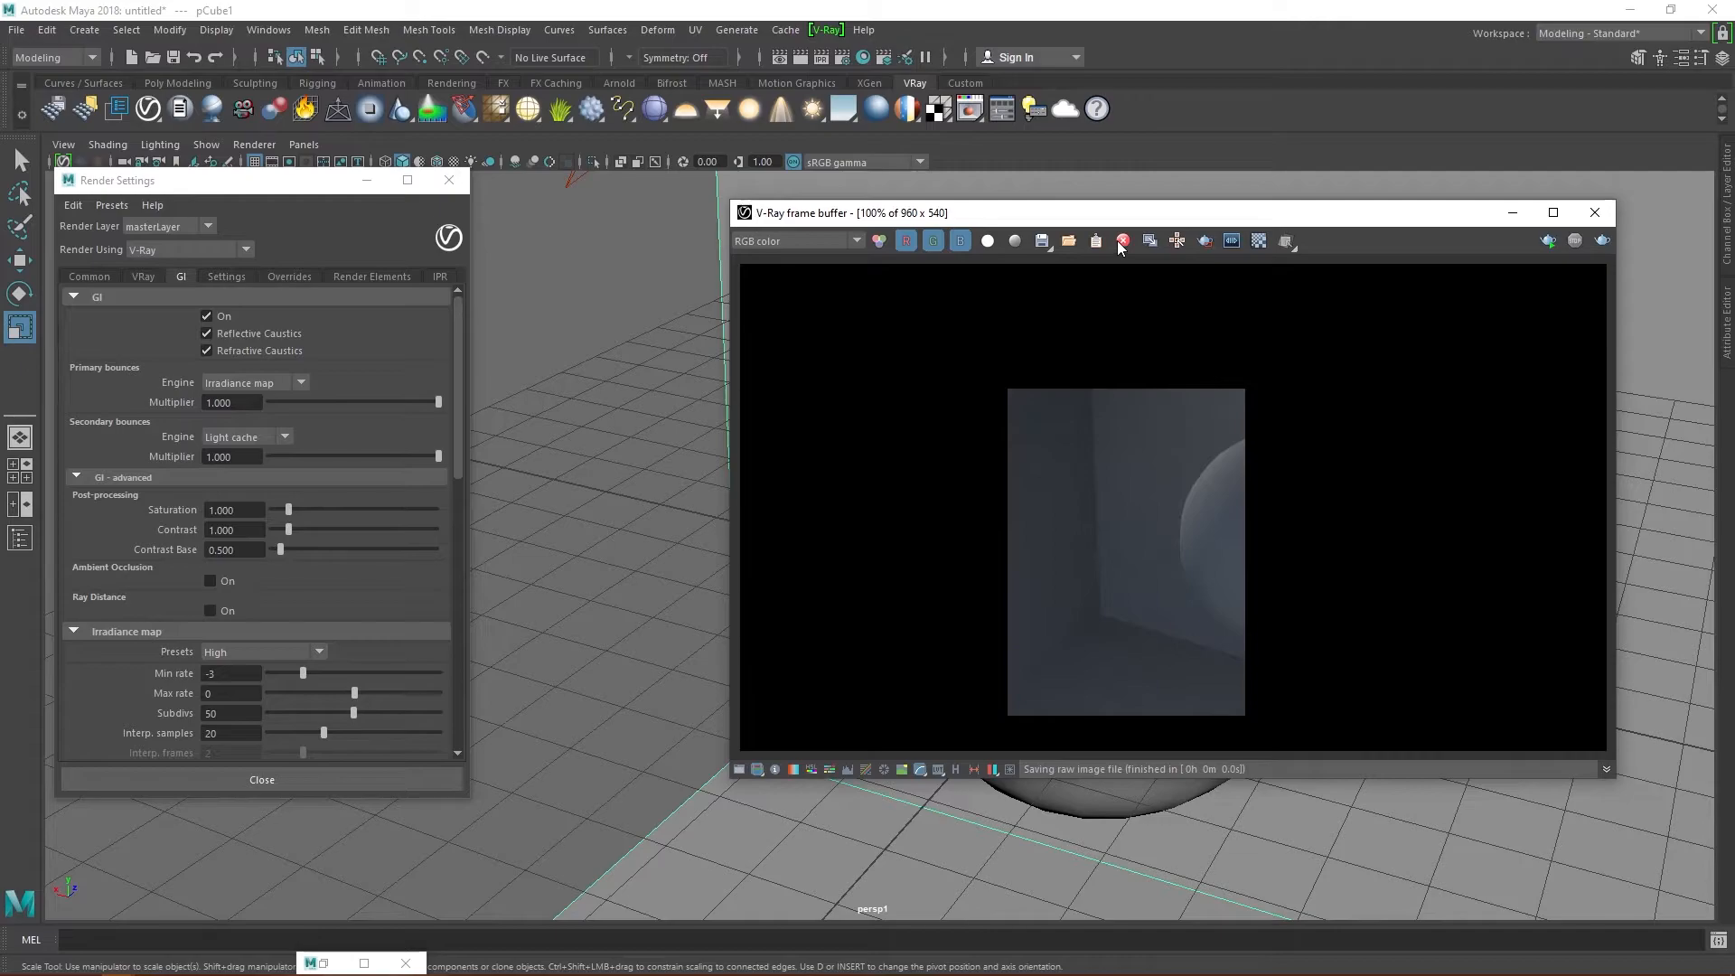
# Step: Turn ambient occlusion back on and set the irradiance map preset to Very low
pyautogui.click(1121, 240)
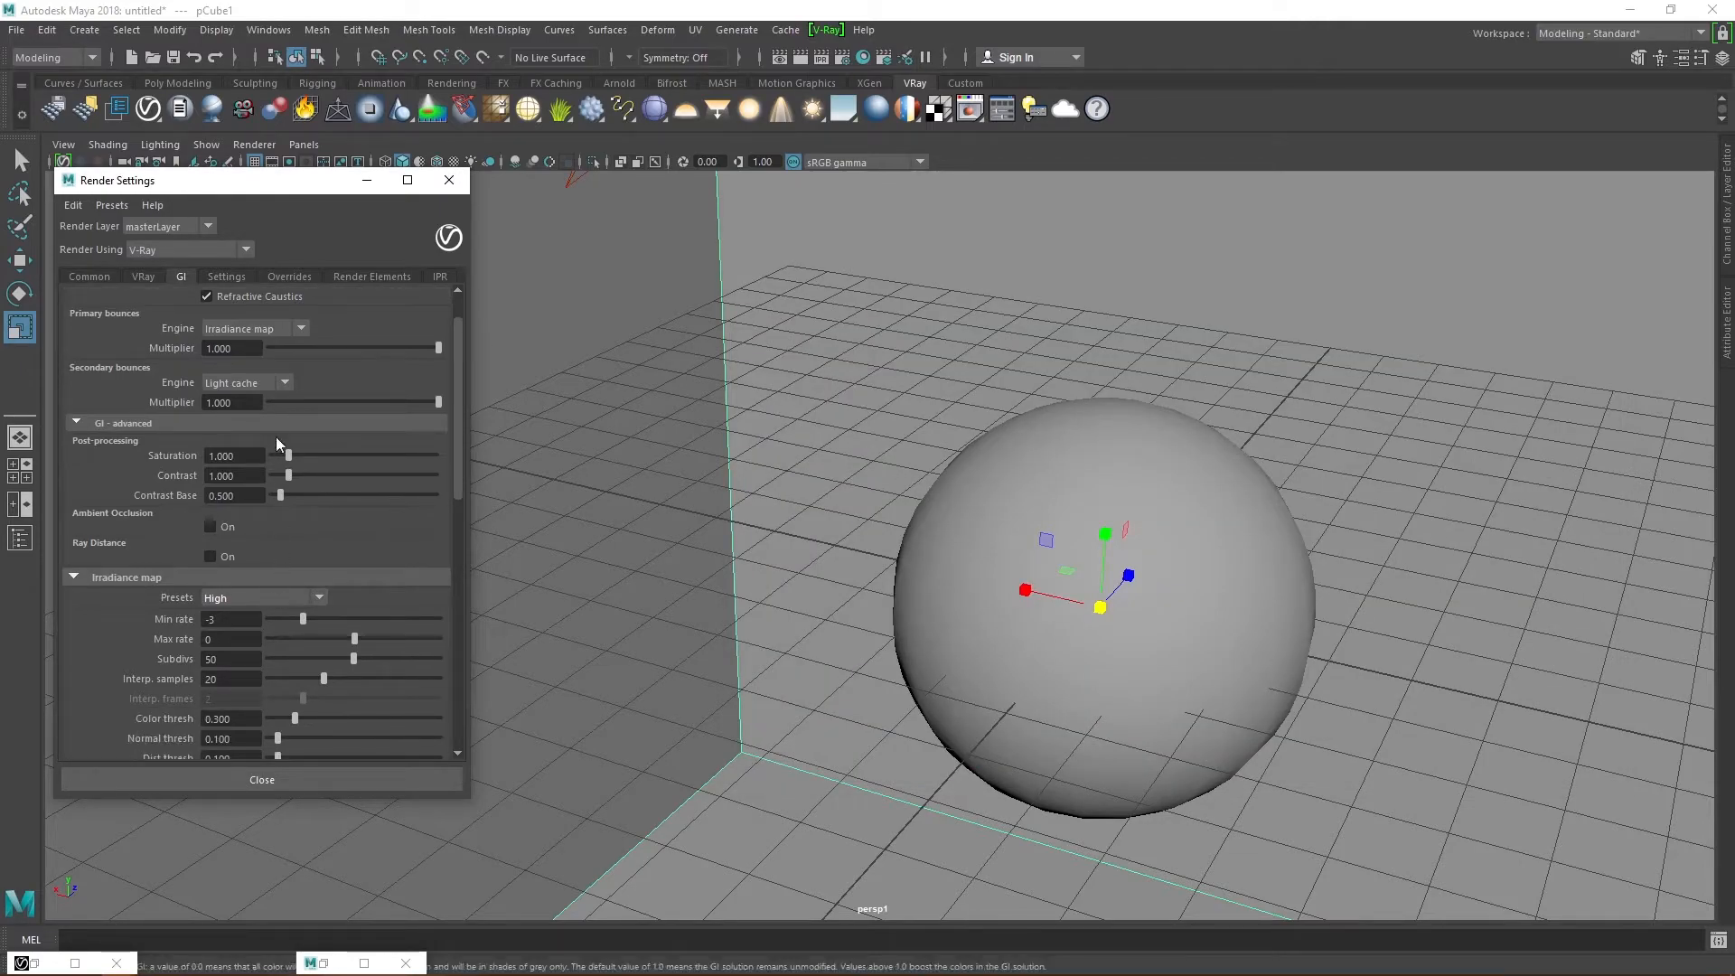
pyautogui.click(210, 526)
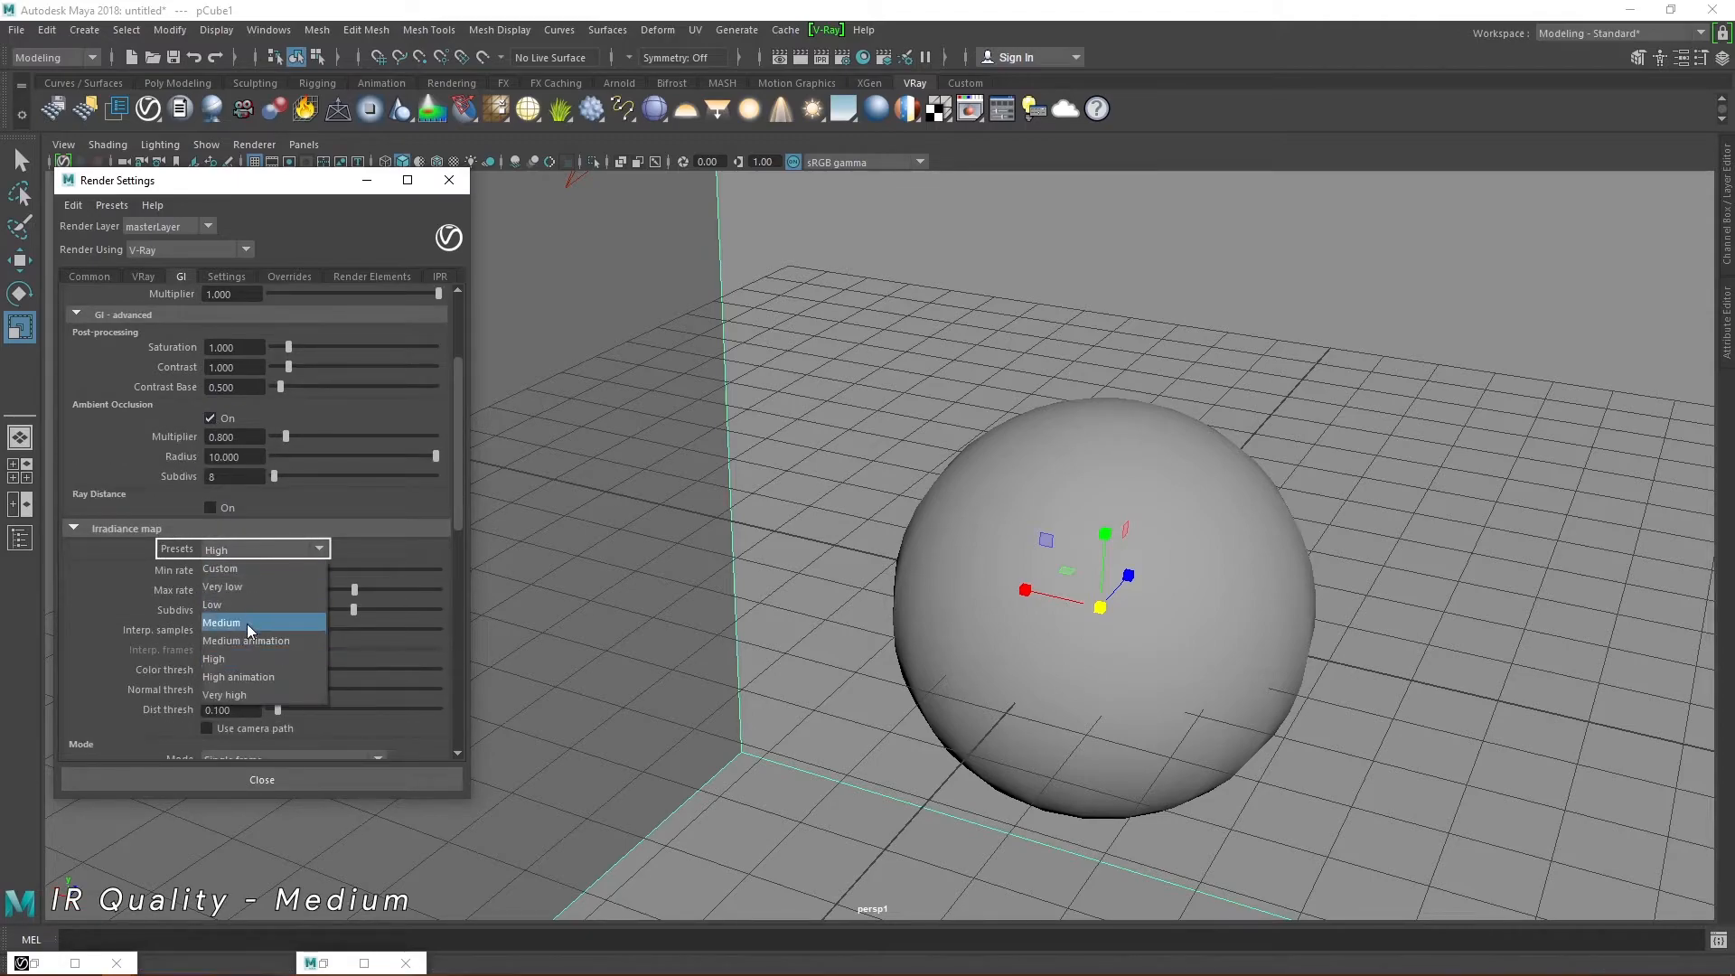
pyautogui.moveTo(246, 587)
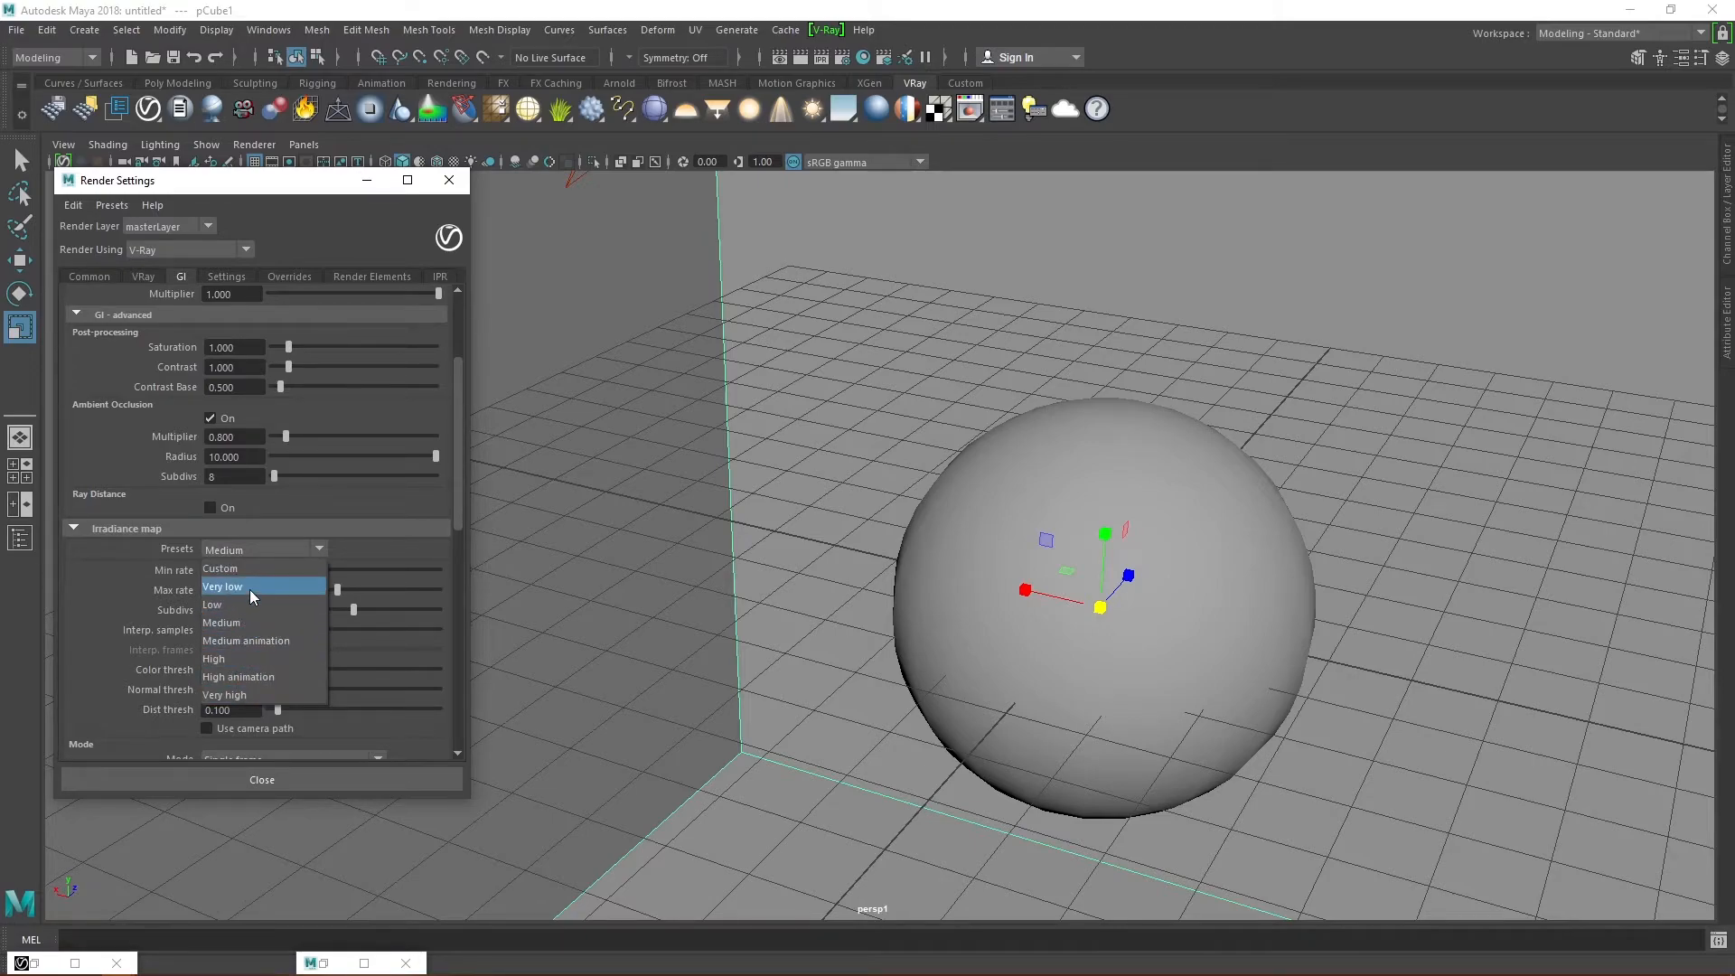
pyautogui.click(223, 587)
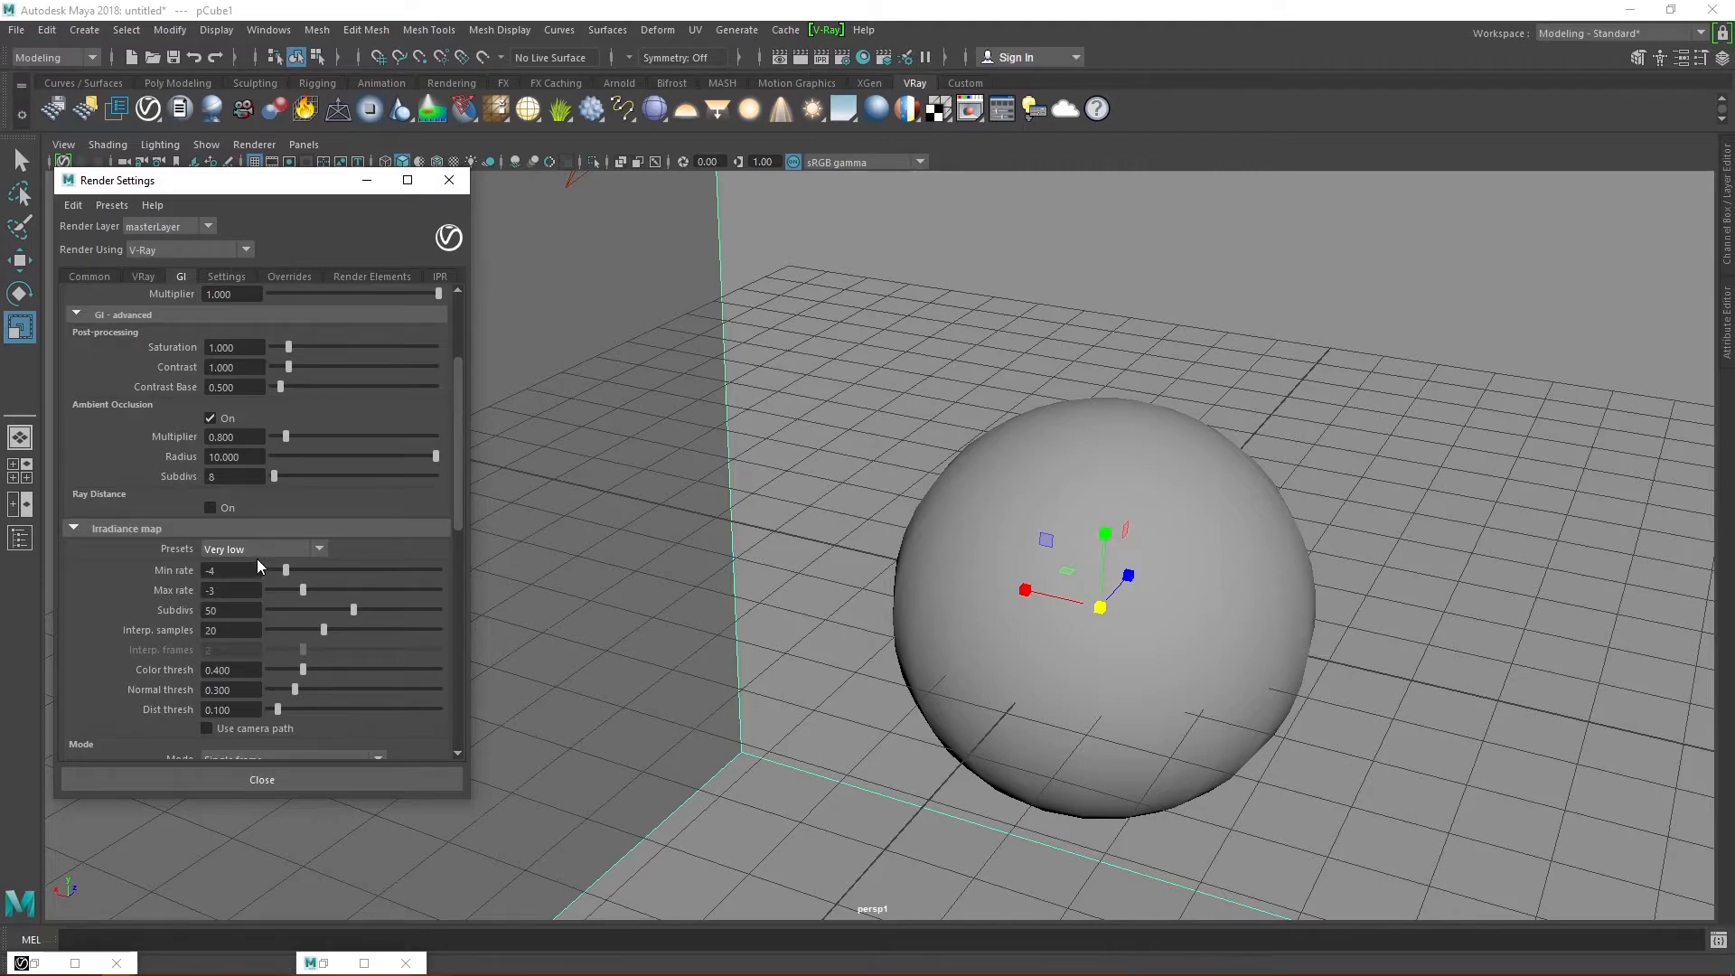
pyautogui.moveTo(260, 548)
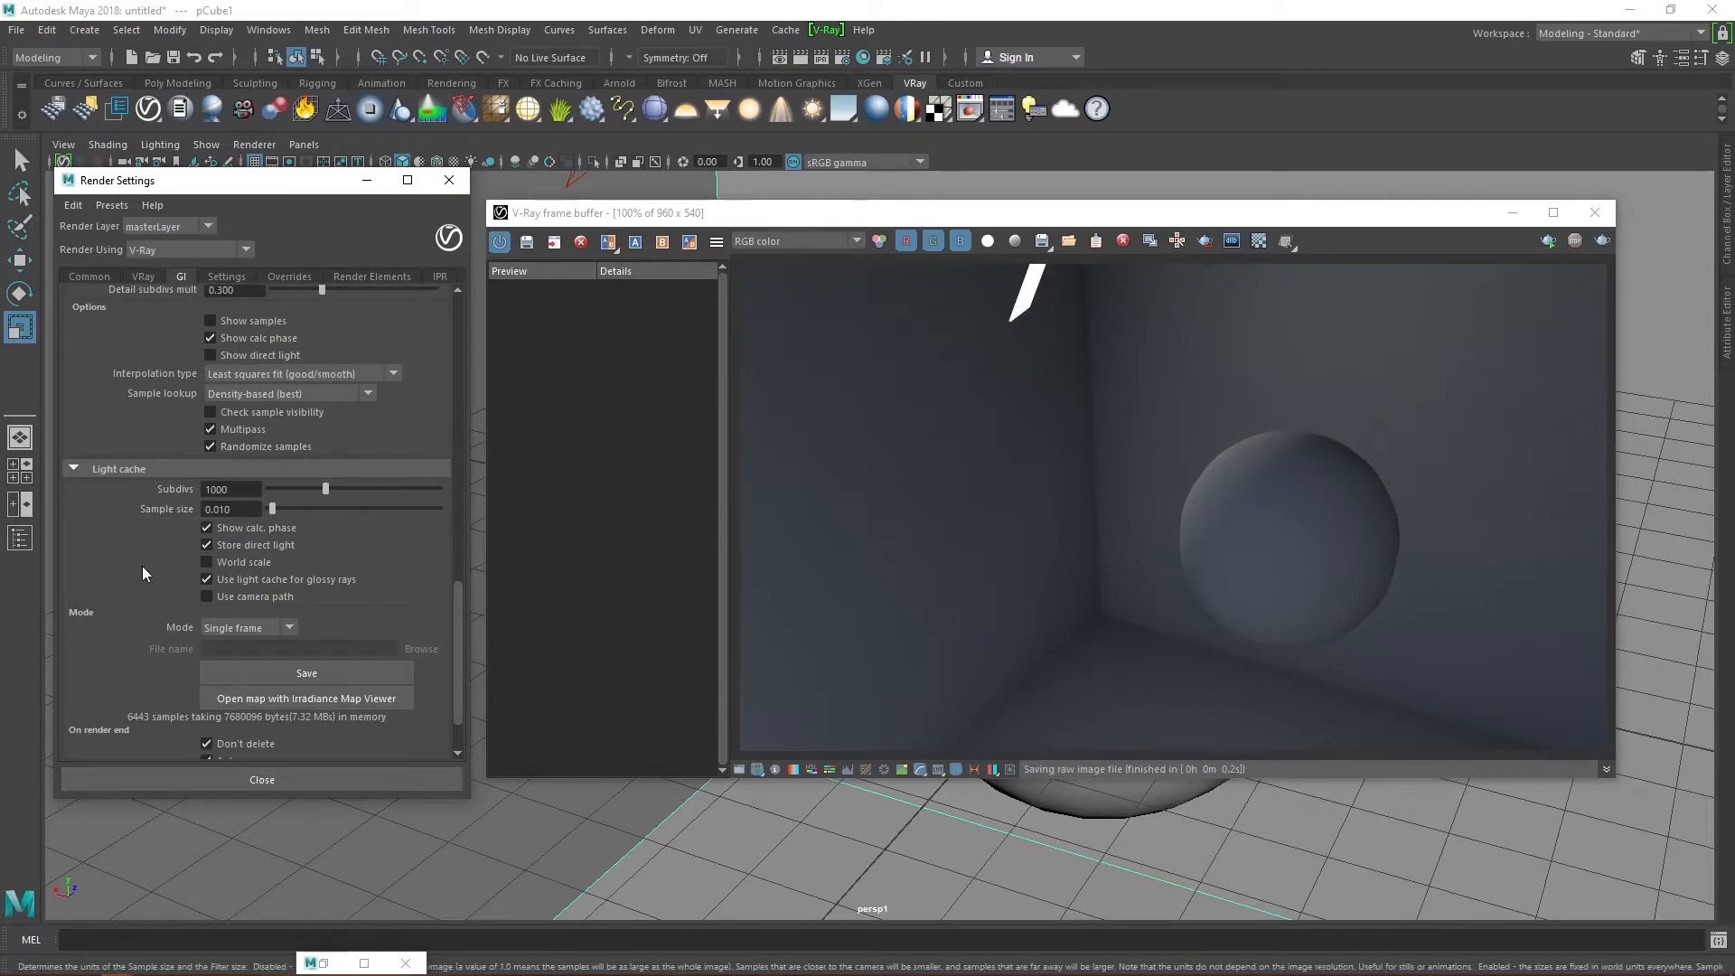
pyautogui.moveTo(209, 562)
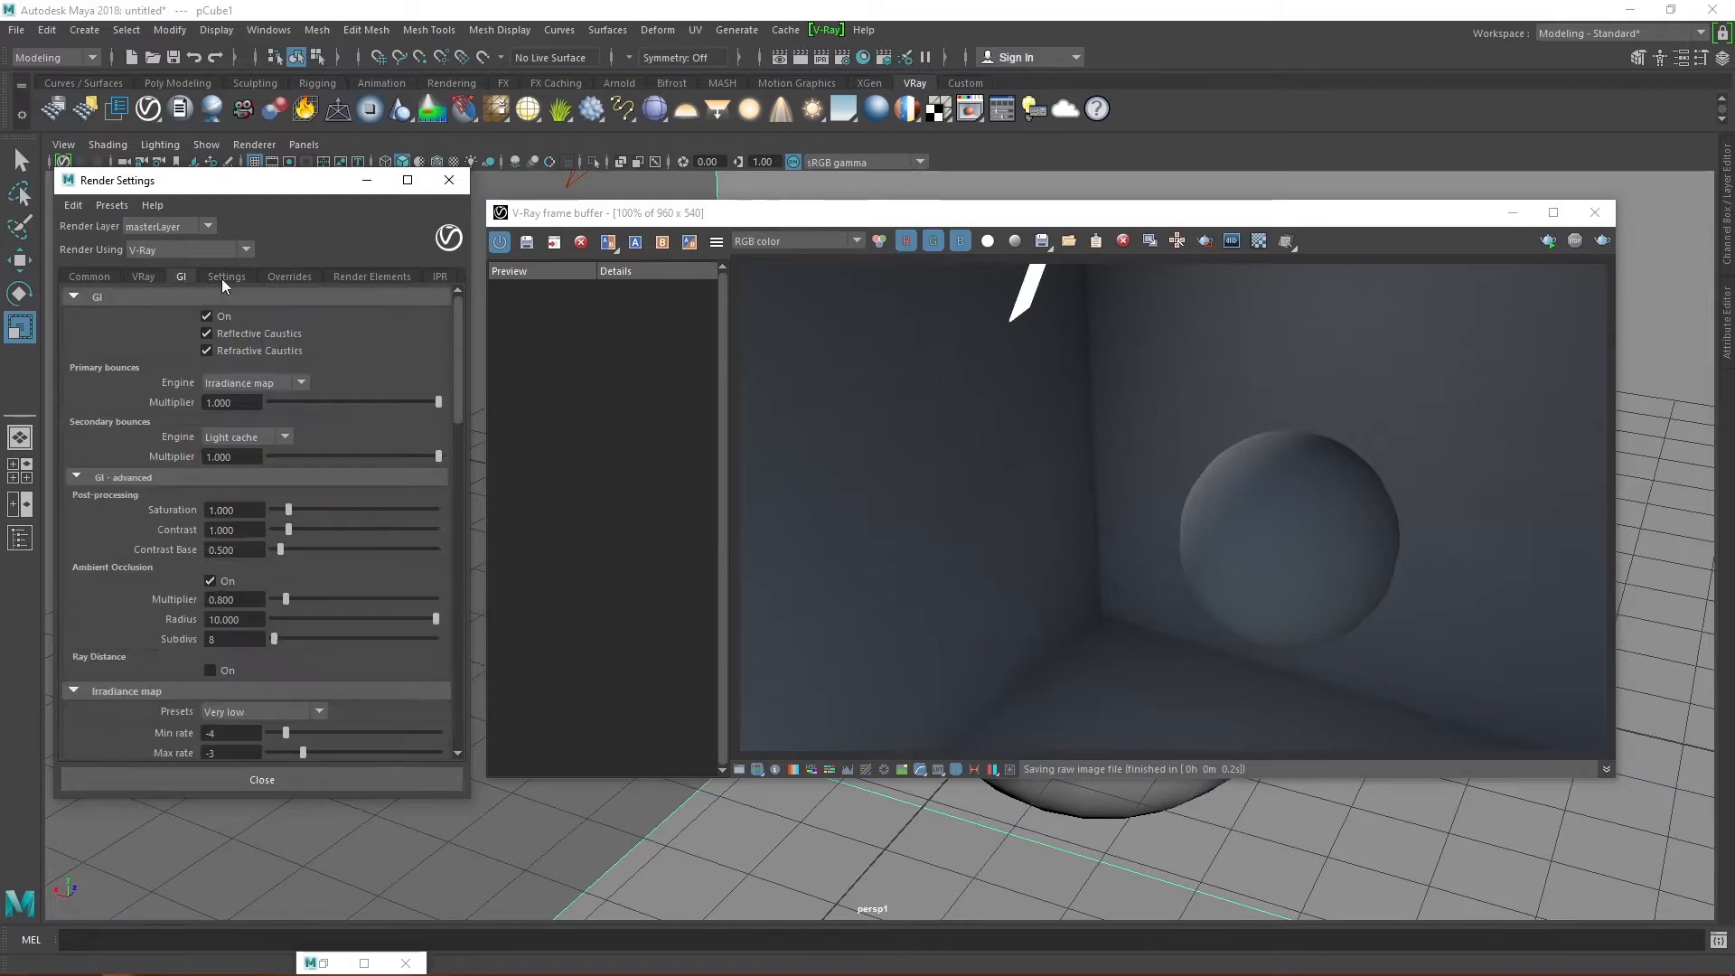
# Step: Set Max render threads to 6 in the System advanced settings
pyautogui.click(226, 276)
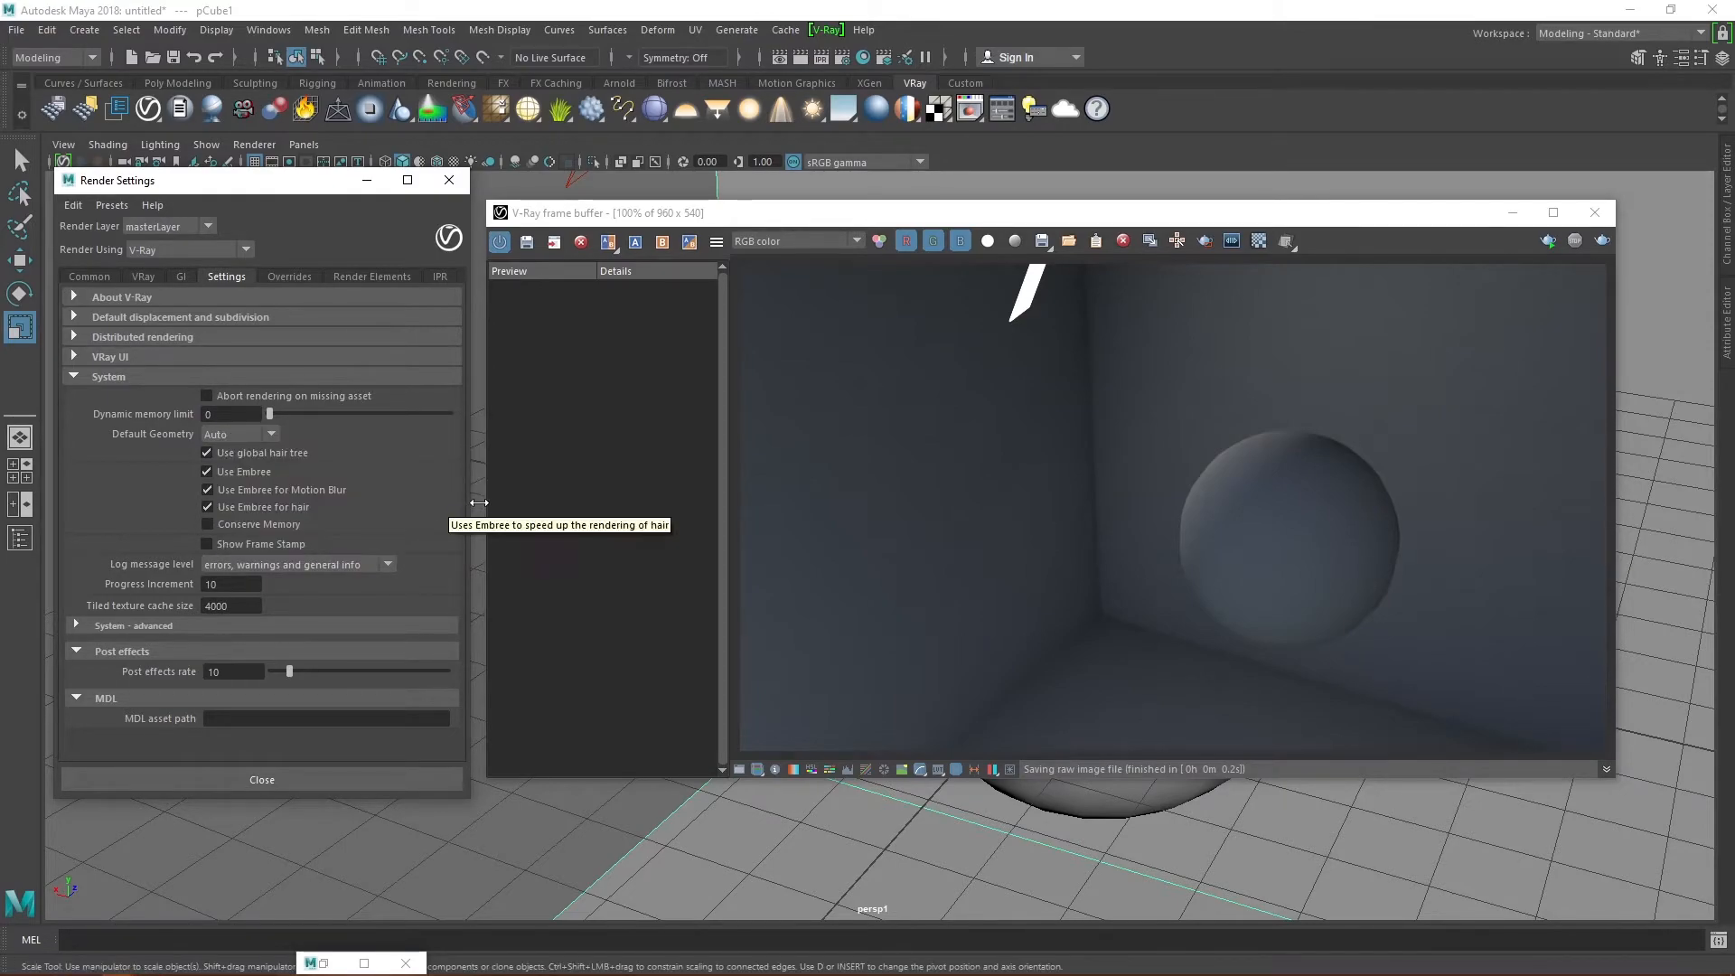
pyautogui.moveTo(458, 497)
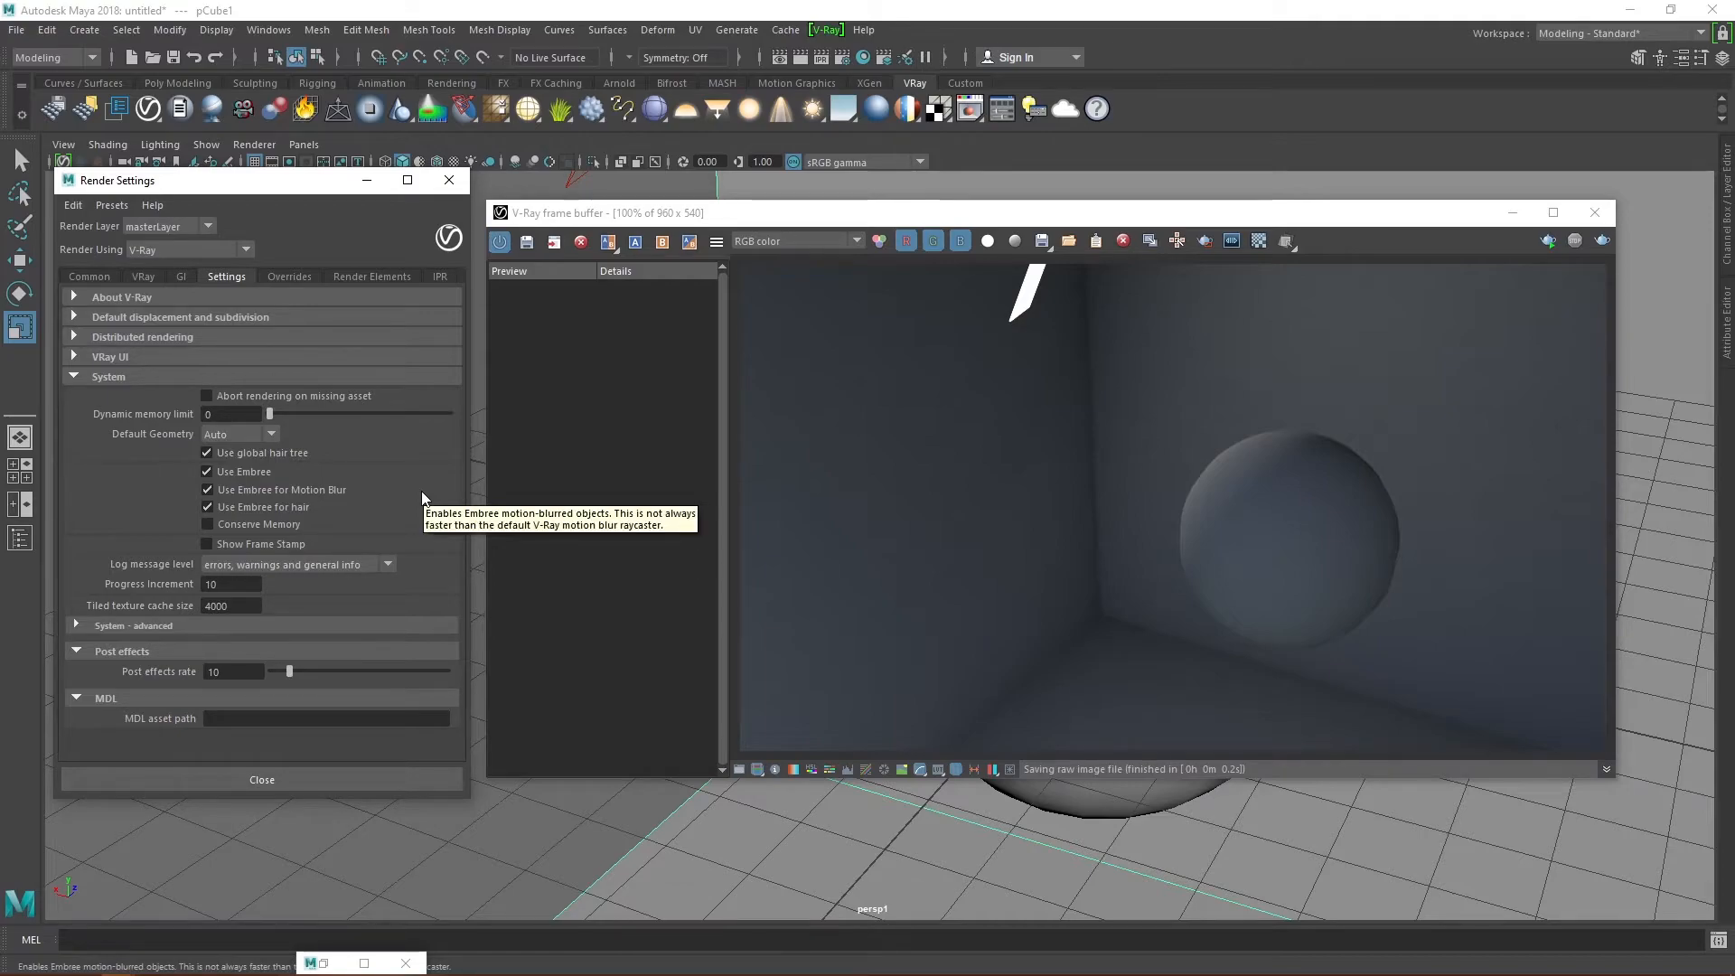
pyautogui.moveTo(344, 512)
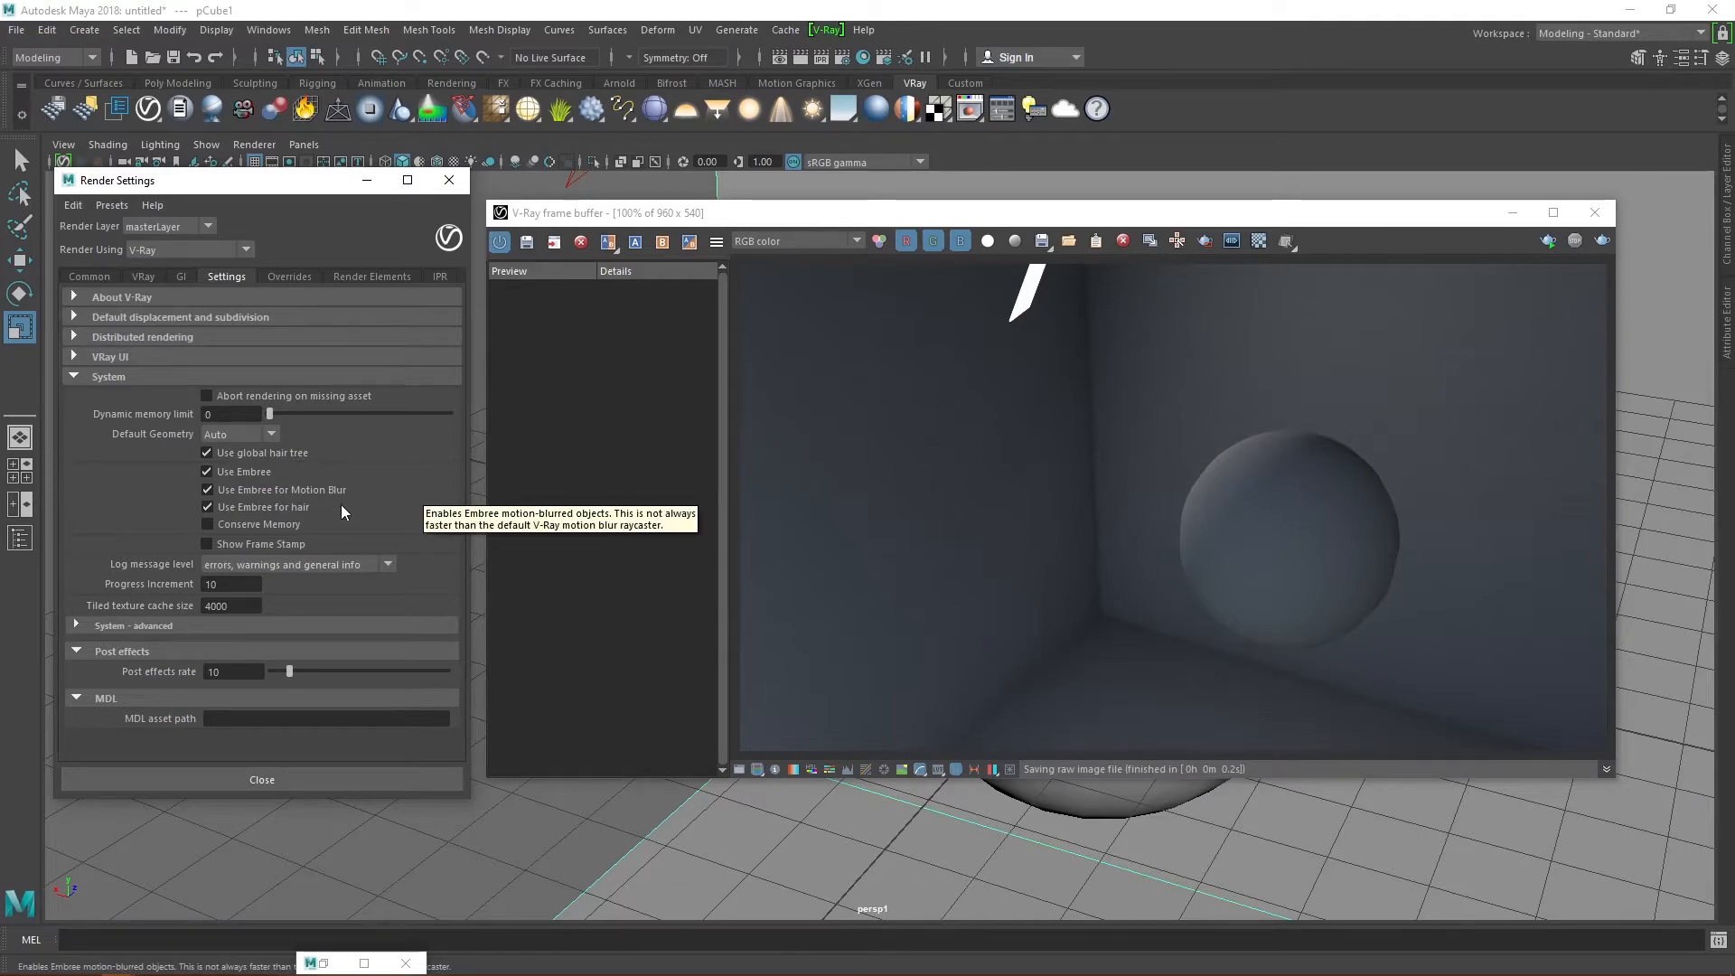
pyautogui.moveTo(174, 515)
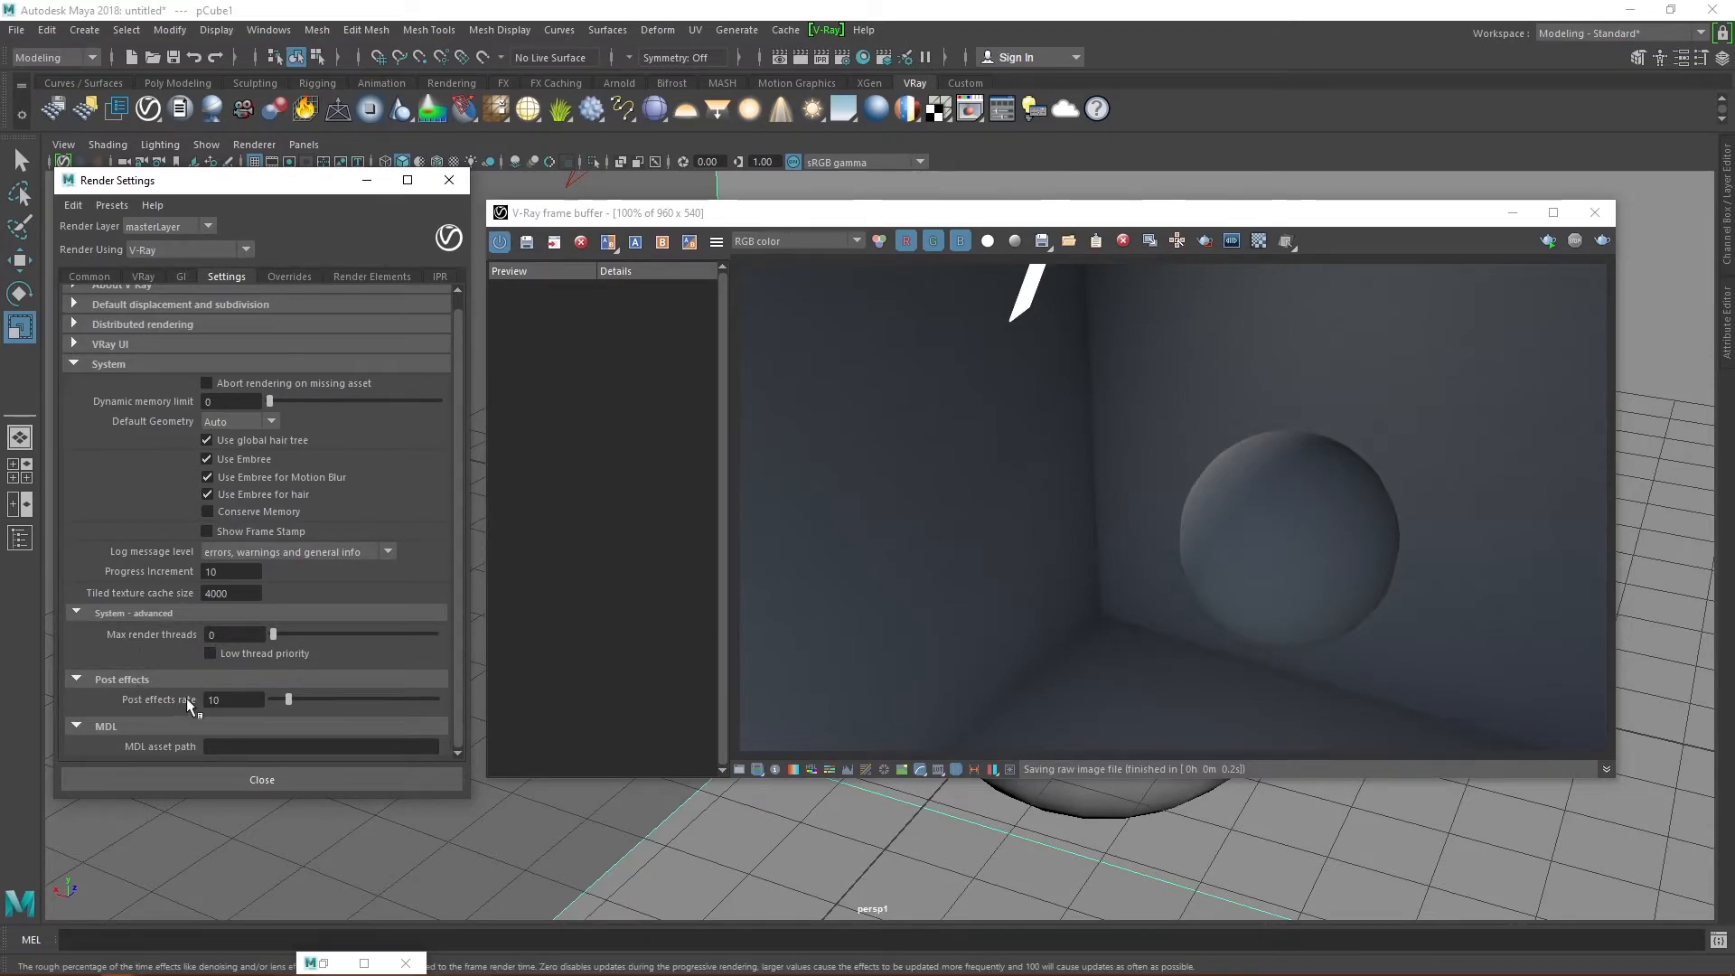
pyautogui.moveTo(232, 634)
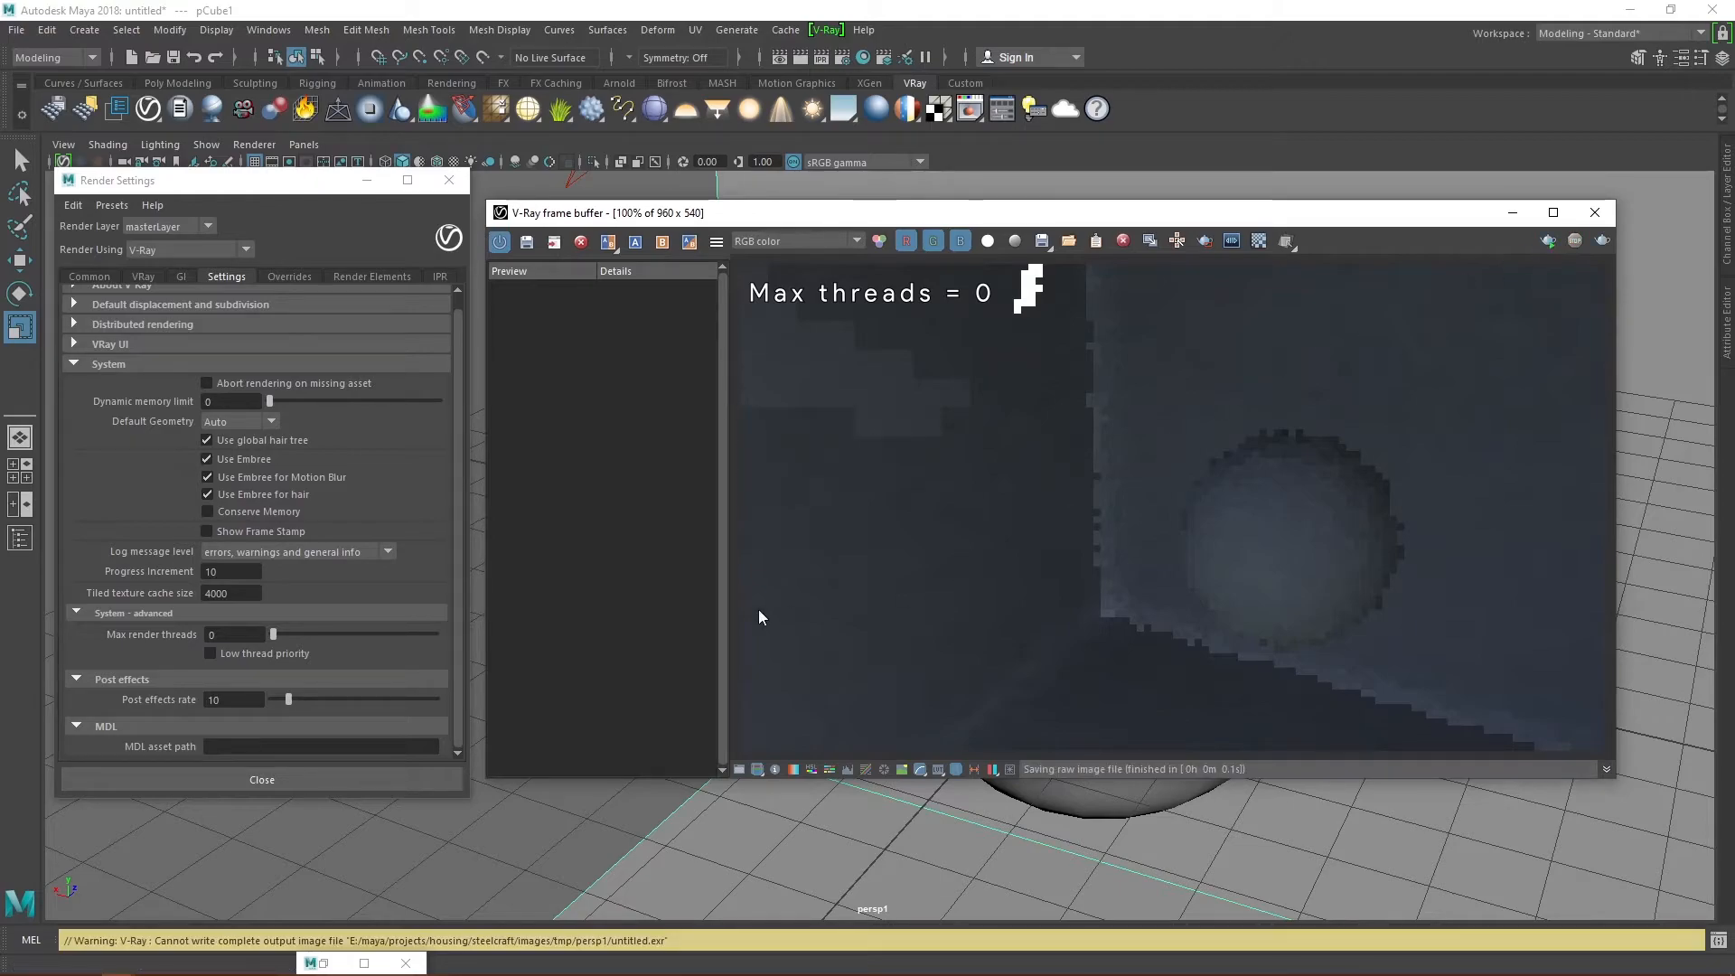
pyautogui.click(235, 635)
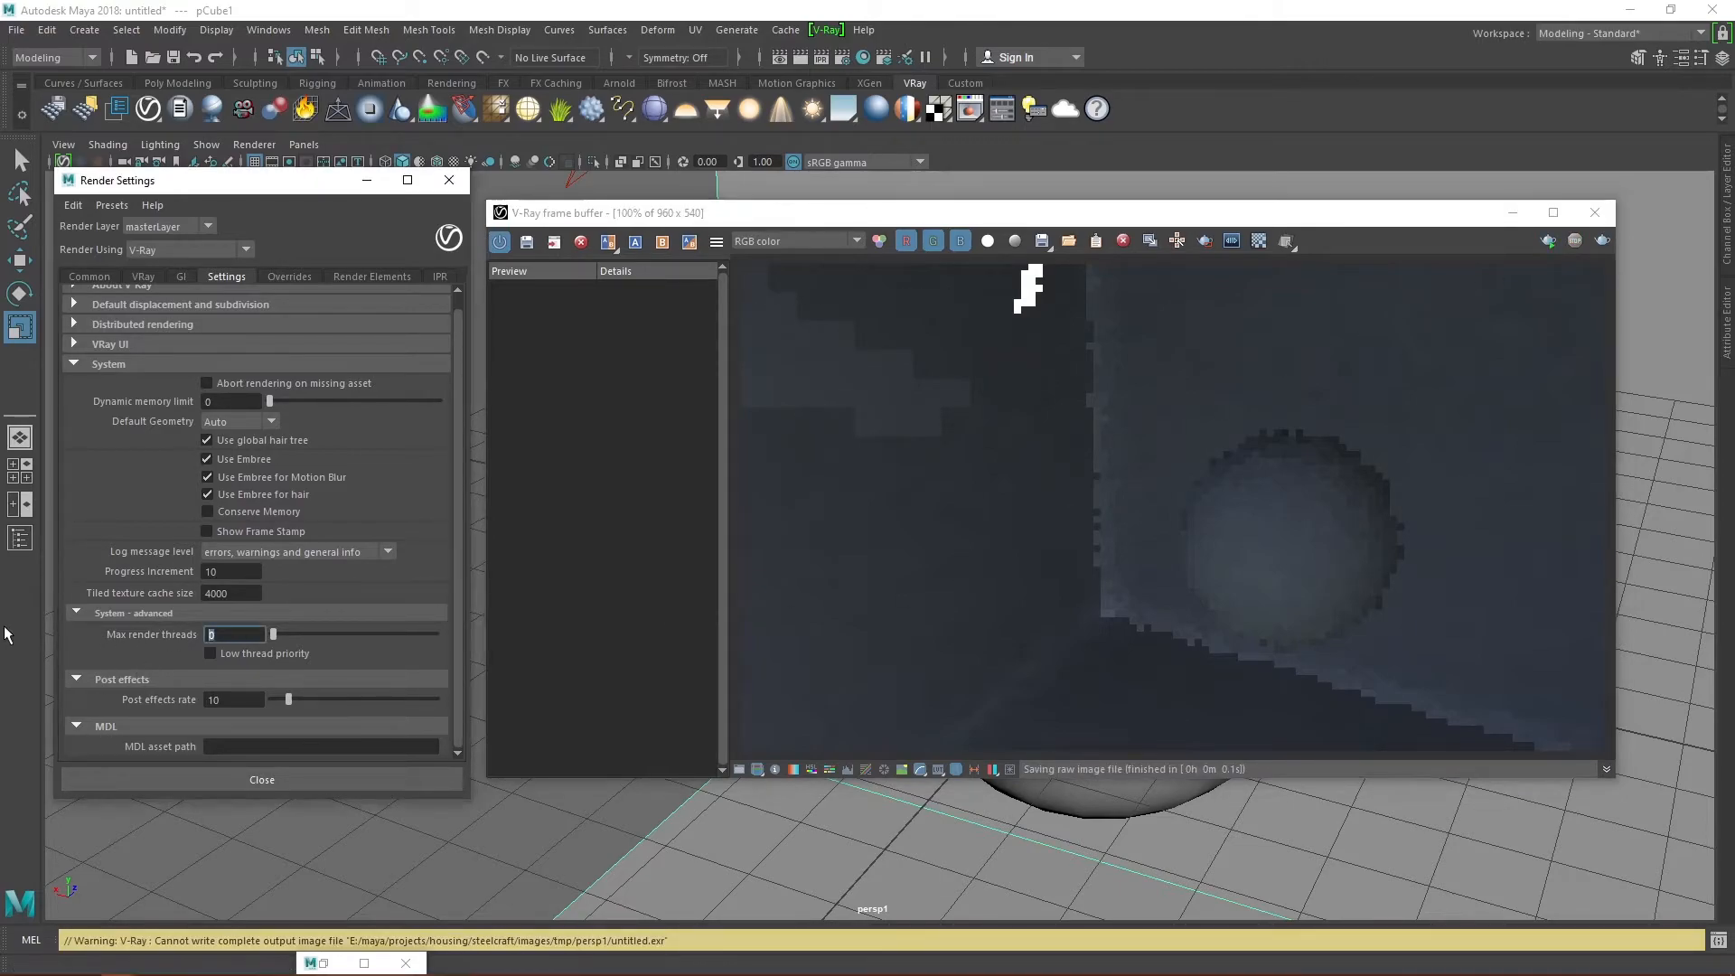
pyautogui.write('6')
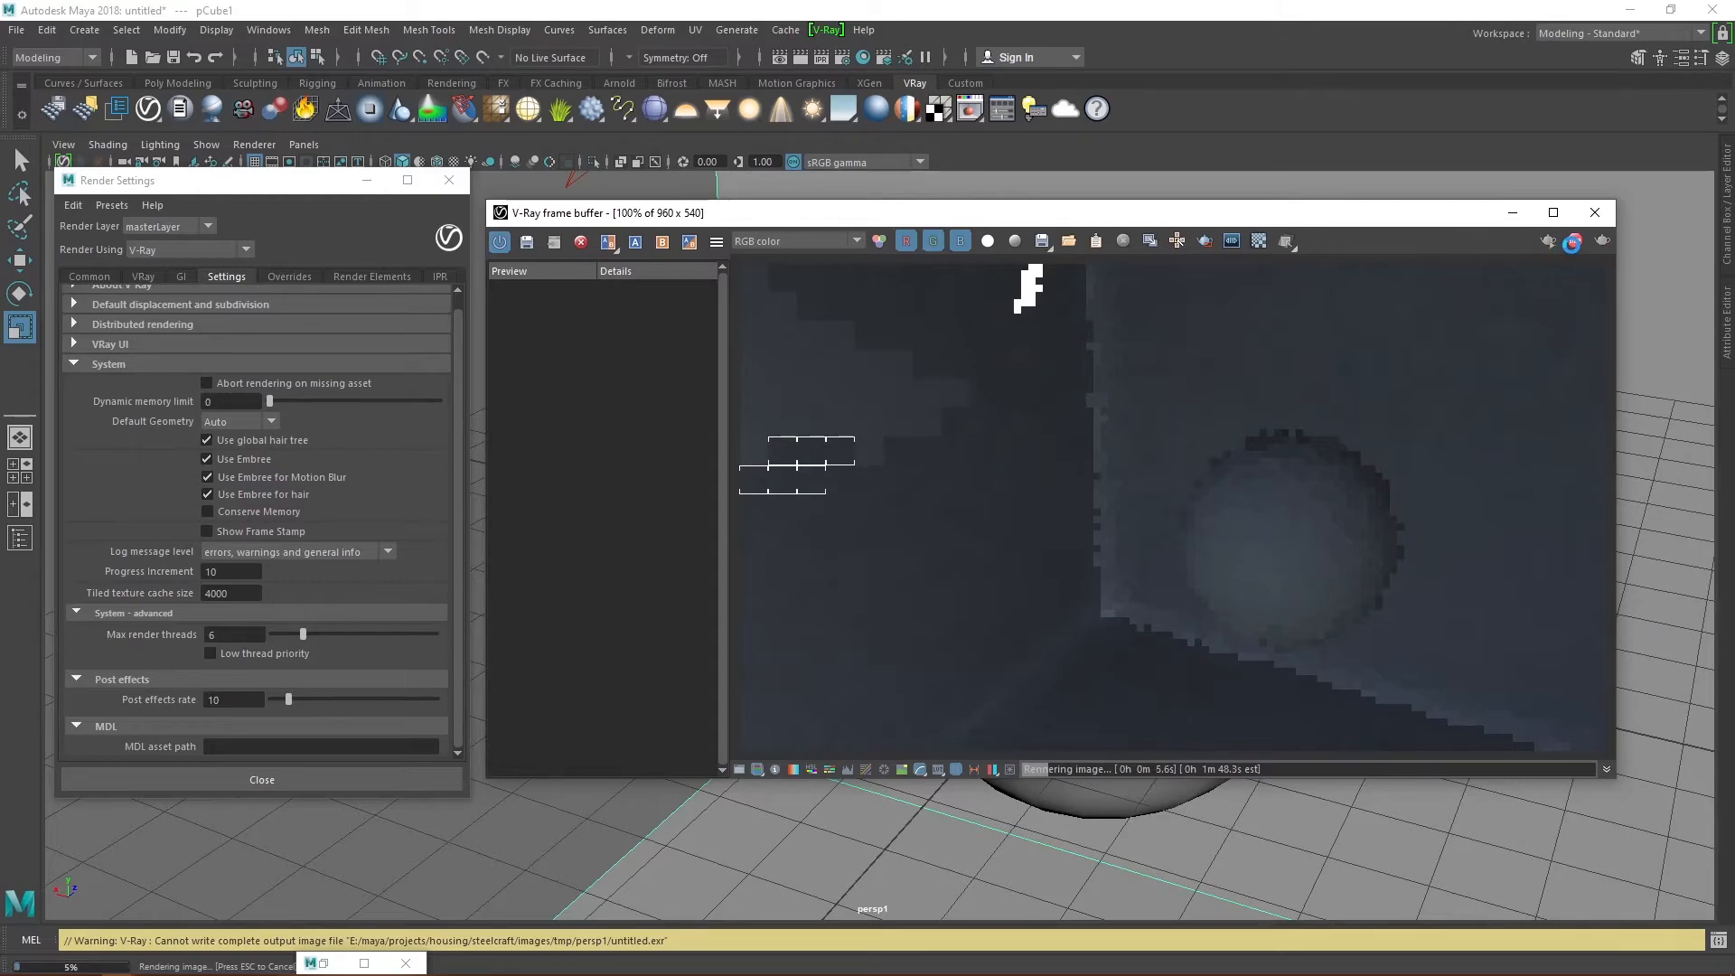
# Step: Run dxdiag to check that the processor reports 12 CPUs
pyautogui.write('cmd')
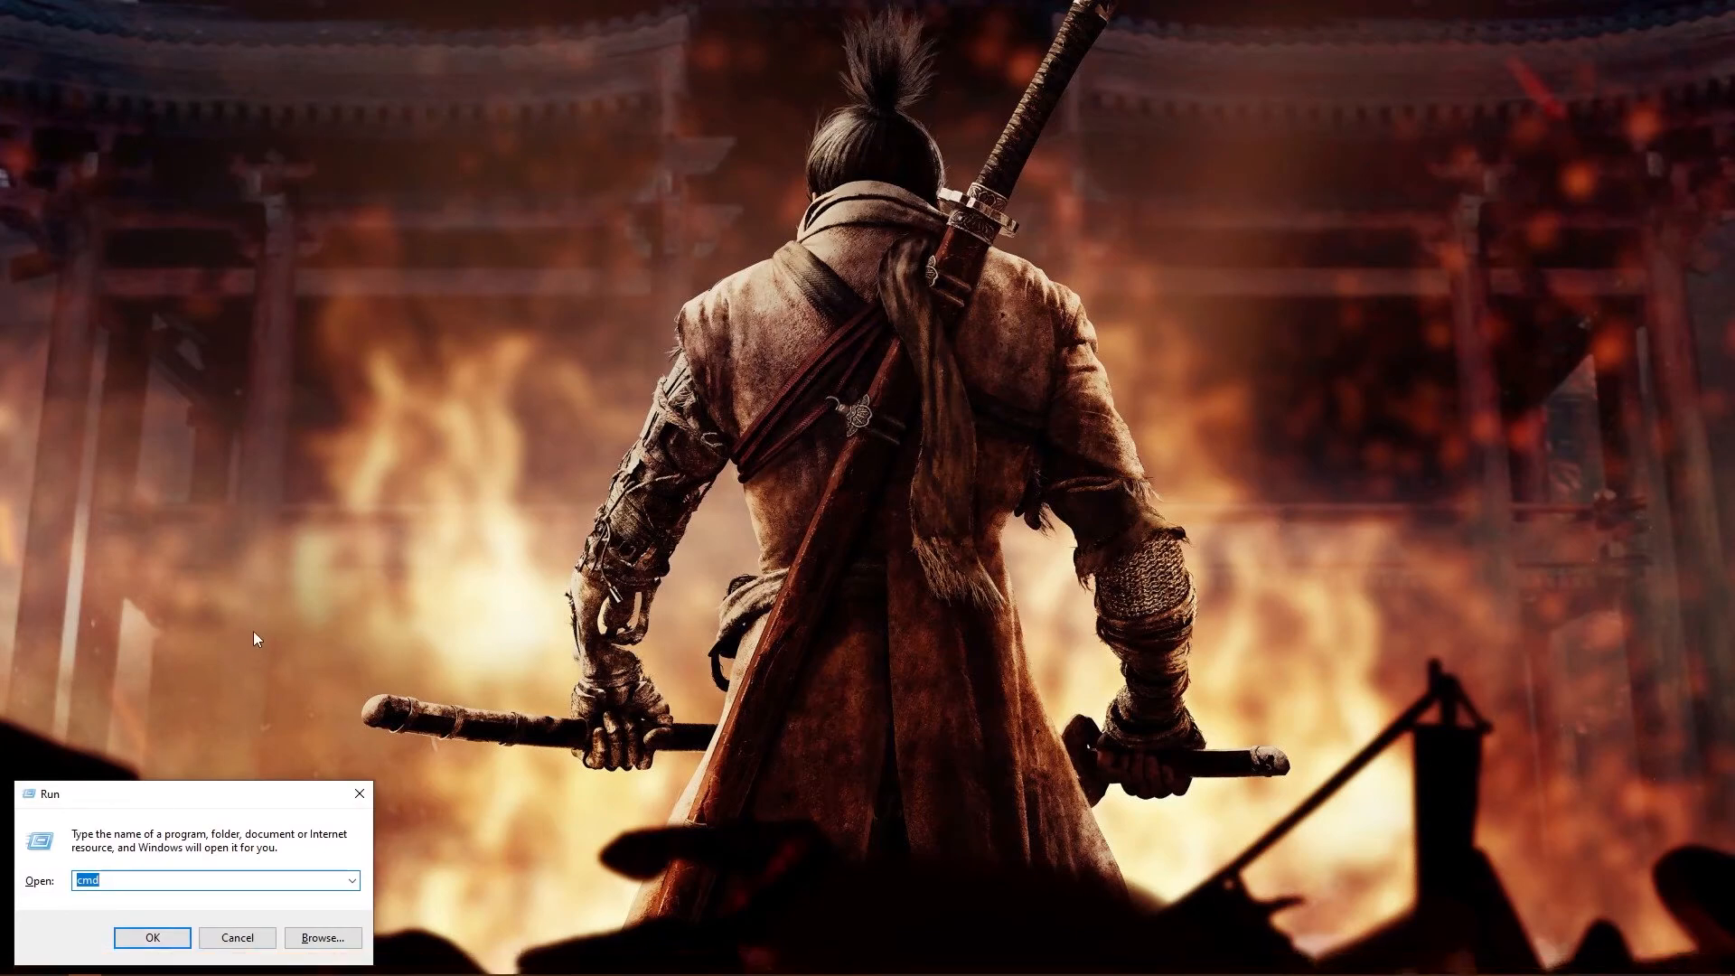
pyautogui.moveTo(9, 872)
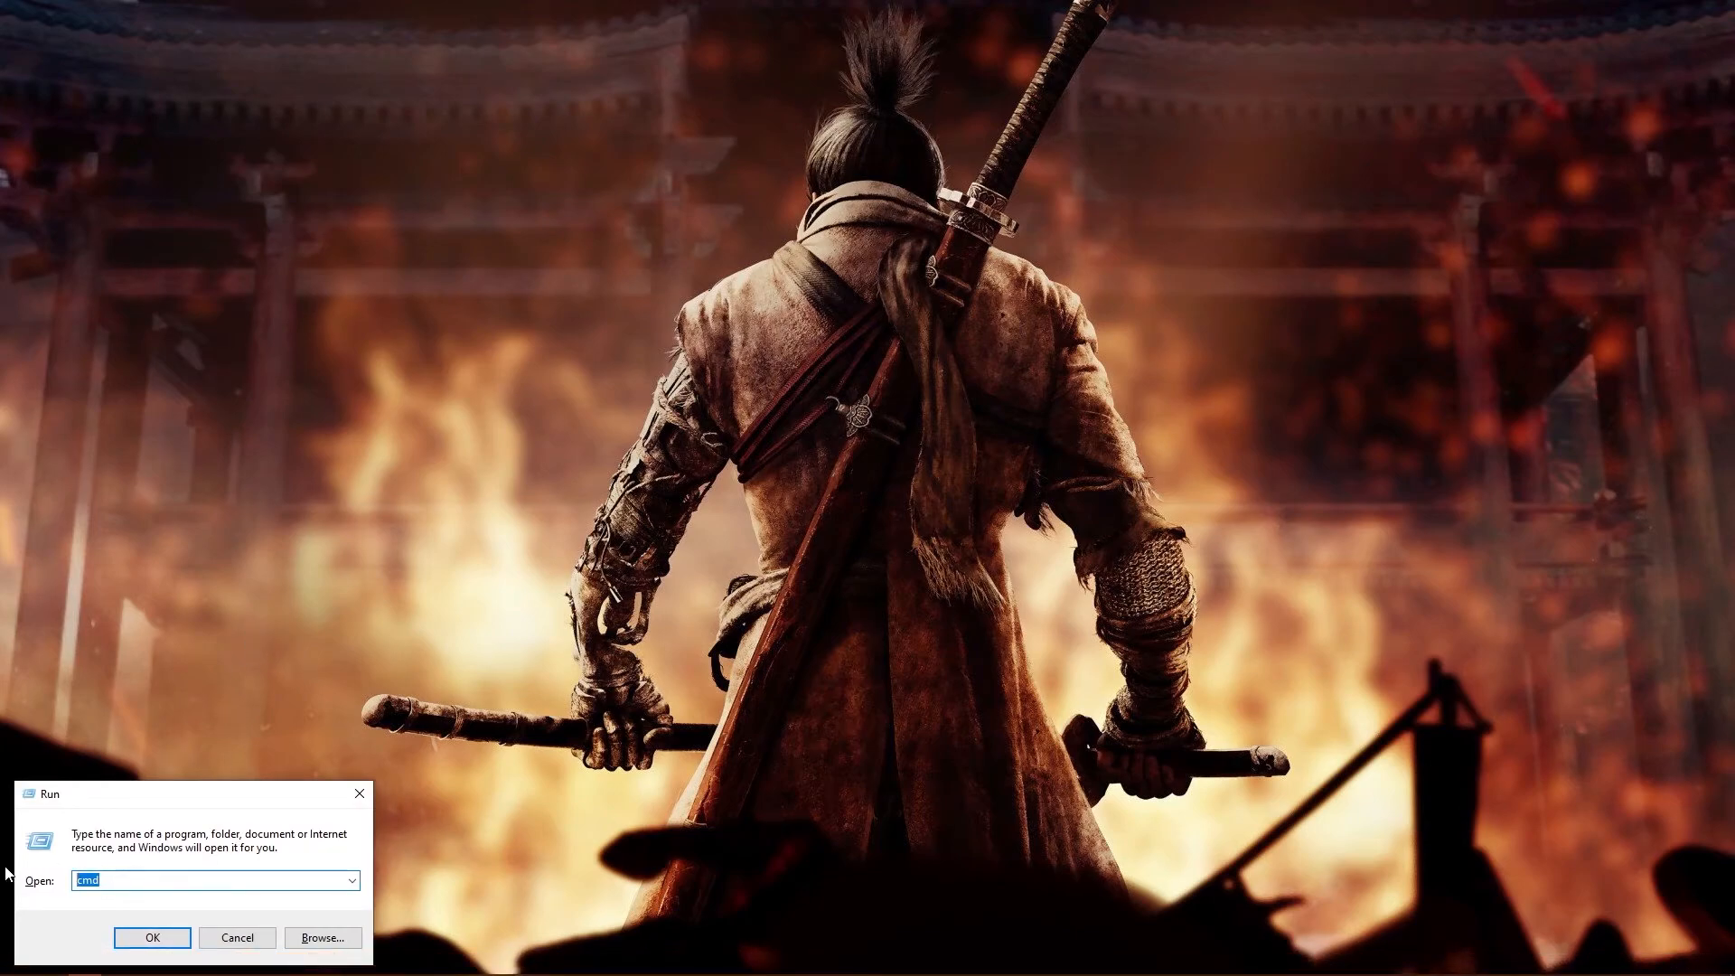
pyautogui.write('dxdiag')
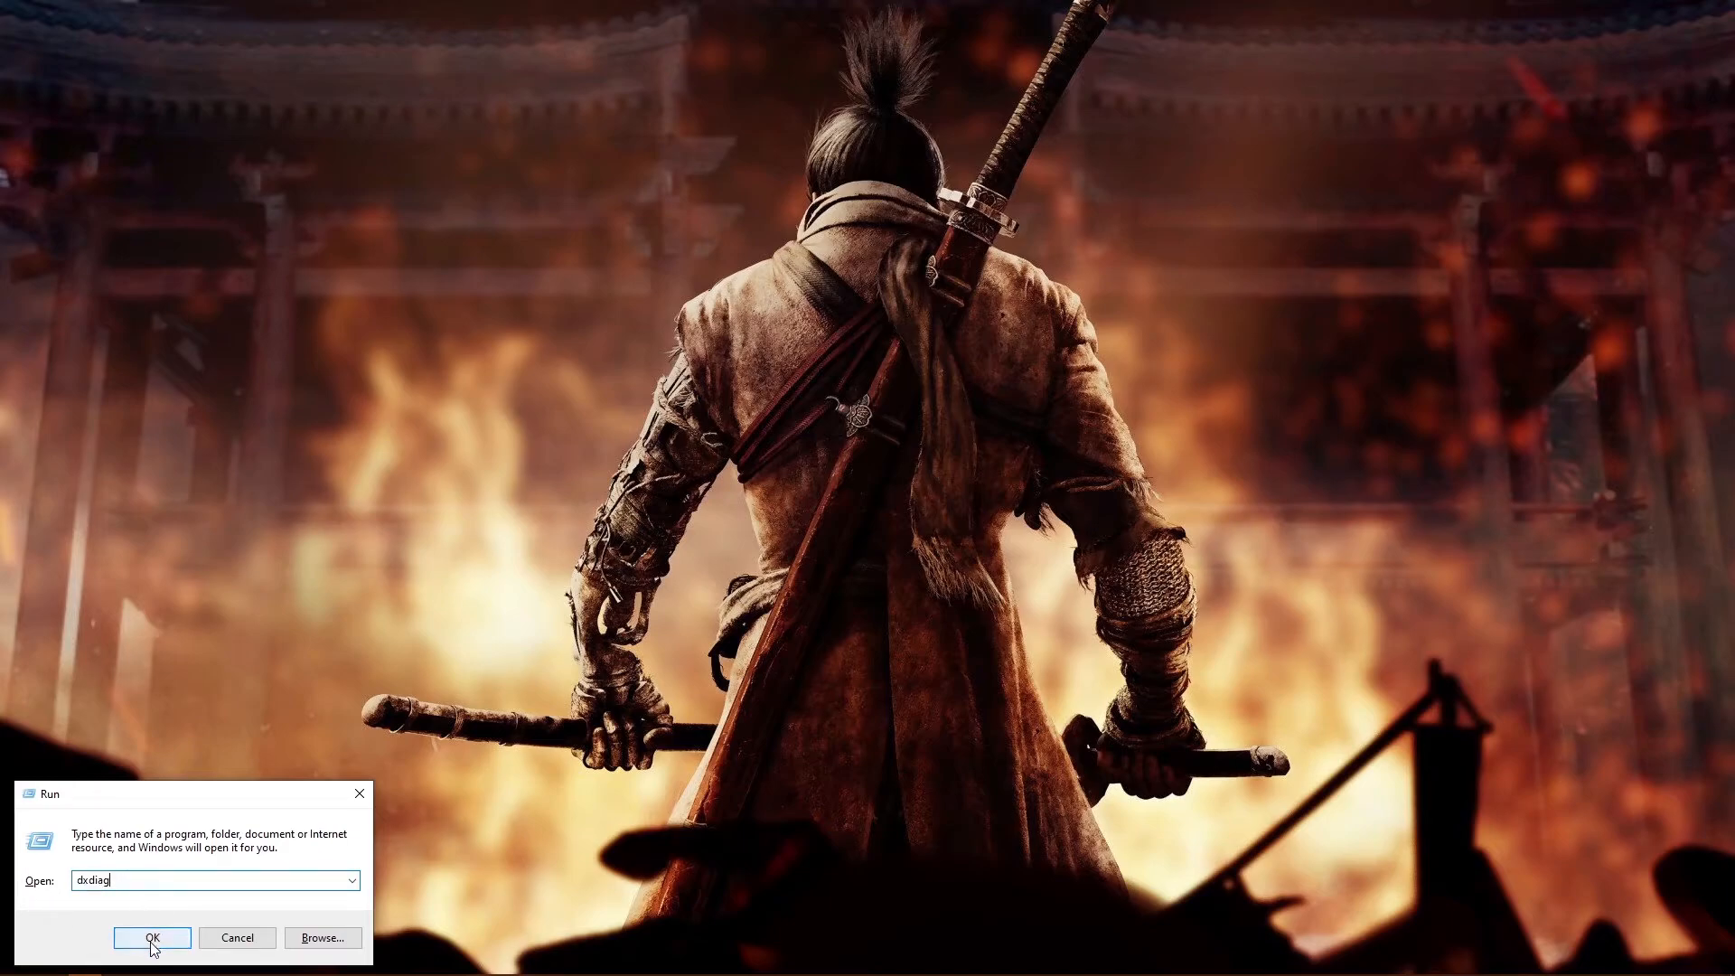
pyautogui.click(151, 937)
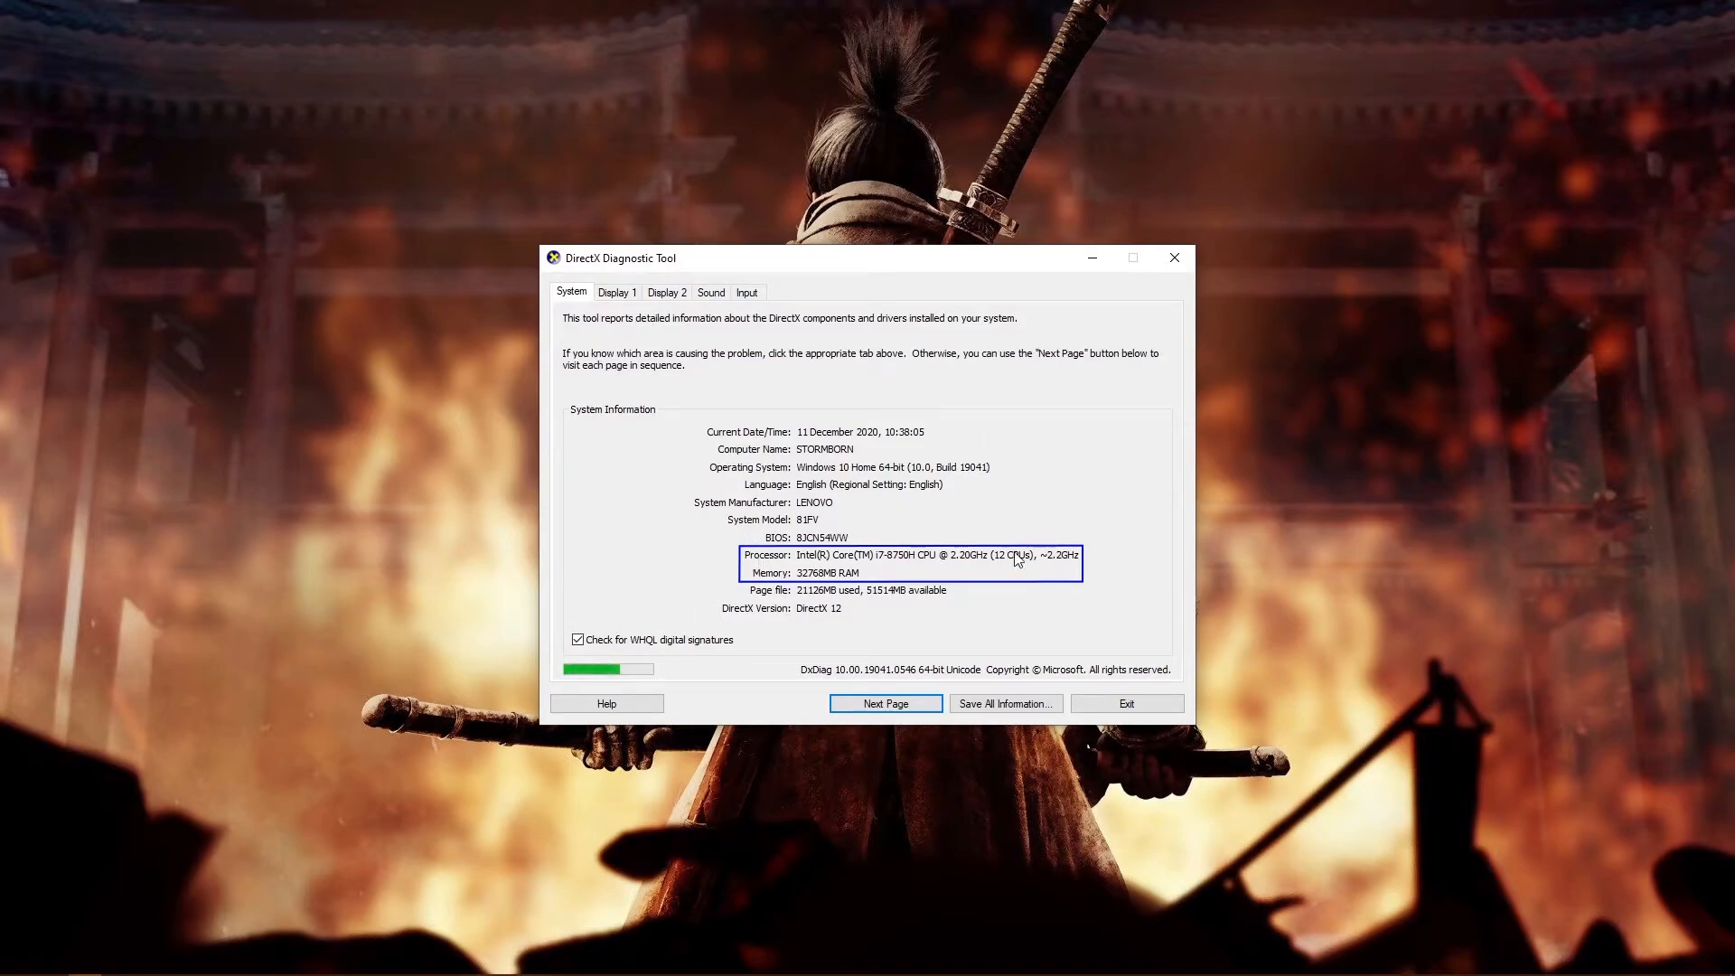
pyautogui.moveTo(790, 487)
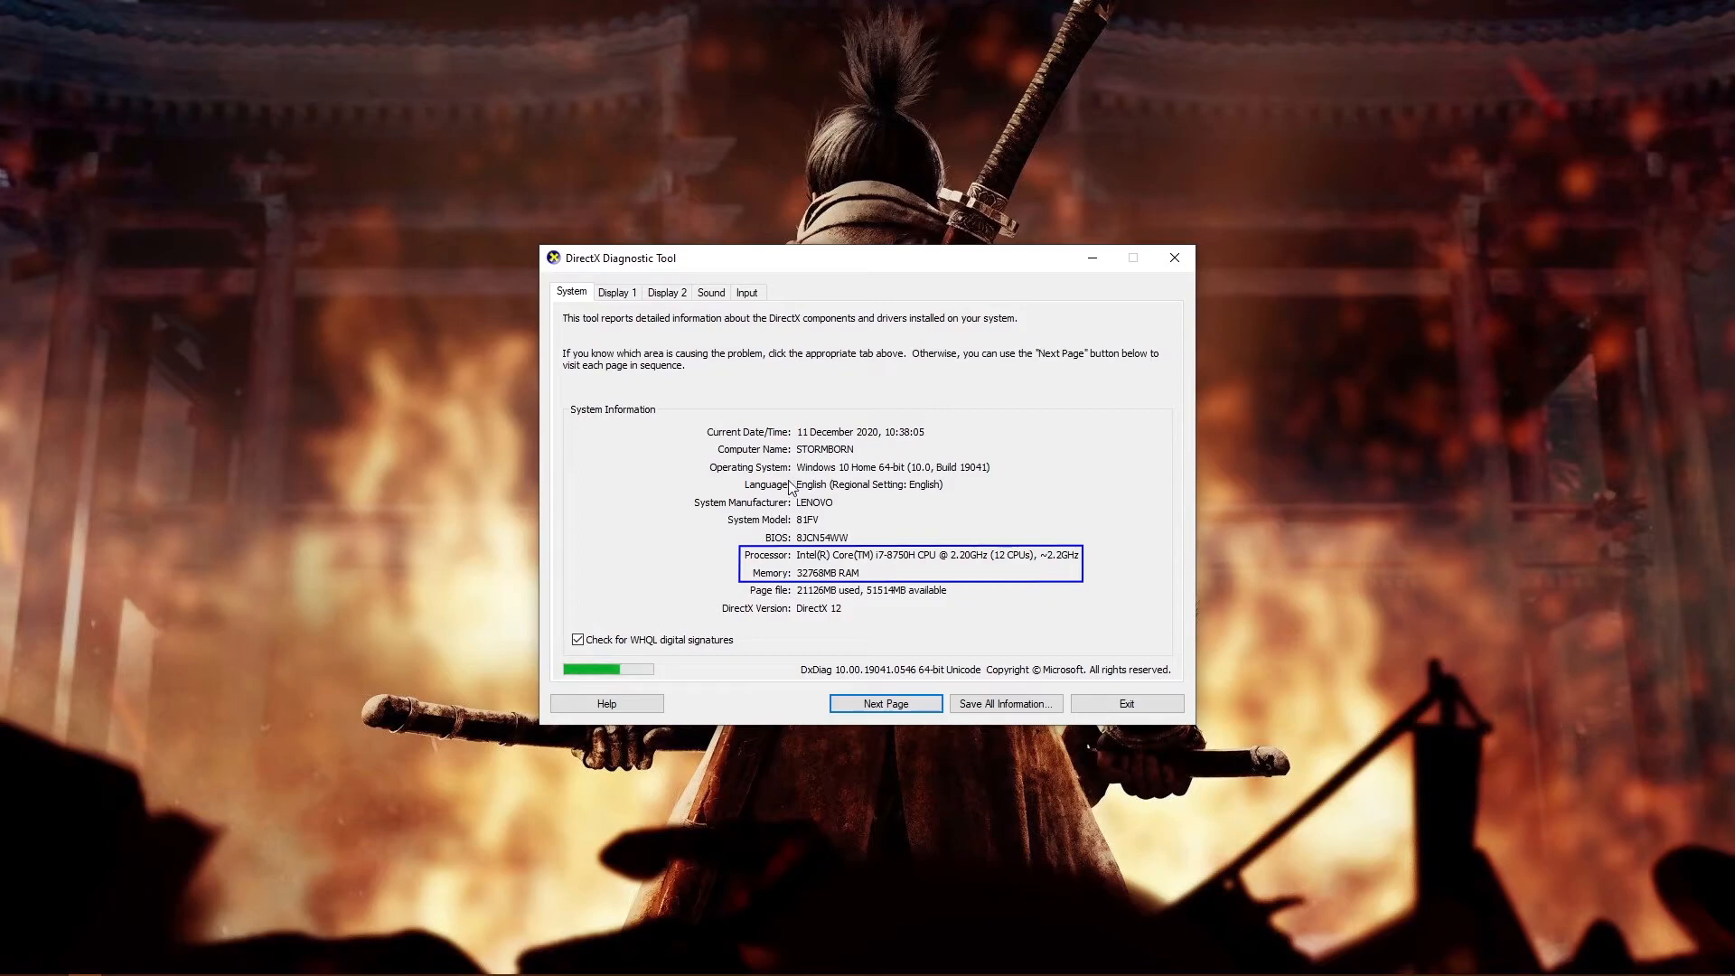
pyautogui.moveTo(772, 564)
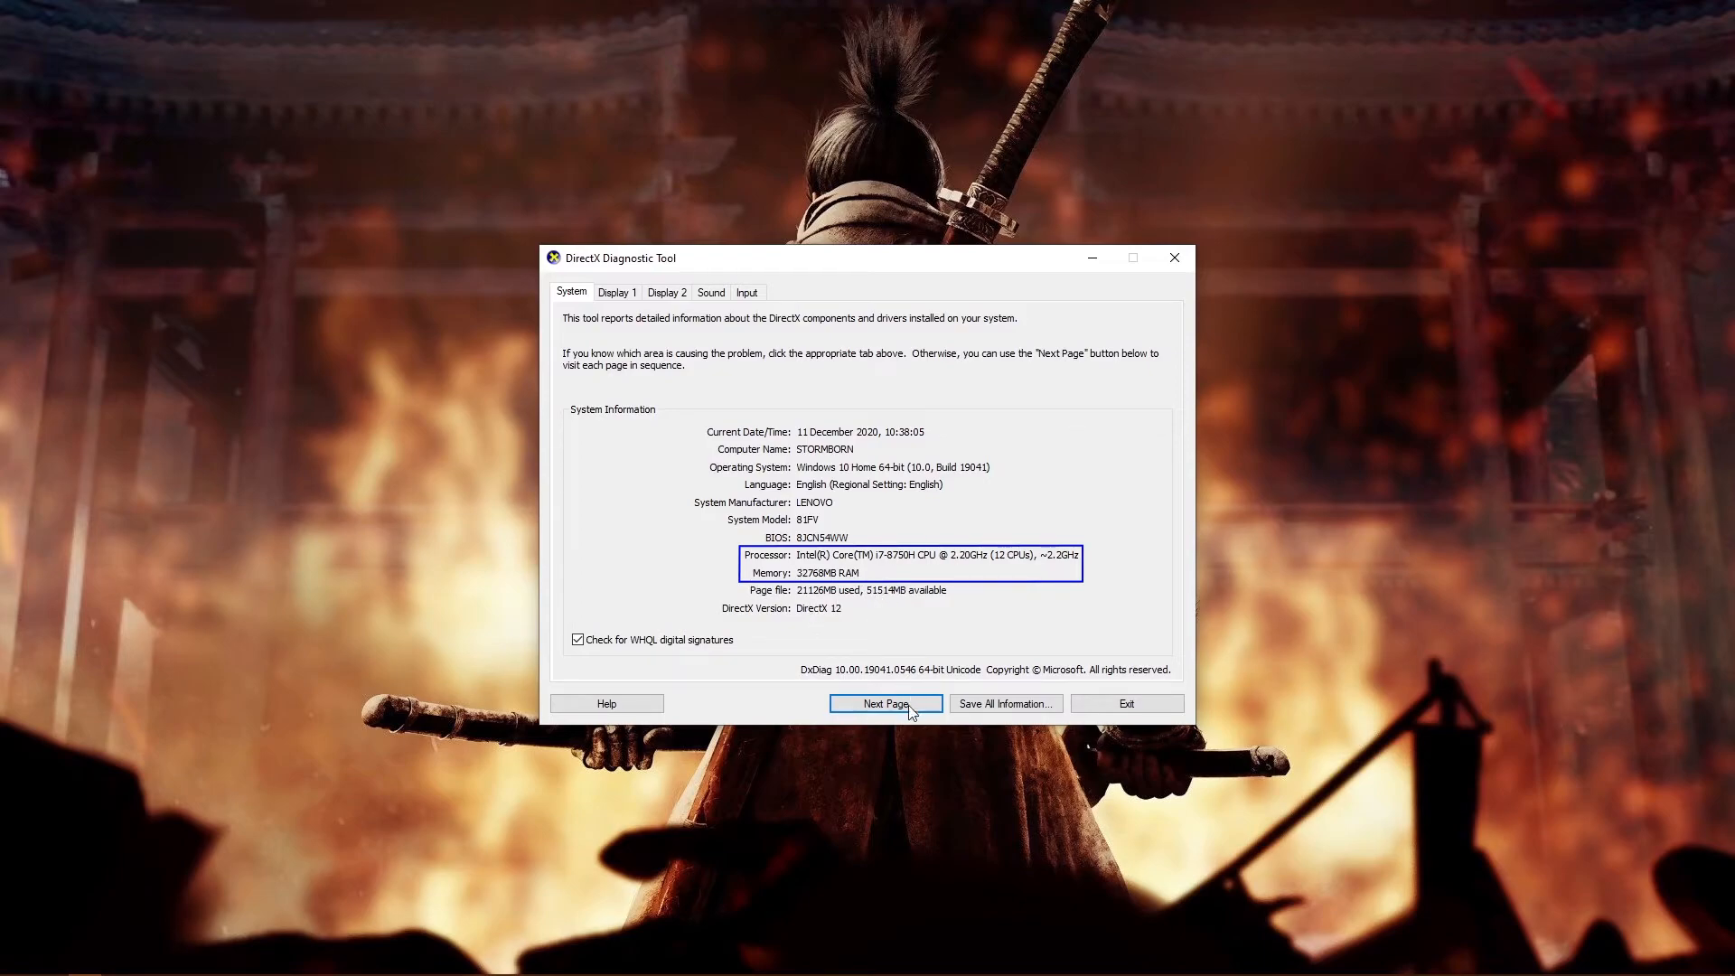
pyautogui.click(884, 703)
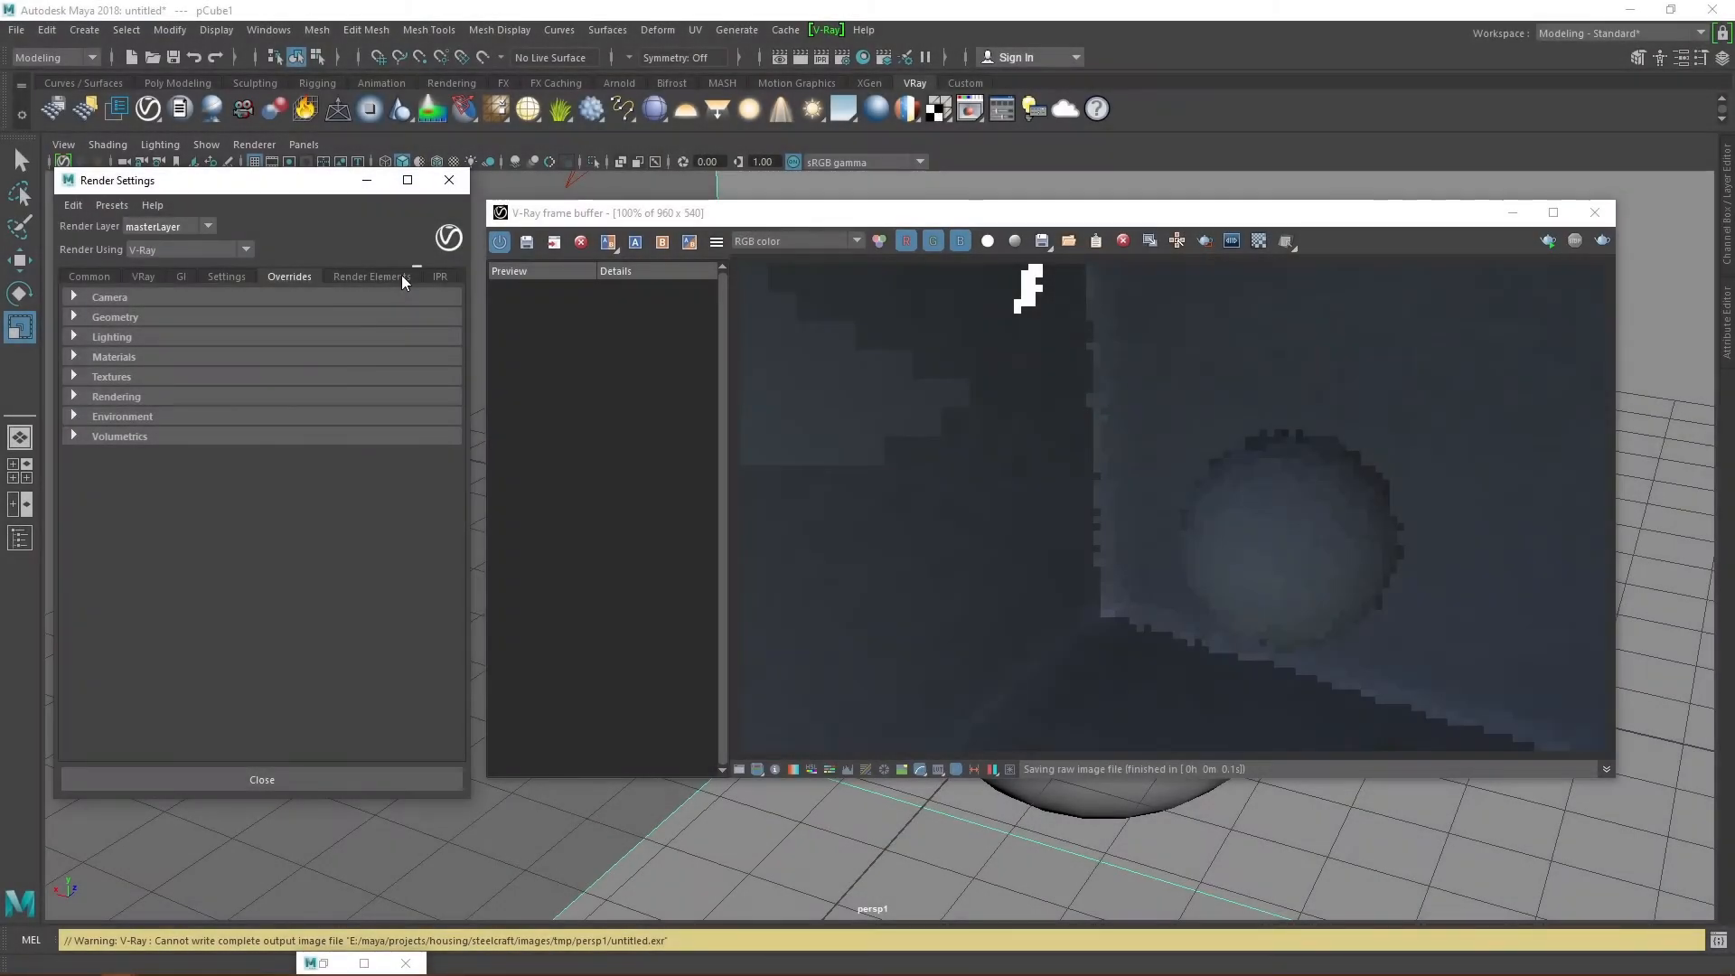
# Step: Add Denoiser and Extra Tex render elements and select vrayRE_Denoiser to view its attributes
pyautogui.click(371, 275)
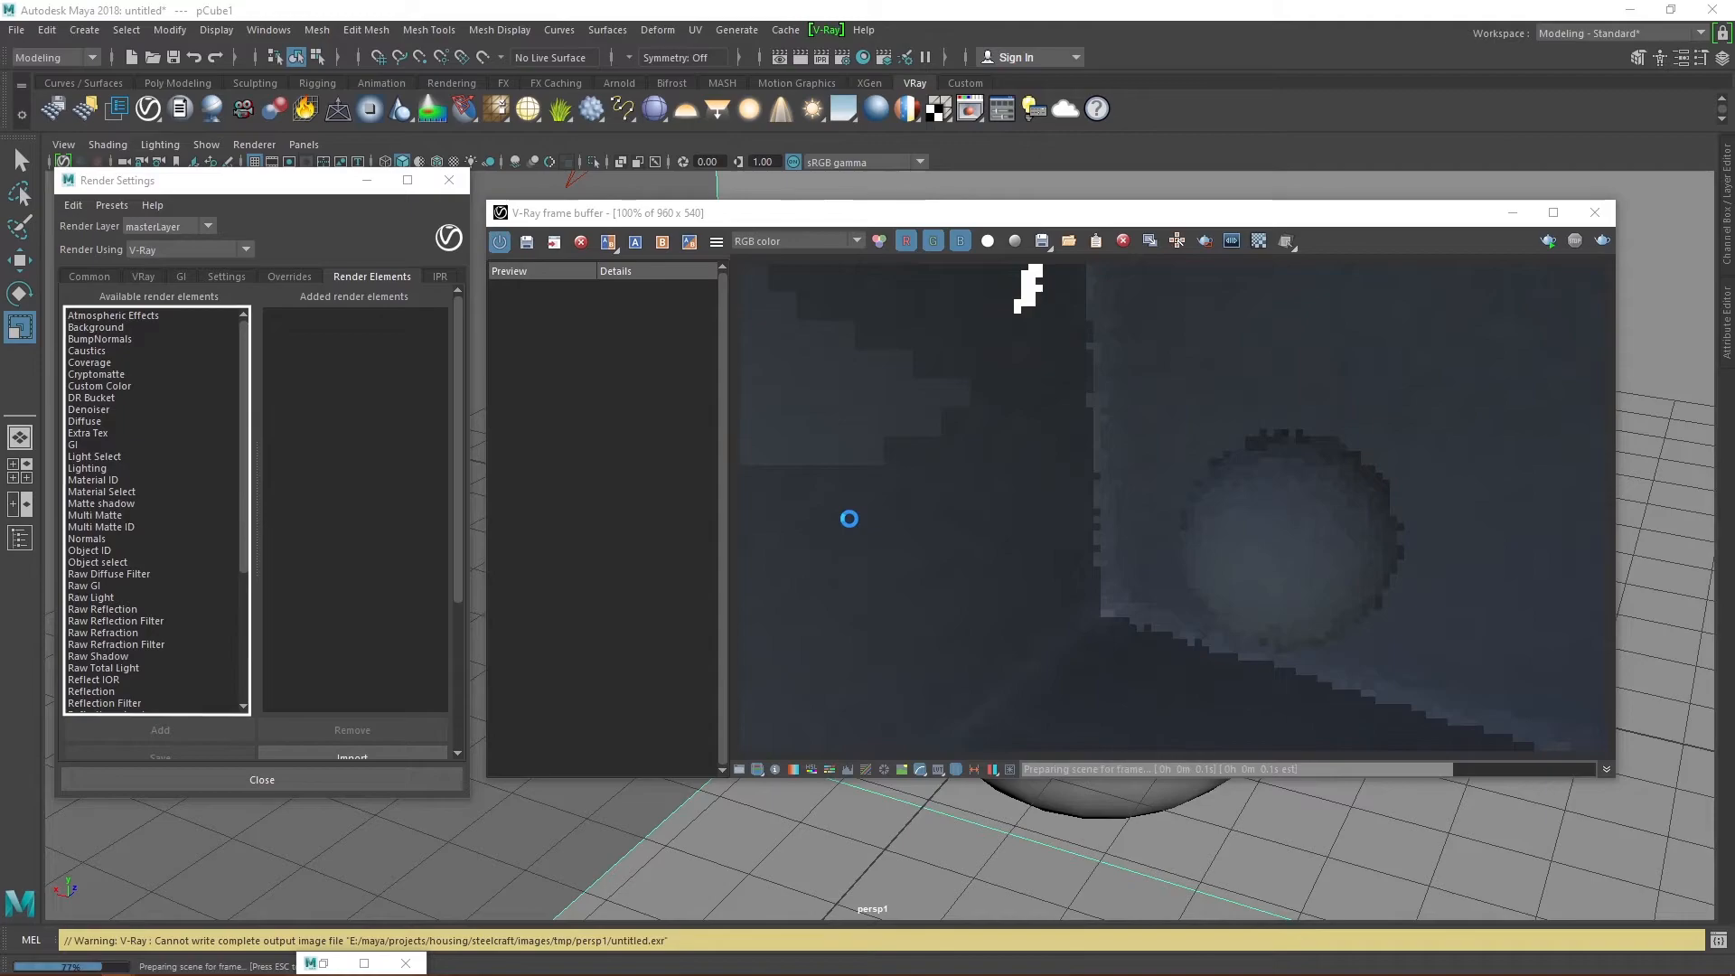
pyautogui.click(226, 276)
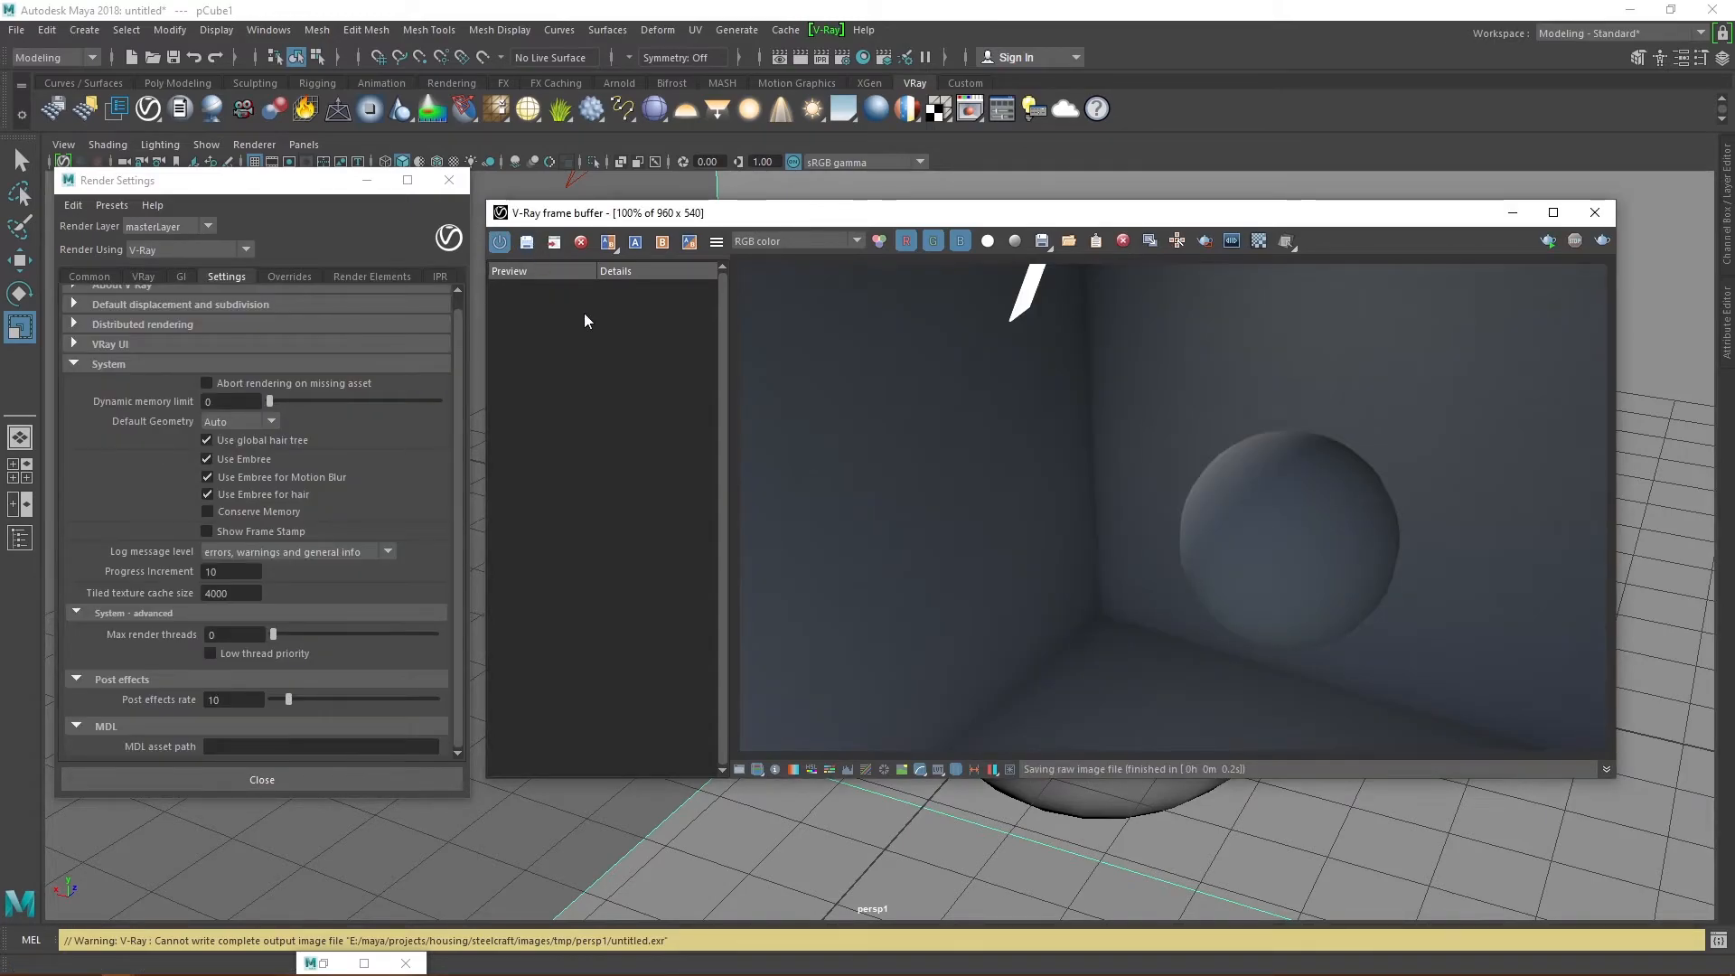
pyautogui.click(371, 276)
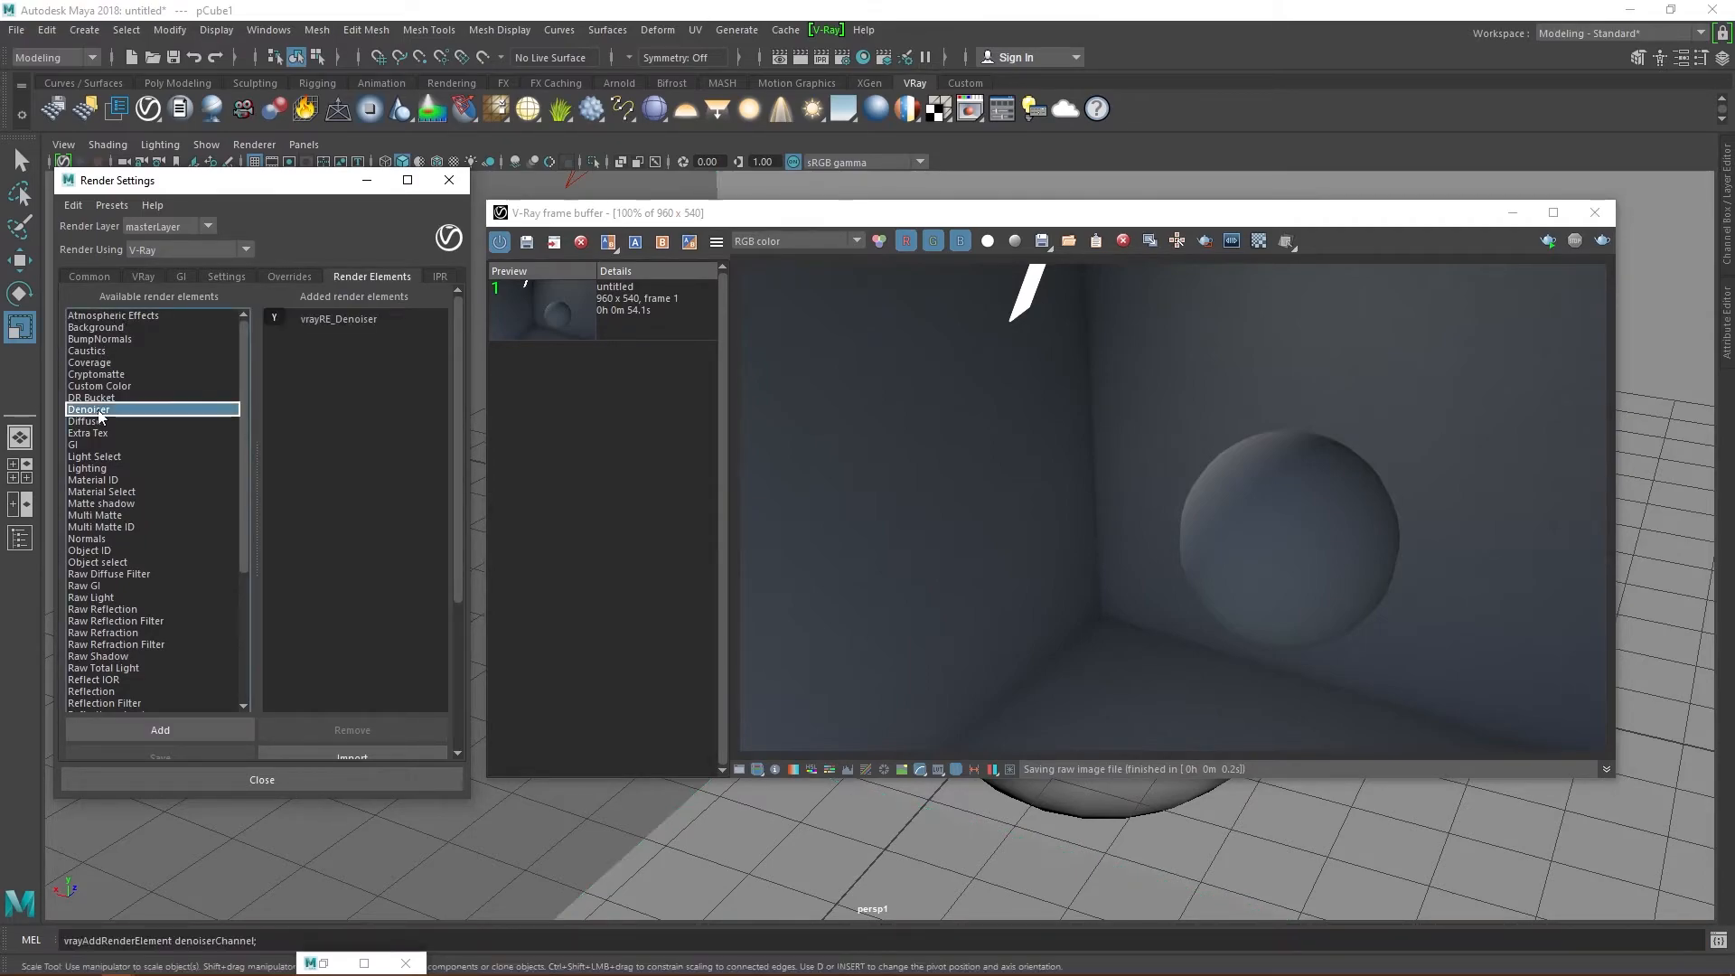
pyautogui.click(88, 433)
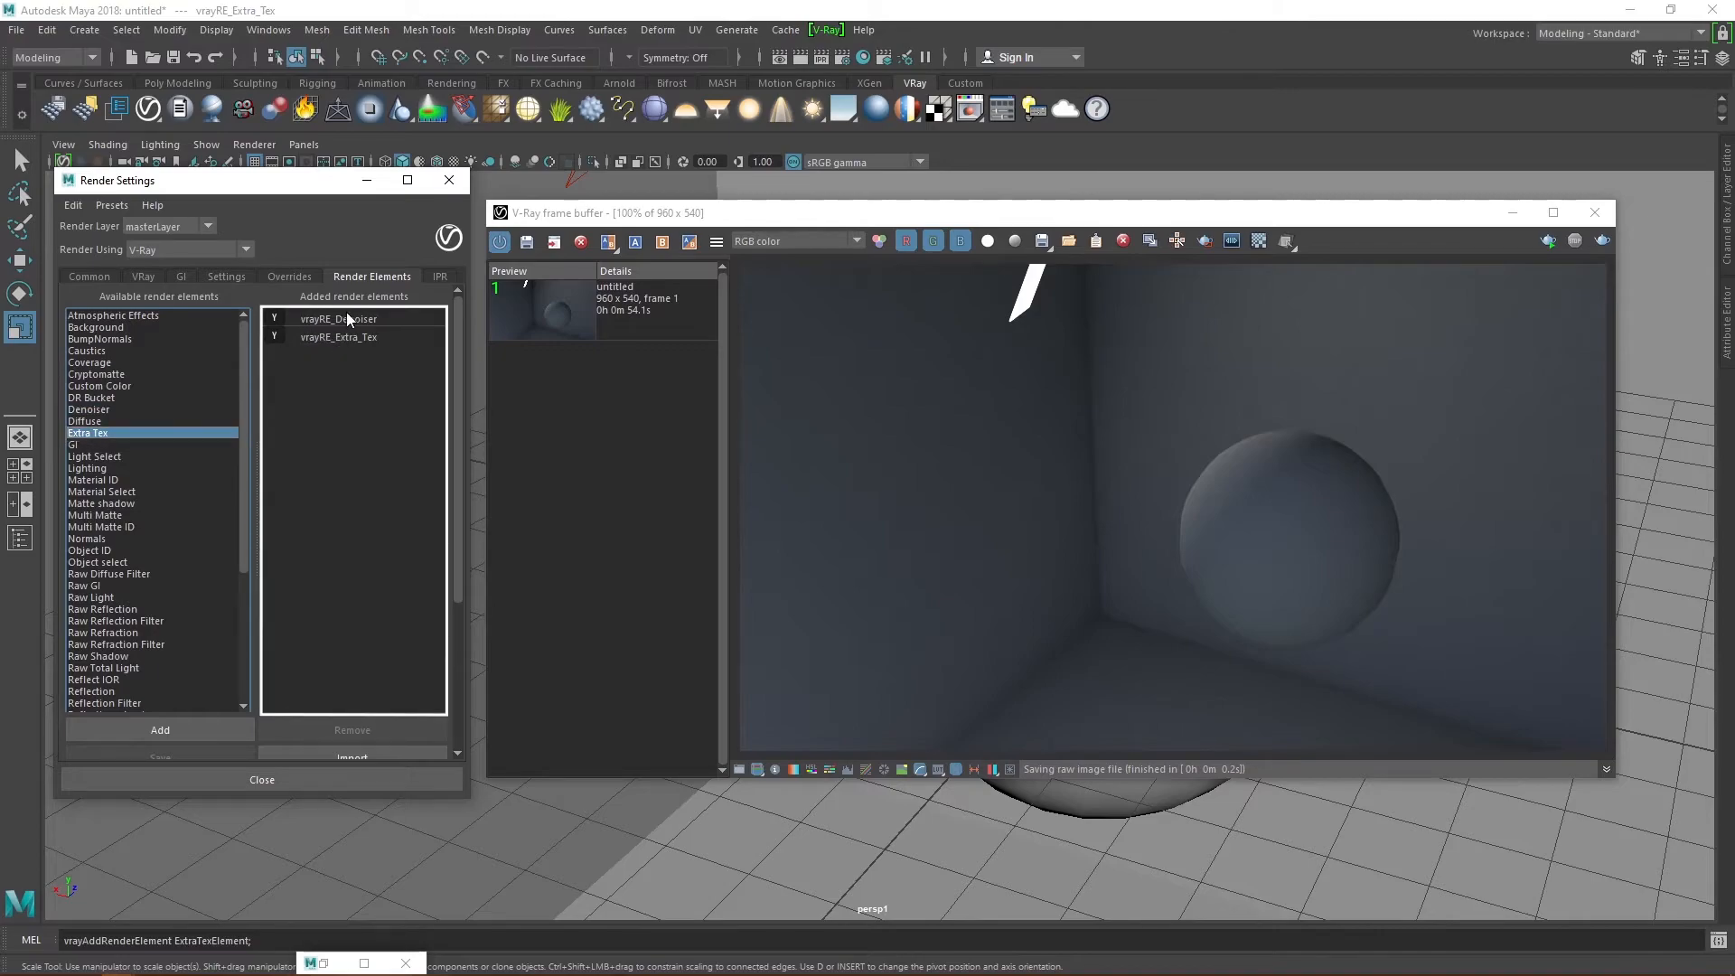
pyautogui.click(338, 319)
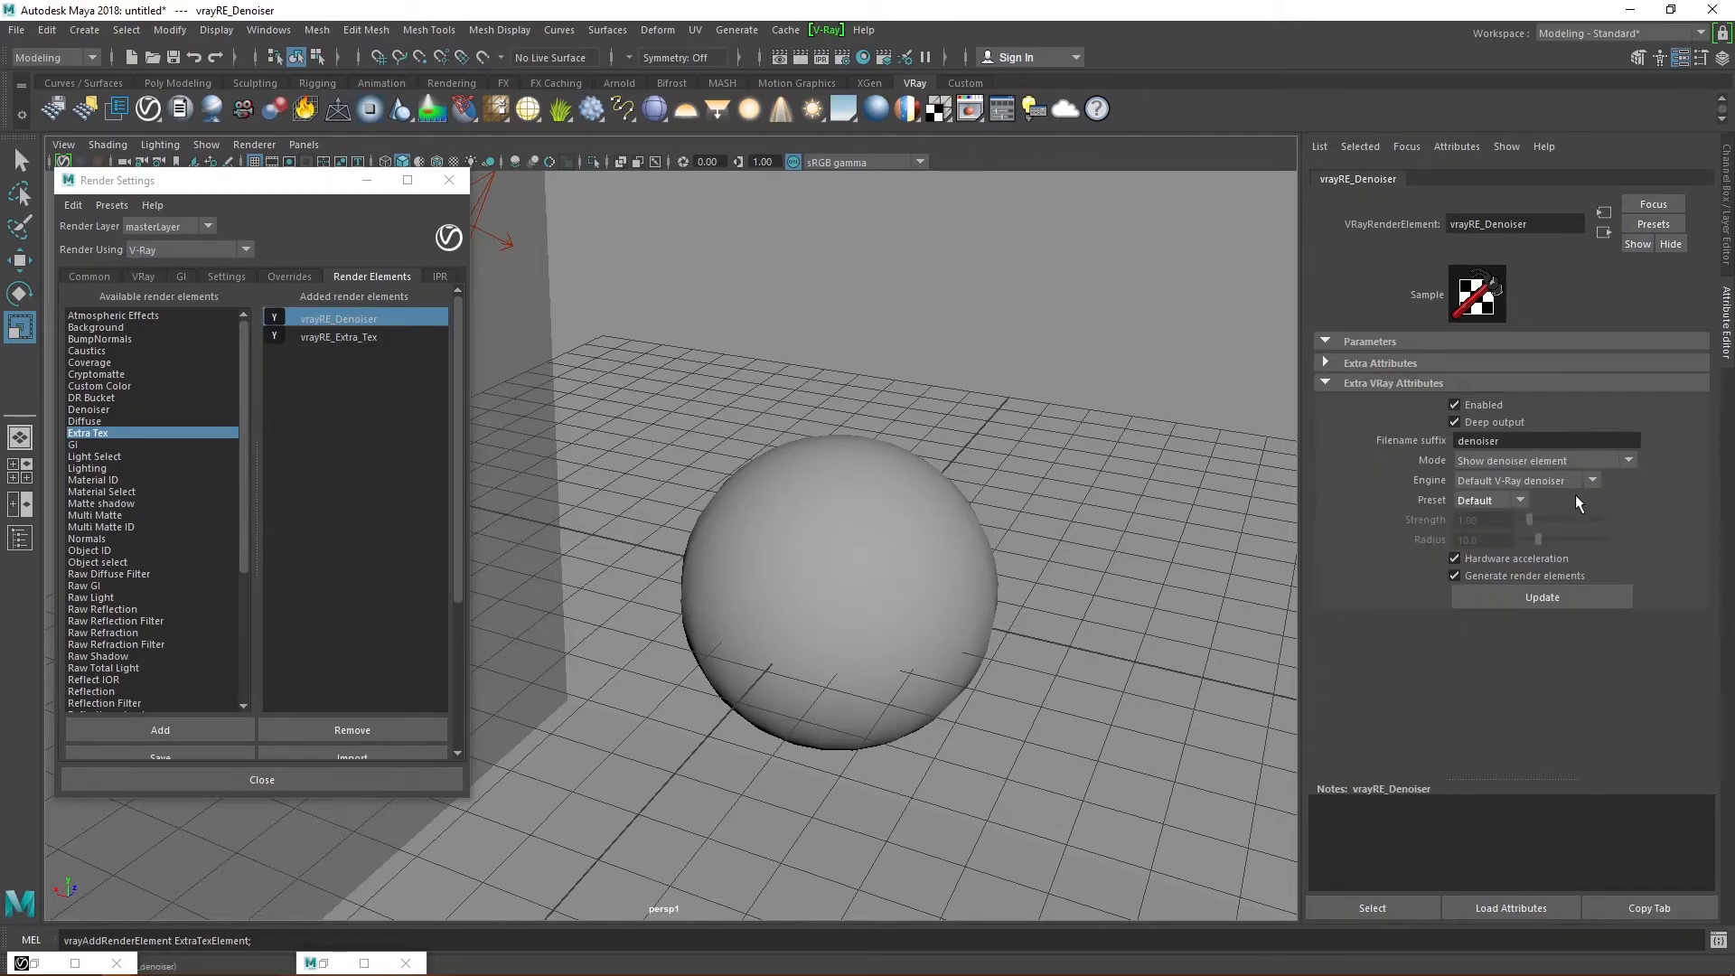
# Step: Try the Mild and Custom denoiser presets, then return it to Default
pyautogui.click(1489, 500)
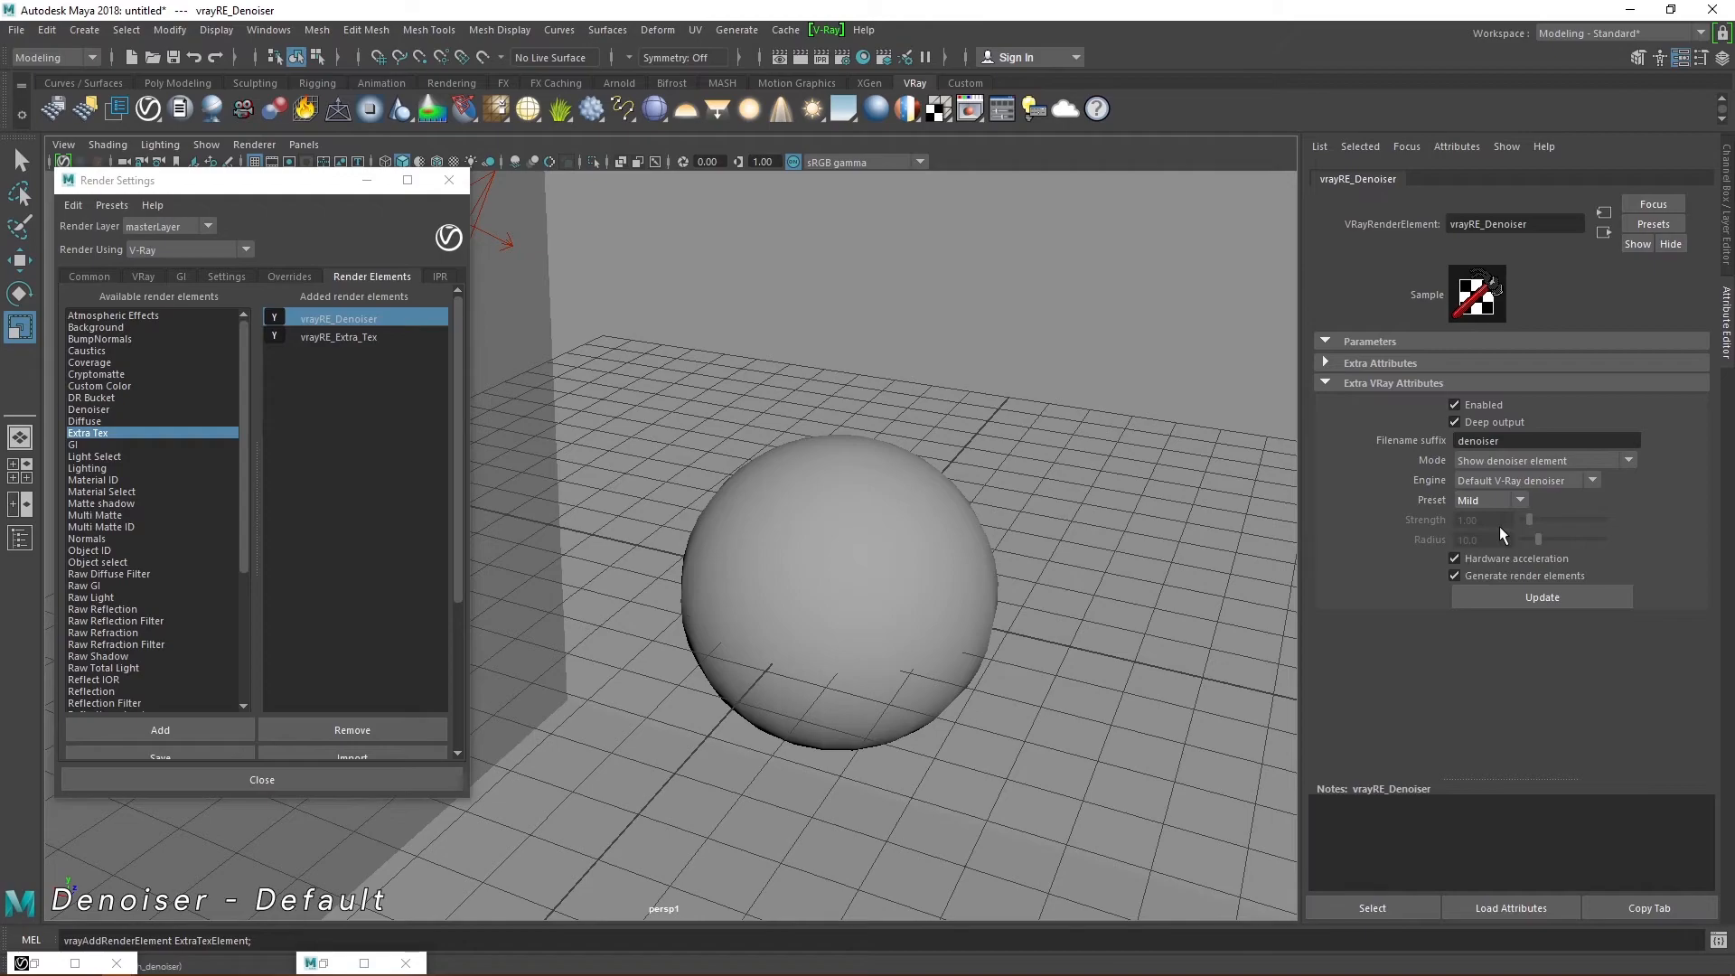
pyautogui.click(1489, 500)
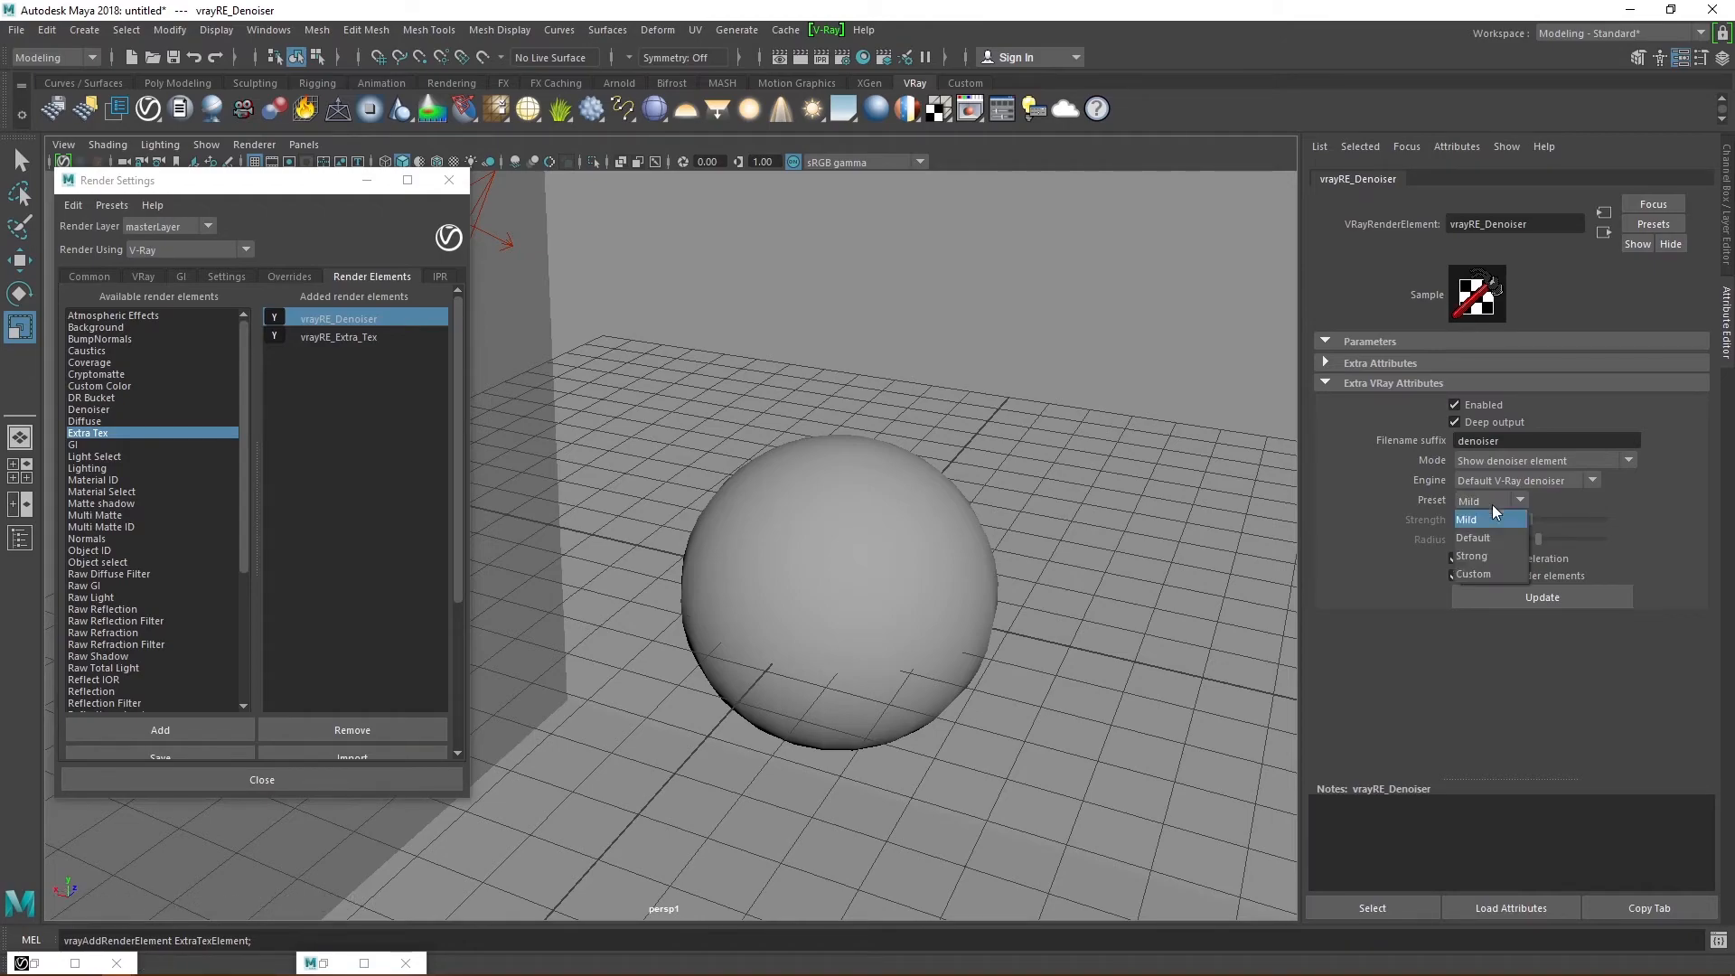
pyautogui.click(1474, 573)
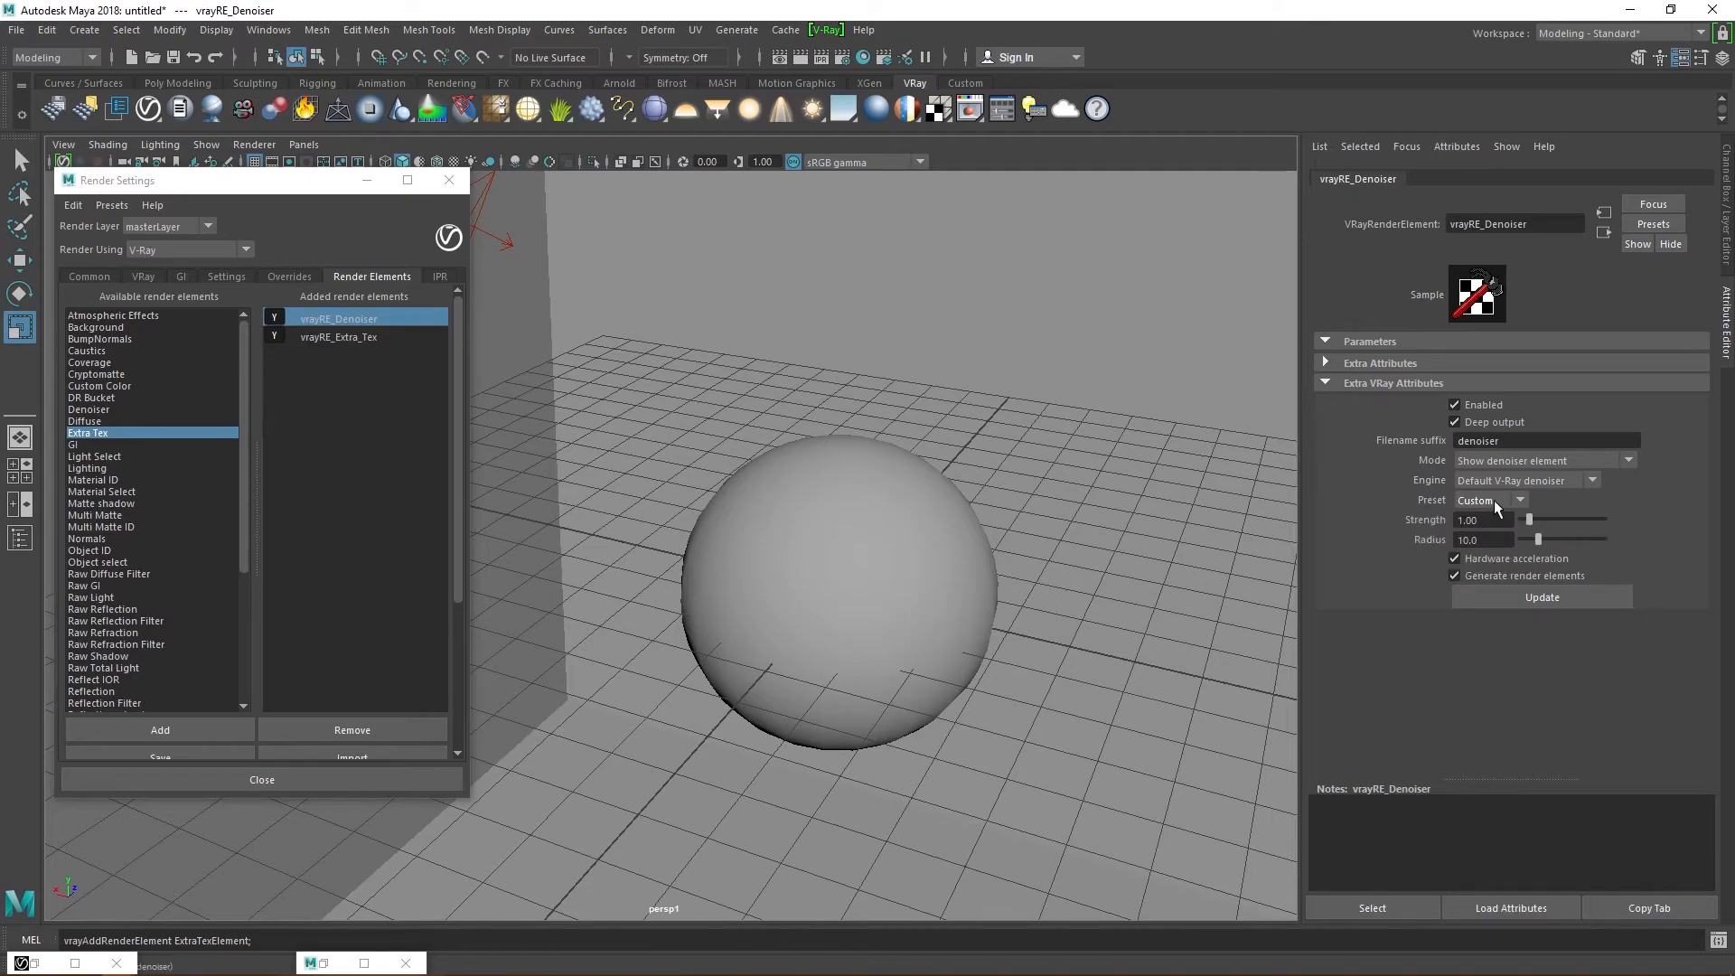
pyautogui.click(1489, 500)
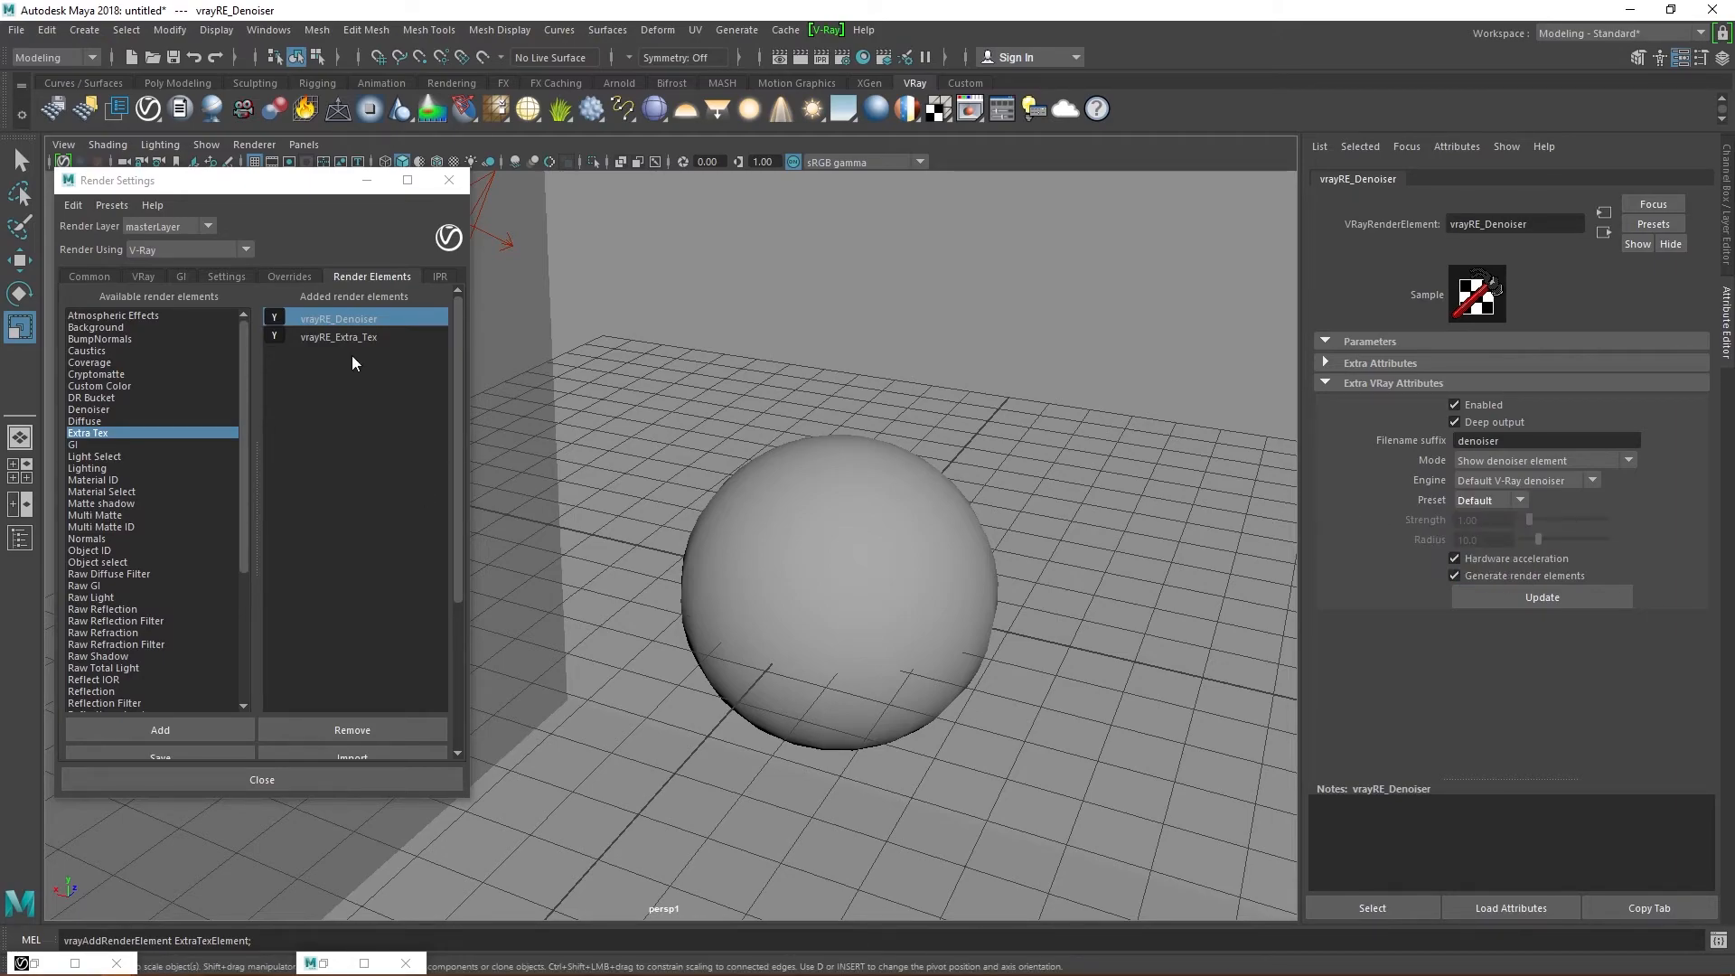
# Step: Create a VRayDirt texture as the vrayRE_Extra_Tex element's texture map
pyautogui.click(339, 336)
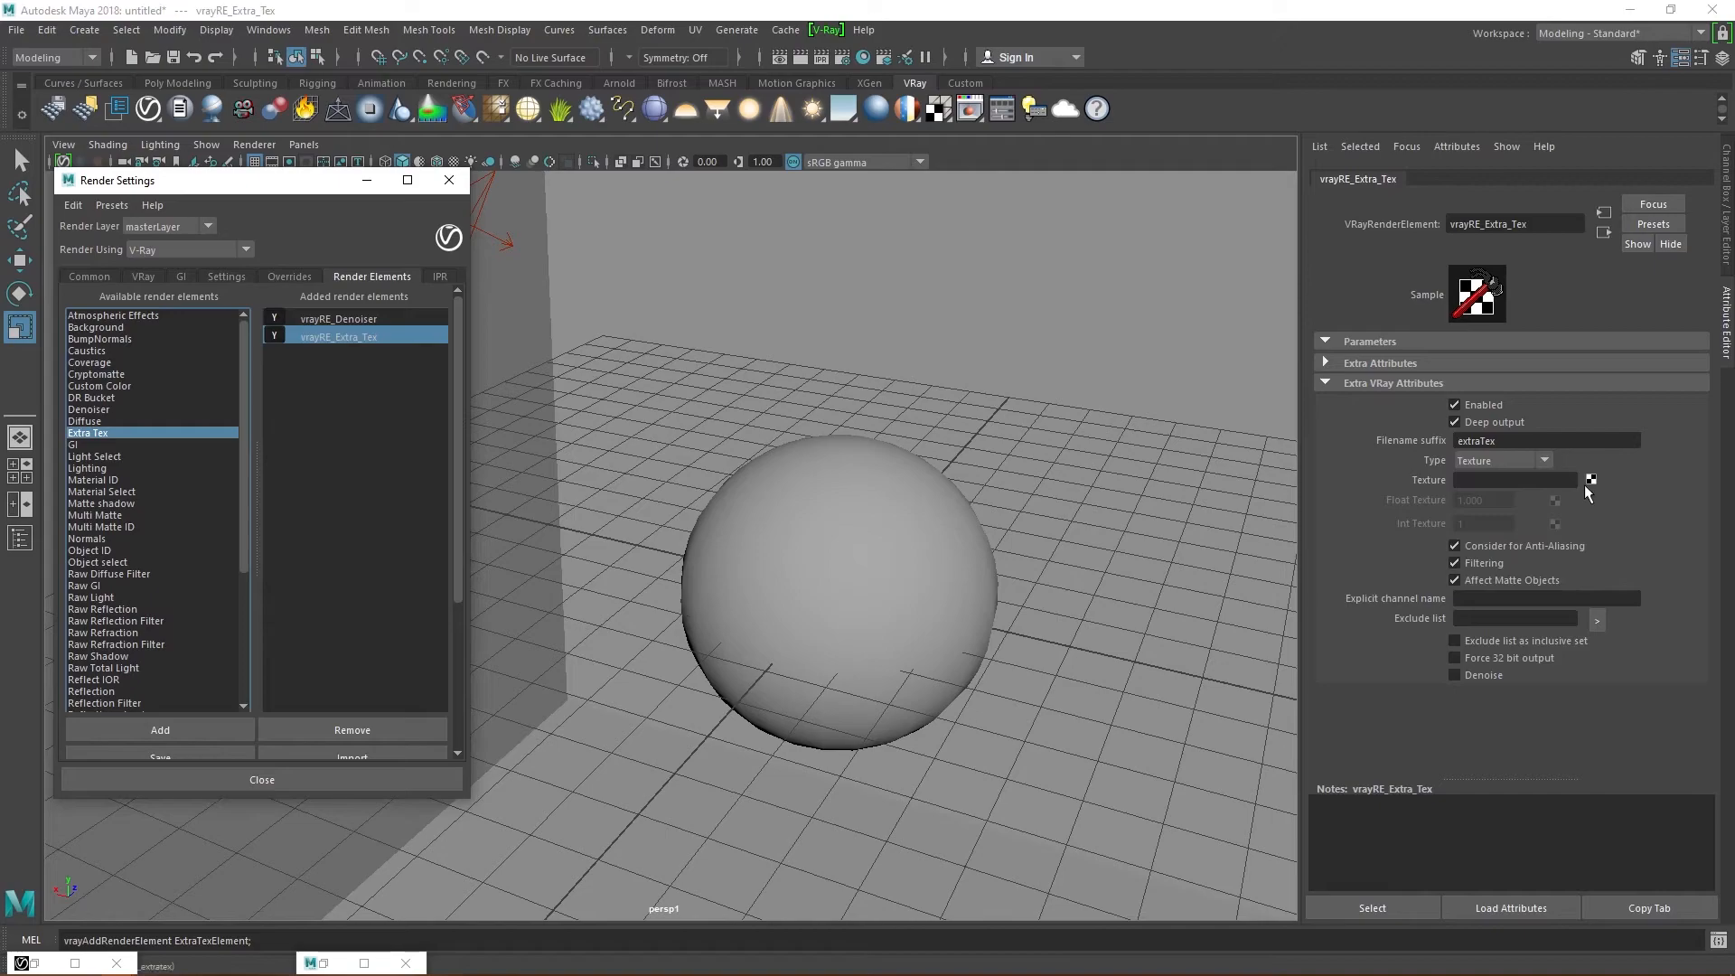
pyautogui.click(1591, 479)
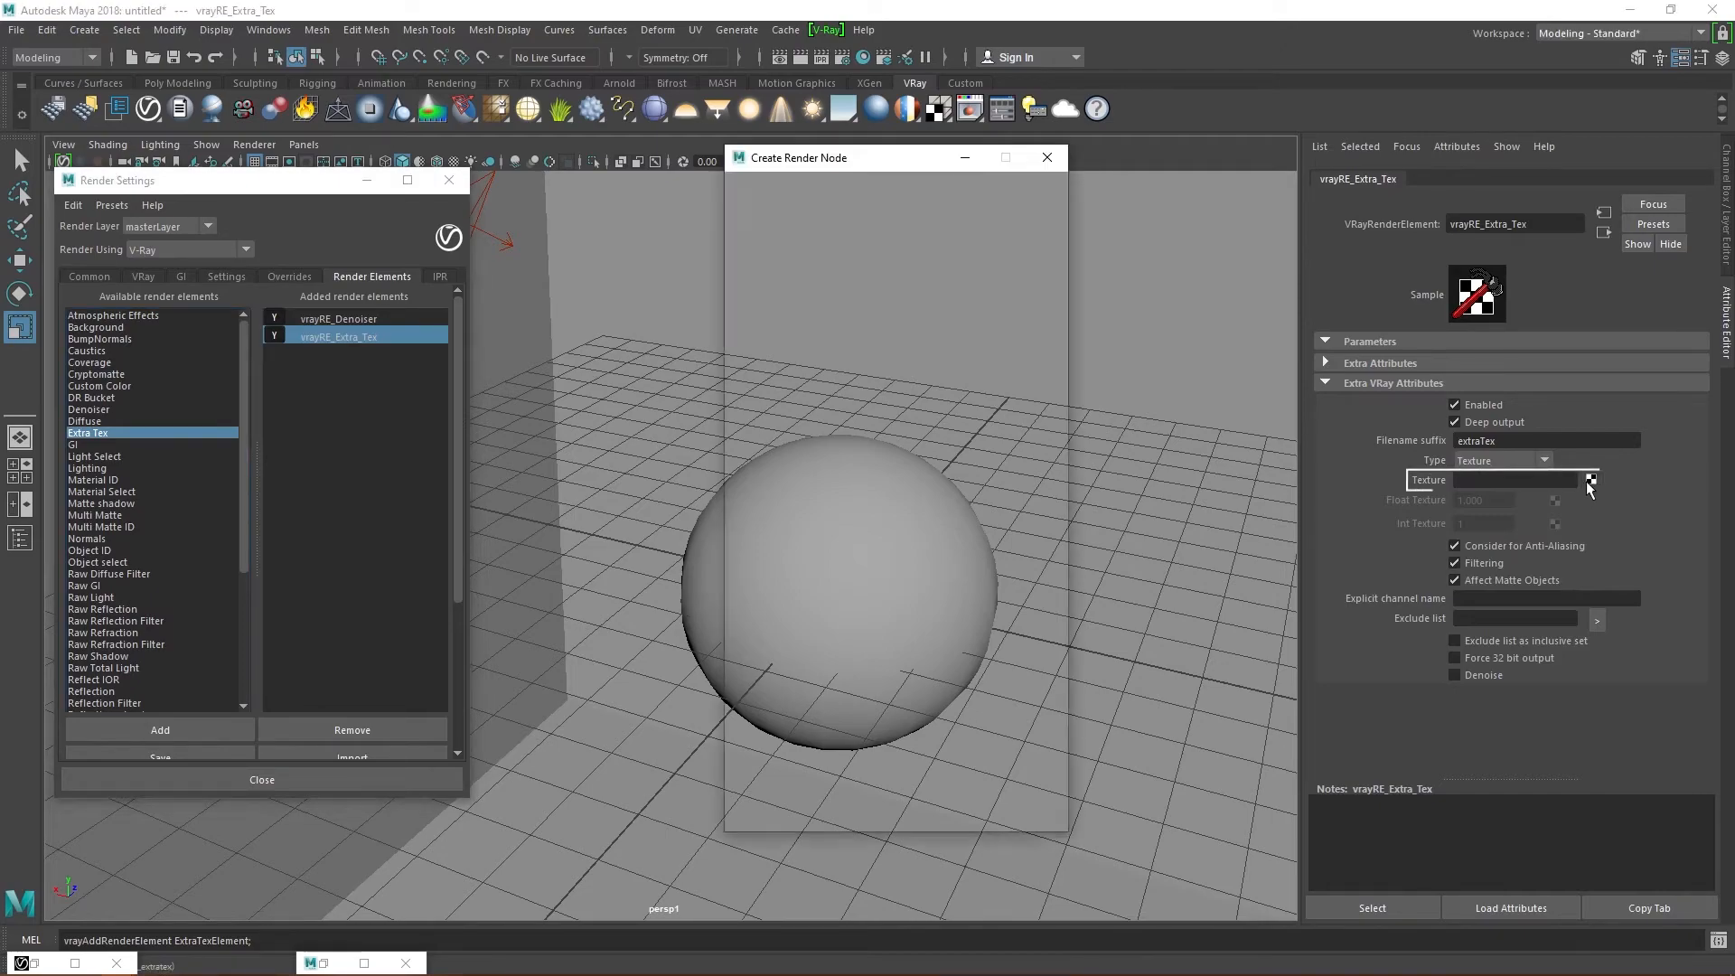
pyautogui.click(1591, 480)
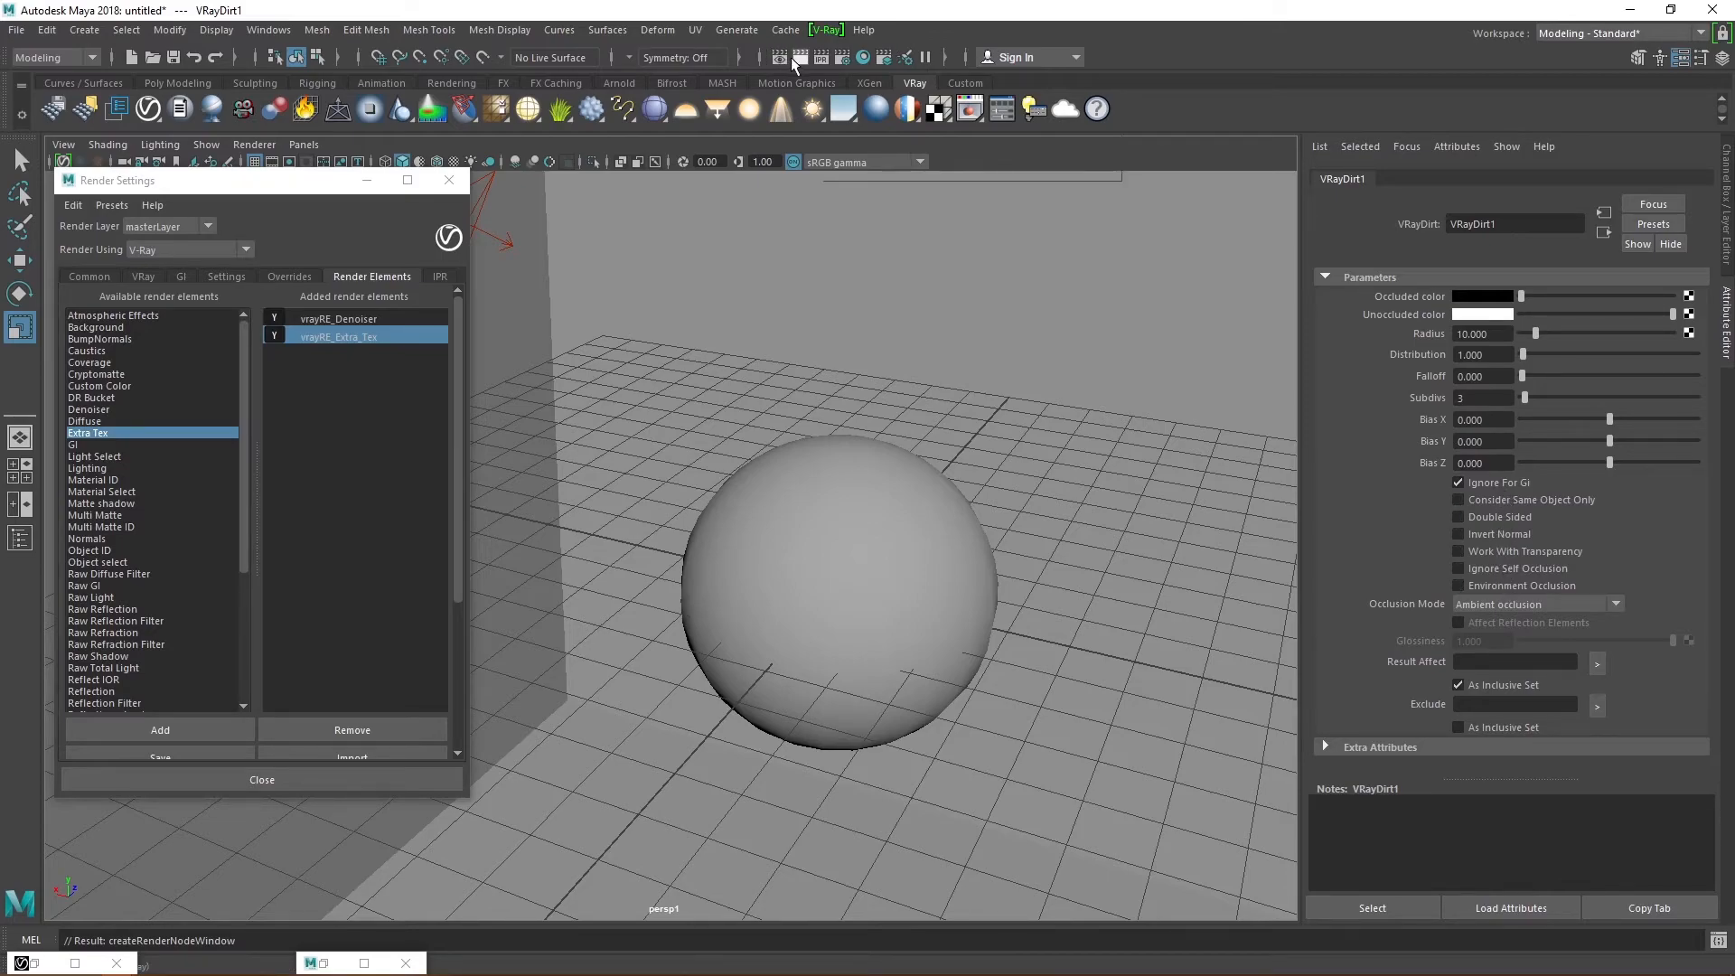
# Step: Render, view the extraTex_VRayDirt1 occlusion pass, then switch back to RGB
pyautogui.click(794, 56)
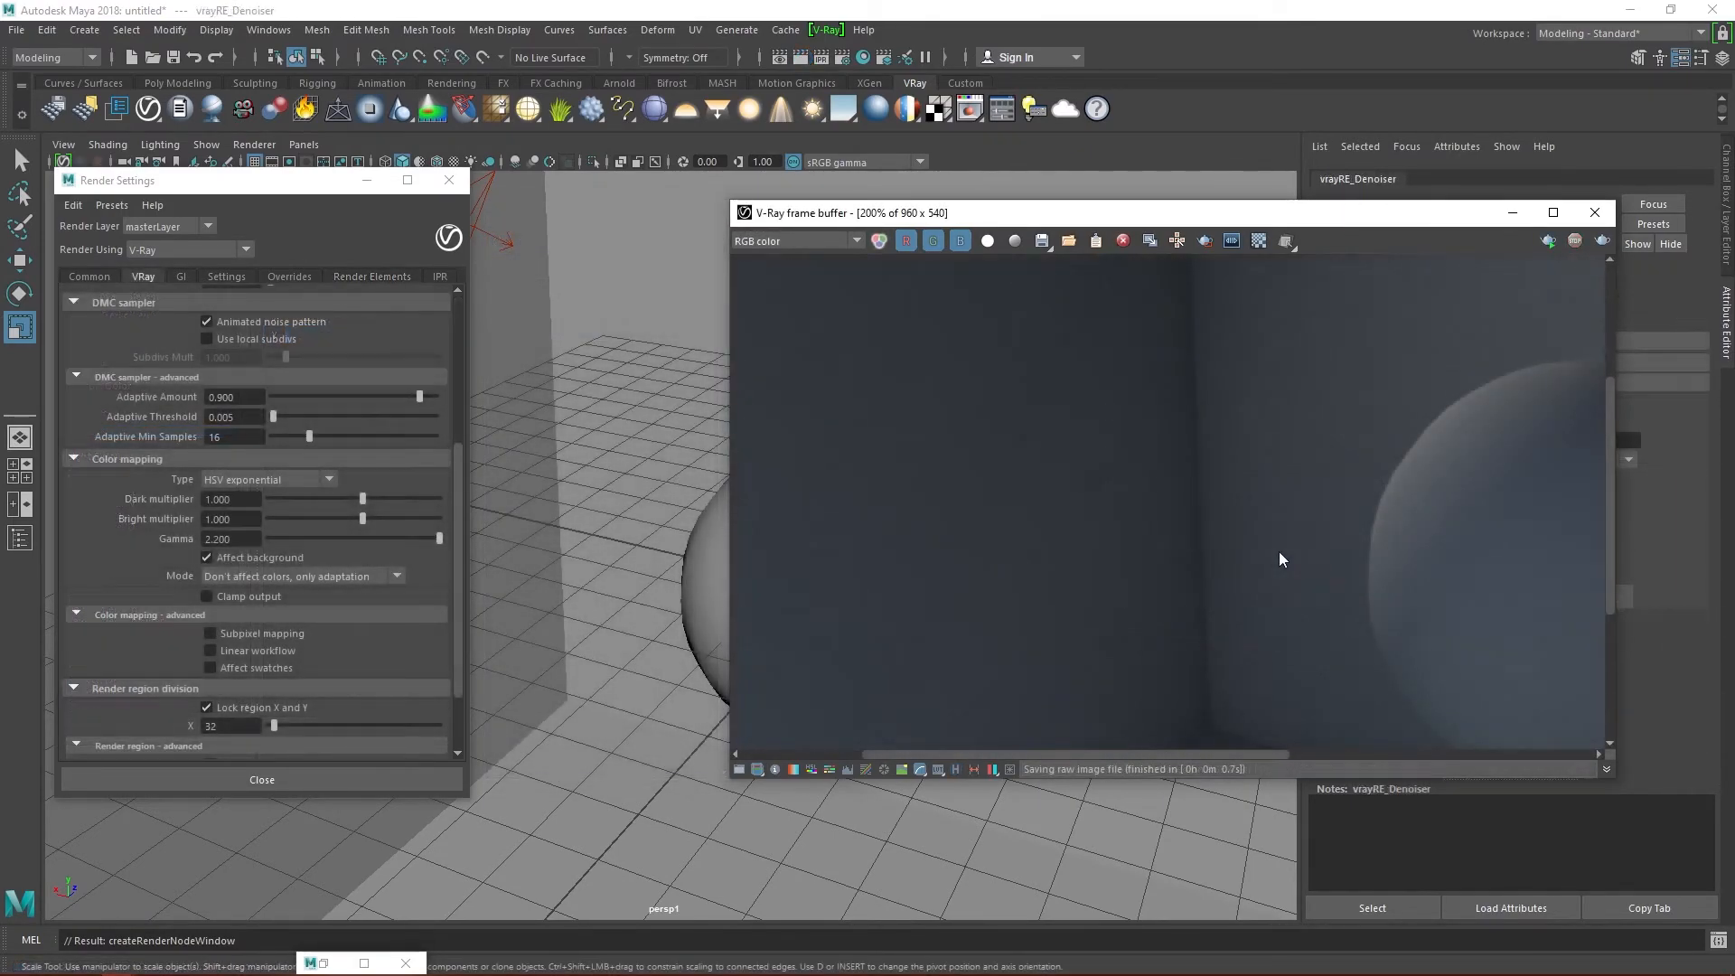
pyautogui.click(879, 240)
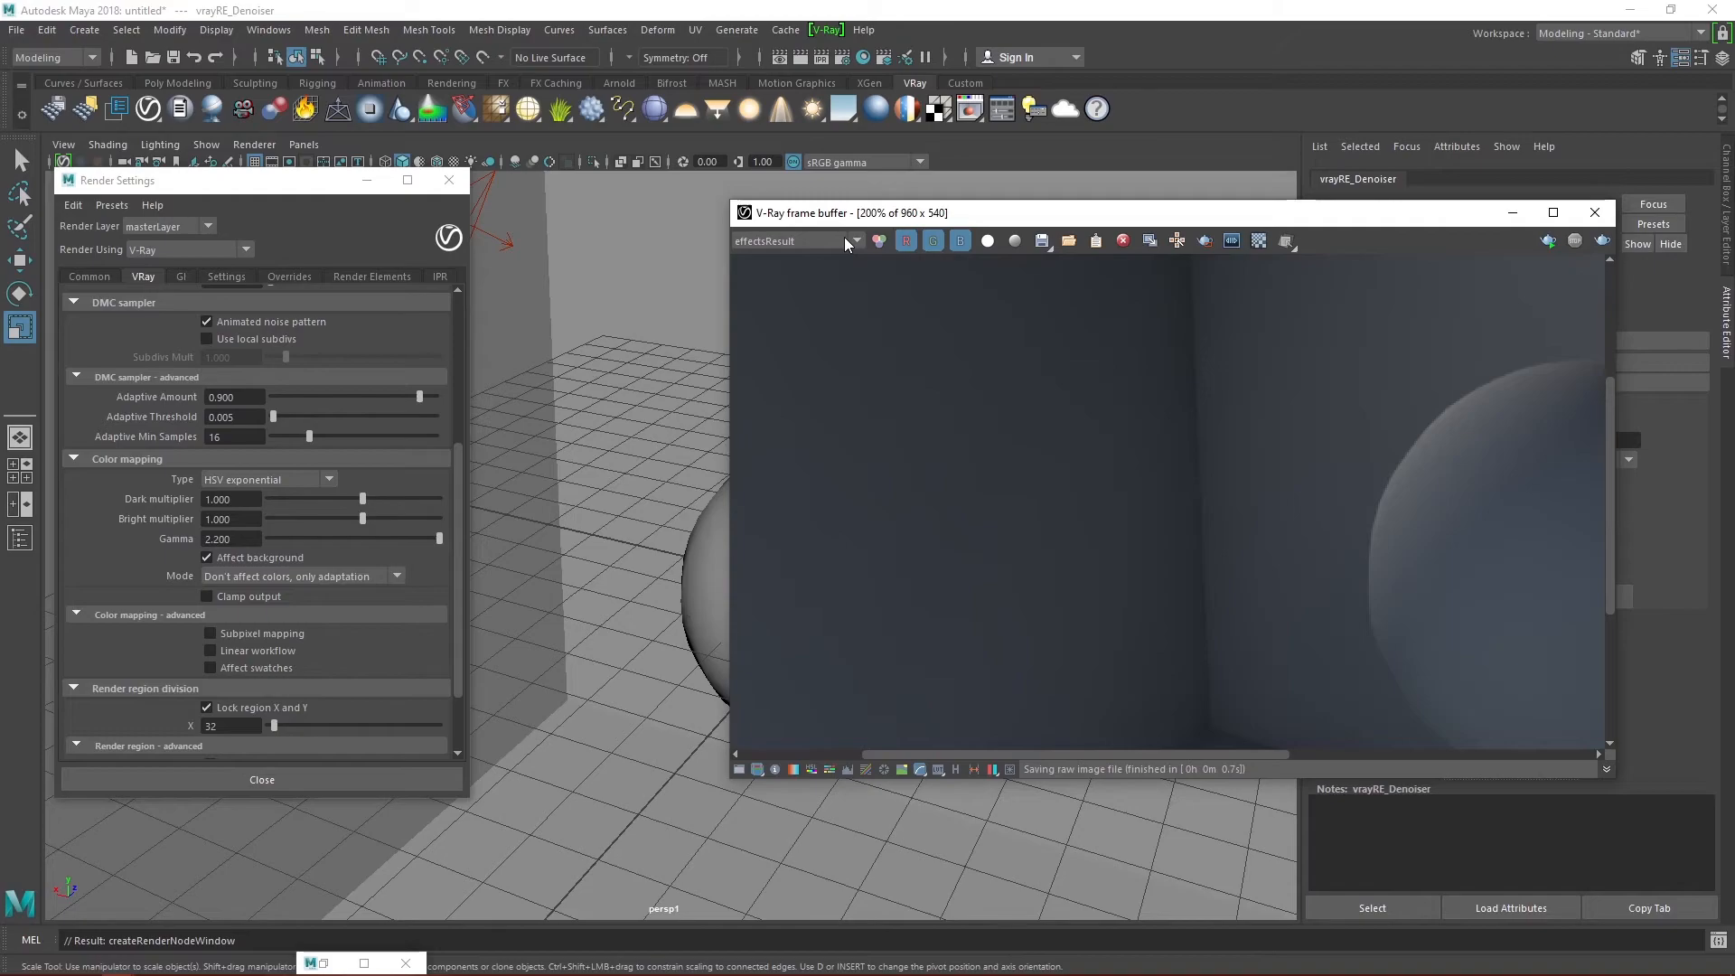
pyautogui.click(853, 241)
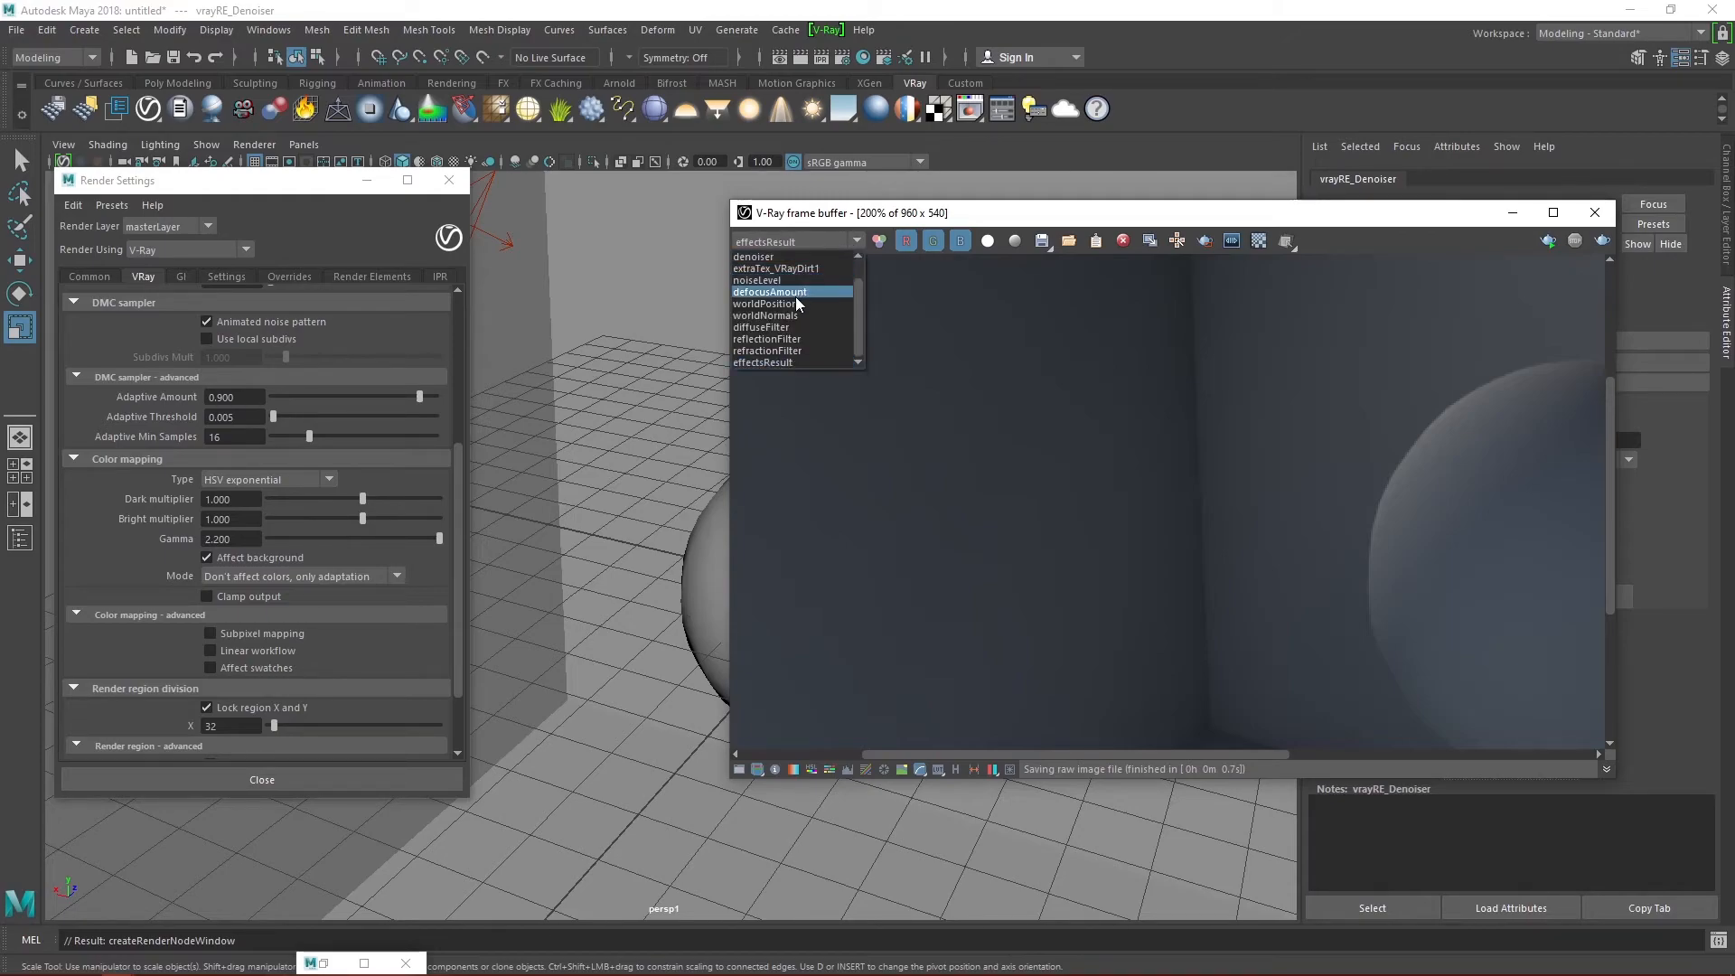
pyautogui.click(776, 267)
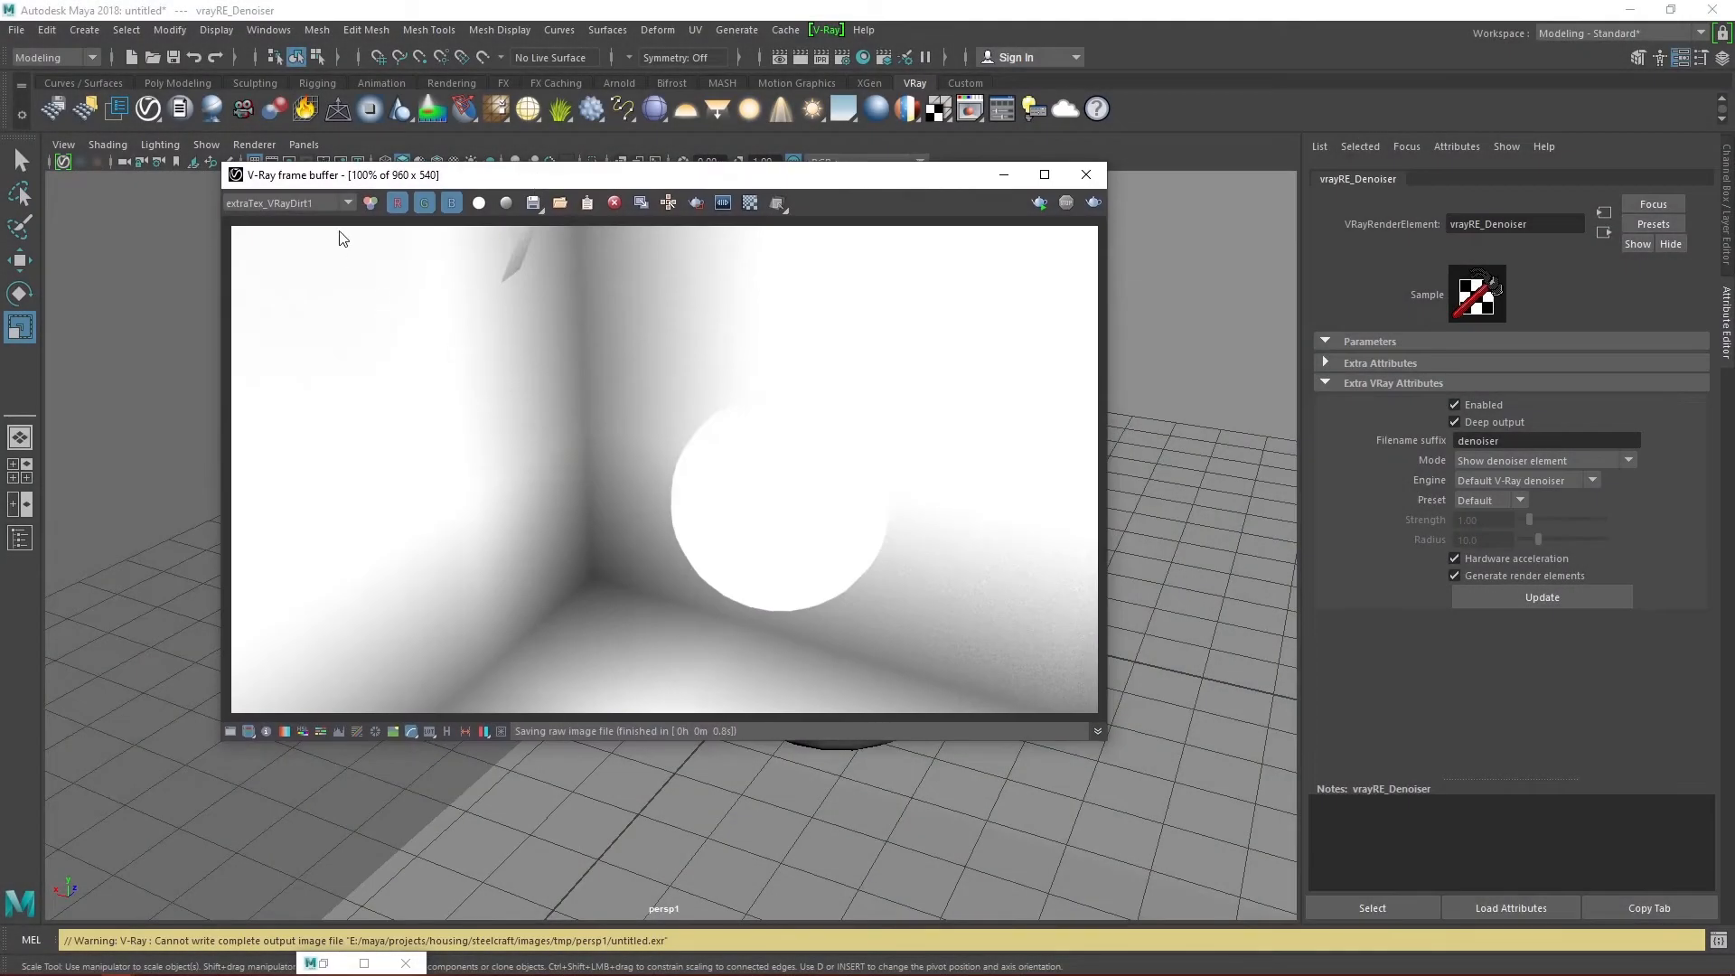
pyautogui.click(265, 731)
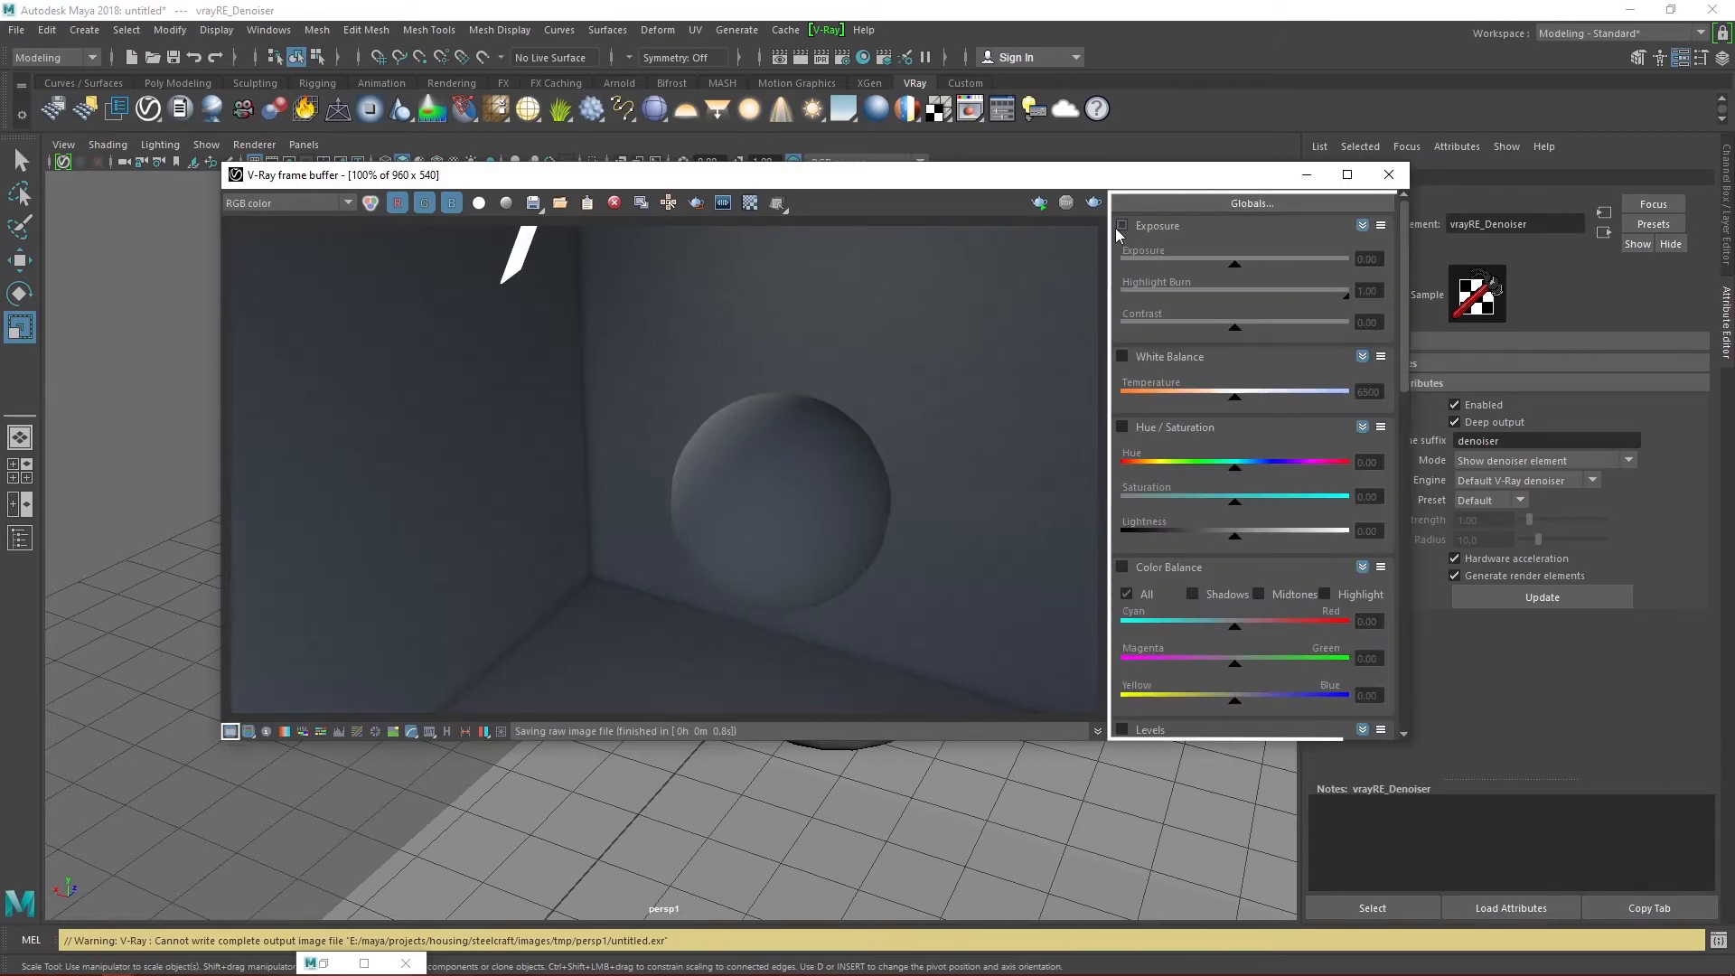
# Step: Set exposure to 2.04 and highlight burn to 0.36, and test contrast
pyautogui.moveTo(1236, 265); pyautogui.dragTo(1298, 266)
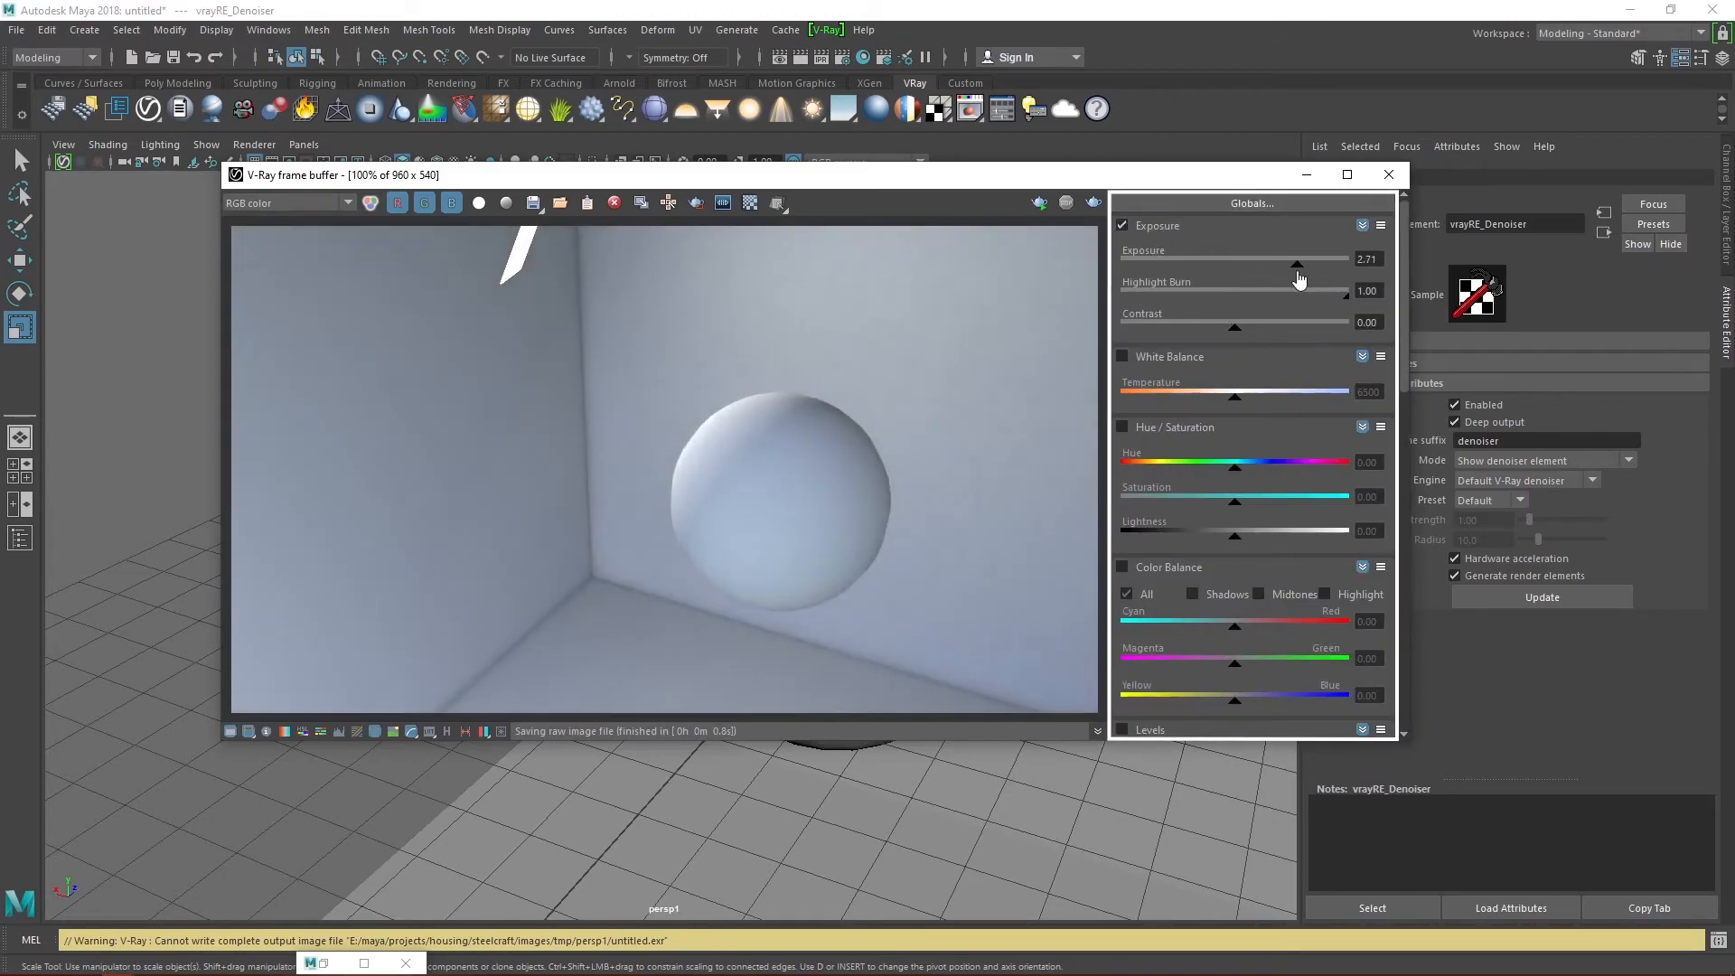
pyautogui.moveTo(1297, 265); pyautogui.dragTo(1281, 265)
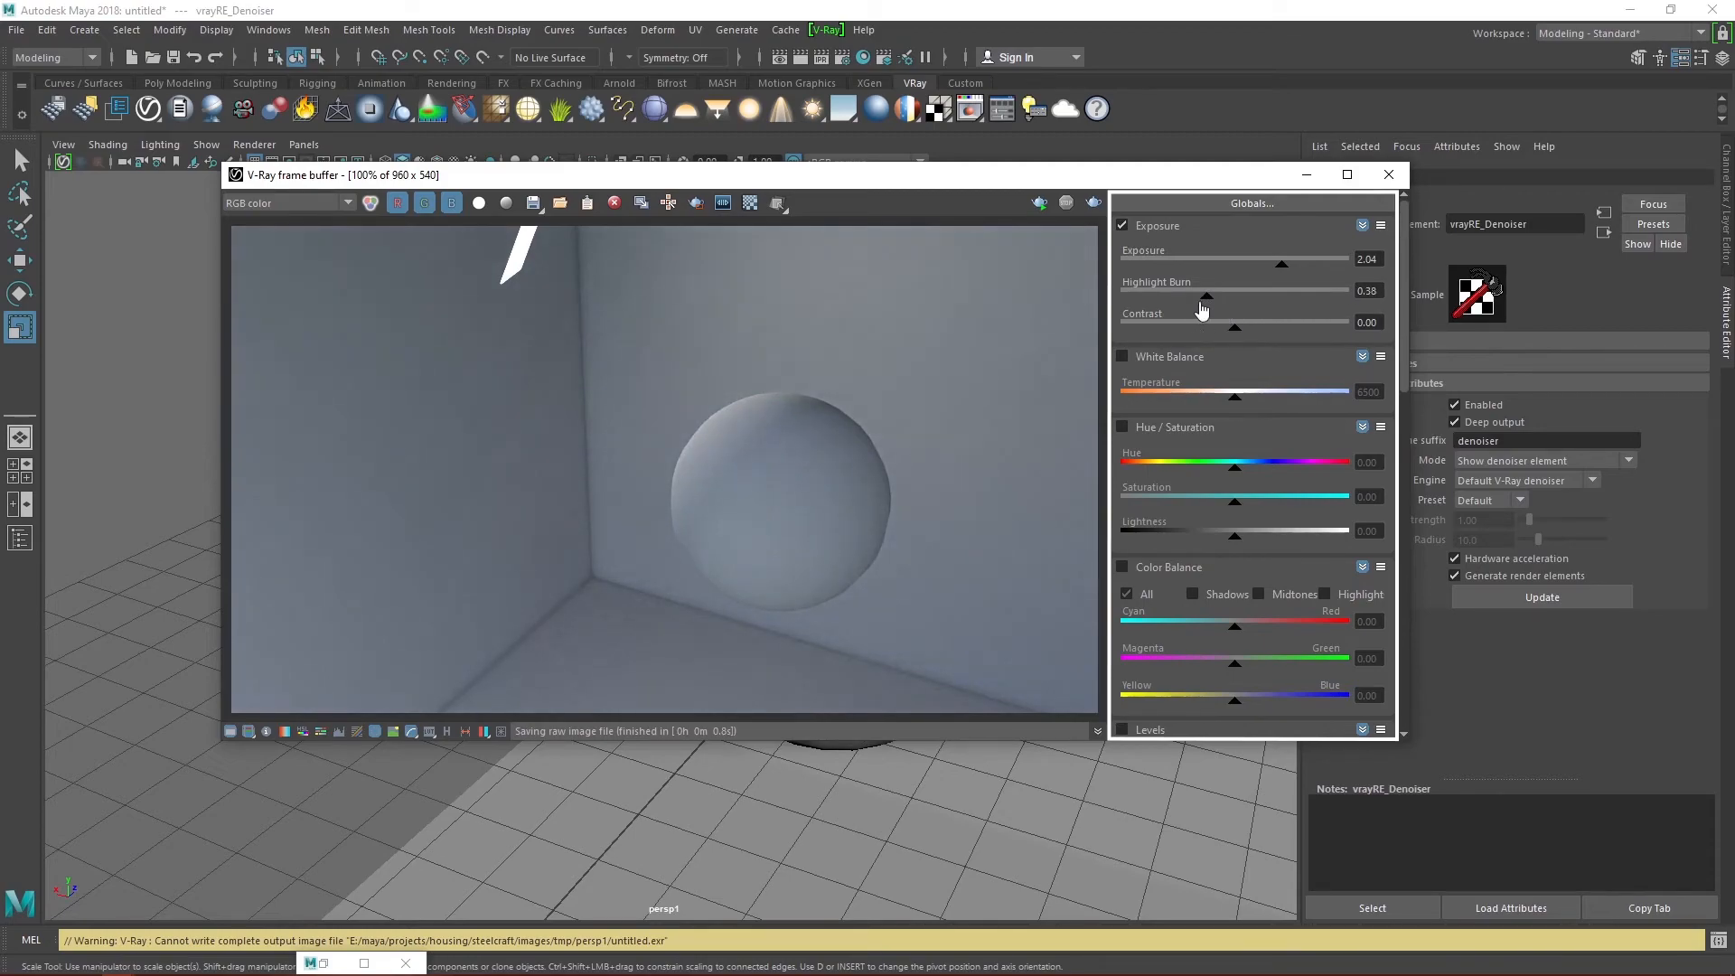
pyautogui.moveTo(1204, 298); pyautogui.dragTo(1214, 298)
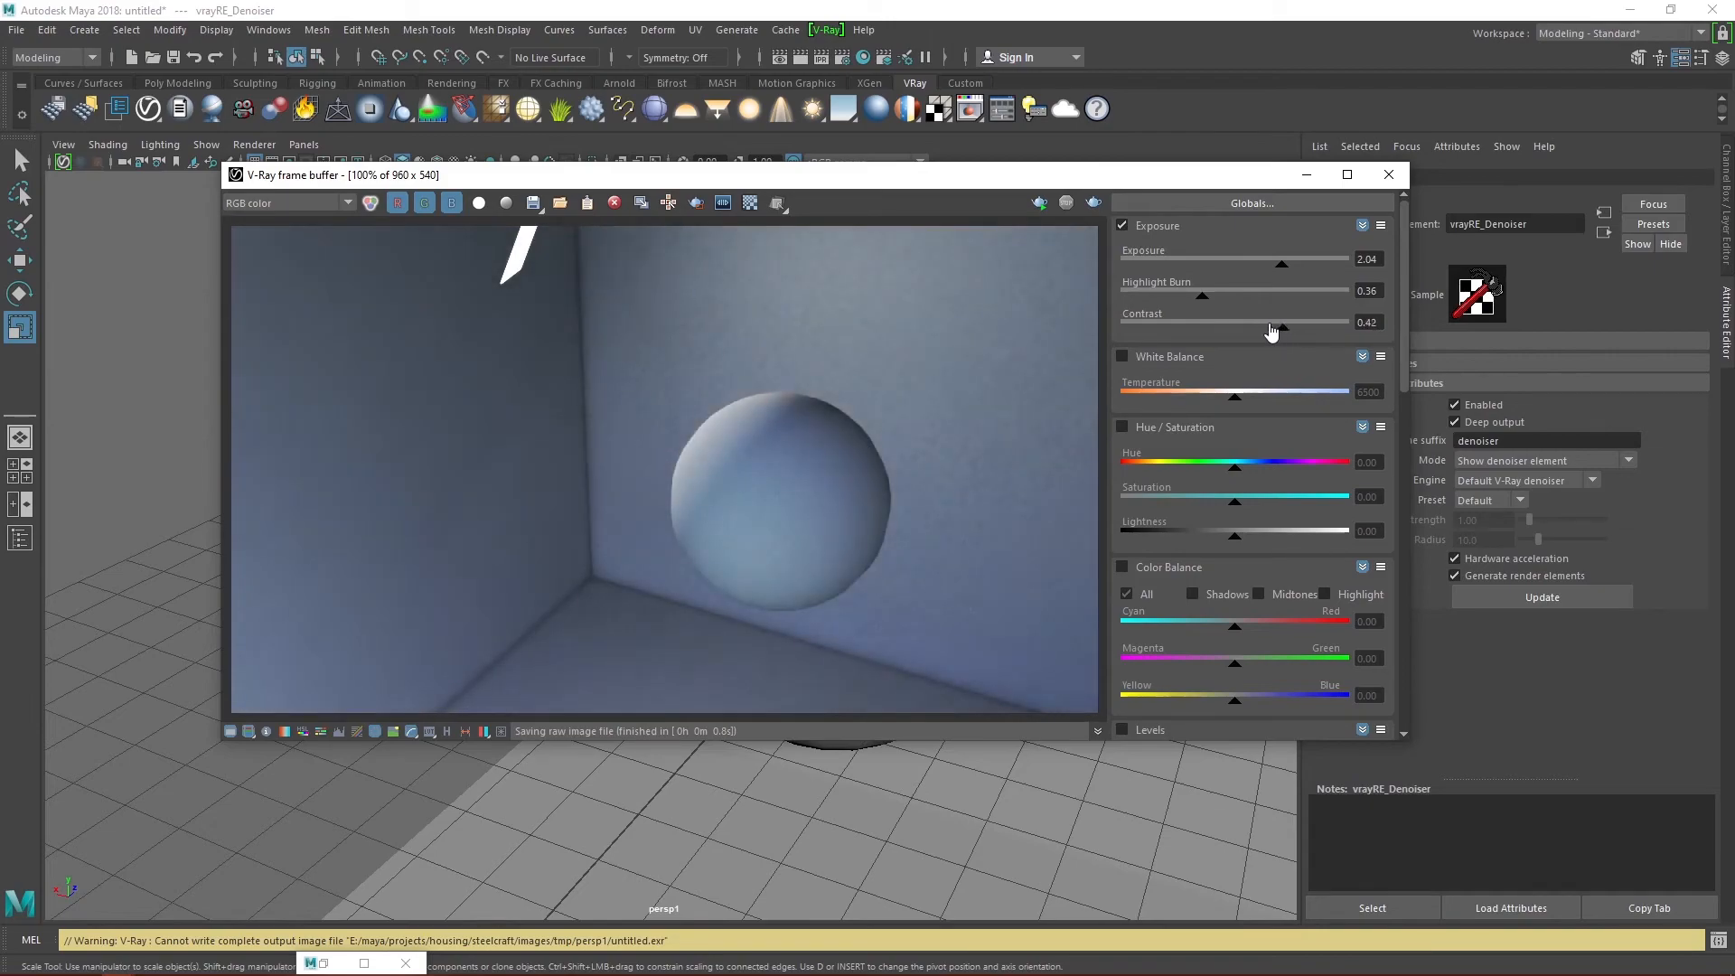
pyautogui.moveTo(1281, 327); pyautogui.dragTo(1201, 327)
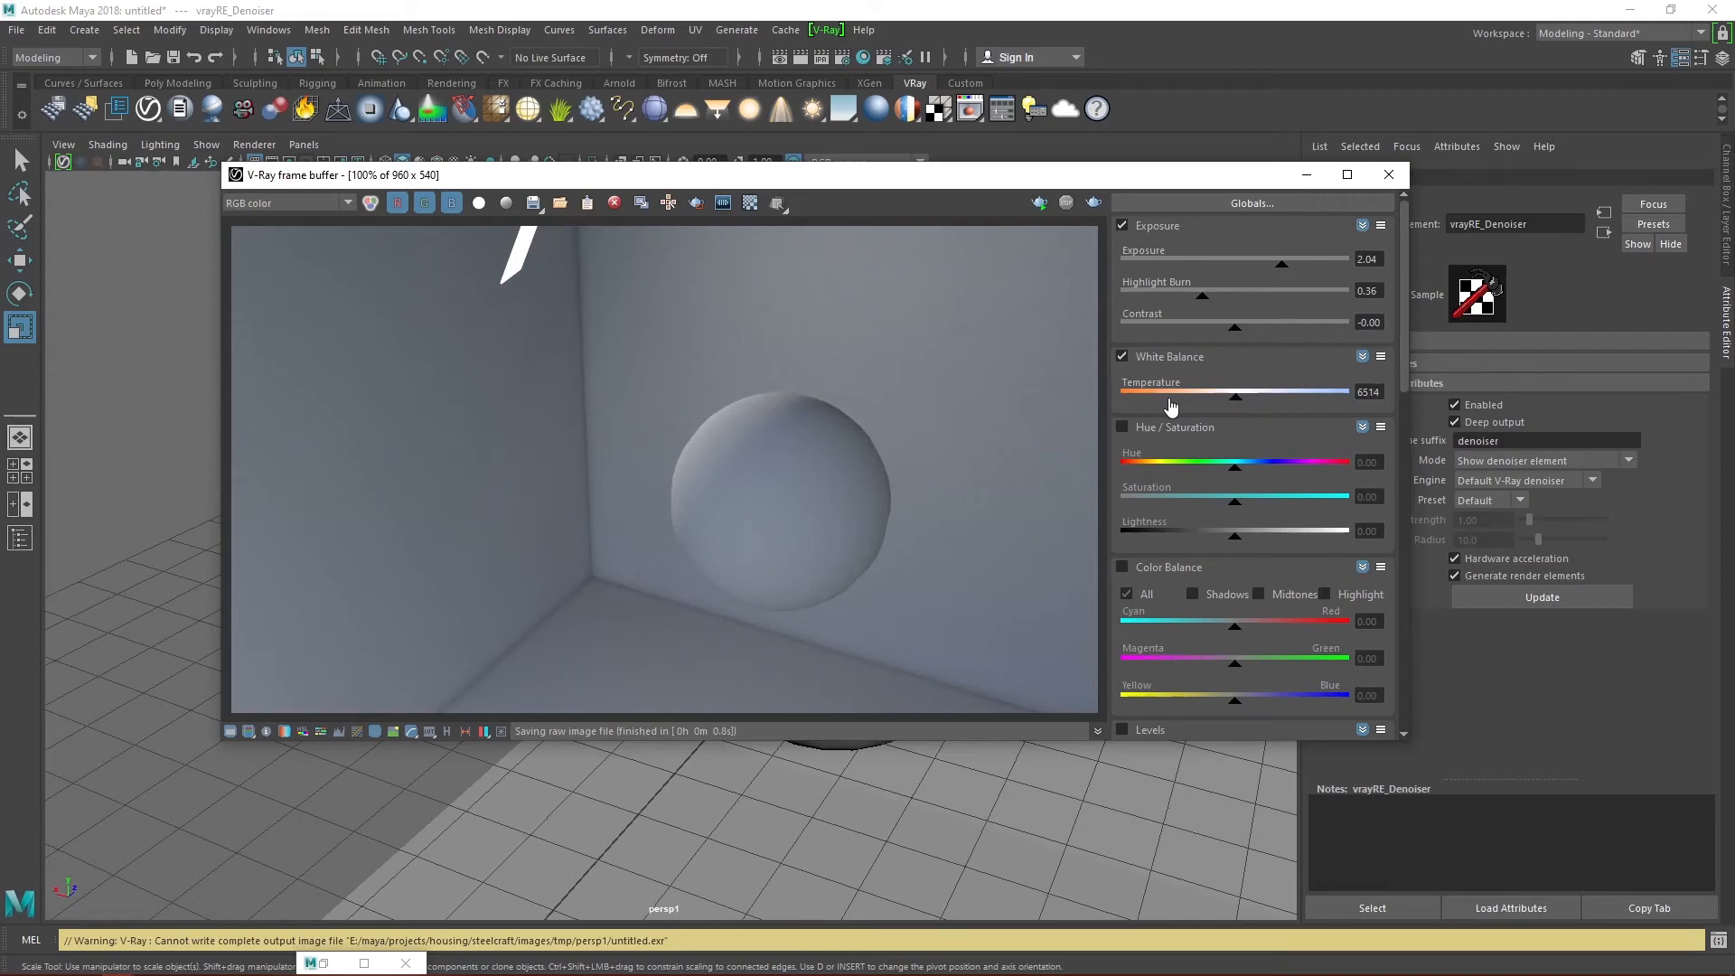
# Step: Raise white balance temperature to about 8174 to remove the blue tint
pyautogui.moveTo(1283, 403); pyautogui.dragTo(1184, 403)
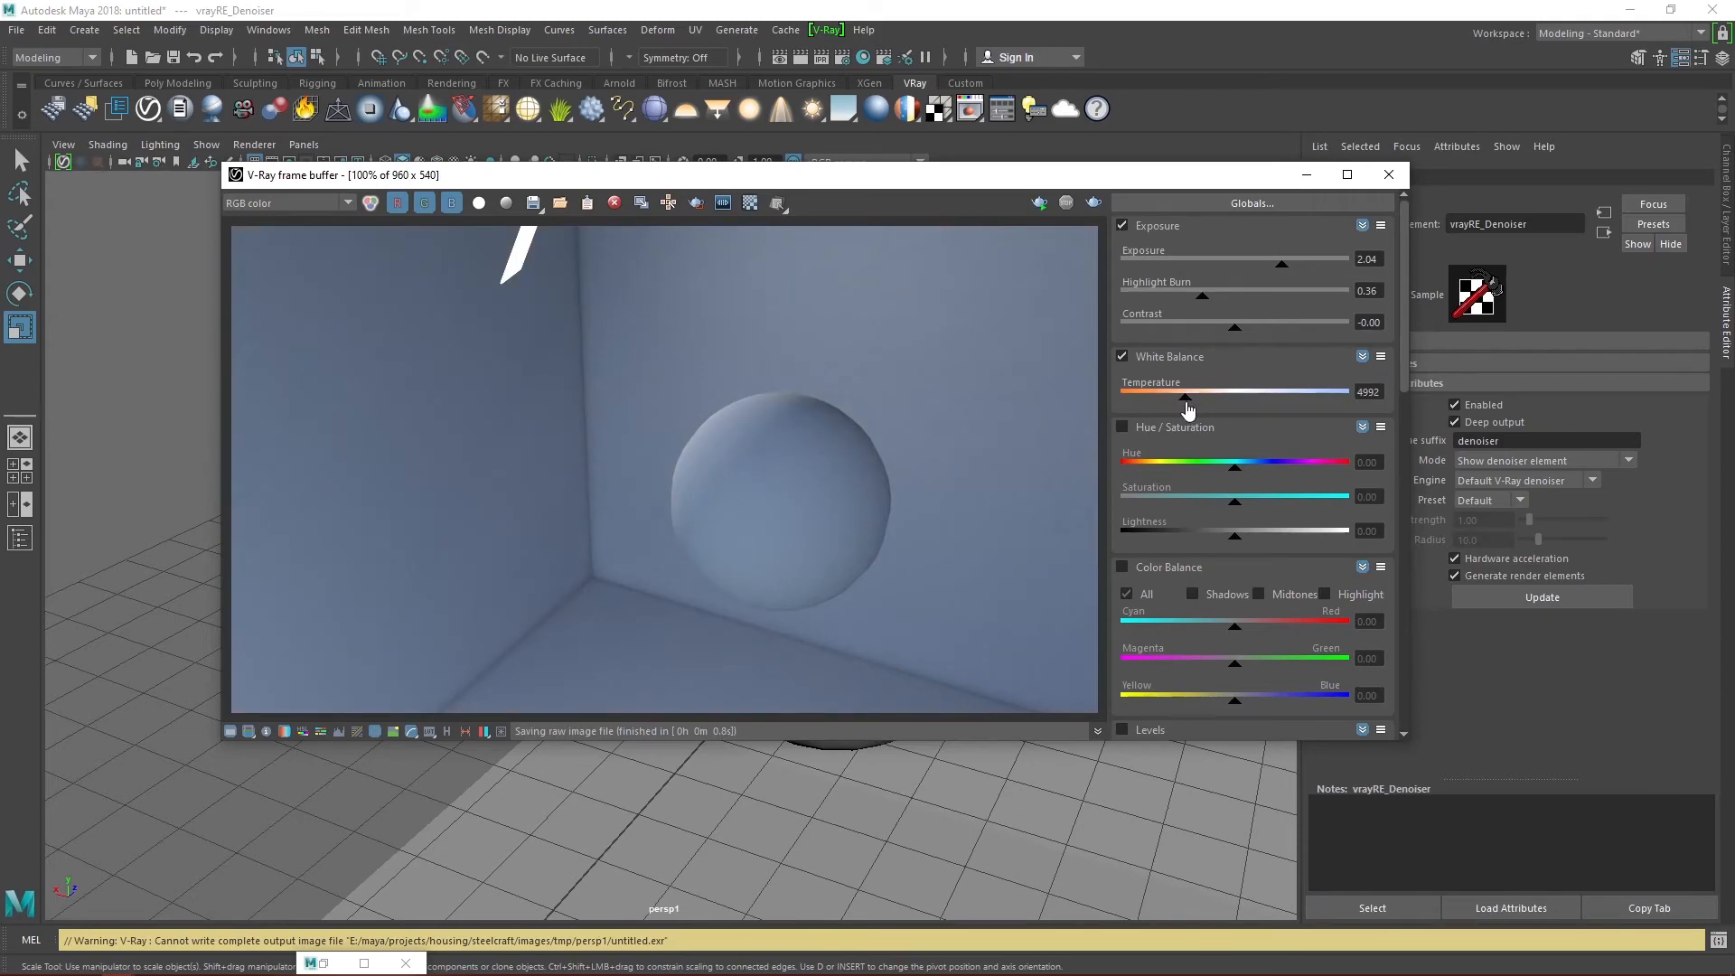
pyautogui.moveTo(1182, 392); pyautogui.dragTo(1283, 392)
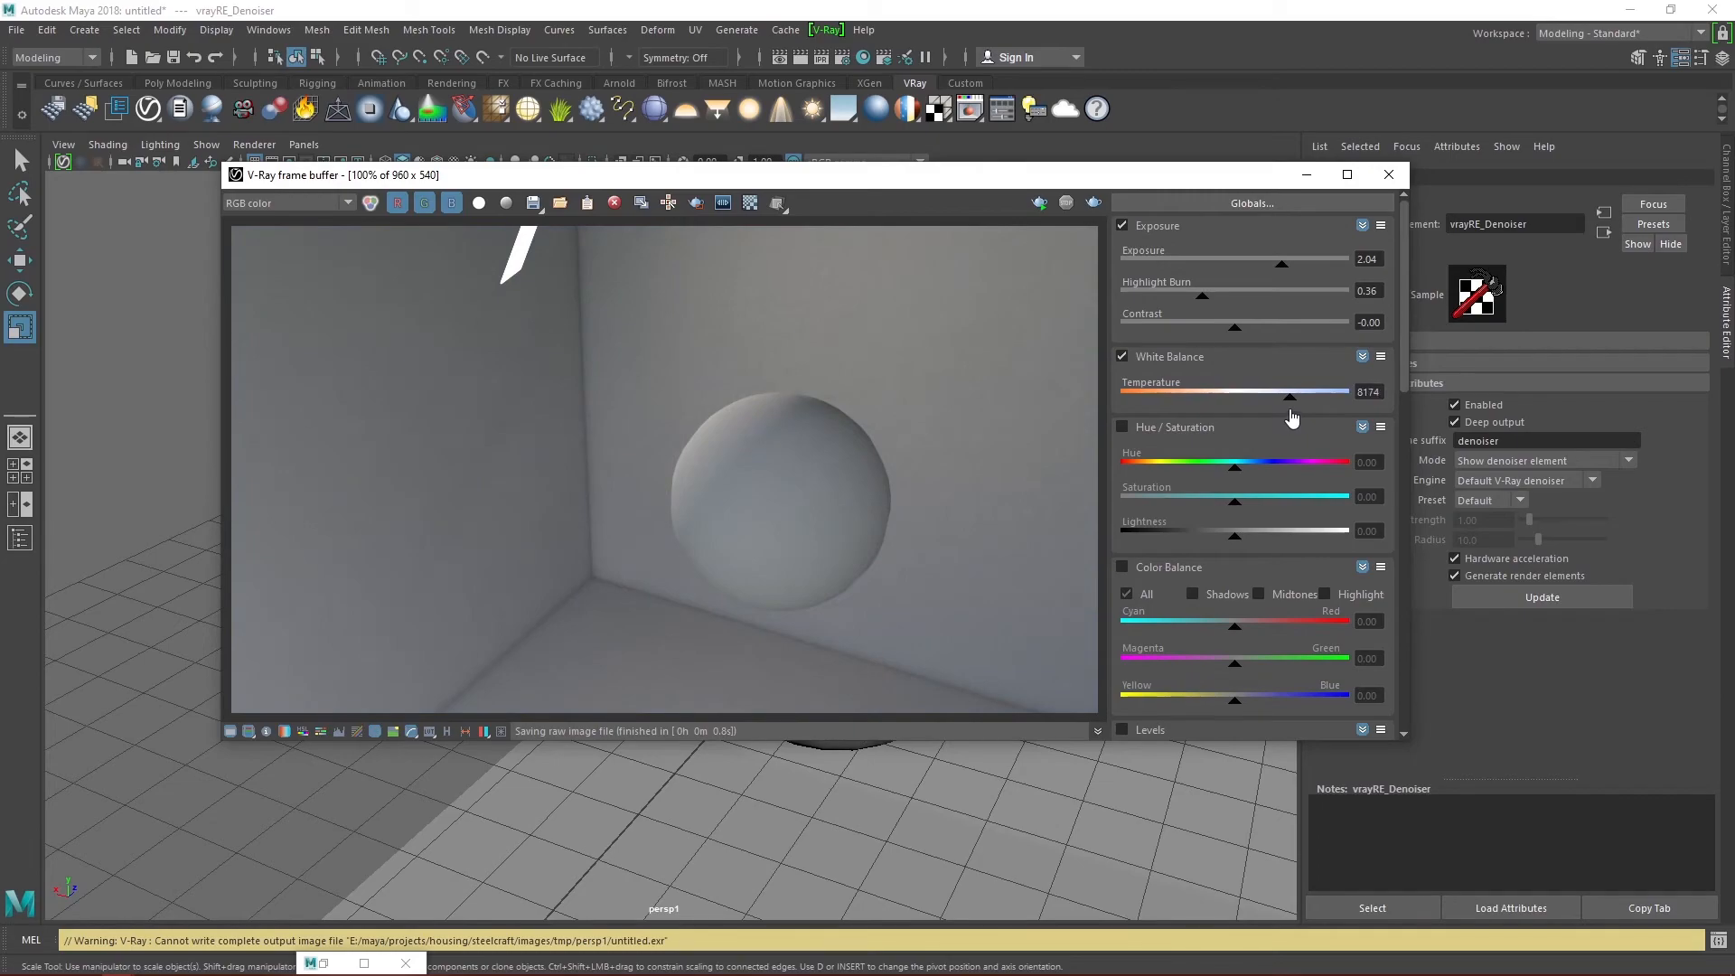
pyautogui.click(304, 145)
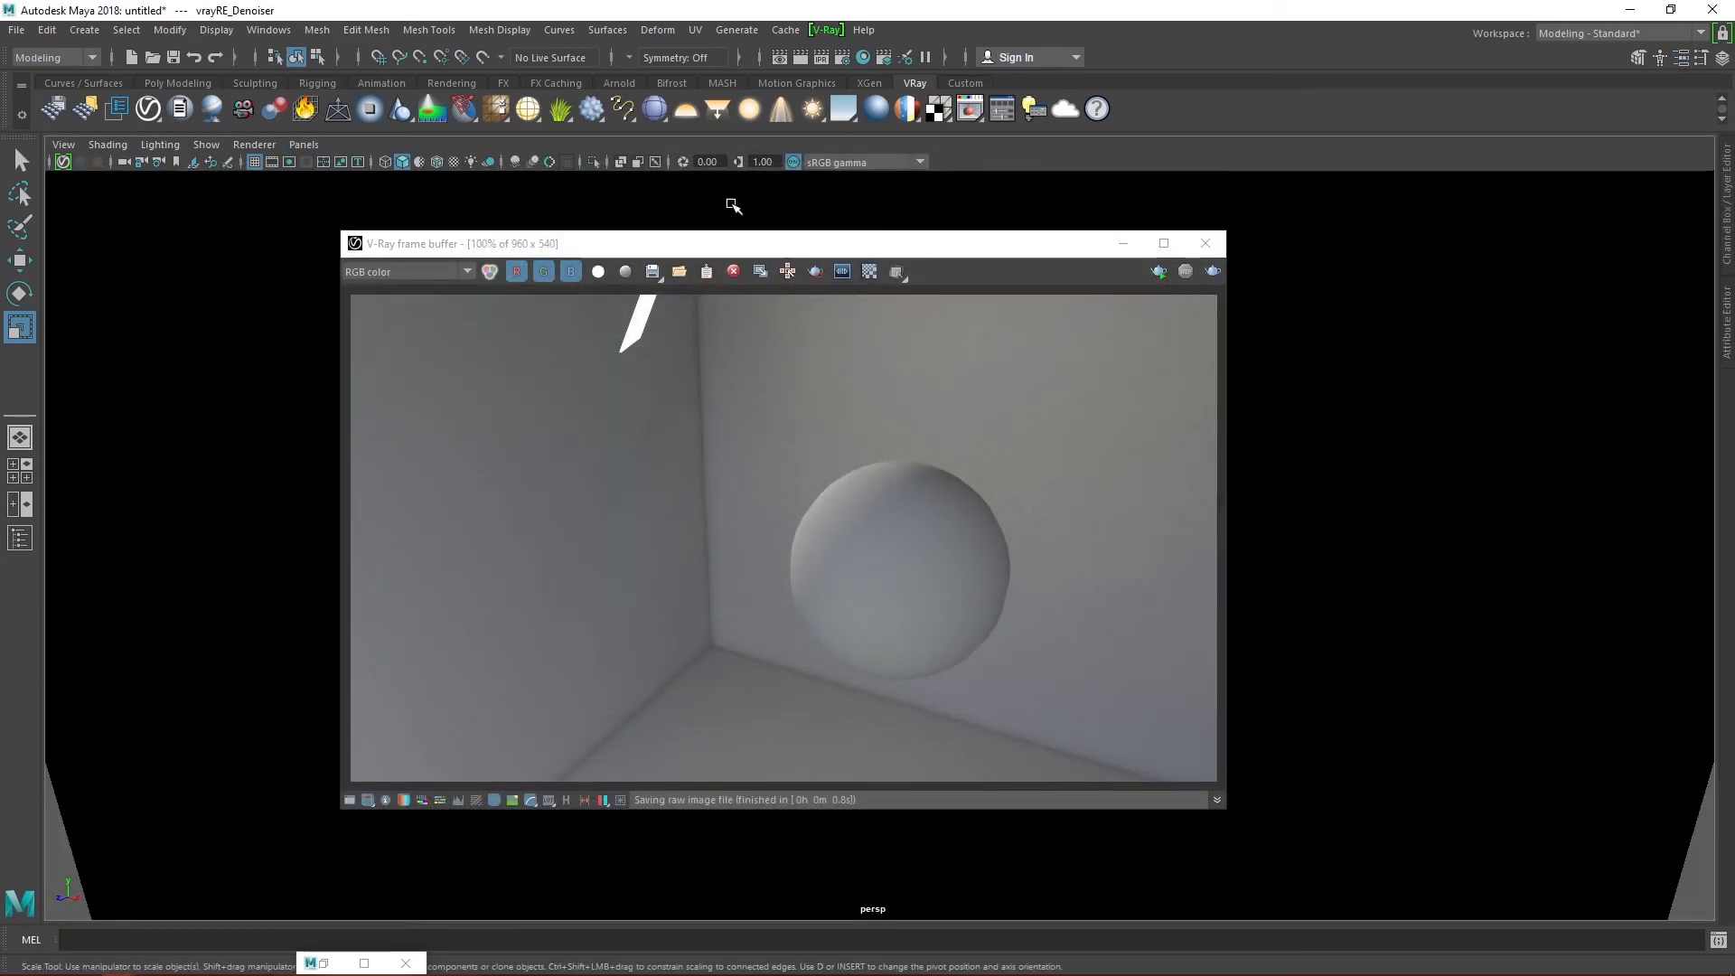
pyautogui.moveTo(1281, 435)
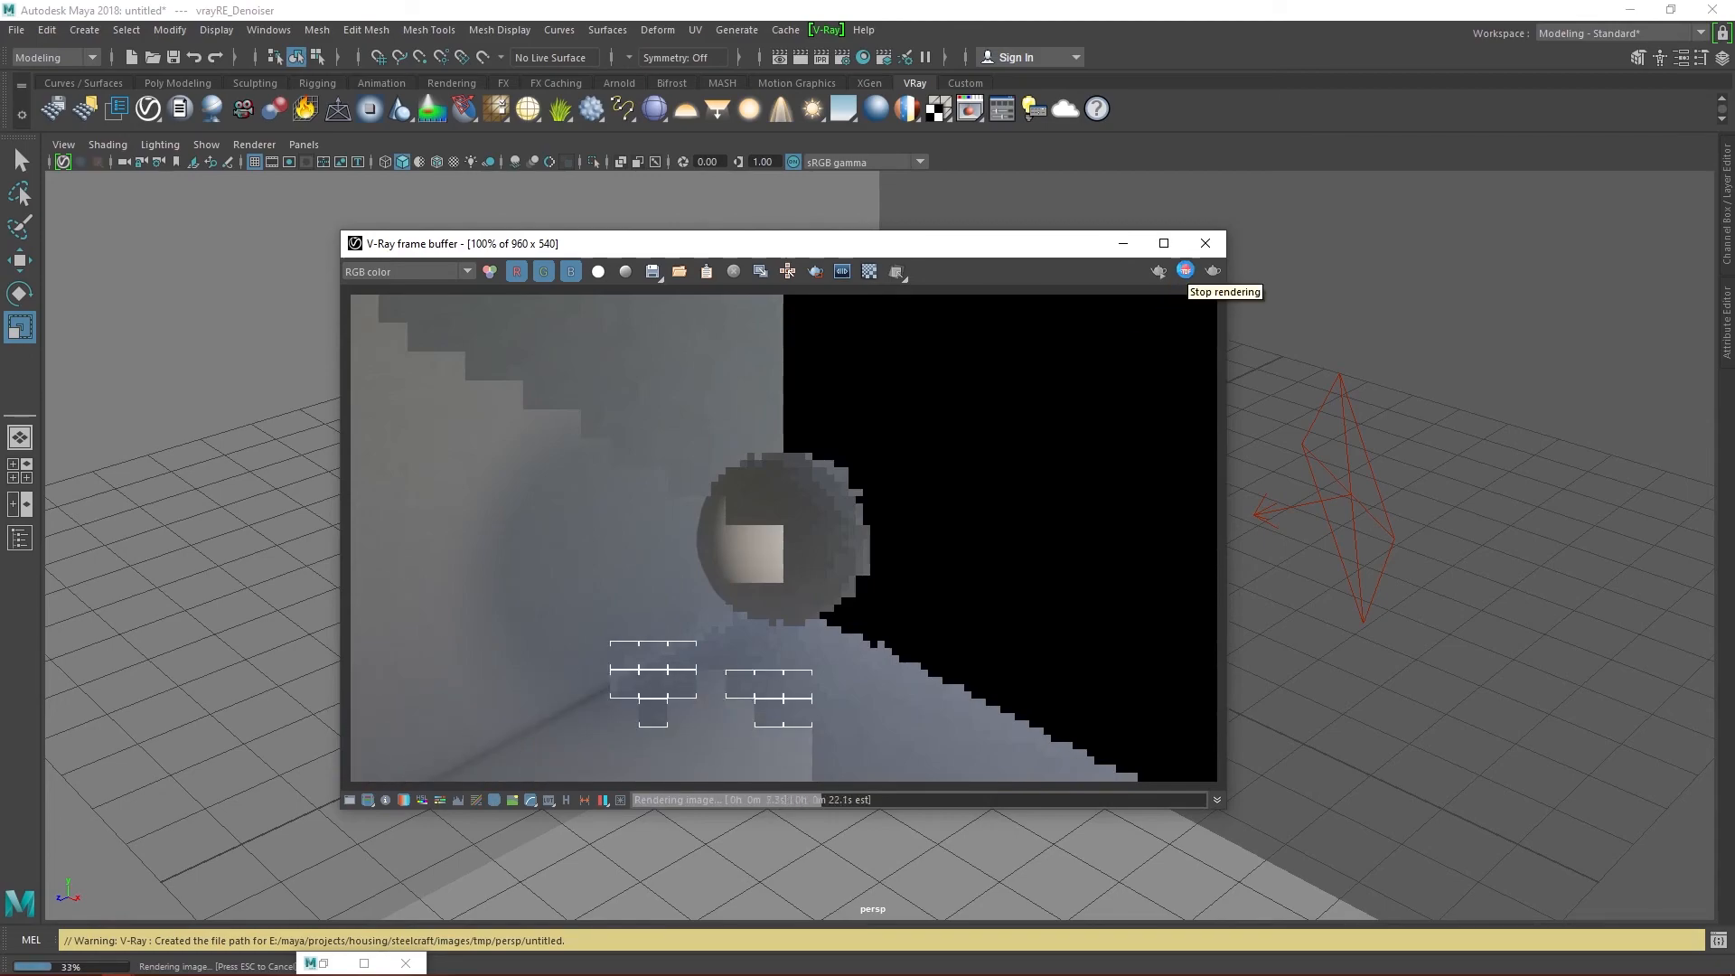
# Step: Stop the fresh V-Ray render partway through
pyautogui.click(1184, 271)
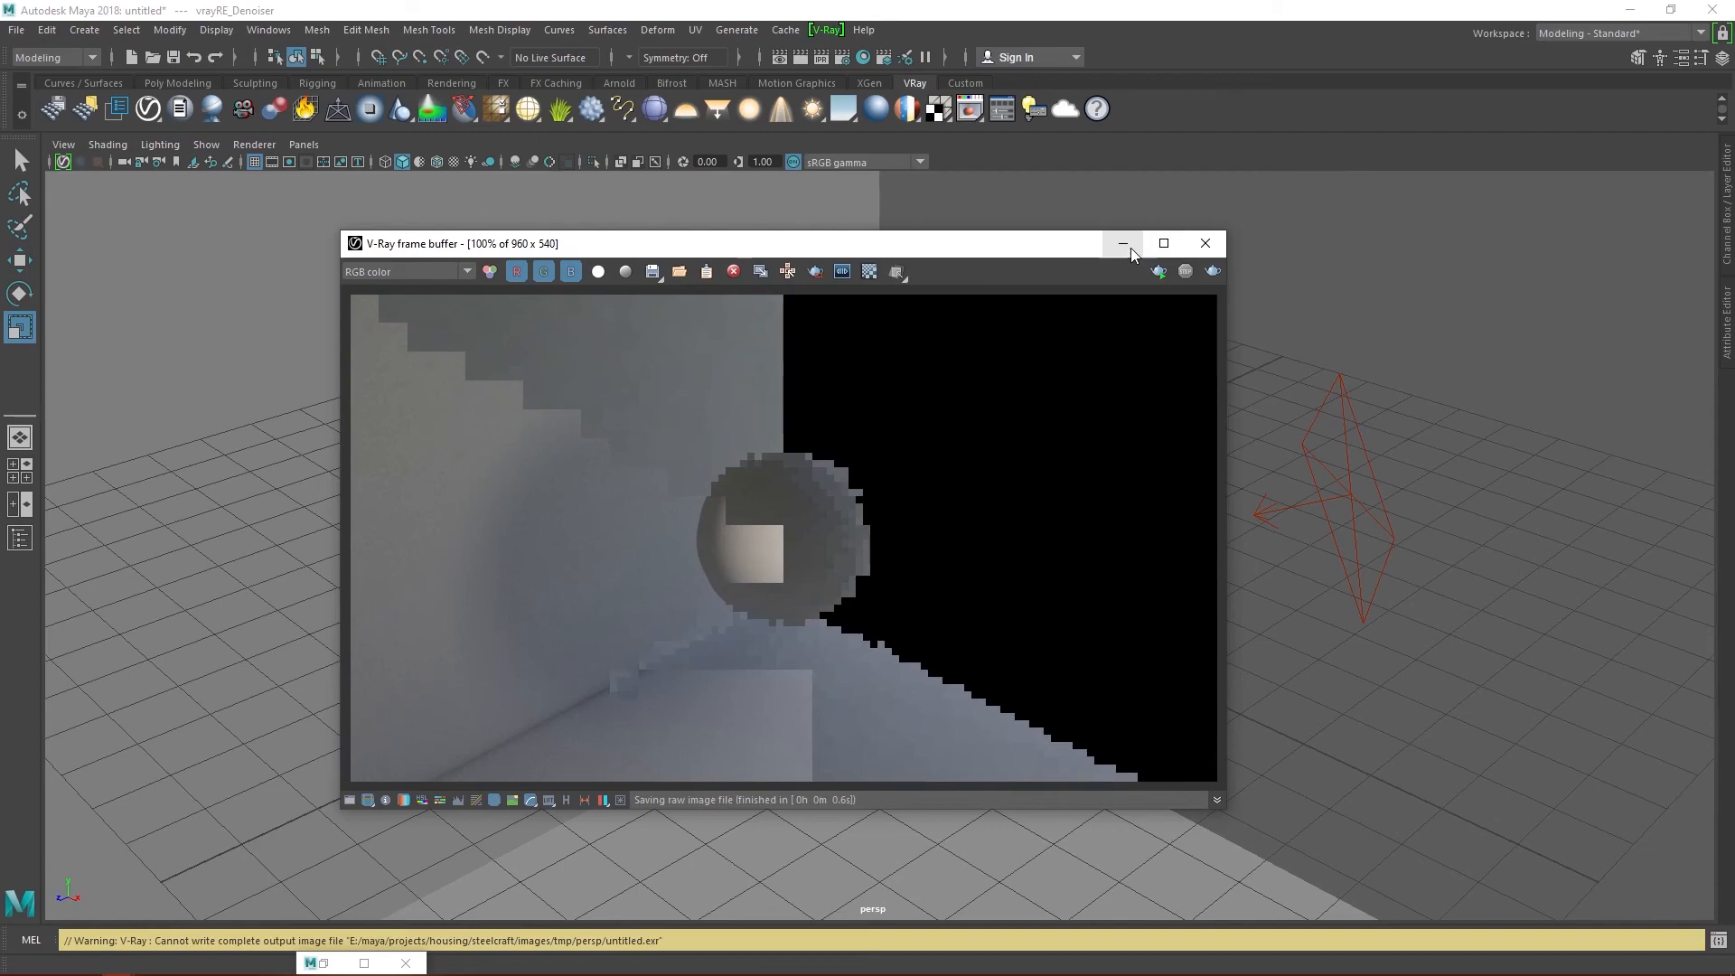